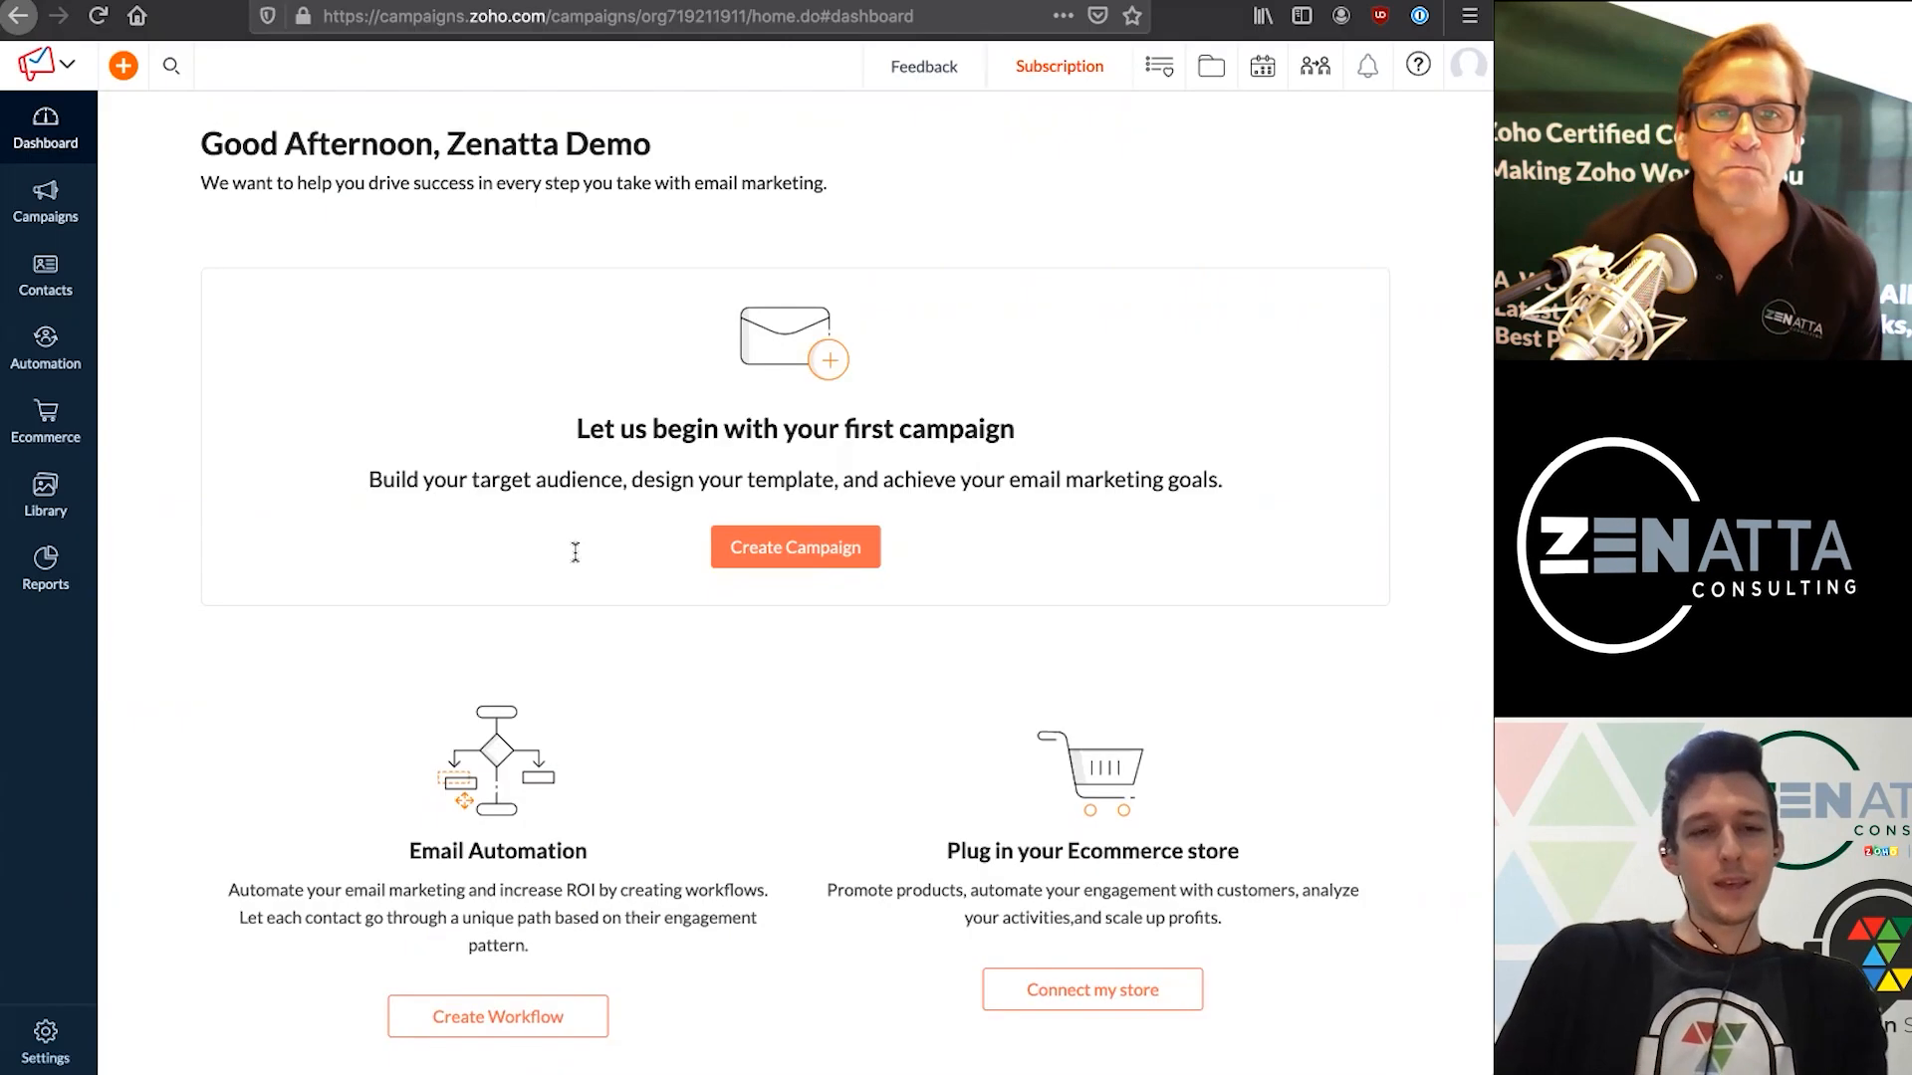
pyautogui.moveTo(145, 372)
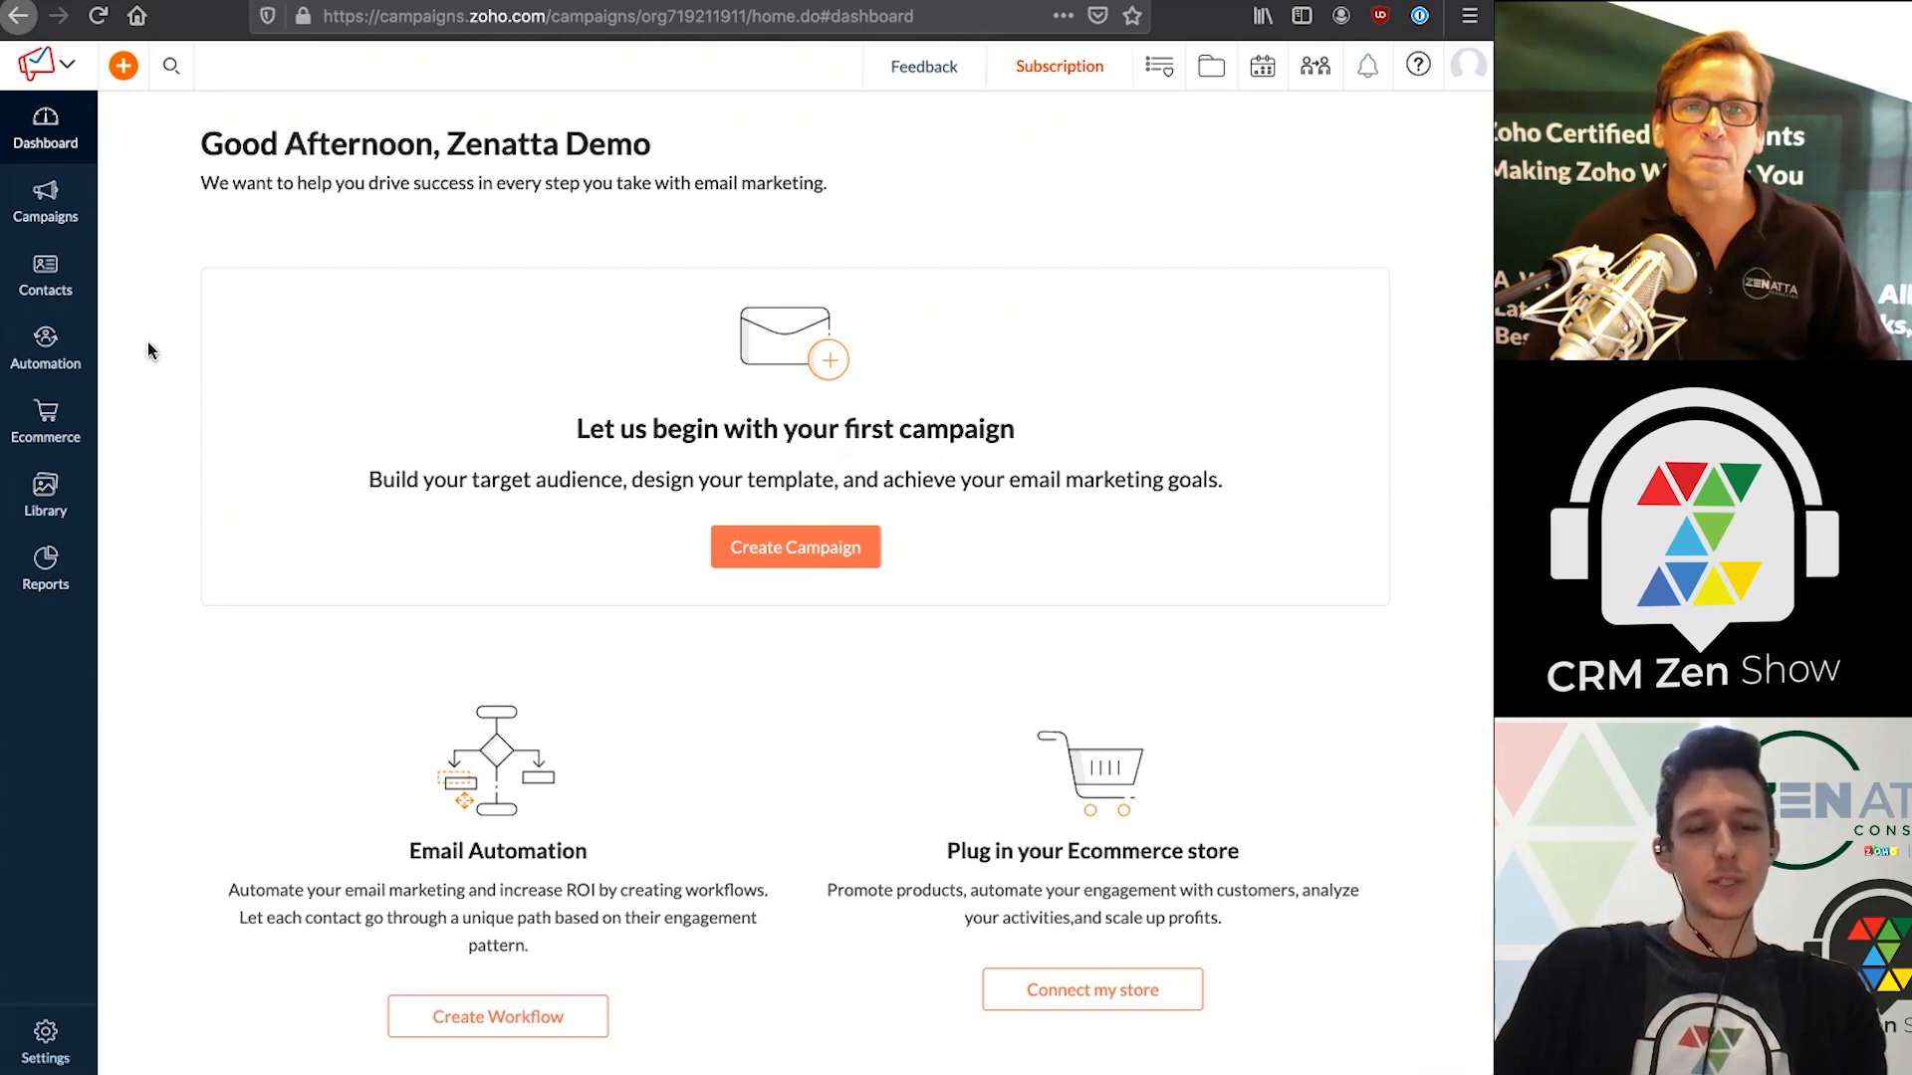
pyautogui.moveTo(46, 346)
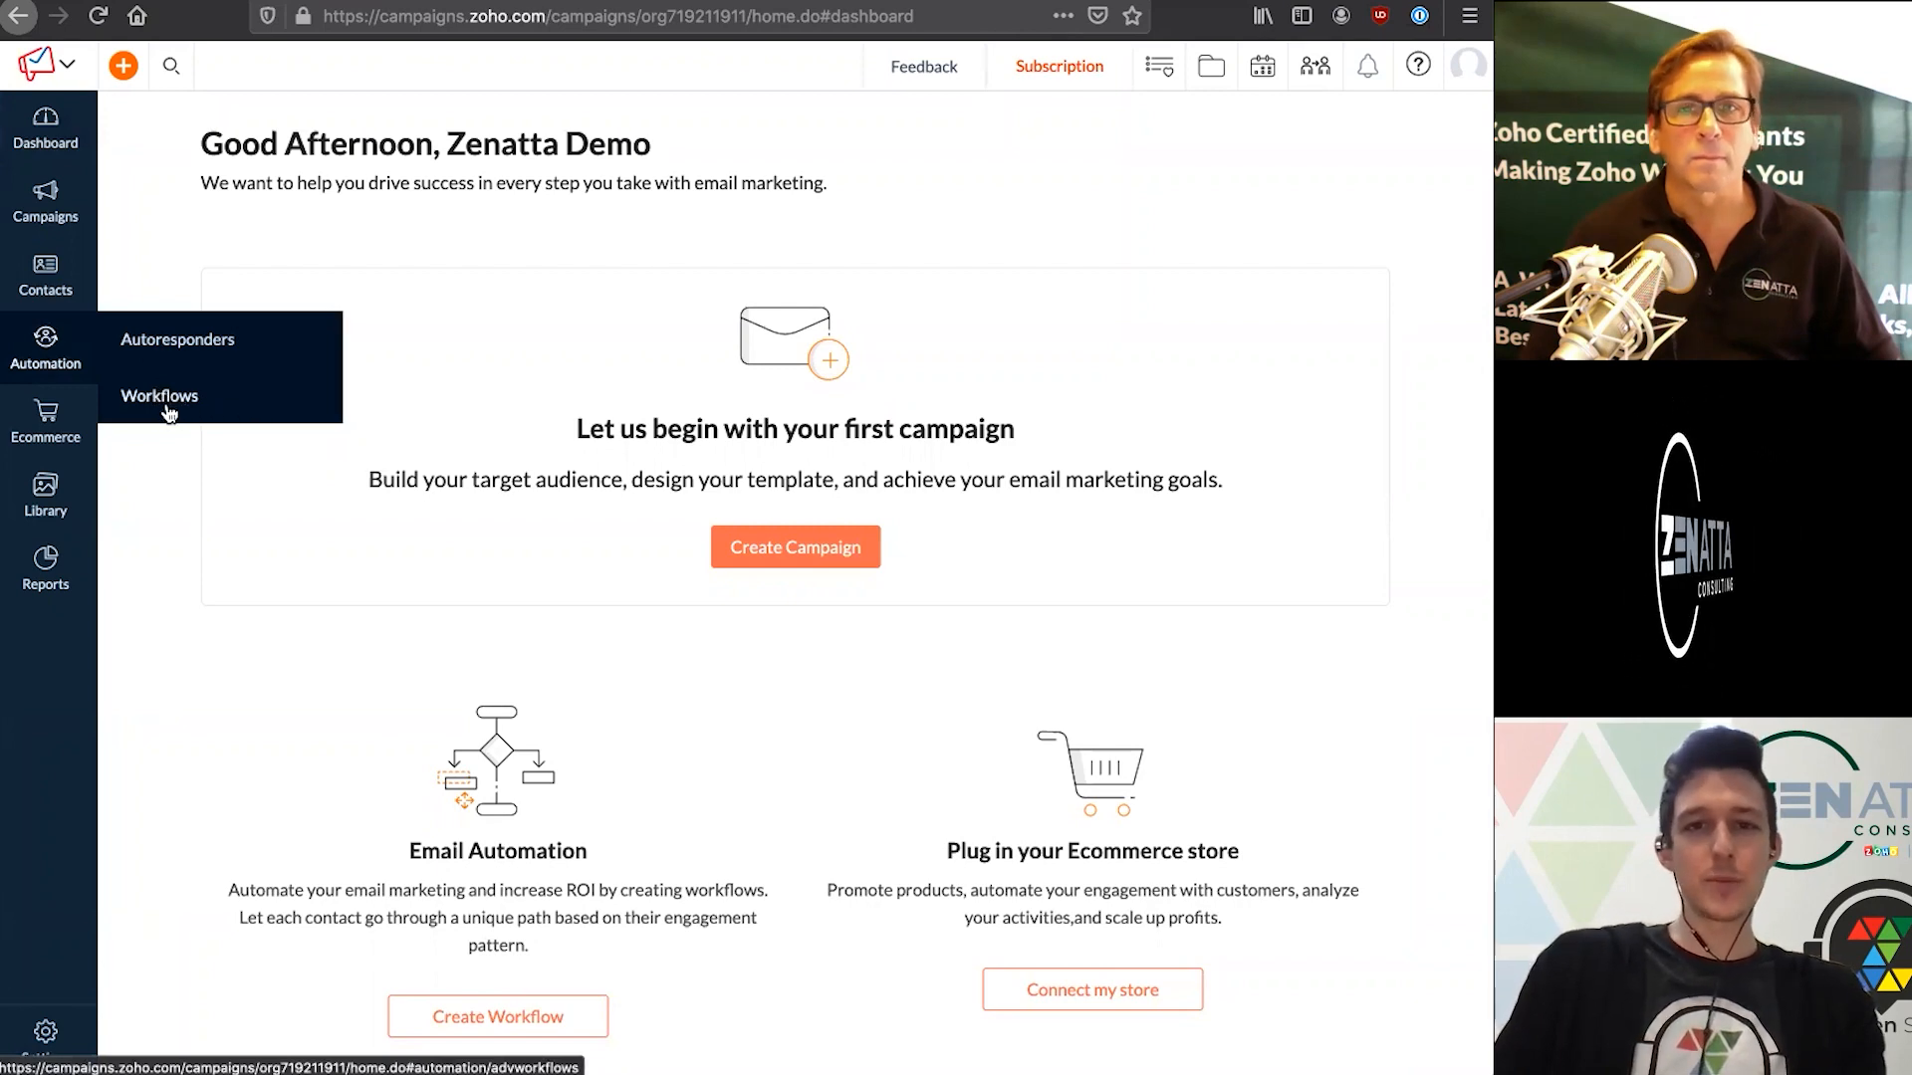
pyautogui.moveTo(243, 414)
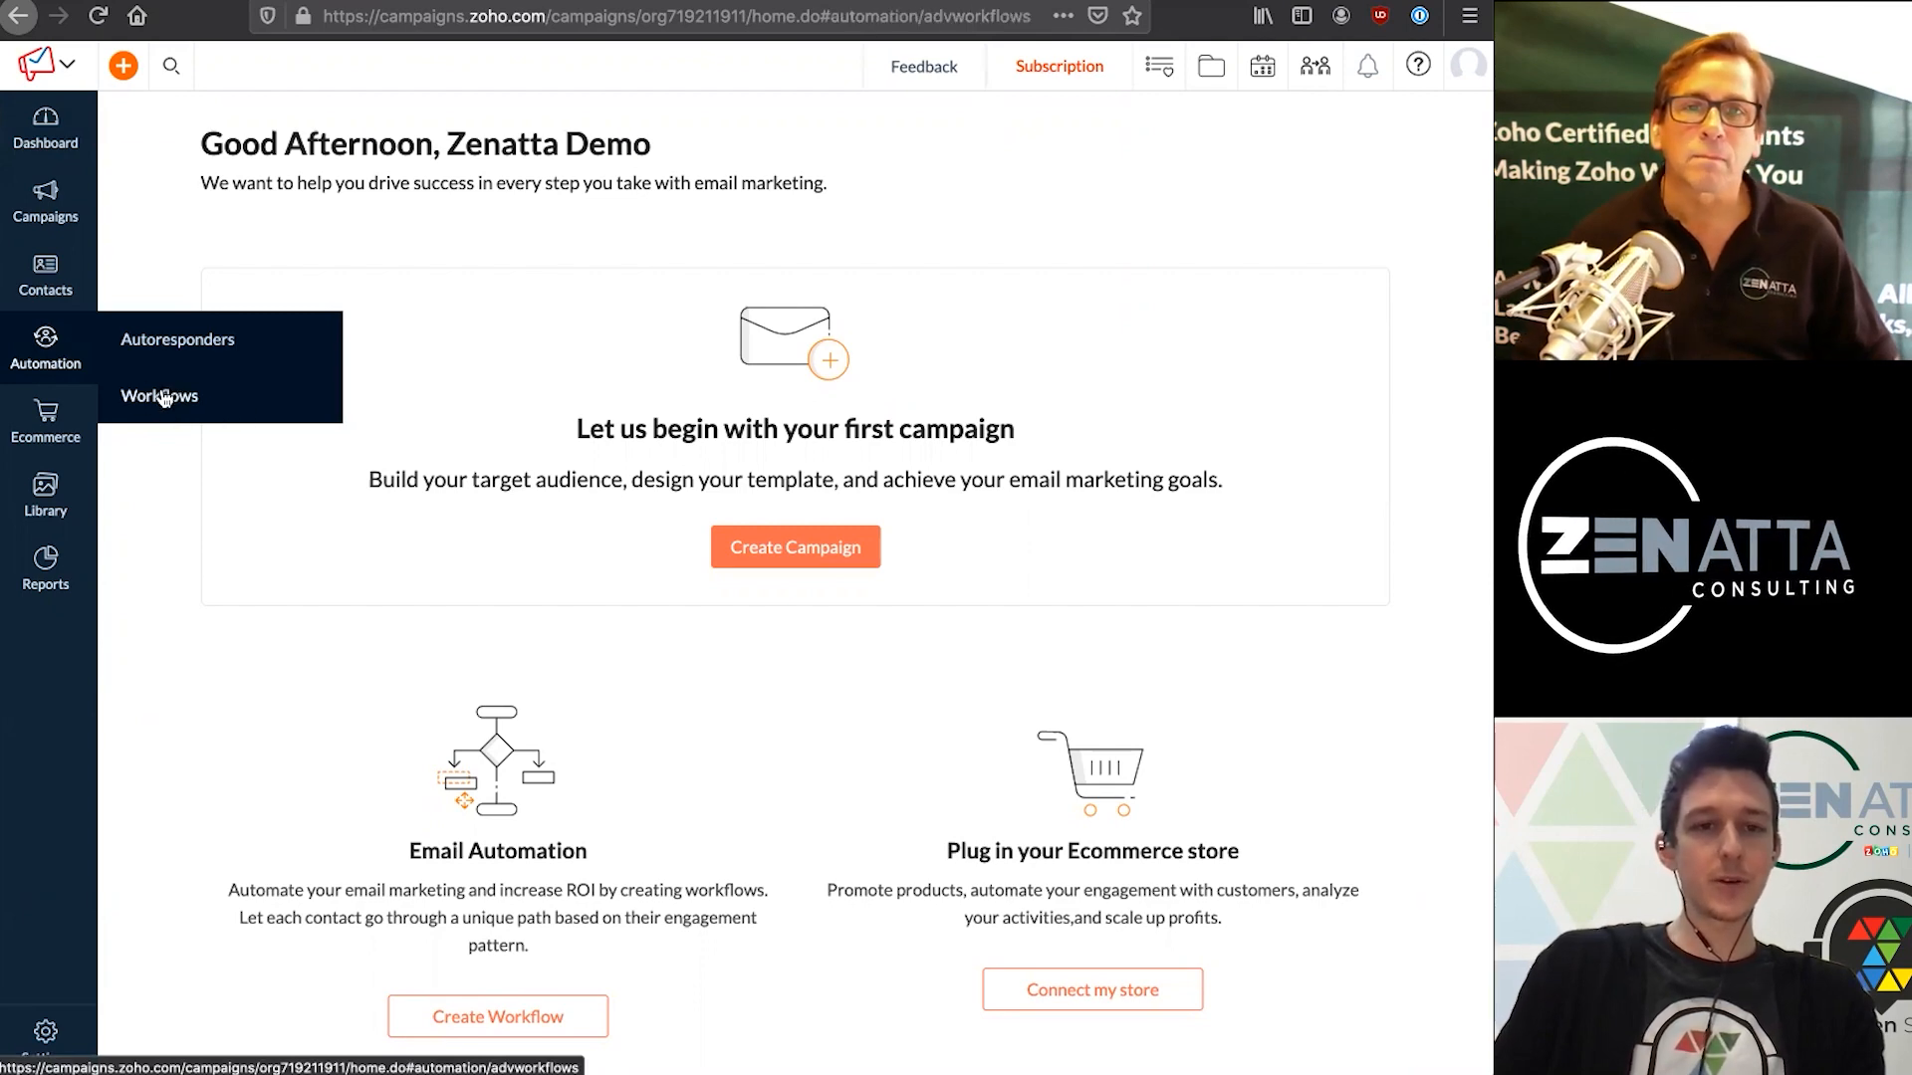
# Go to Automation > Workflows, start the first workflow and browse the template categories
pyautogui.click(160, 396)
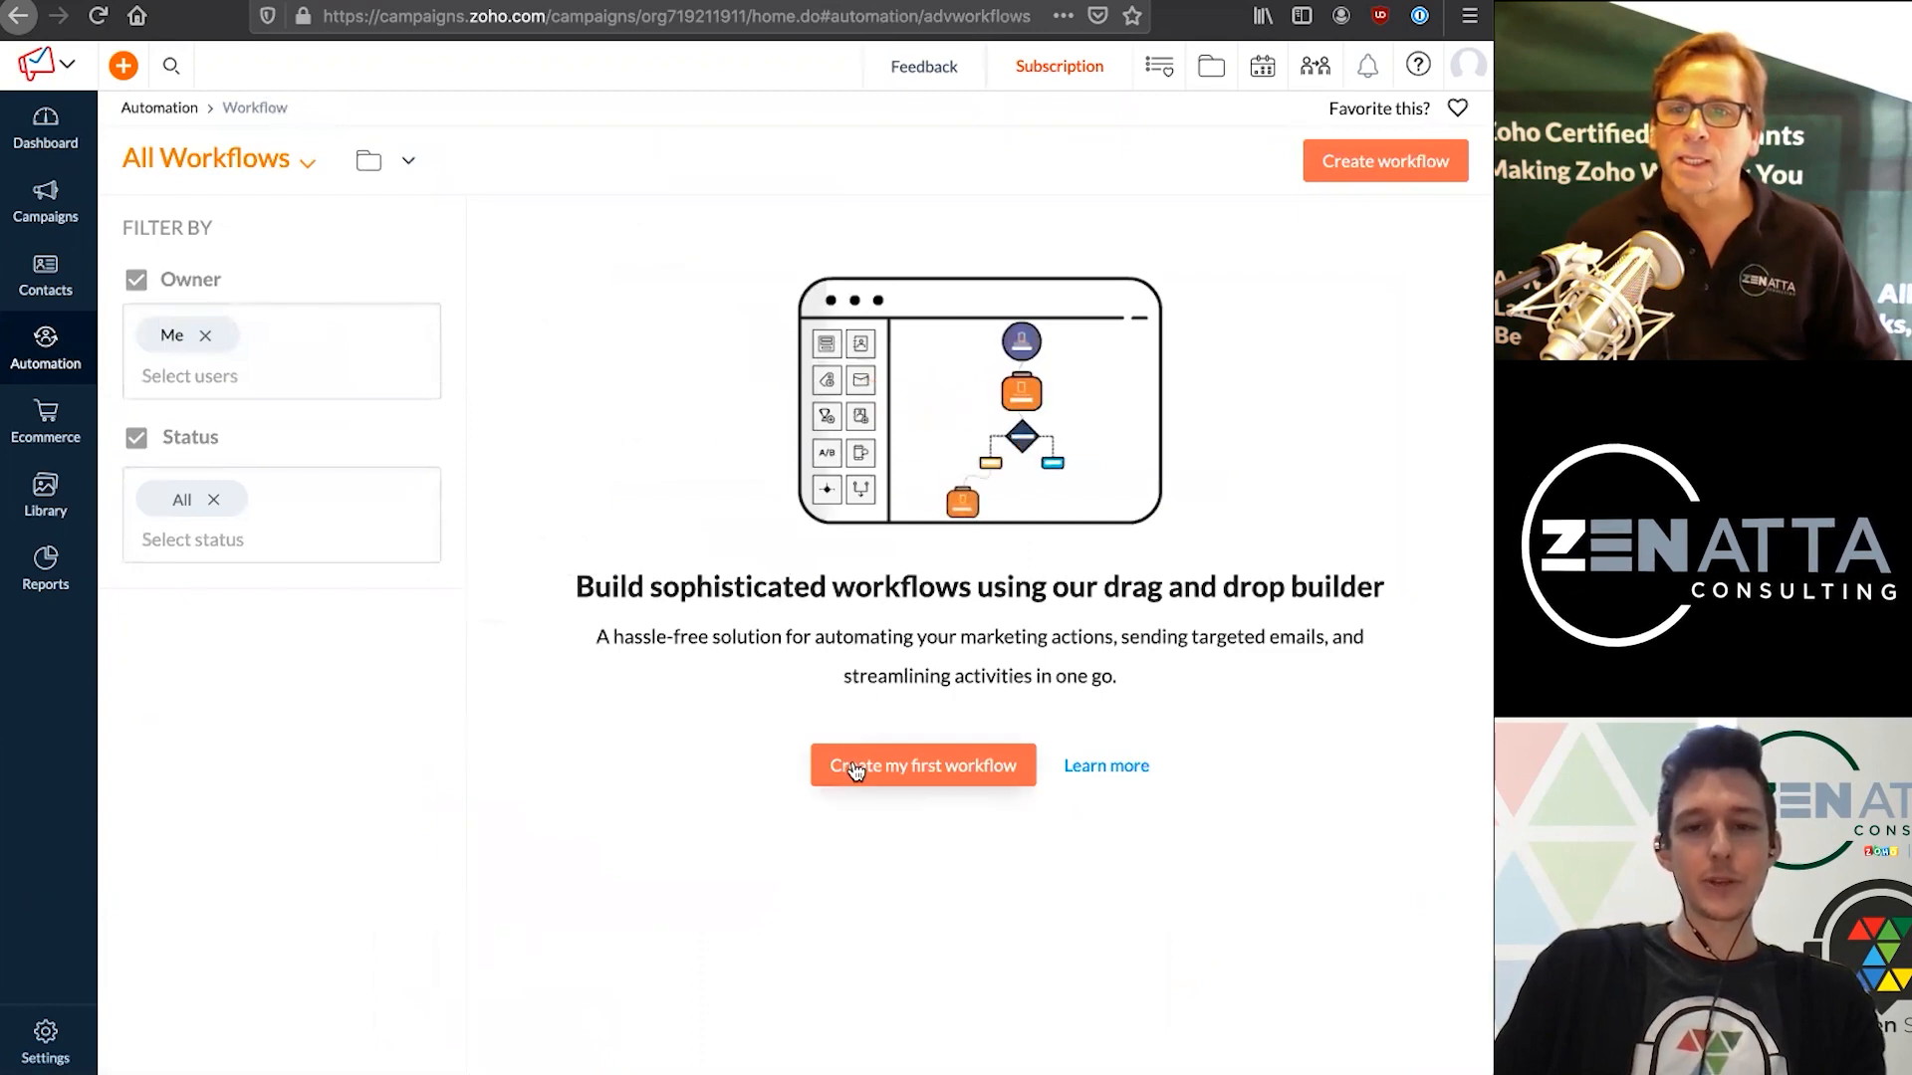
pyautogui.click(922, 765)
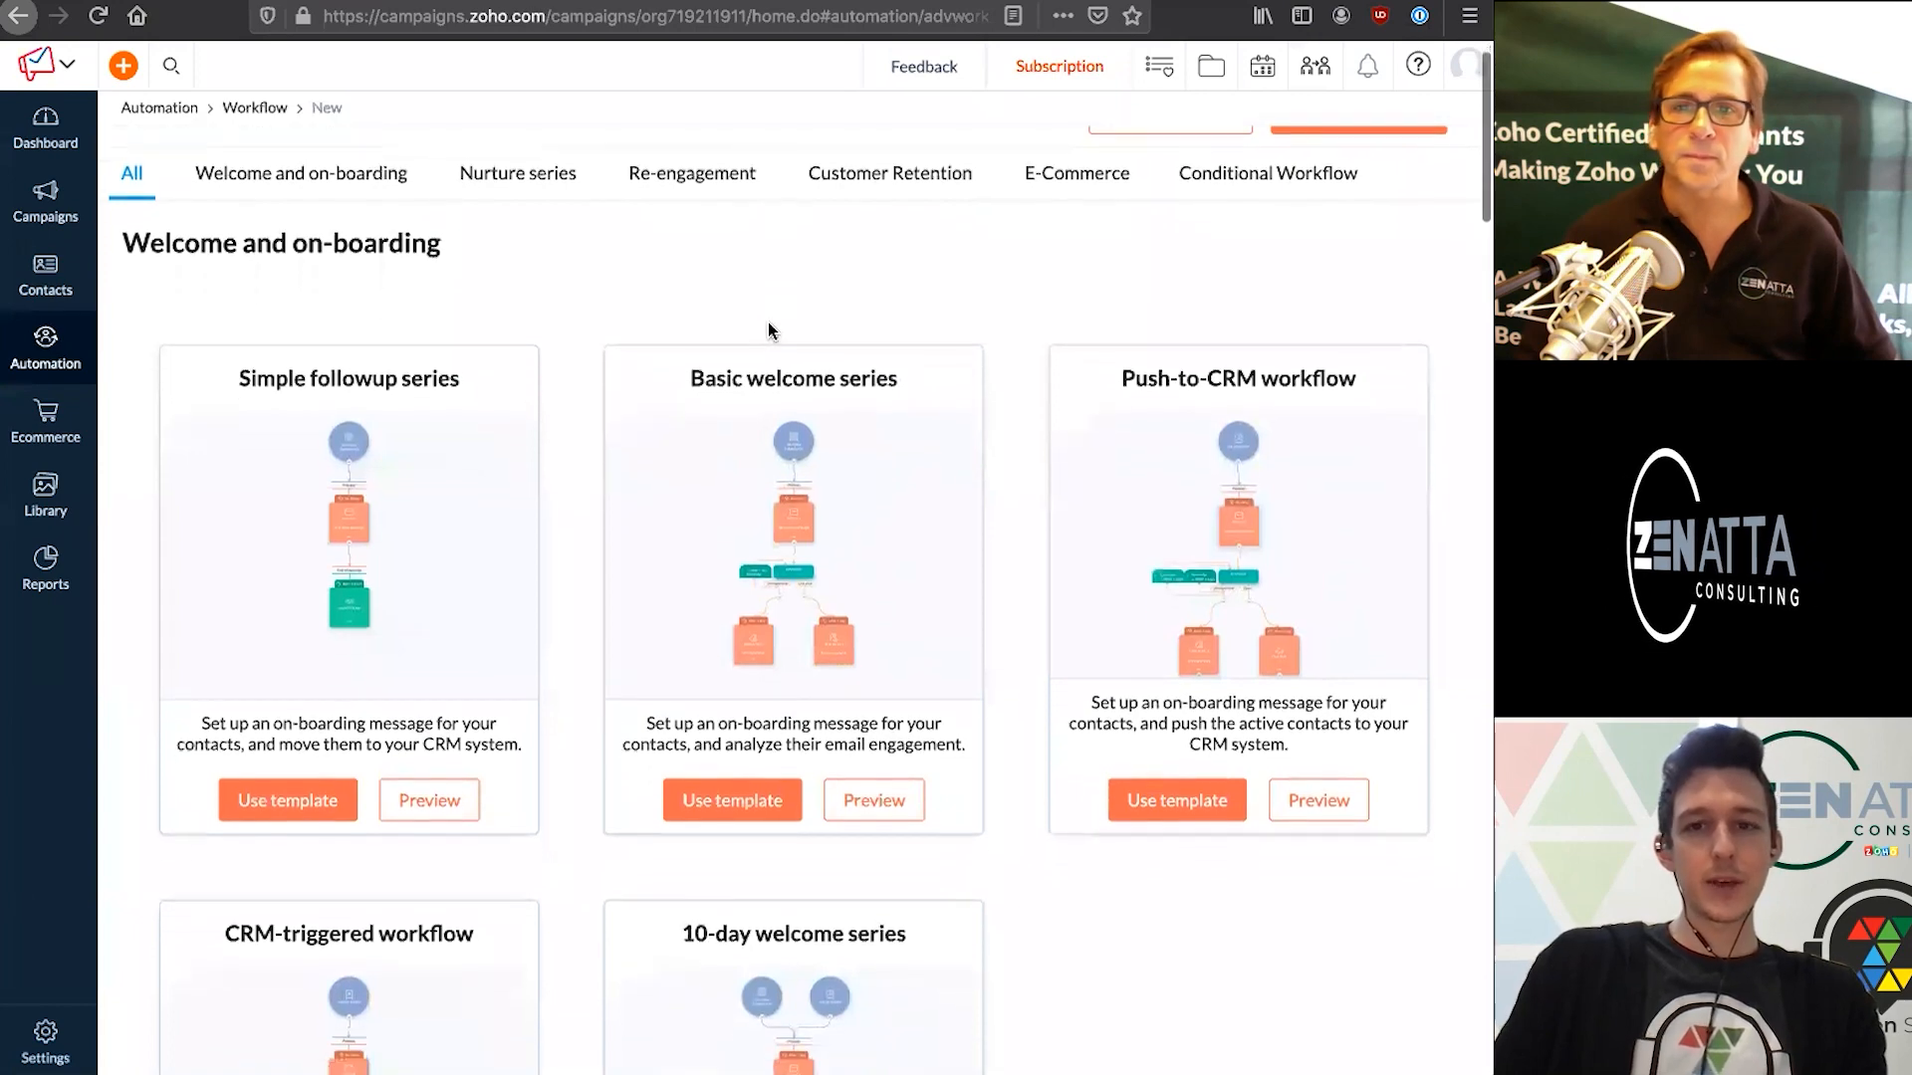
pyautogui.scroll(-3)
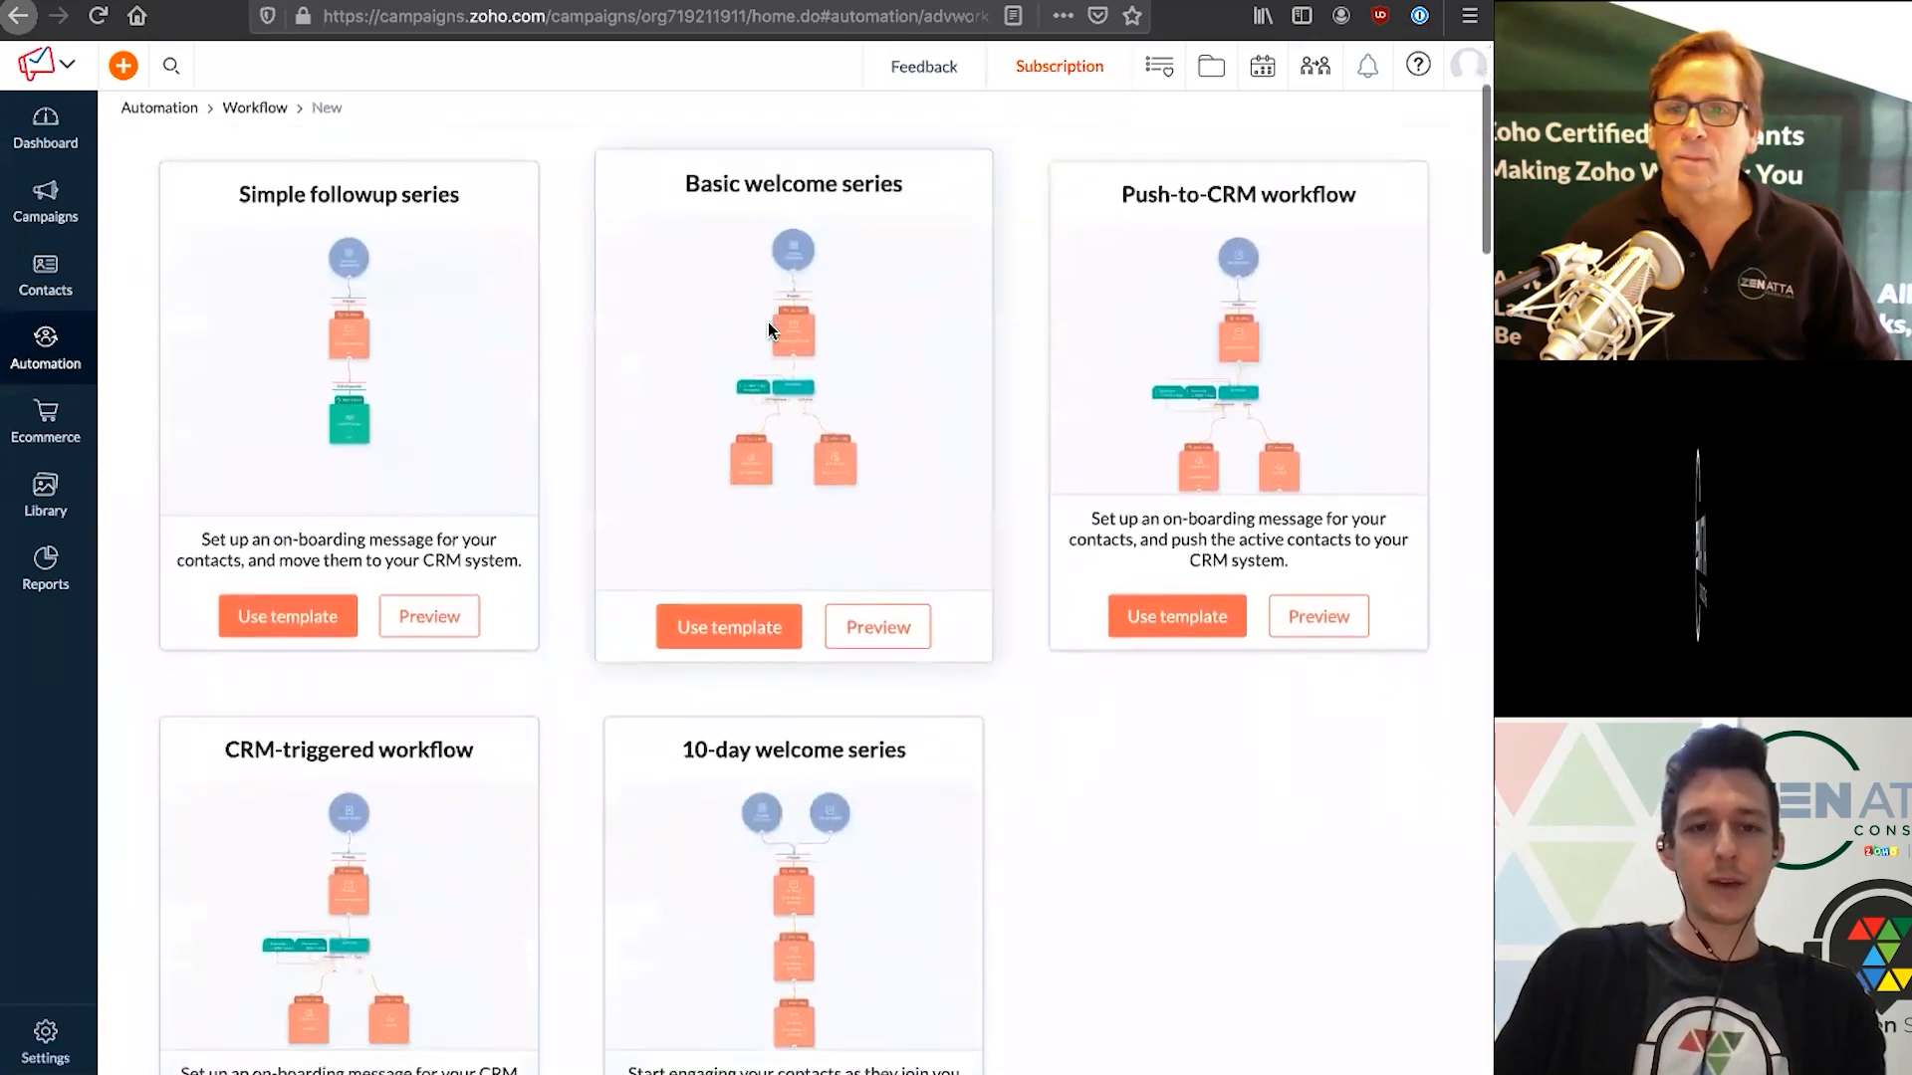
pyautogui.scroll(-3)
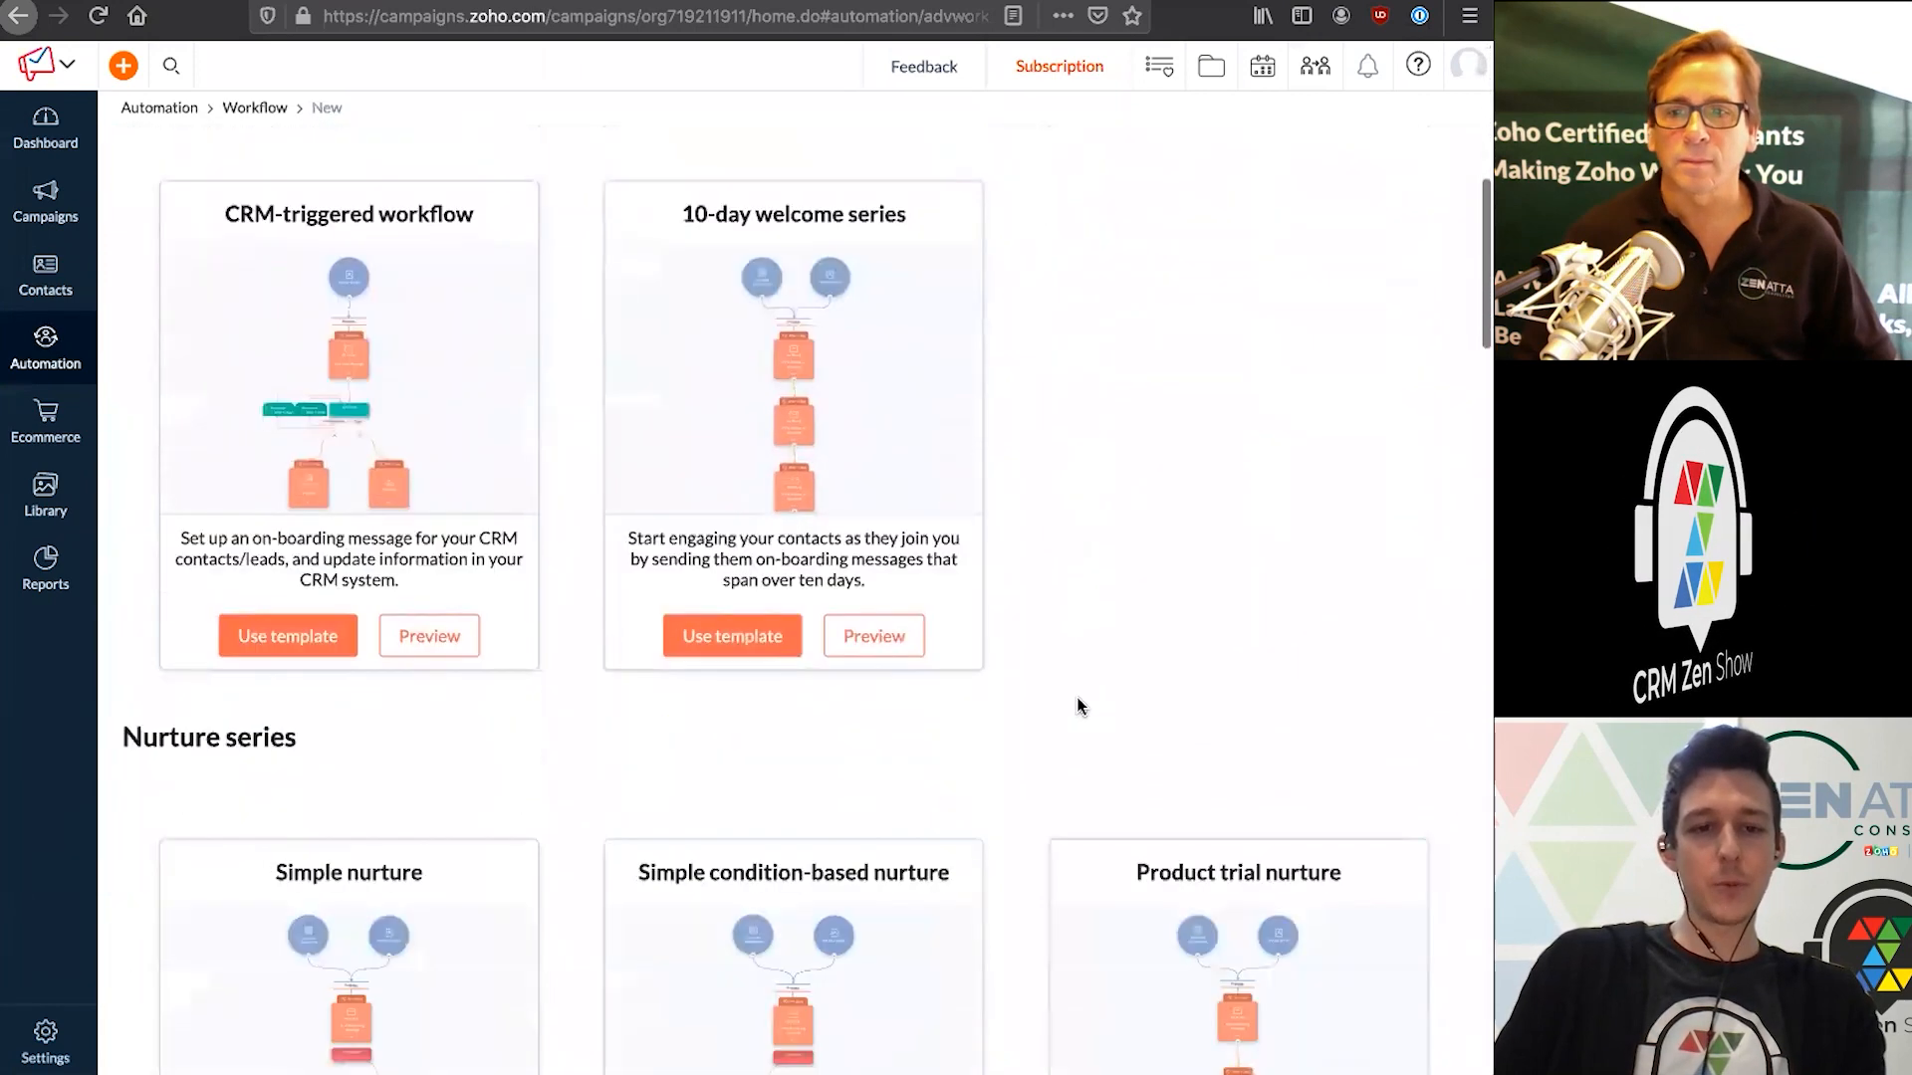
pyautogui.scroll(-3)
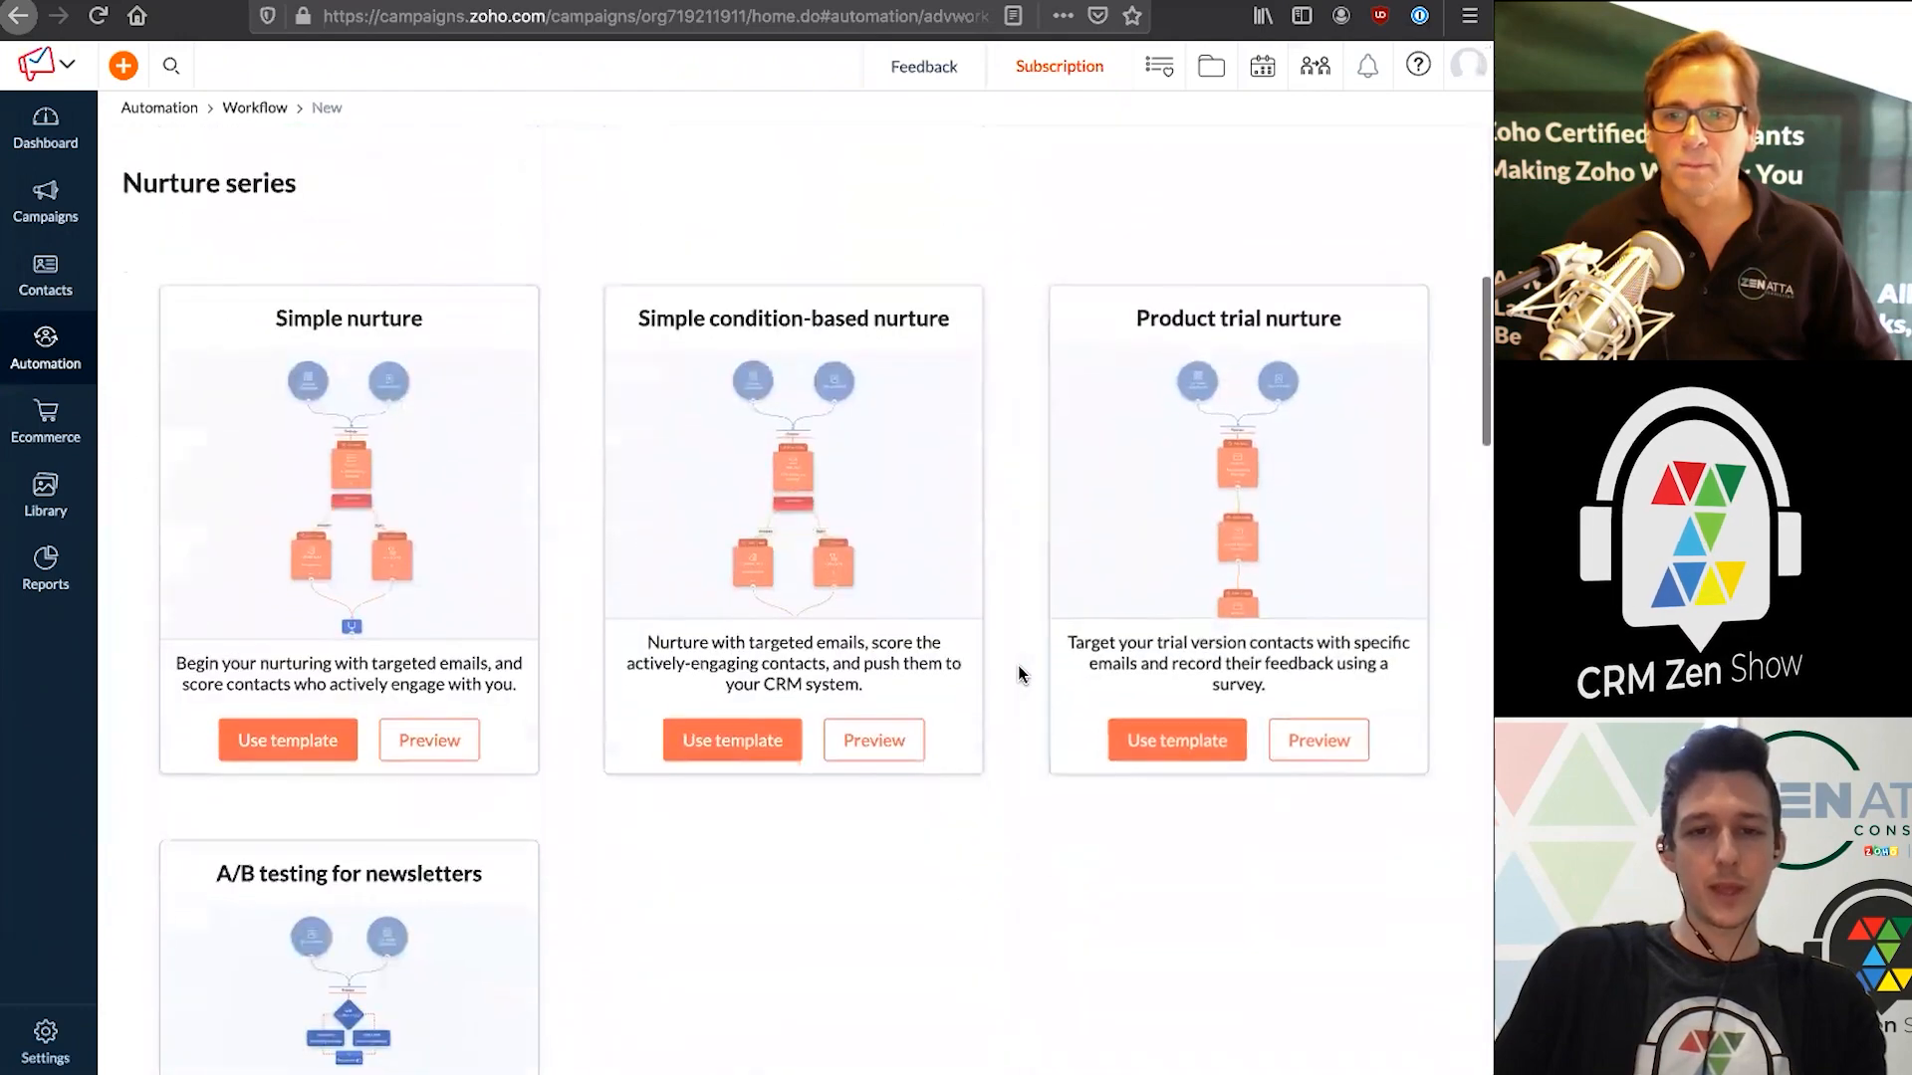
pyautogui.scroll(-3)
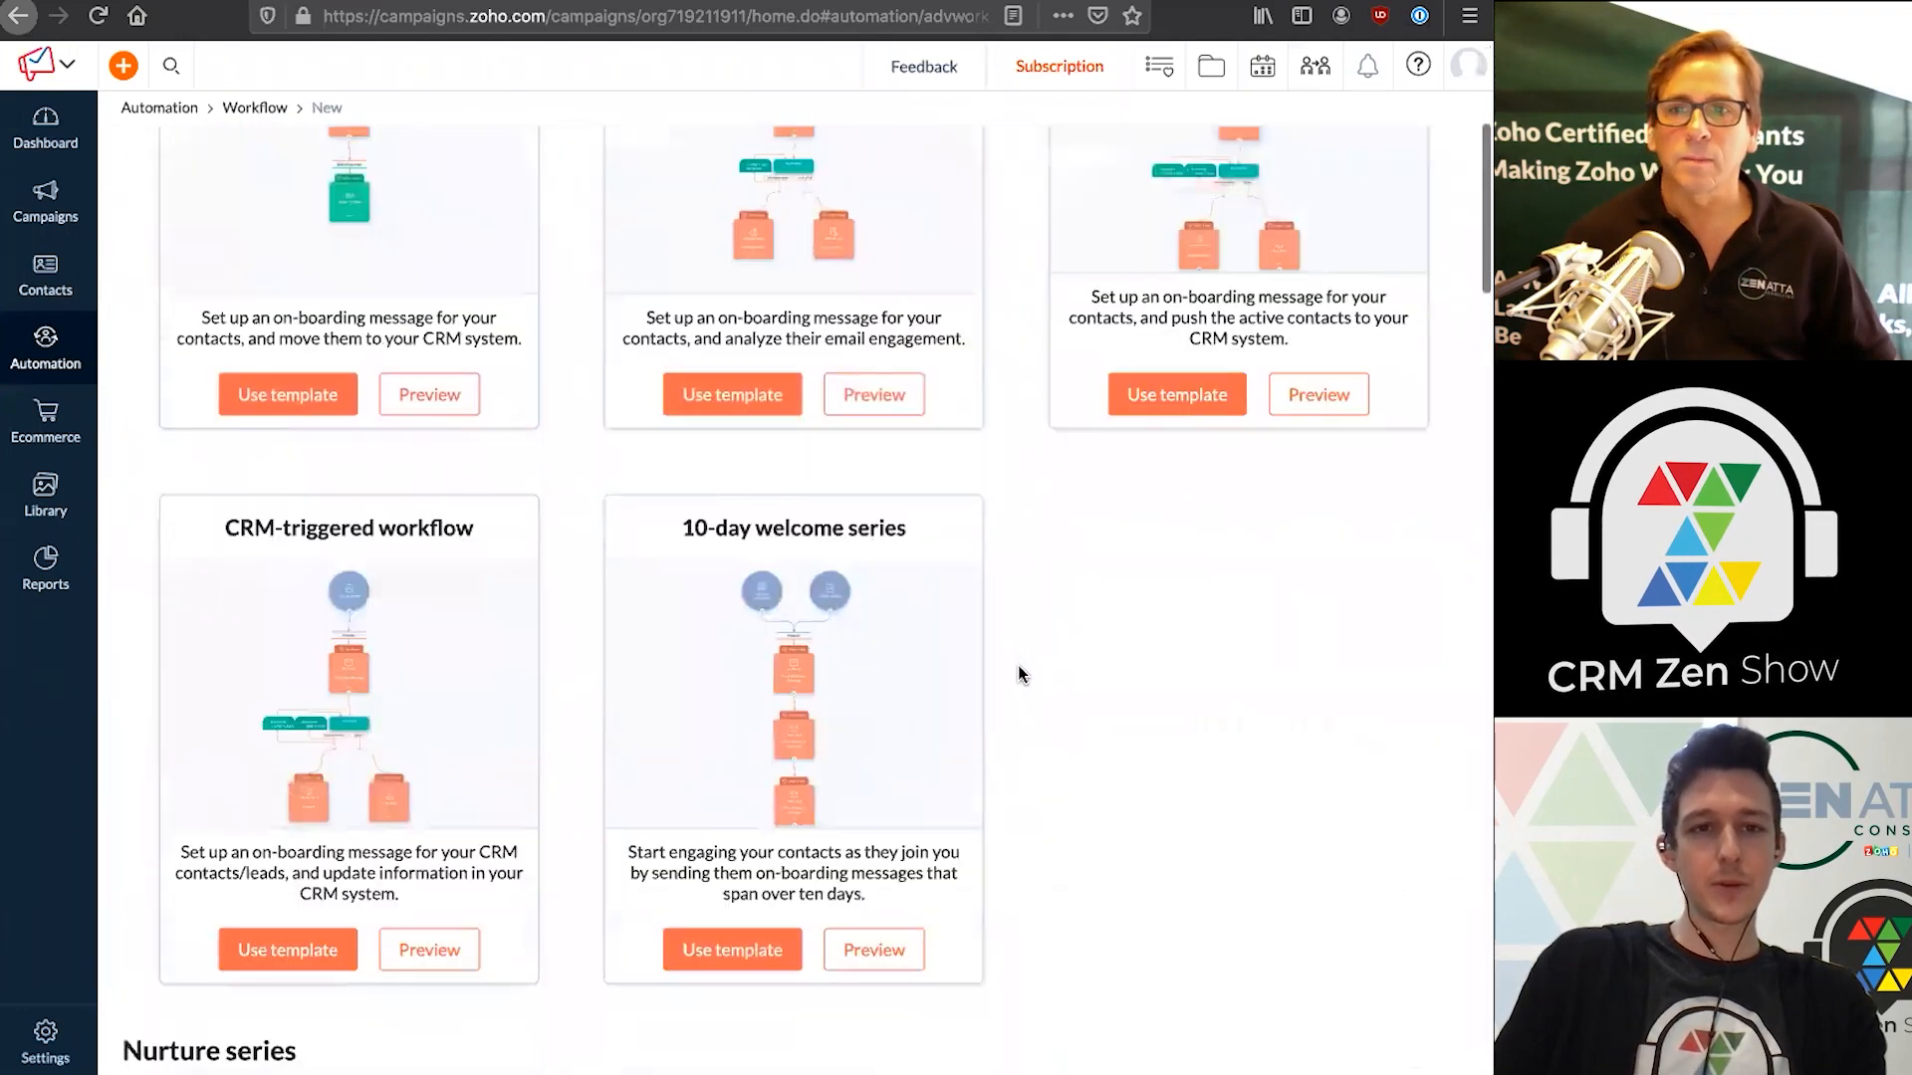
pyautogui.scroll(-3)
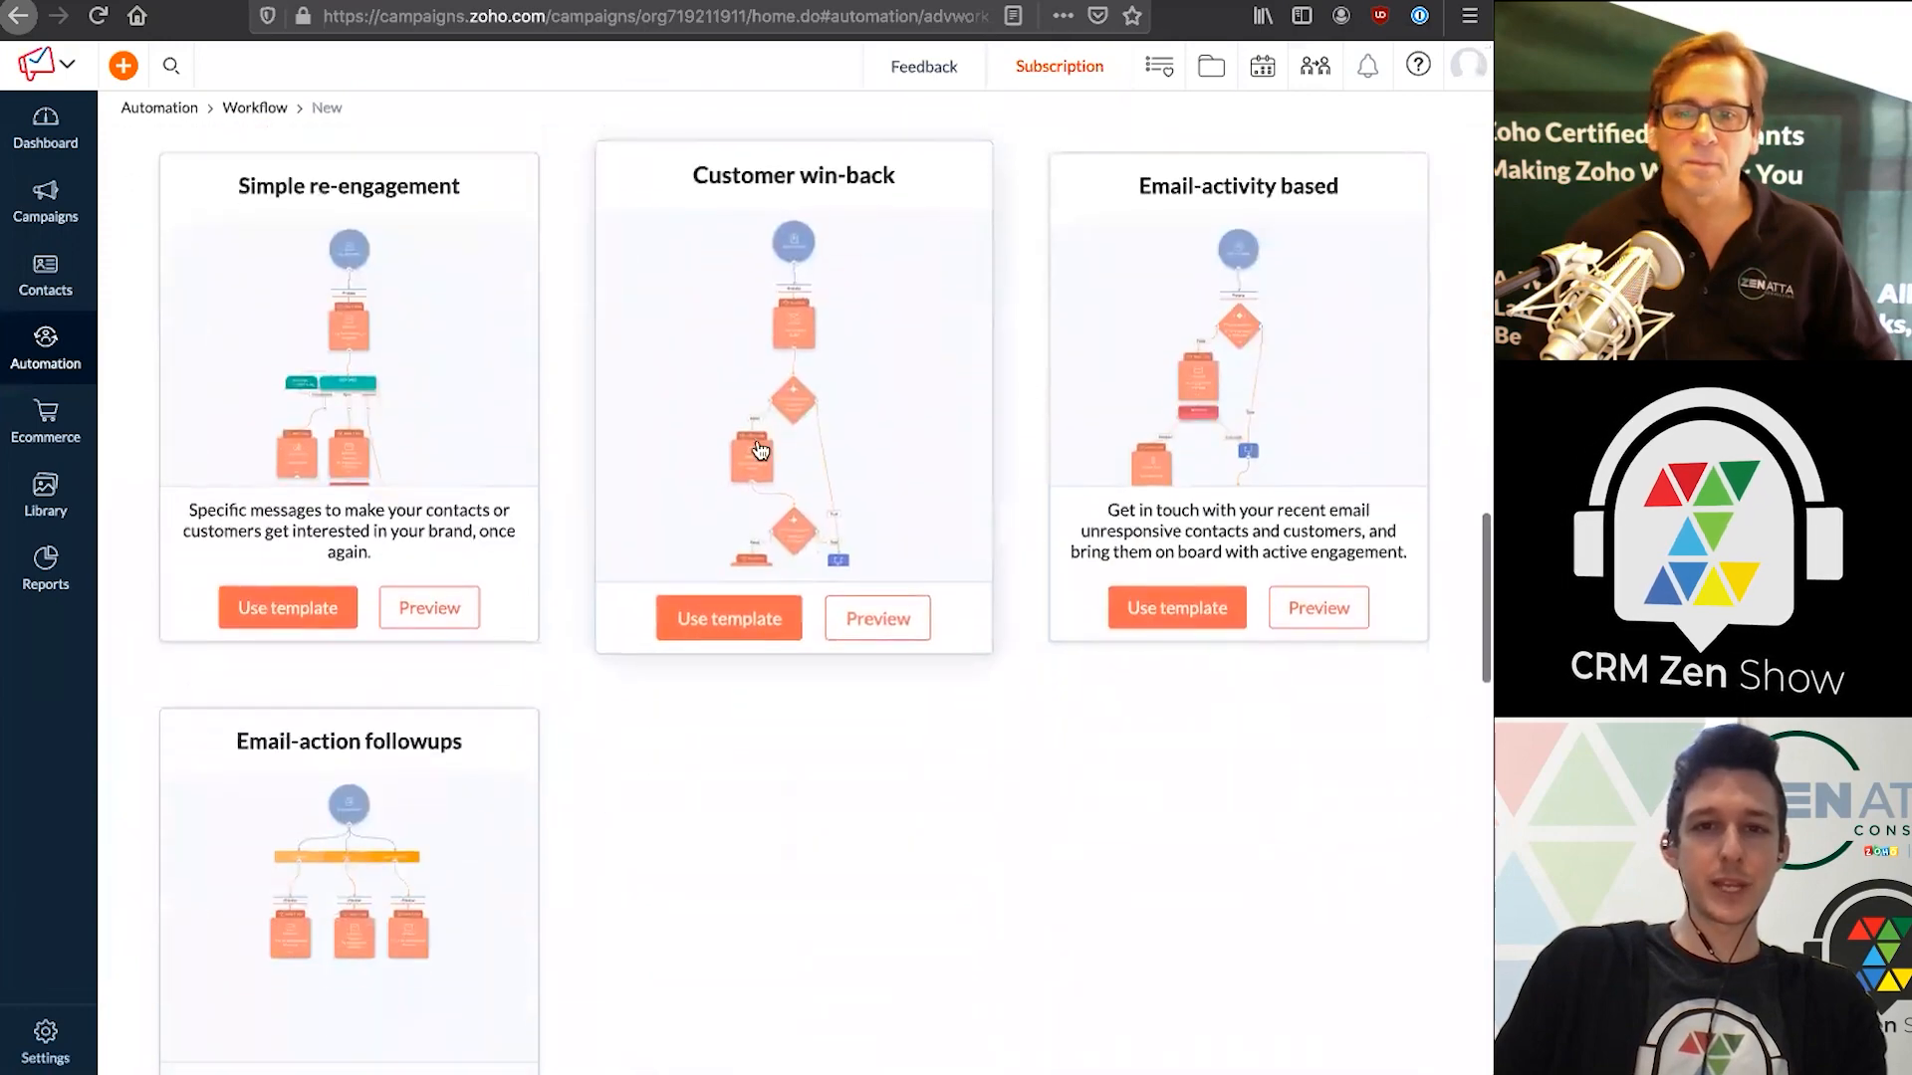
pyautogui.scroll(-3)
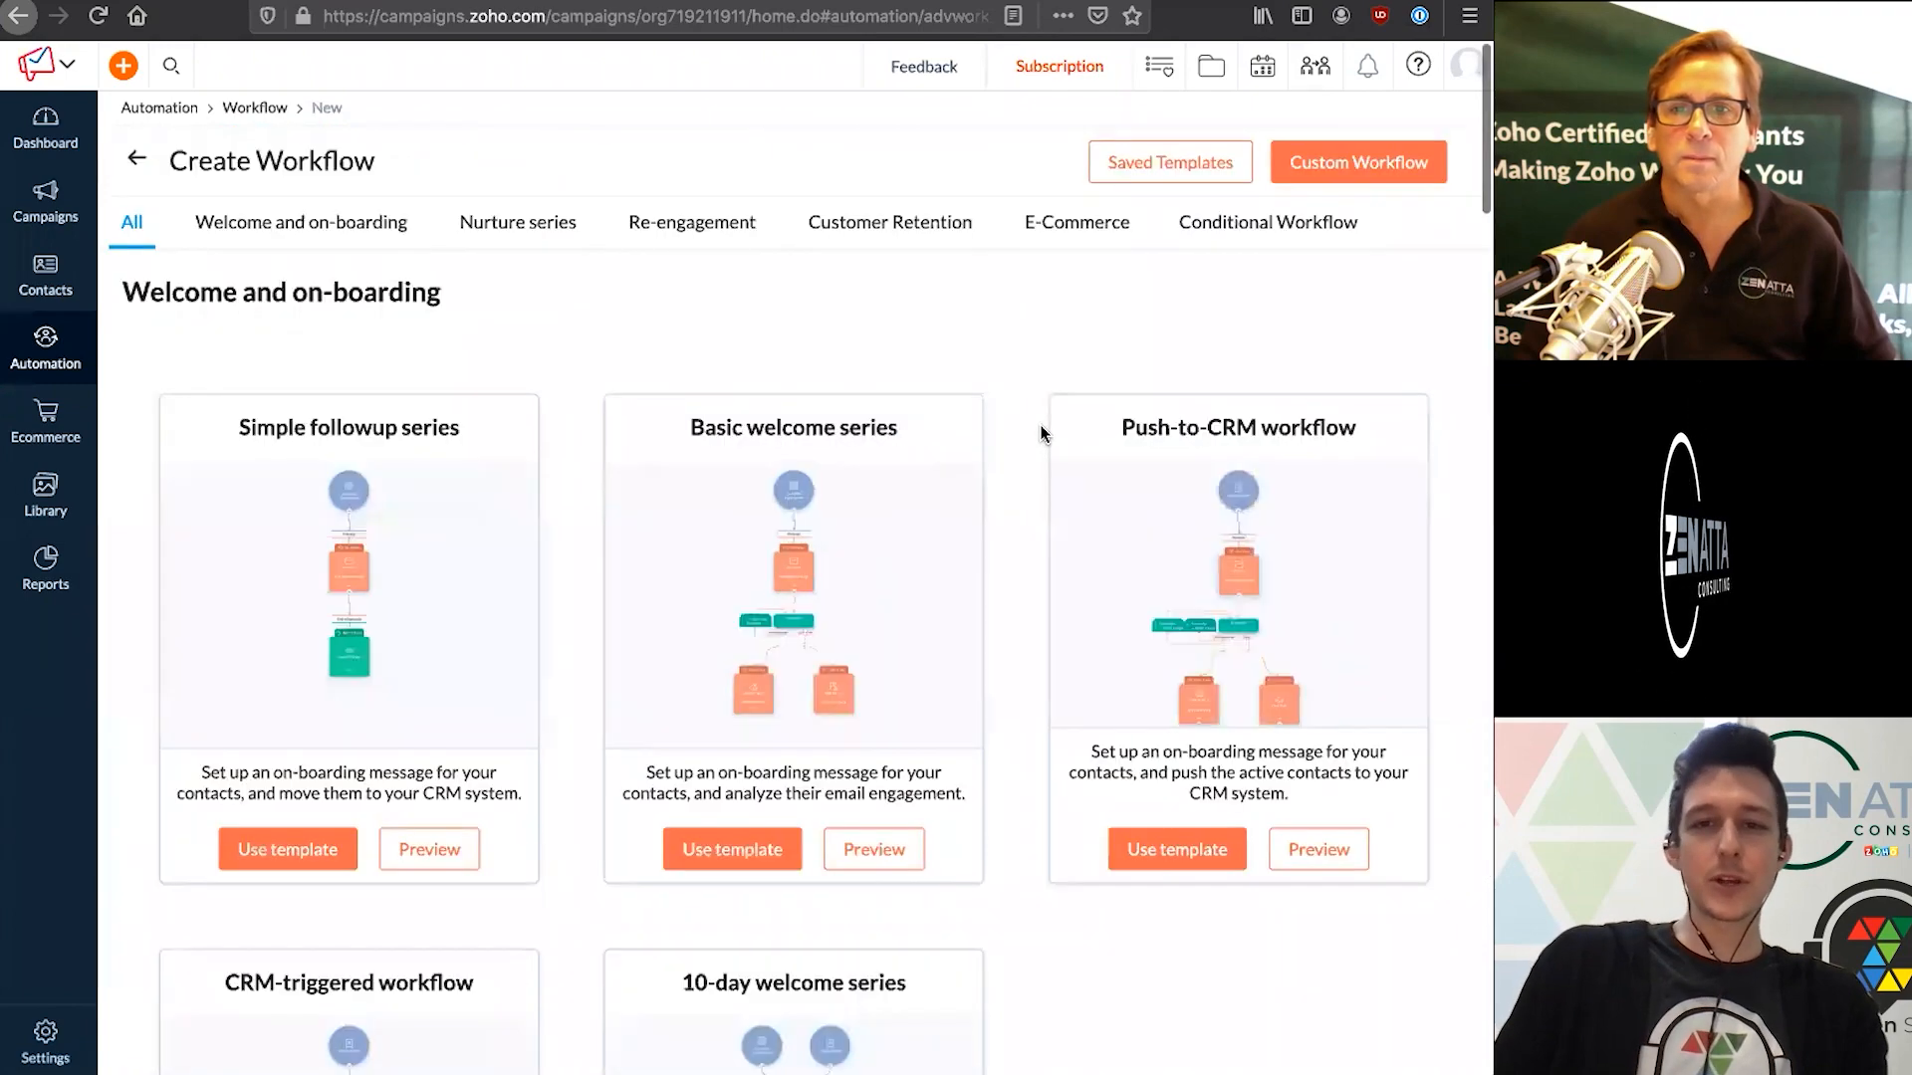
pyautogui.moveTo(986, 323)
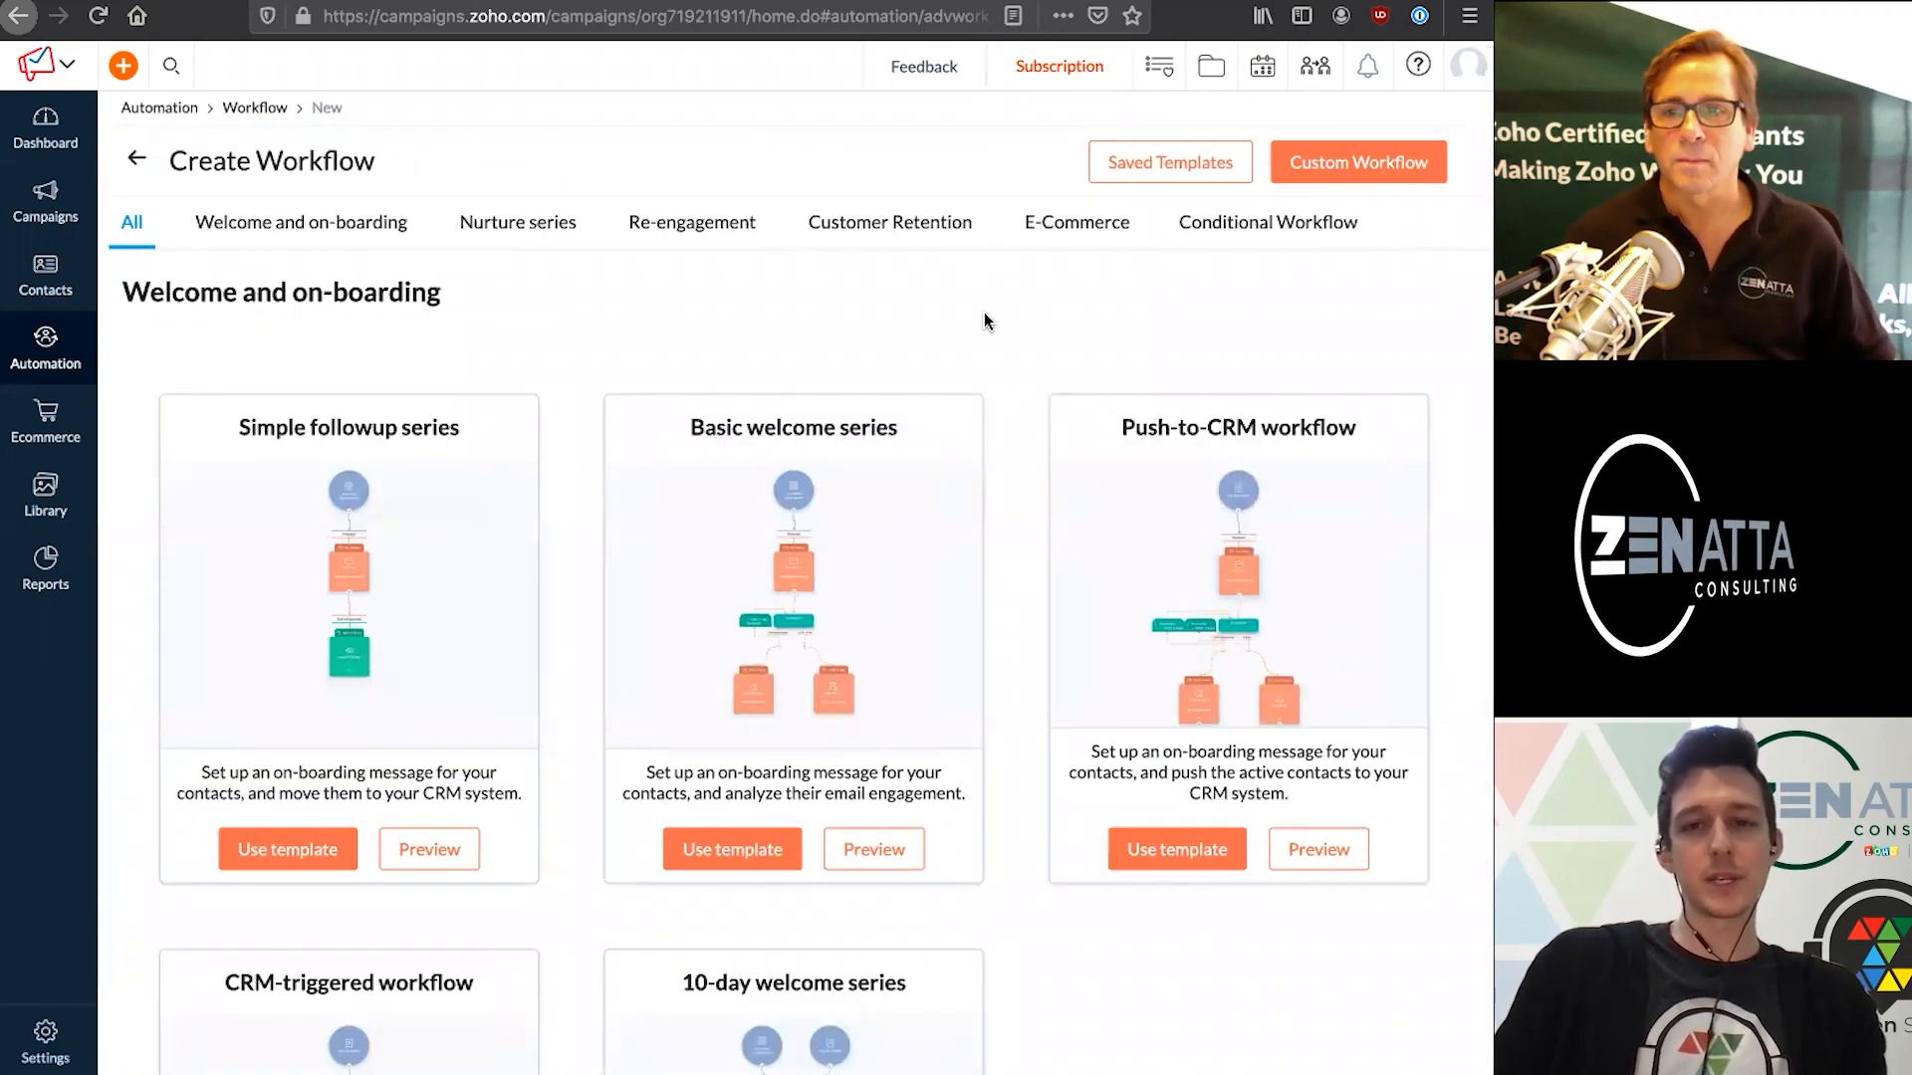
pyautogui.moveTo(1015, 394)
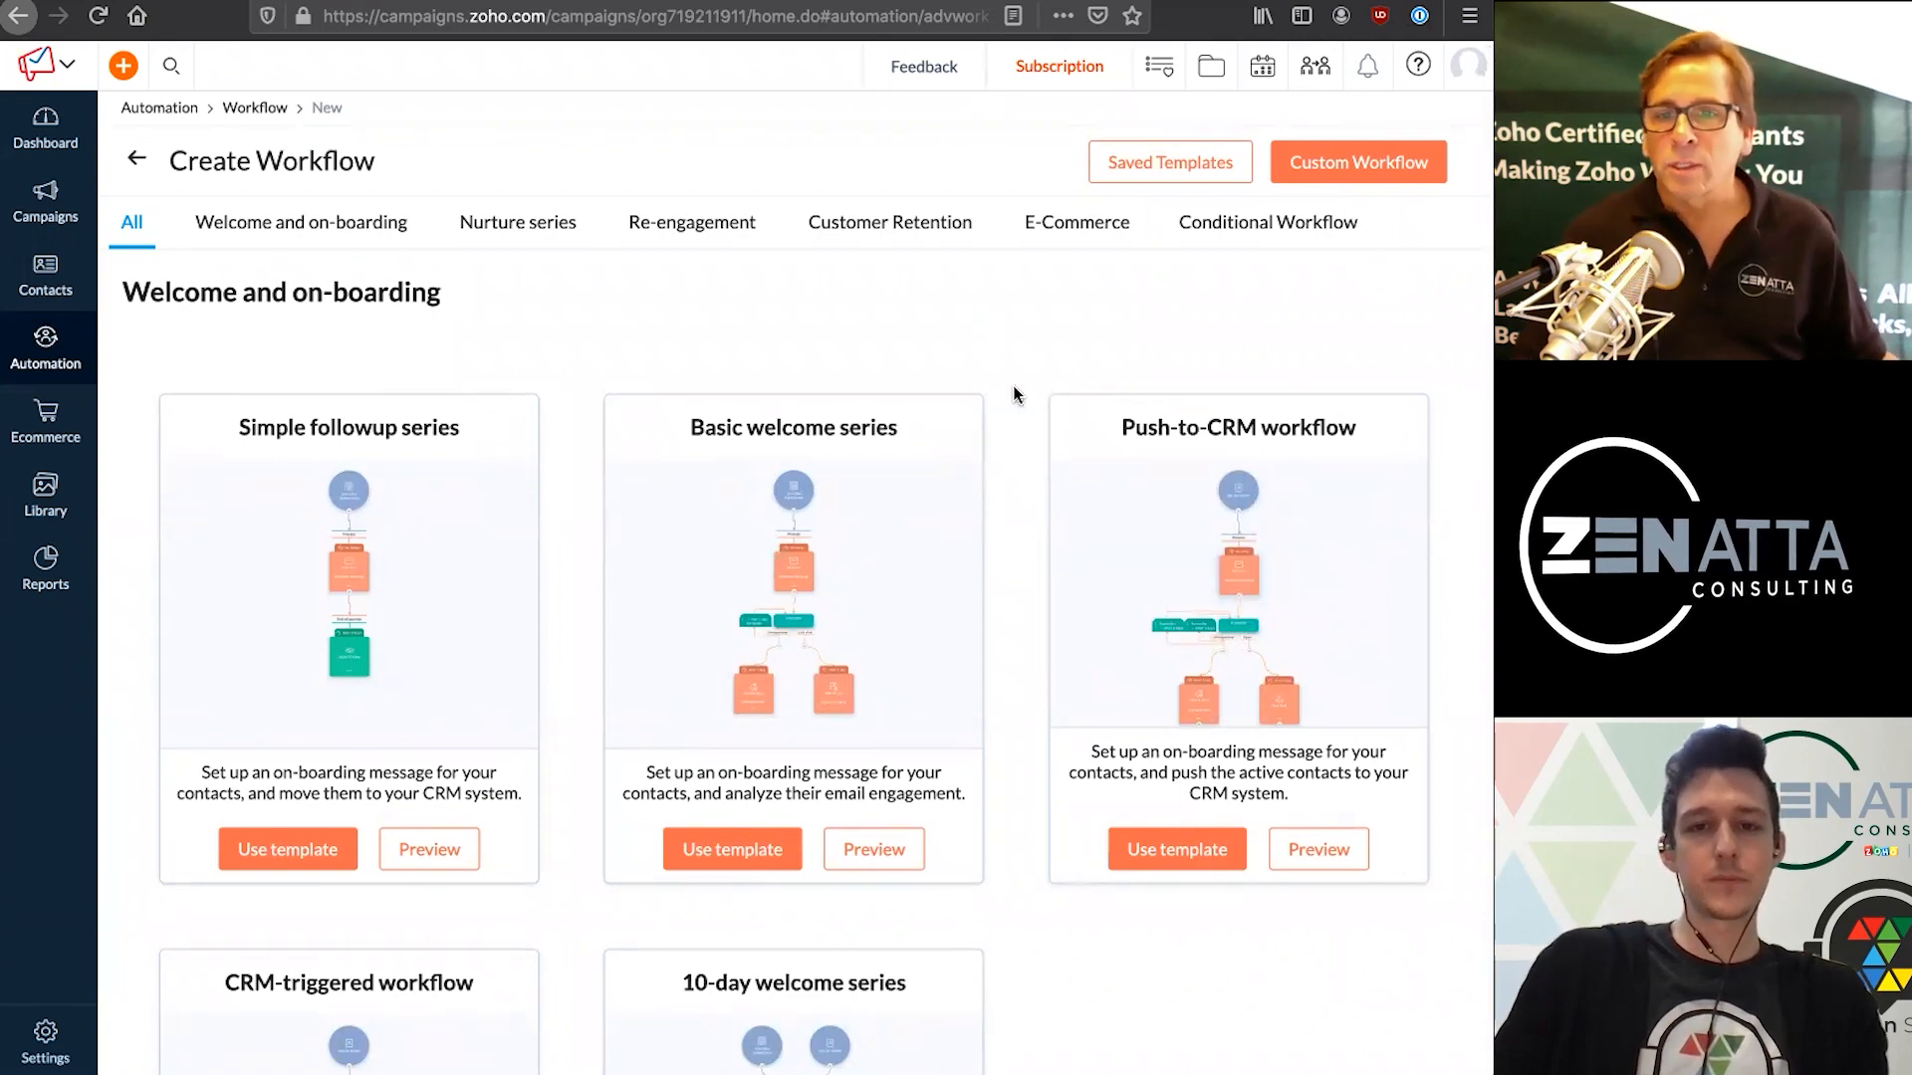
pyautogui.moveTo(844, 713)
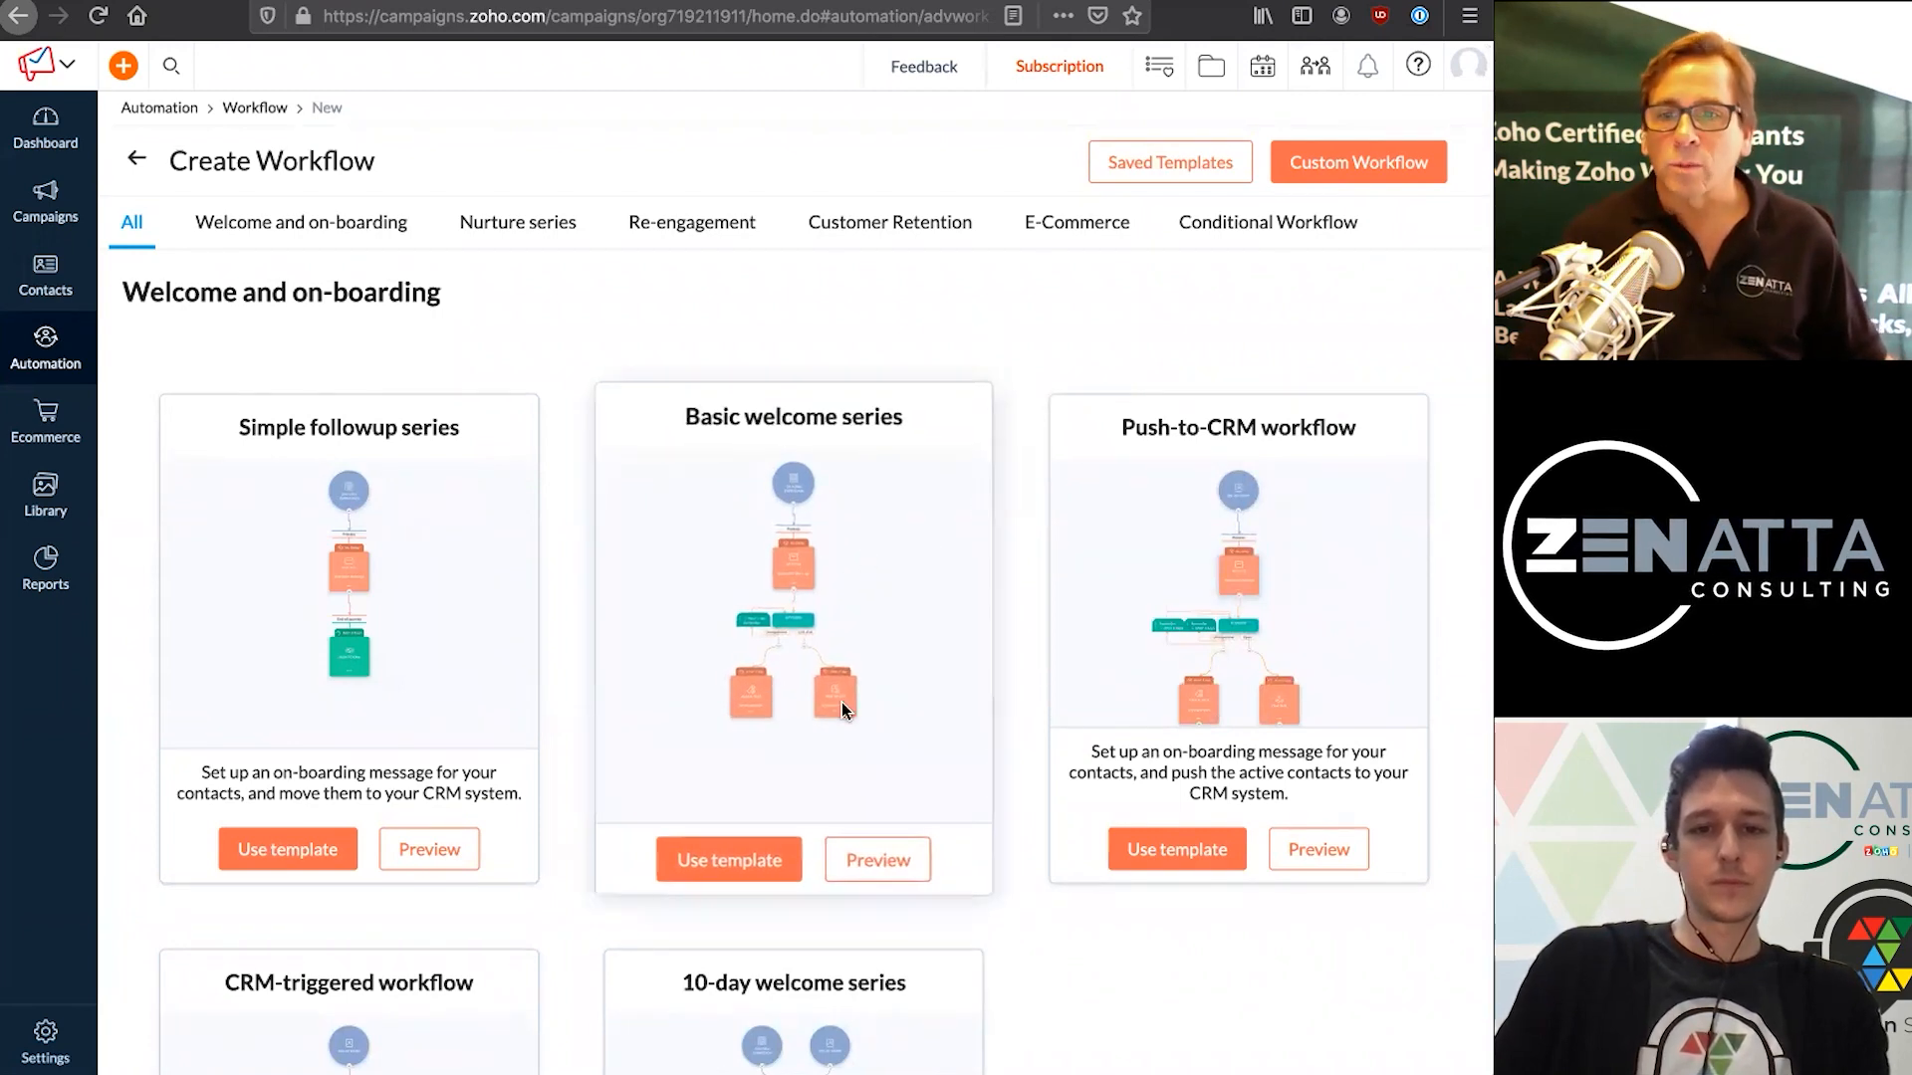
# Preview the Basic welcome series template and scroll through its flow diagram
pyautogui.click(876, 858)
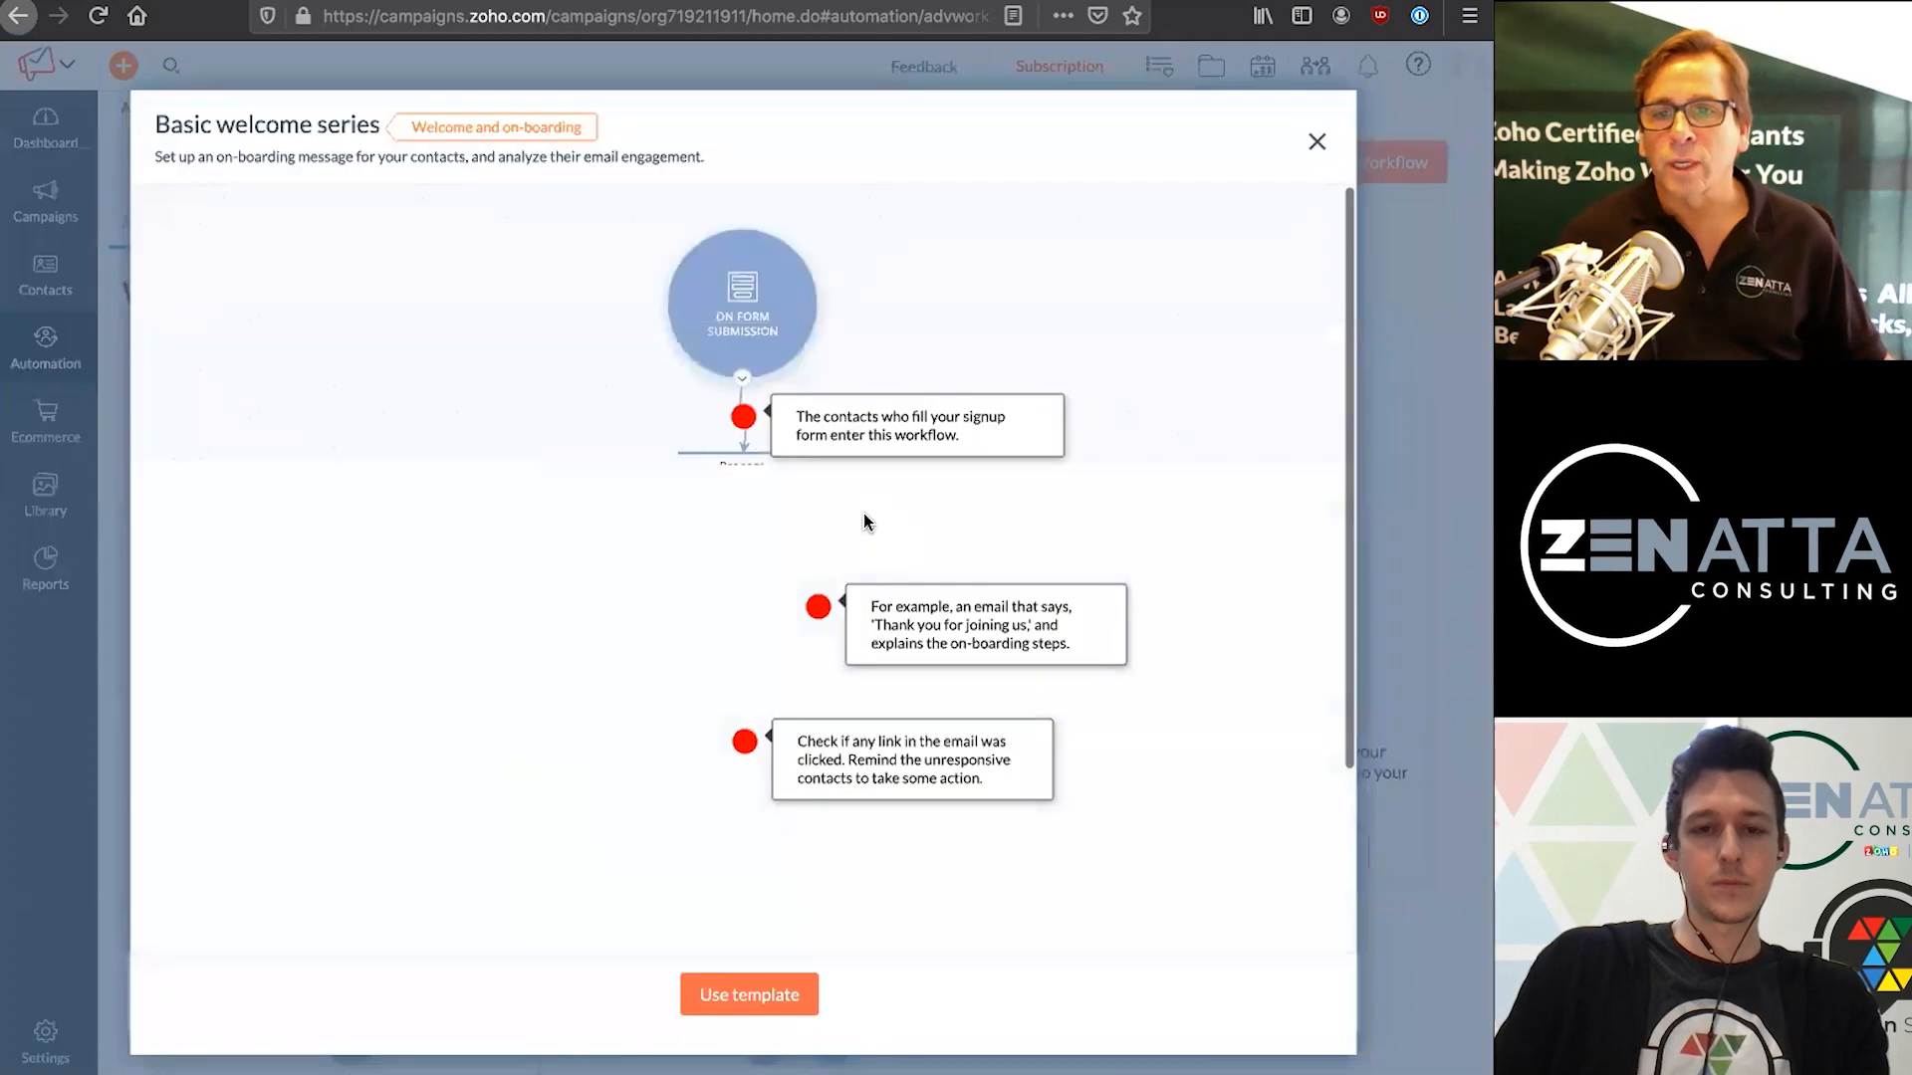
pyautogui.scroll(-3)
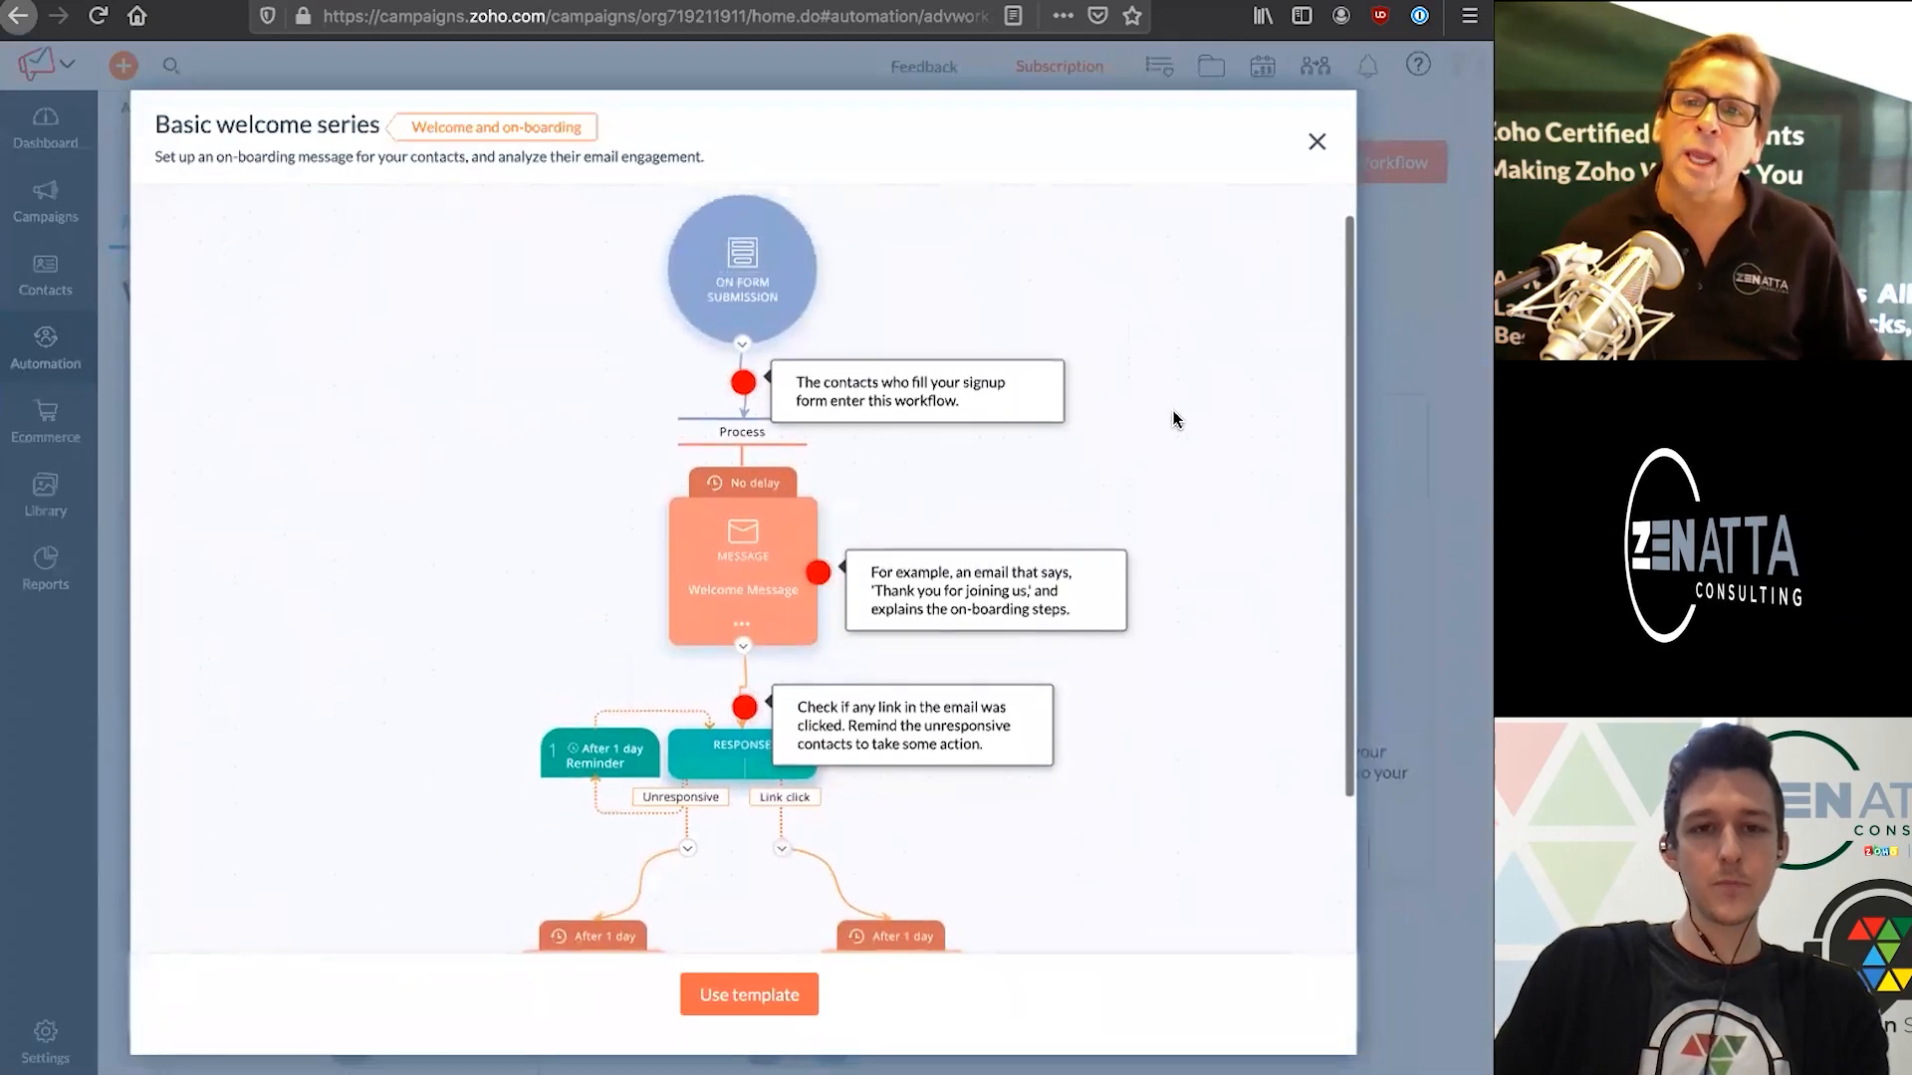
pyautogui.scroll(-3)
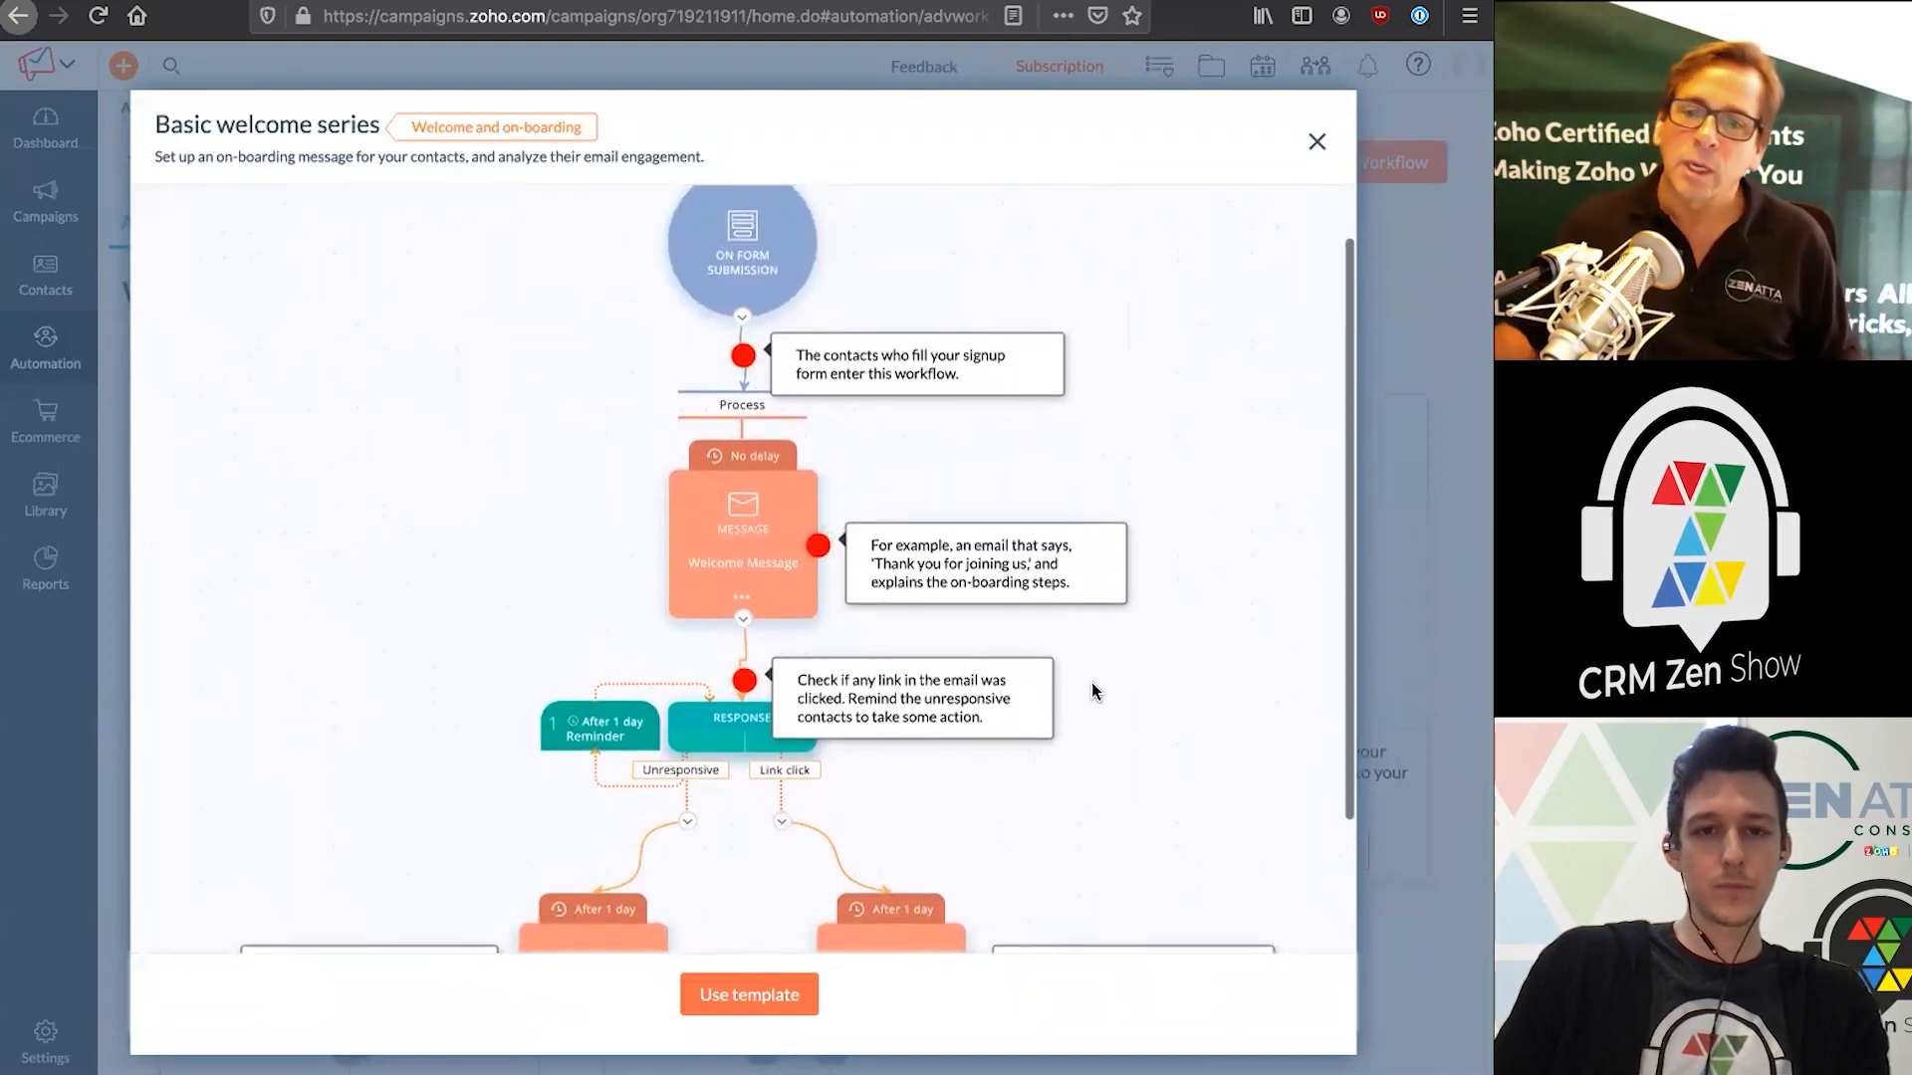
pyautogui.scroll(3)
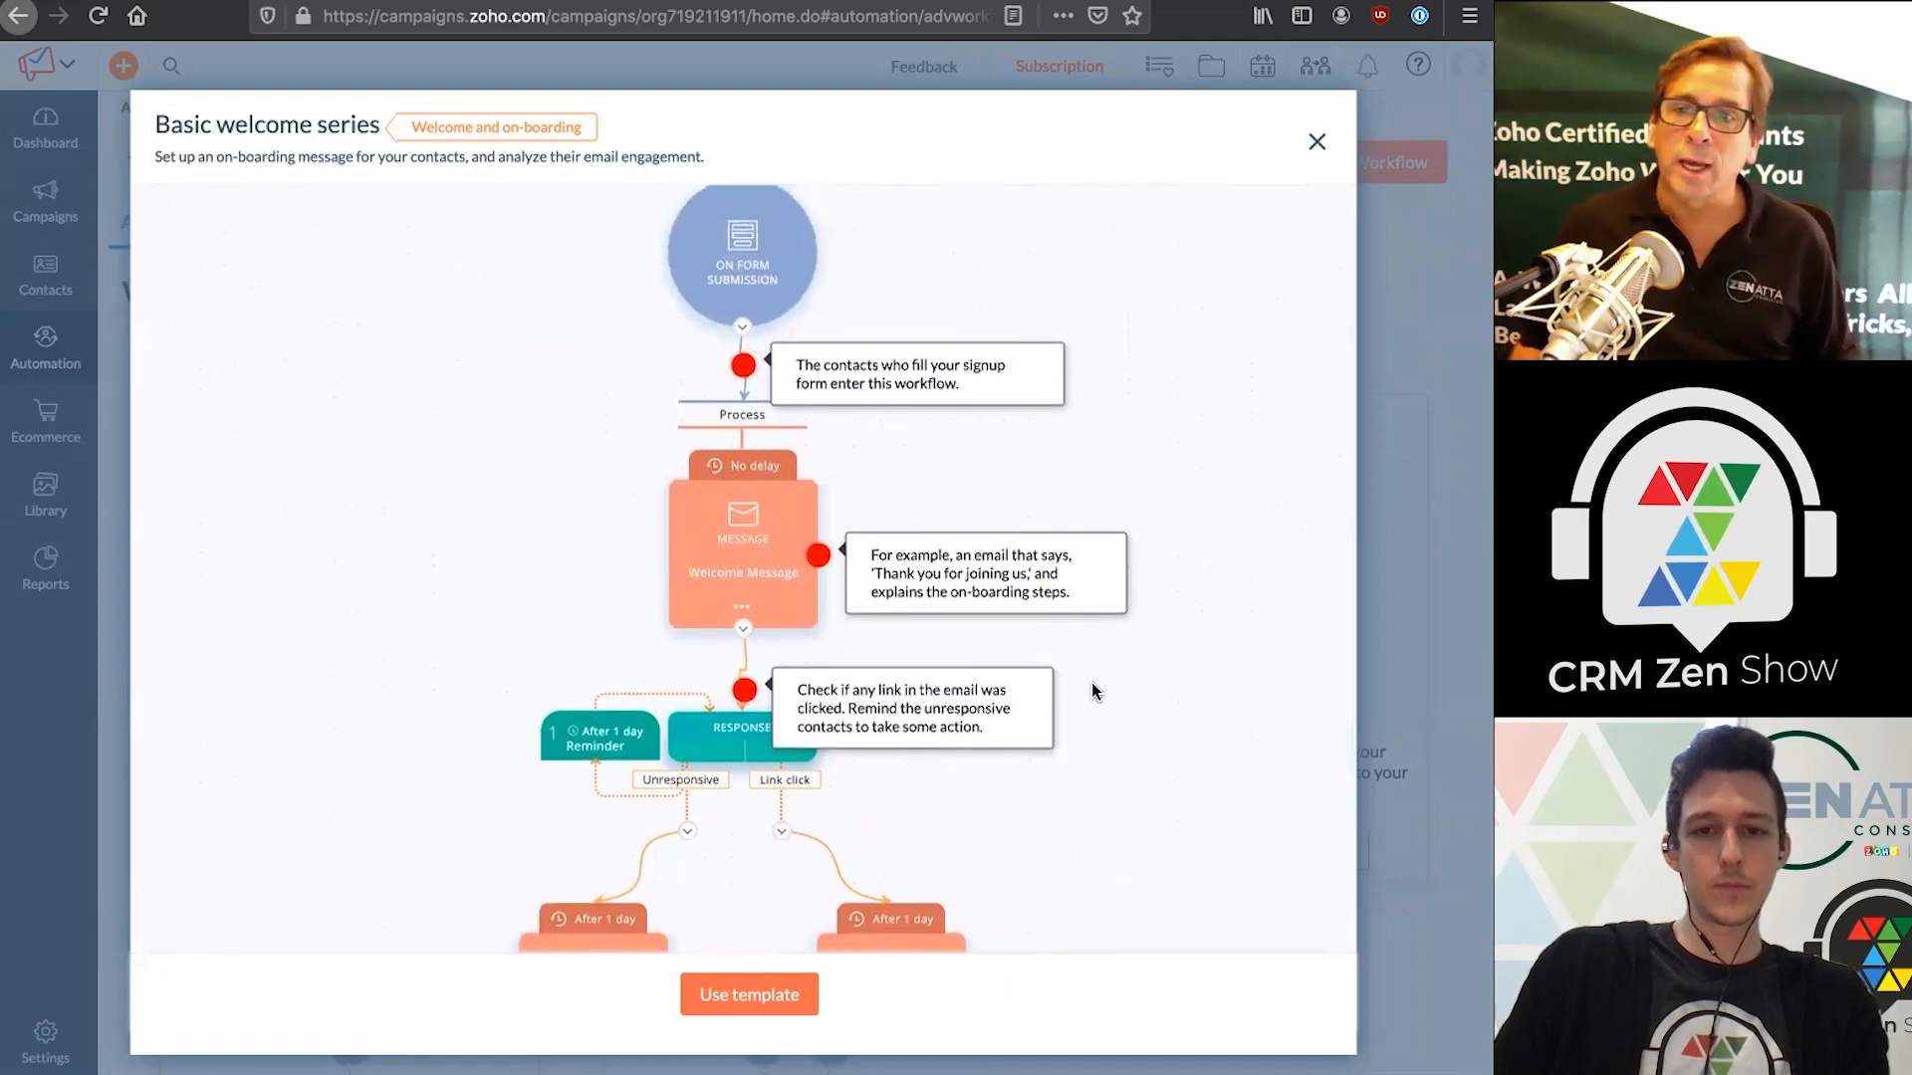
pyautogui.scroll(-3)
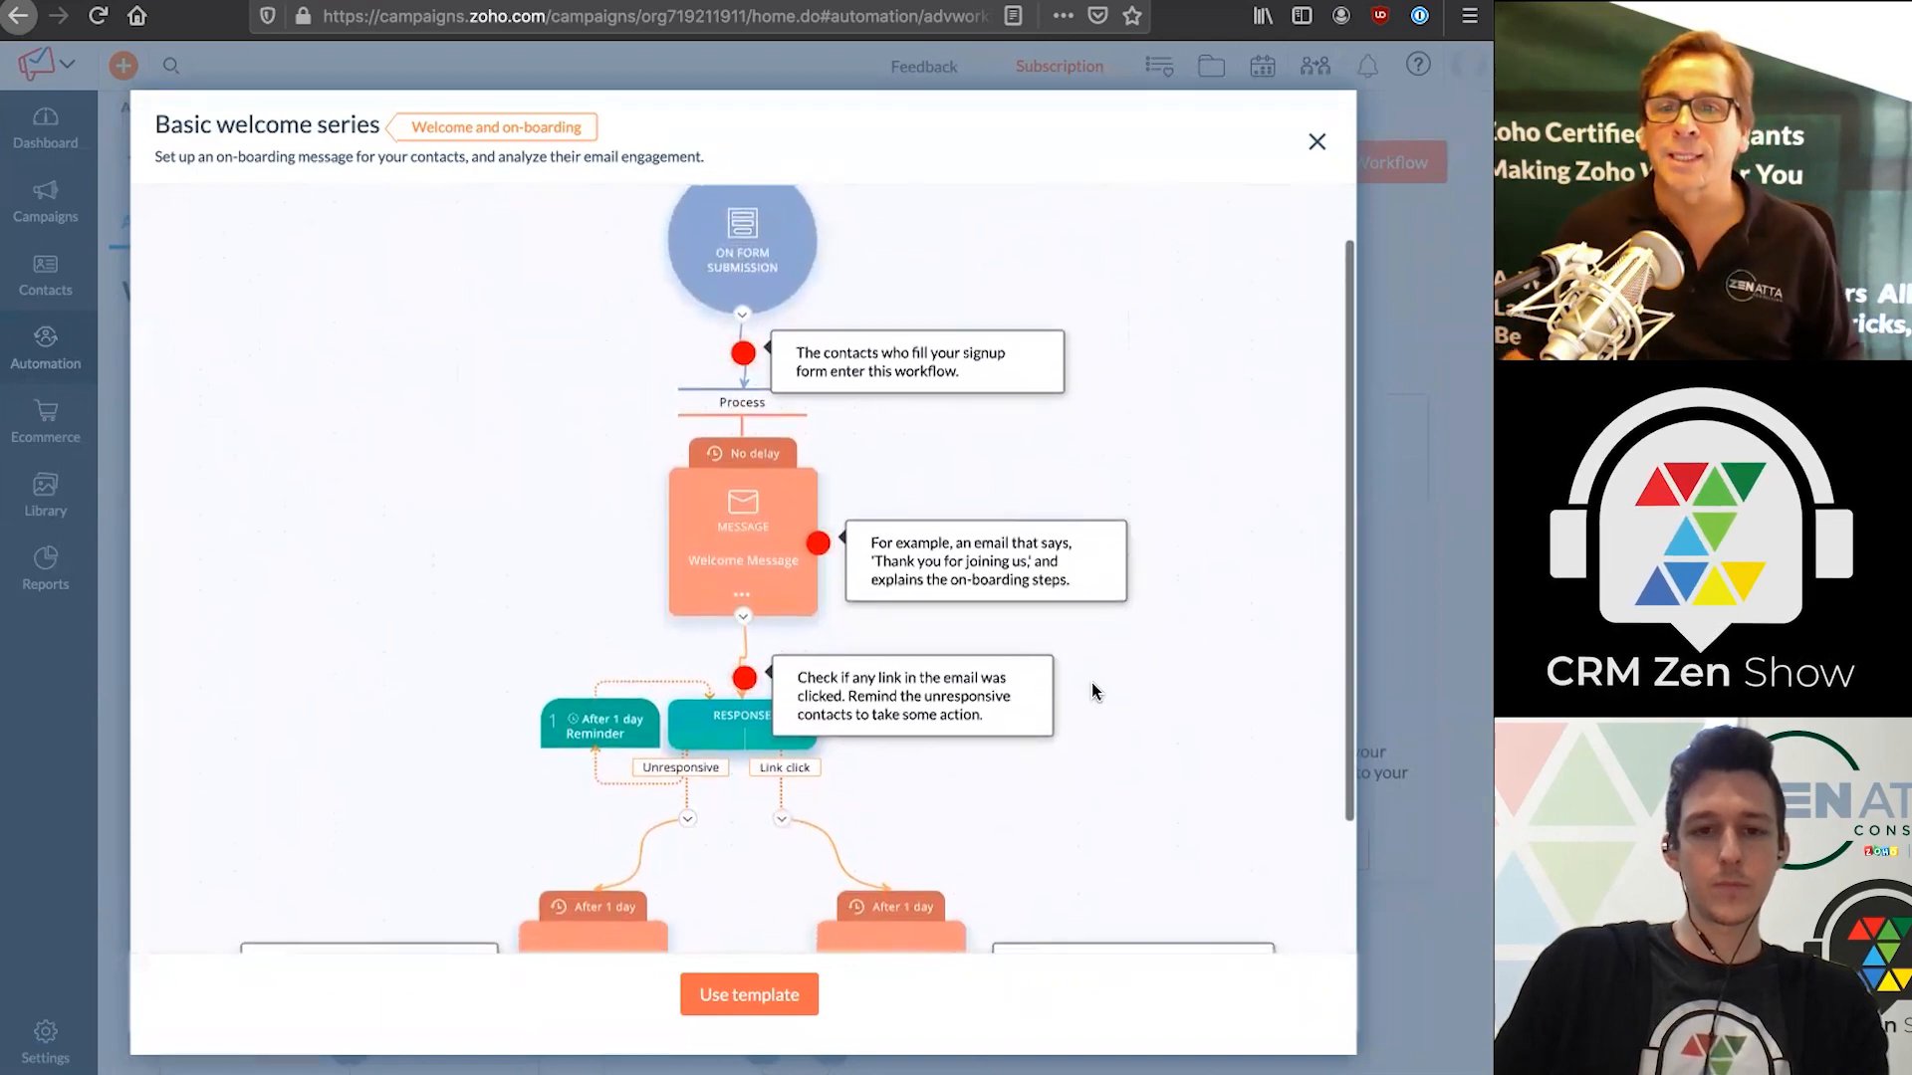
pyautogui.scroll(-3)
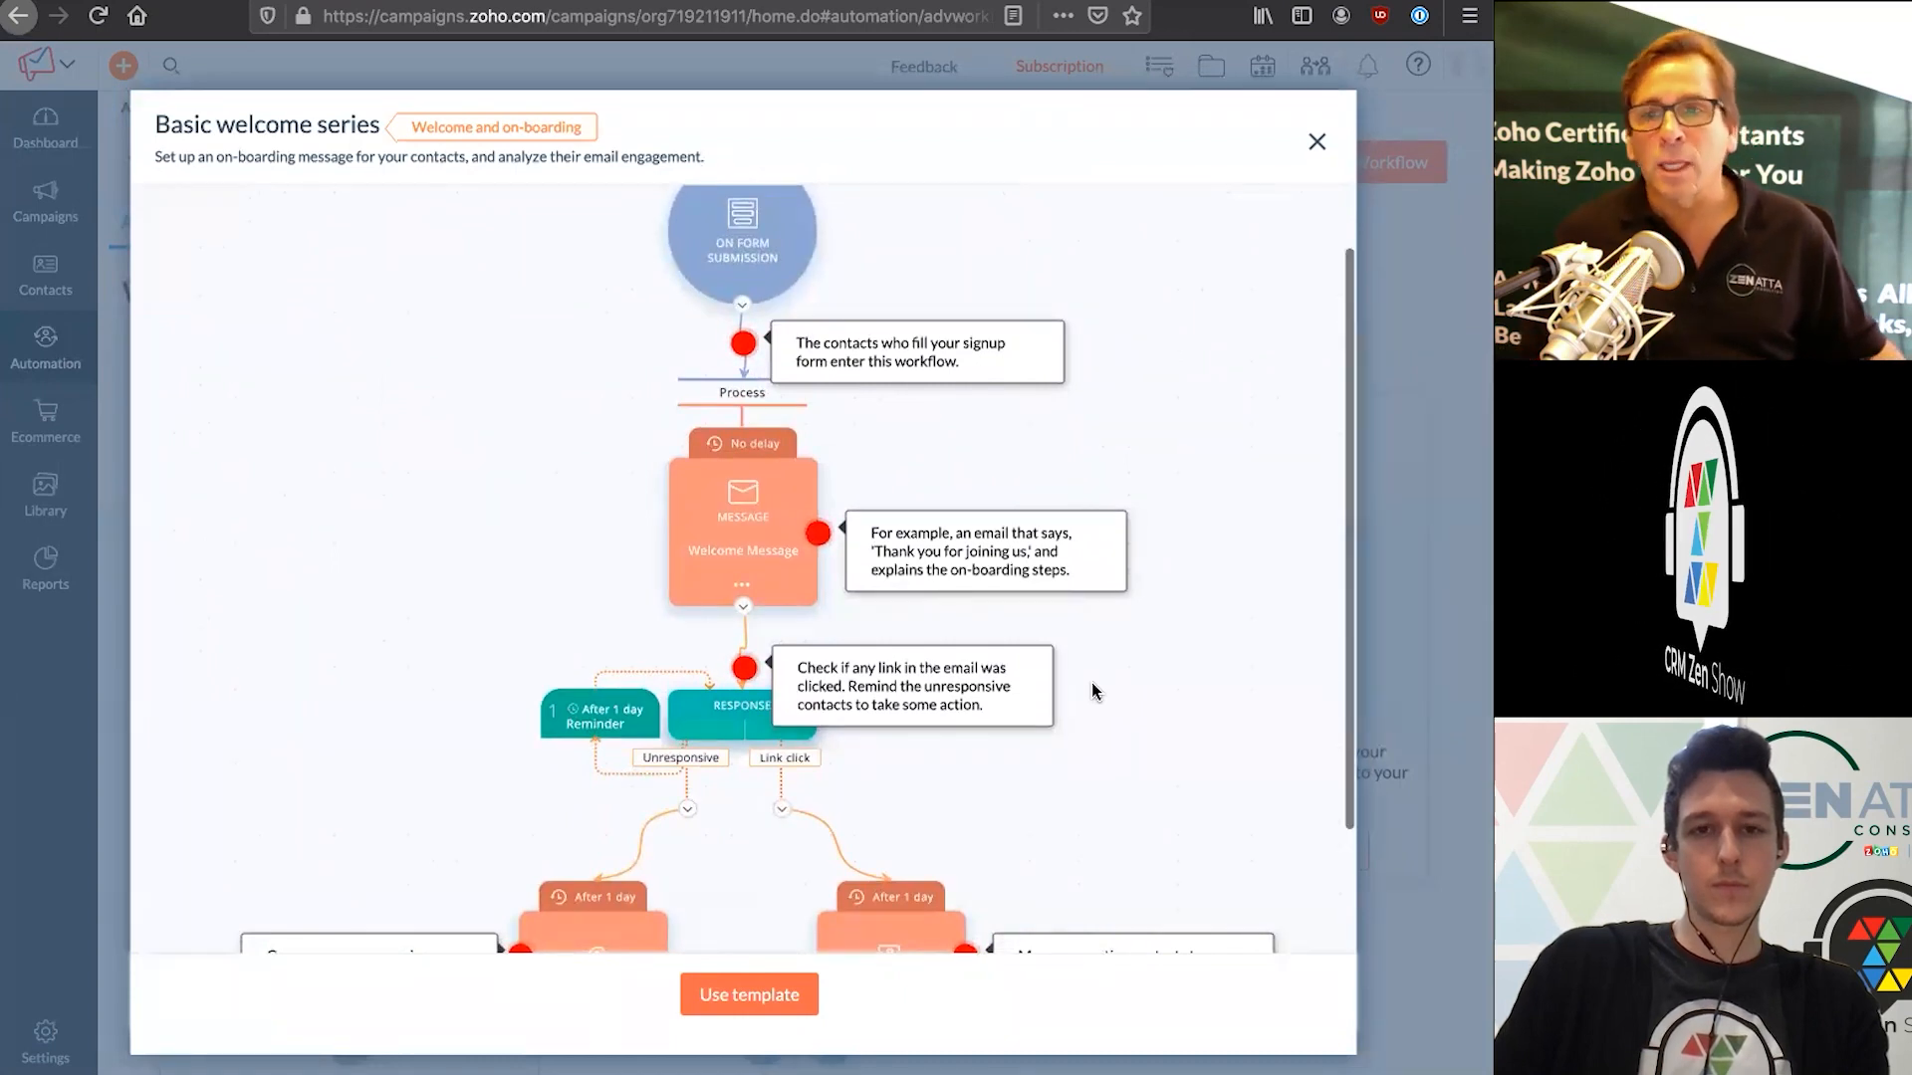
pyautogui.scroll(-3)
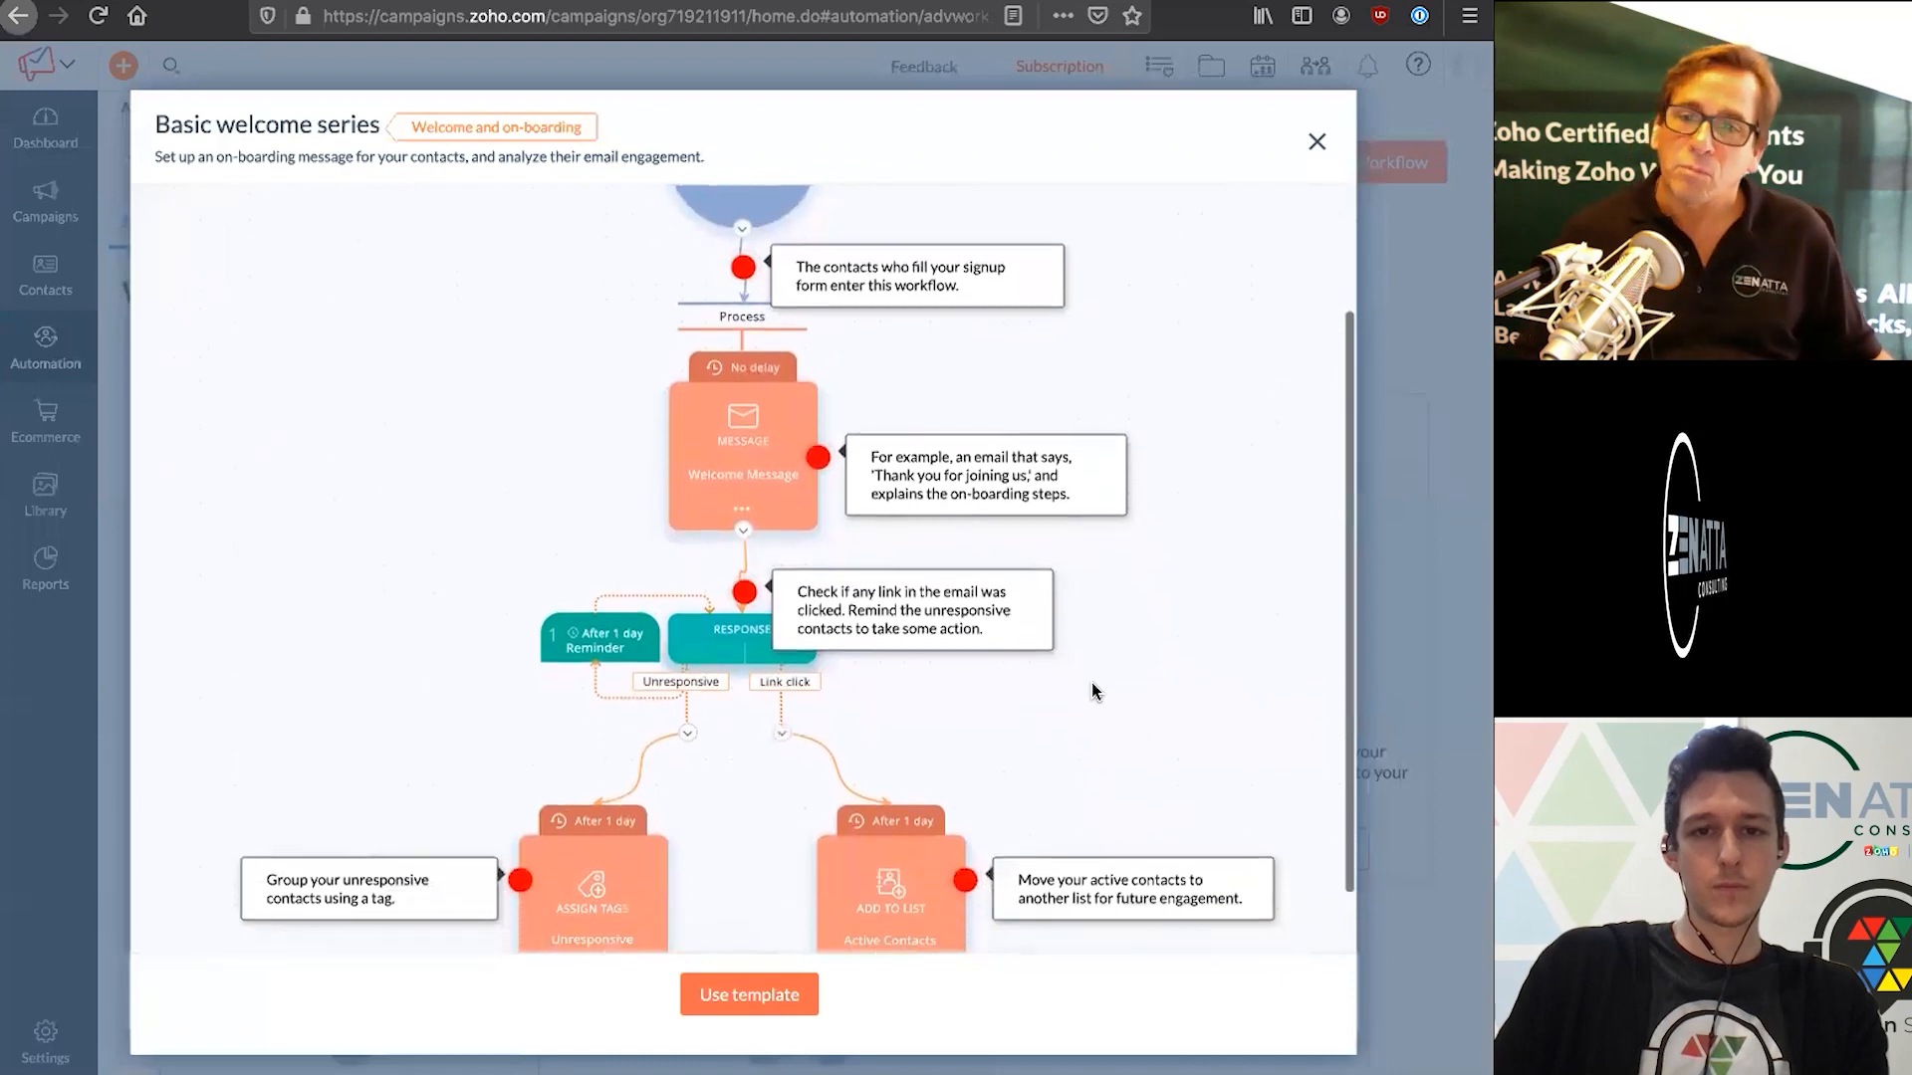
pyautogui.scroll(-3)
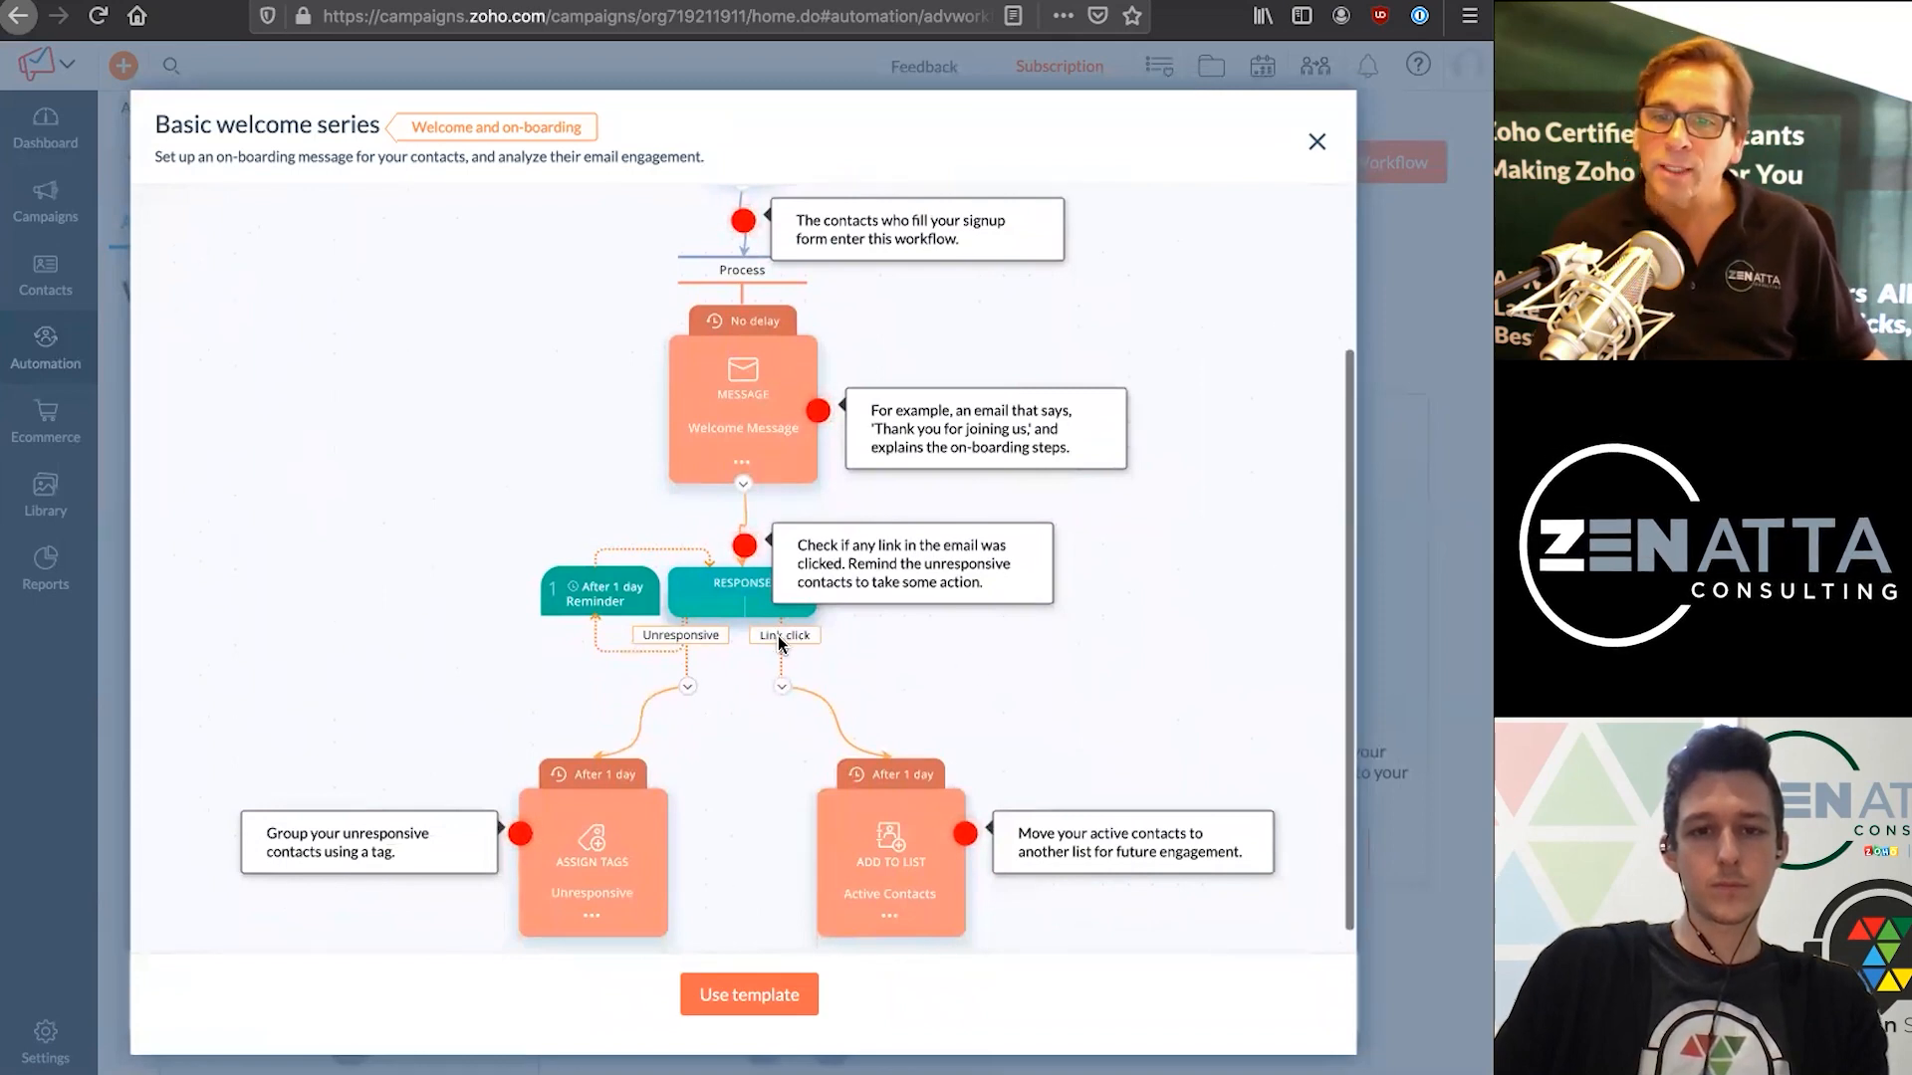
pyautogui.moveTo(901, 902)
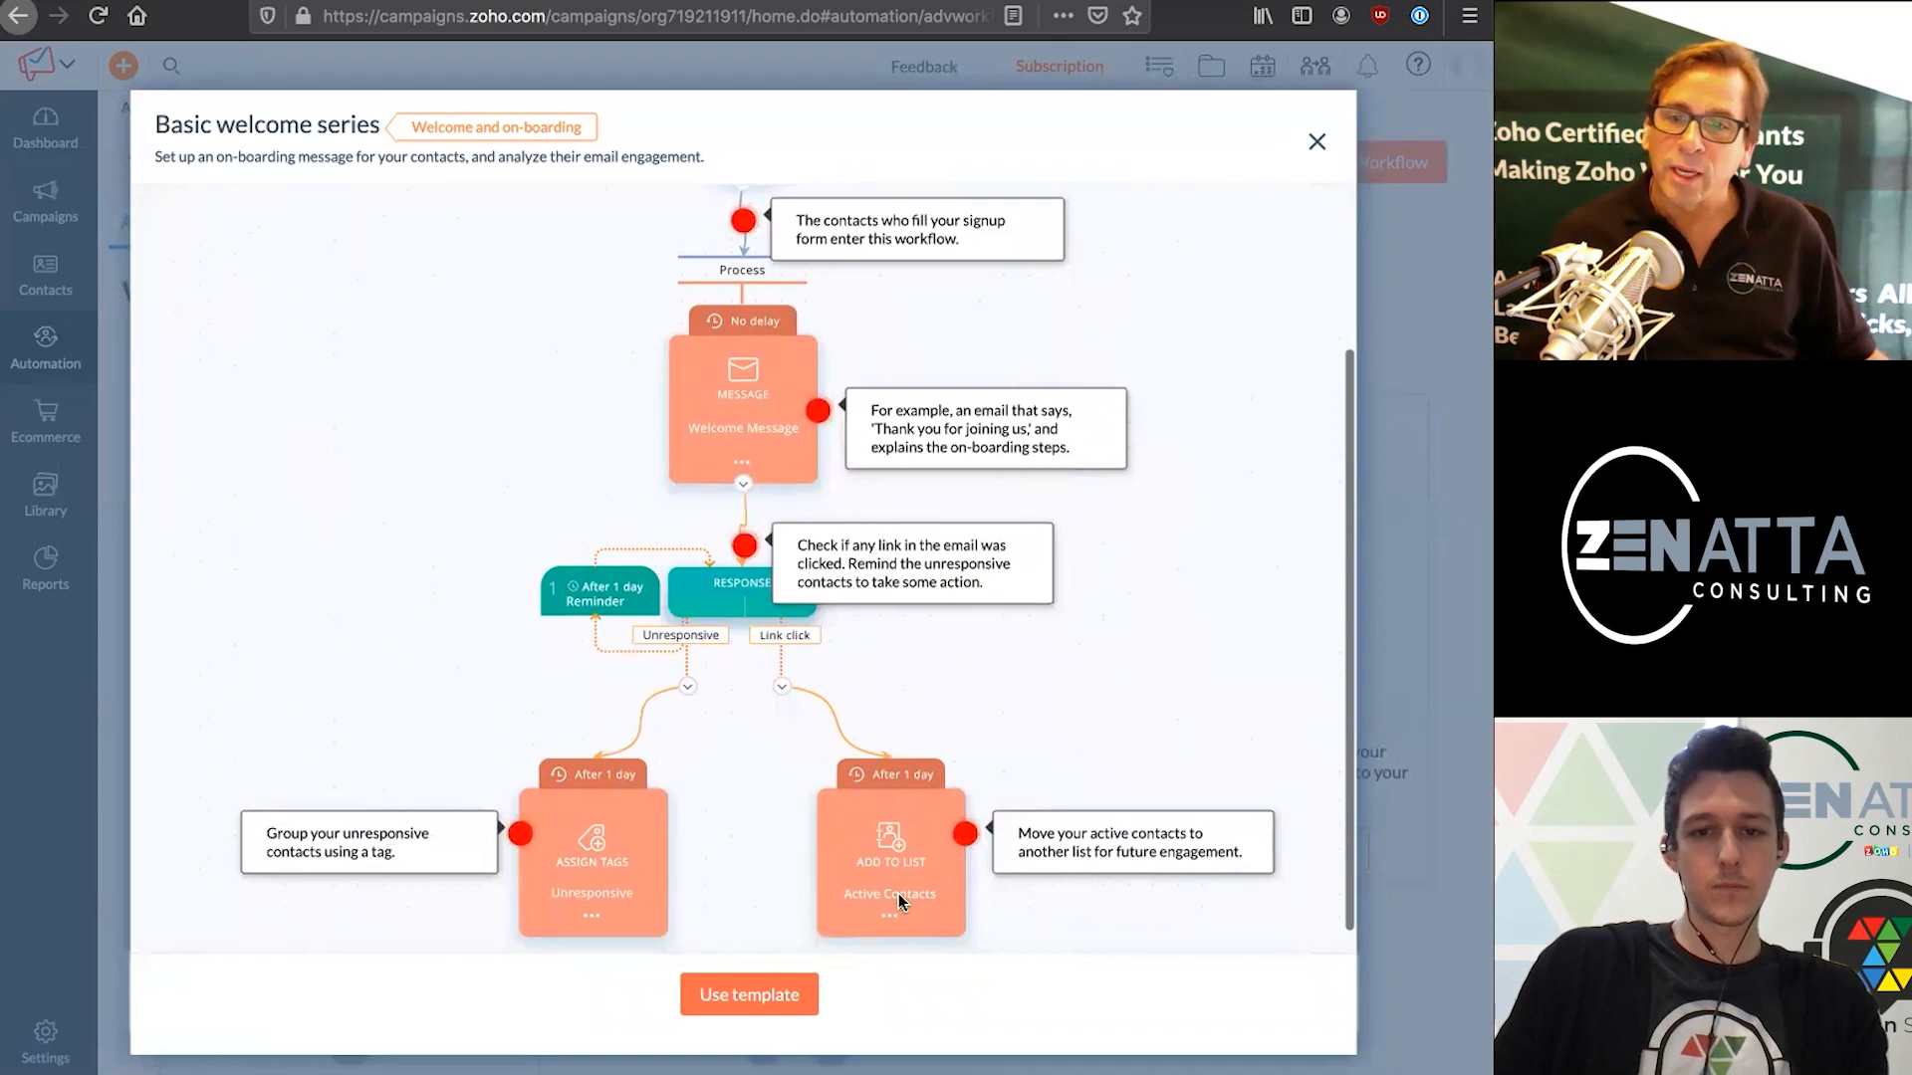
pyautogui.moveTo(902, 922)
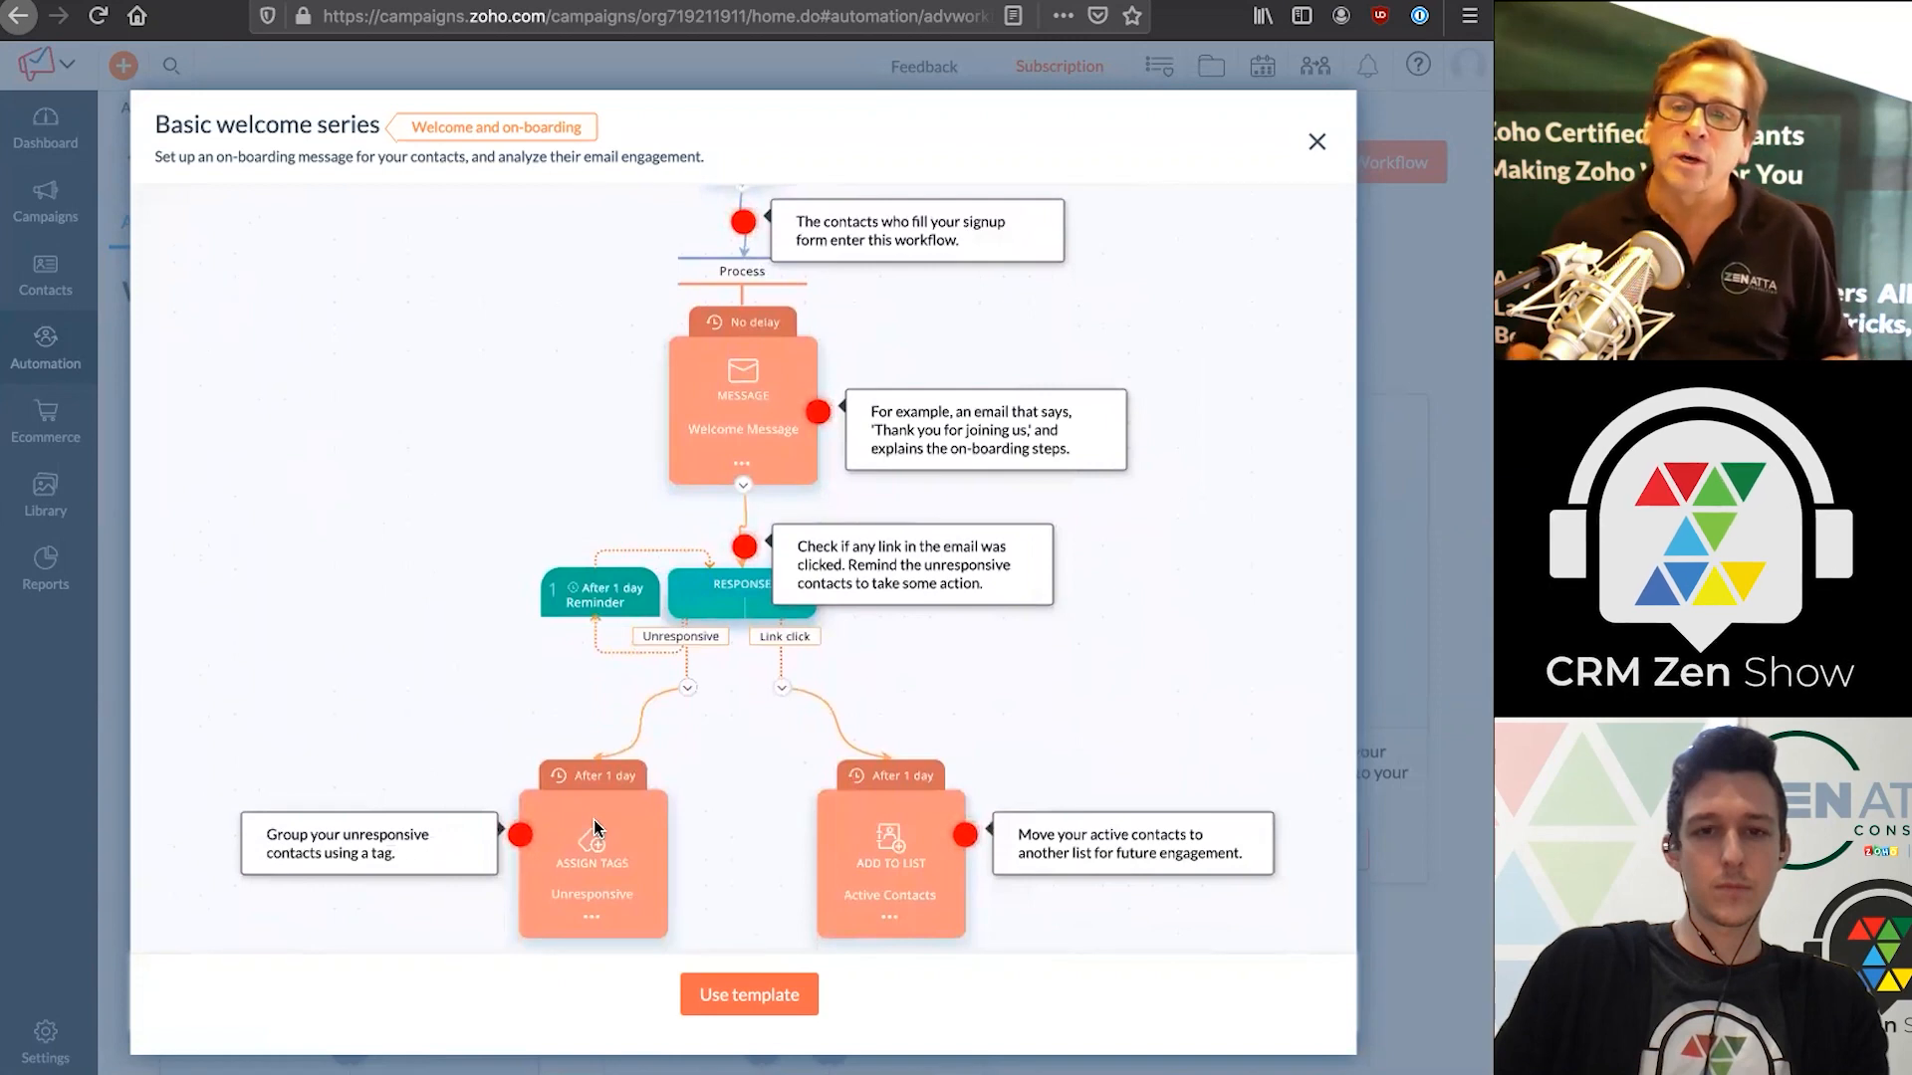
pyautogui.moveTo(633, 794)
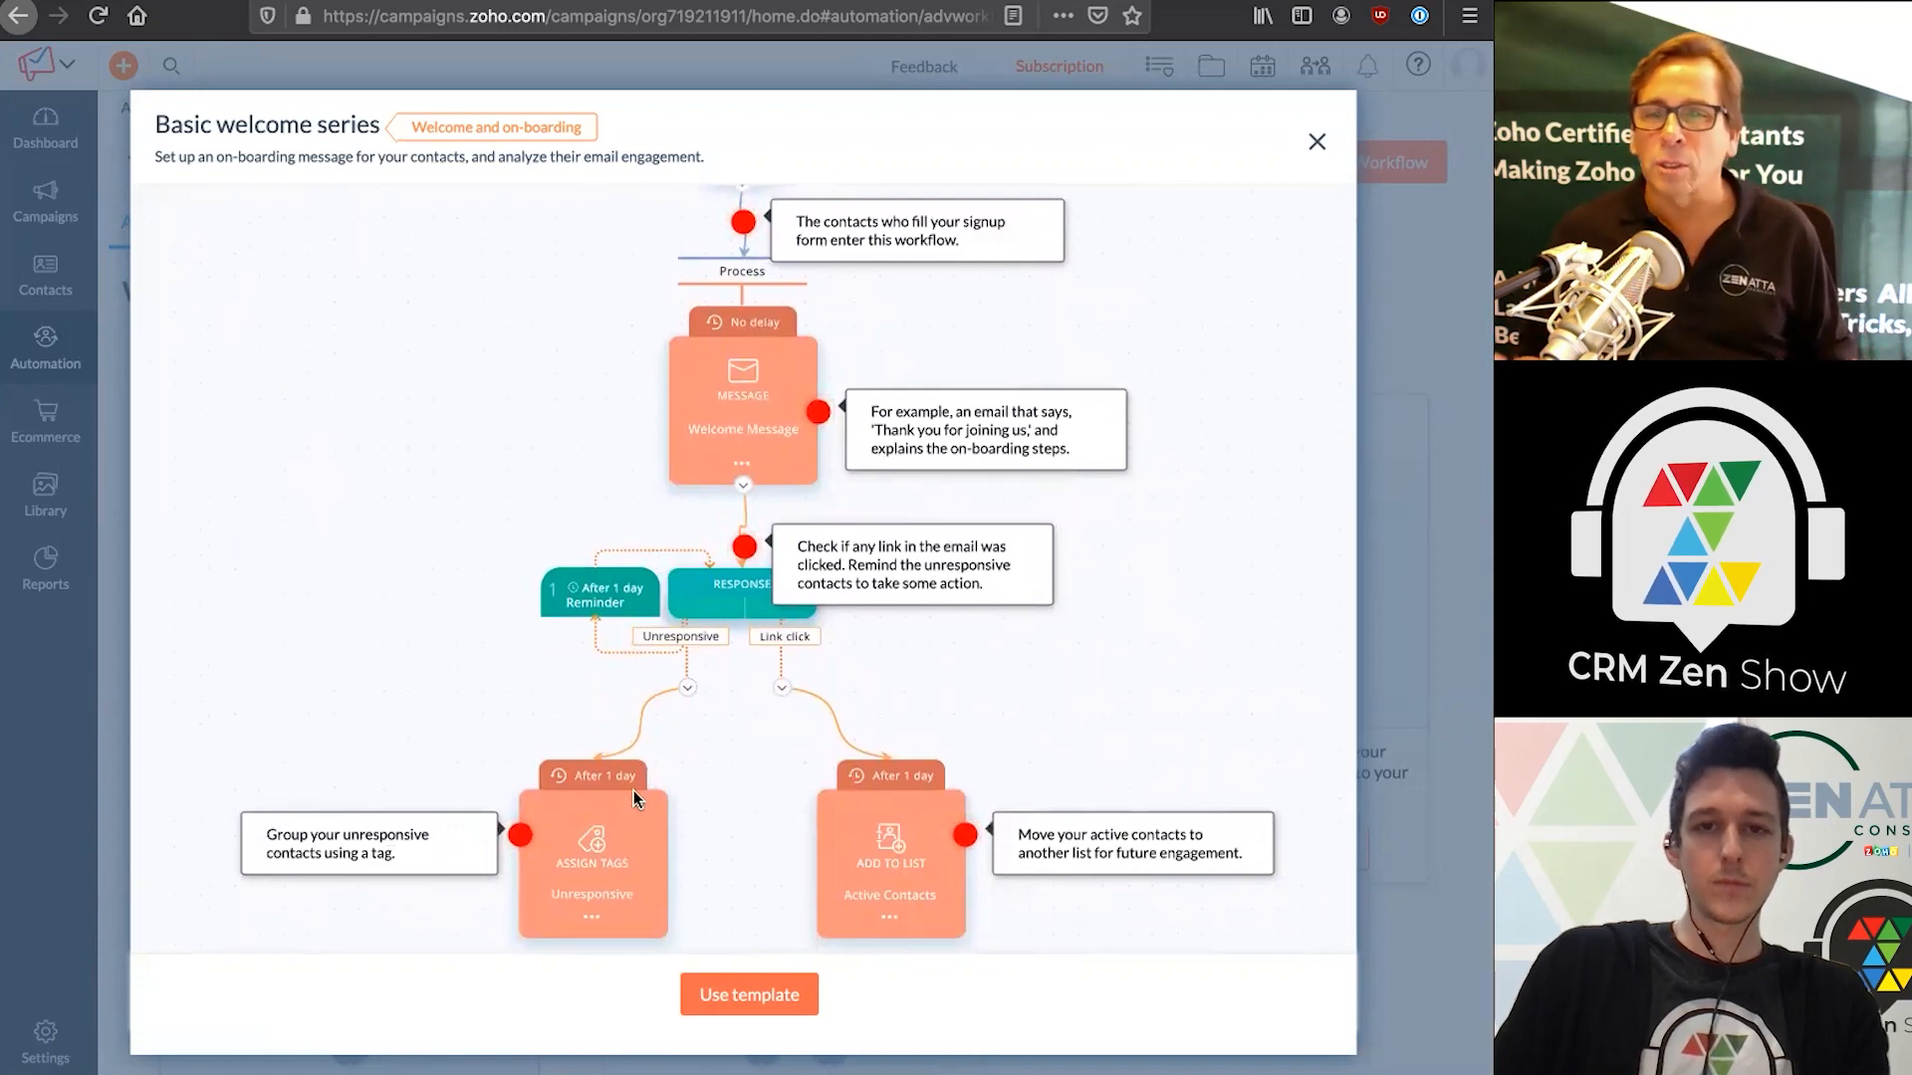
pyautogui.moveTo(677, 776)
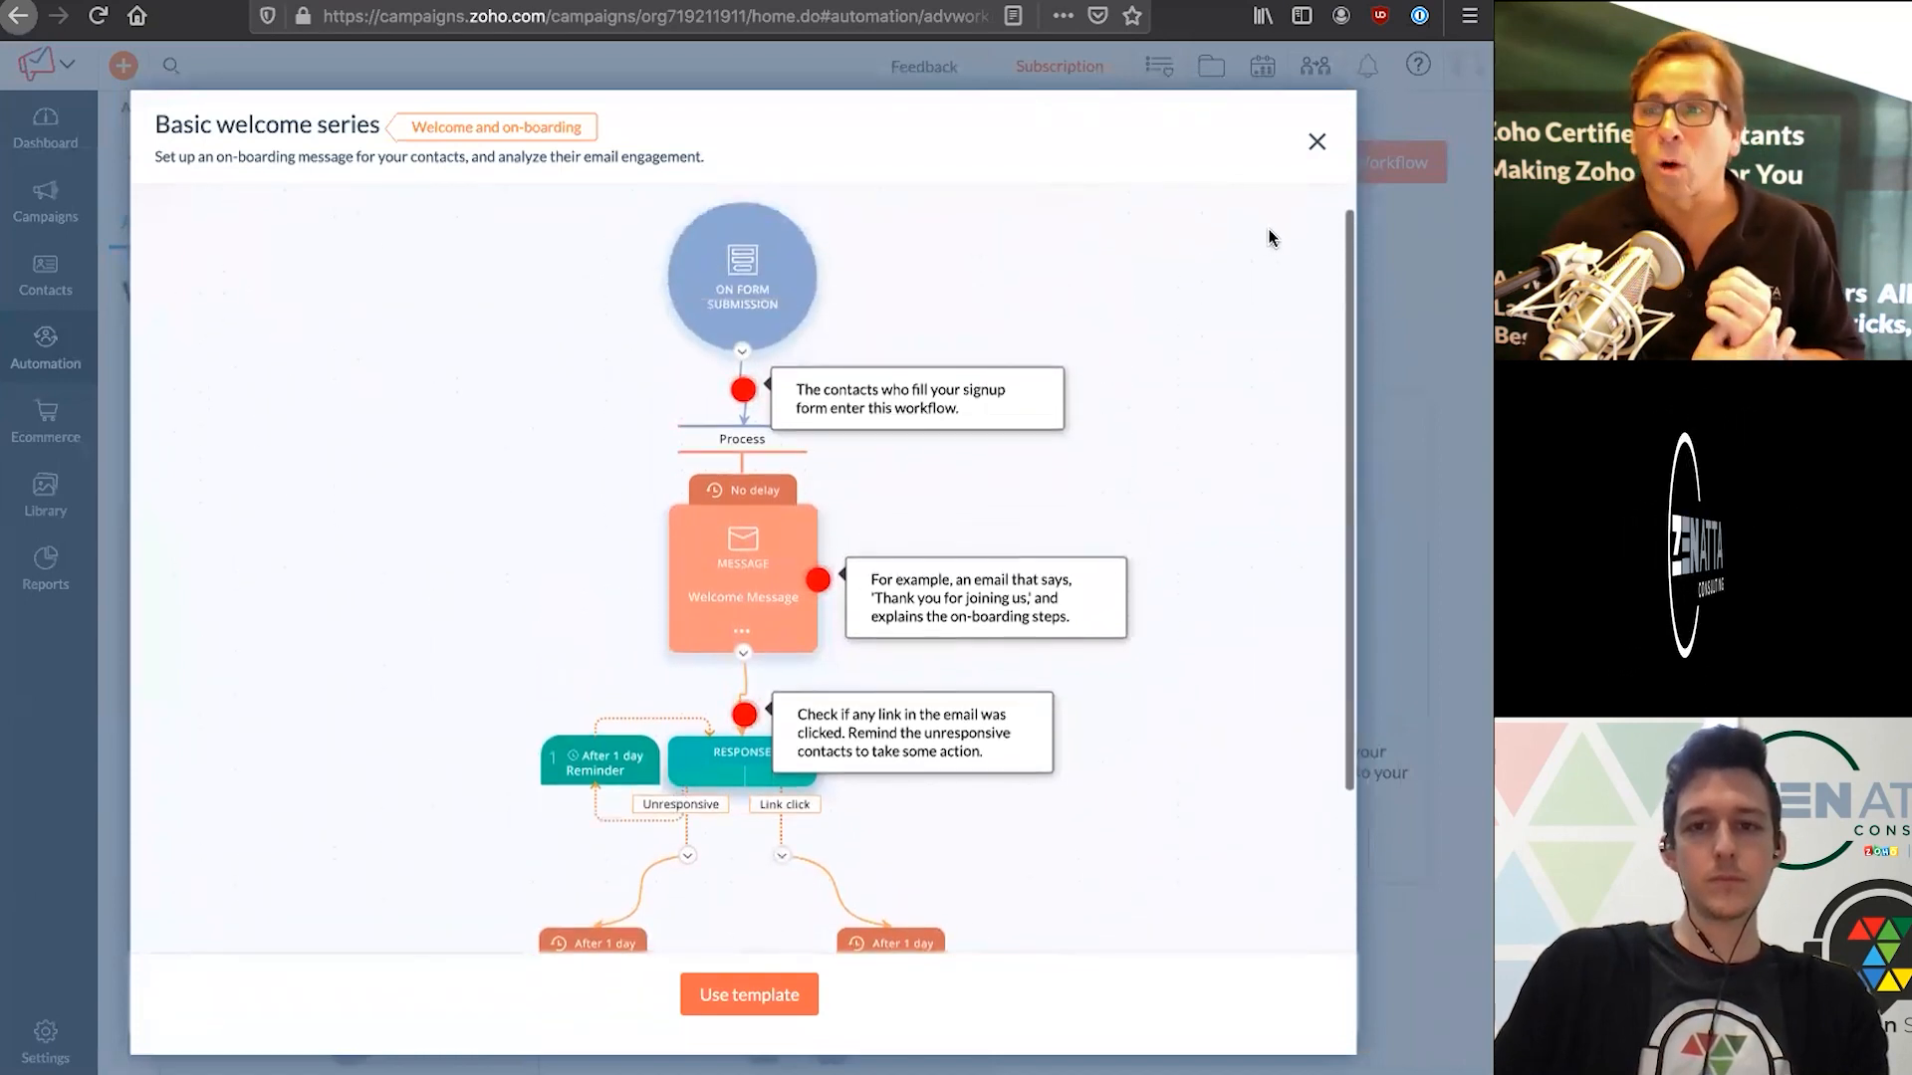
# Create a custom workflow named 'Example - Customer Series' from scratch
pyautogui.click(1316, 142)
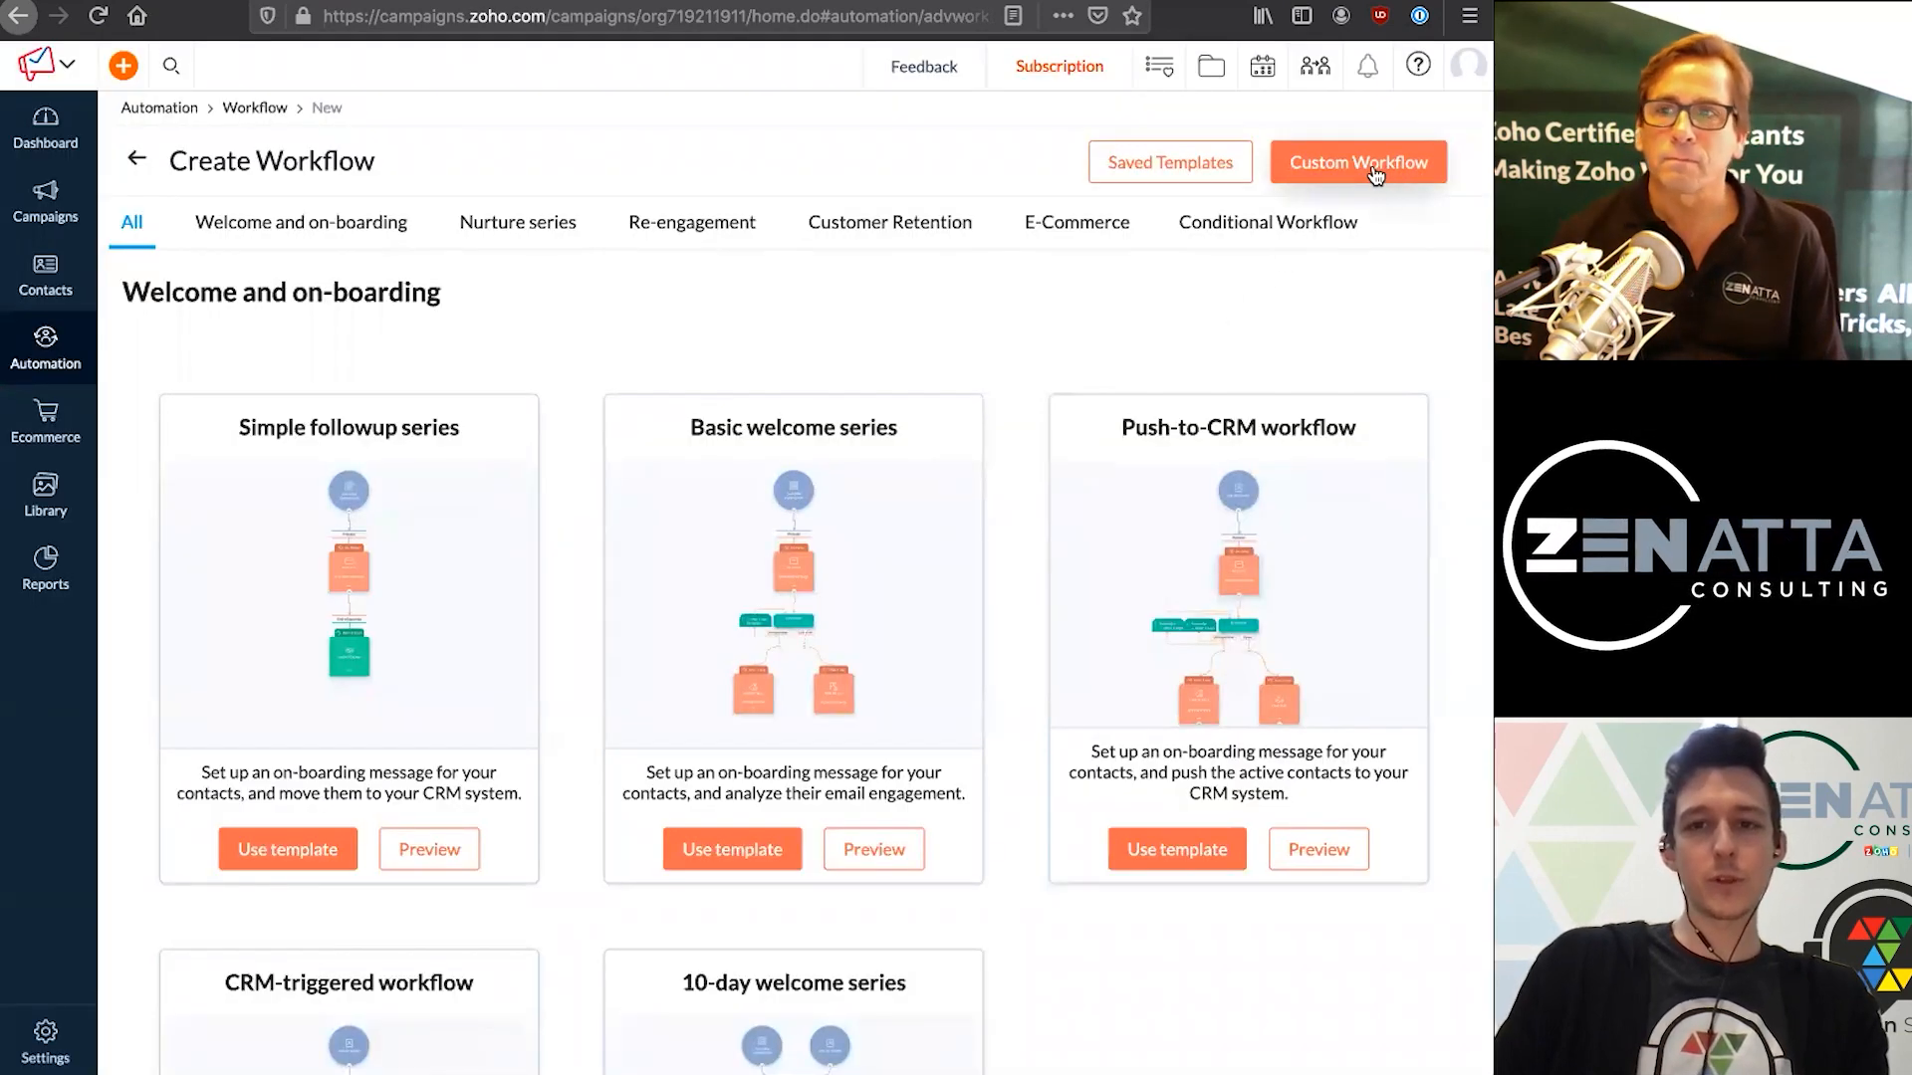
pyautogui.click(1356, 162)
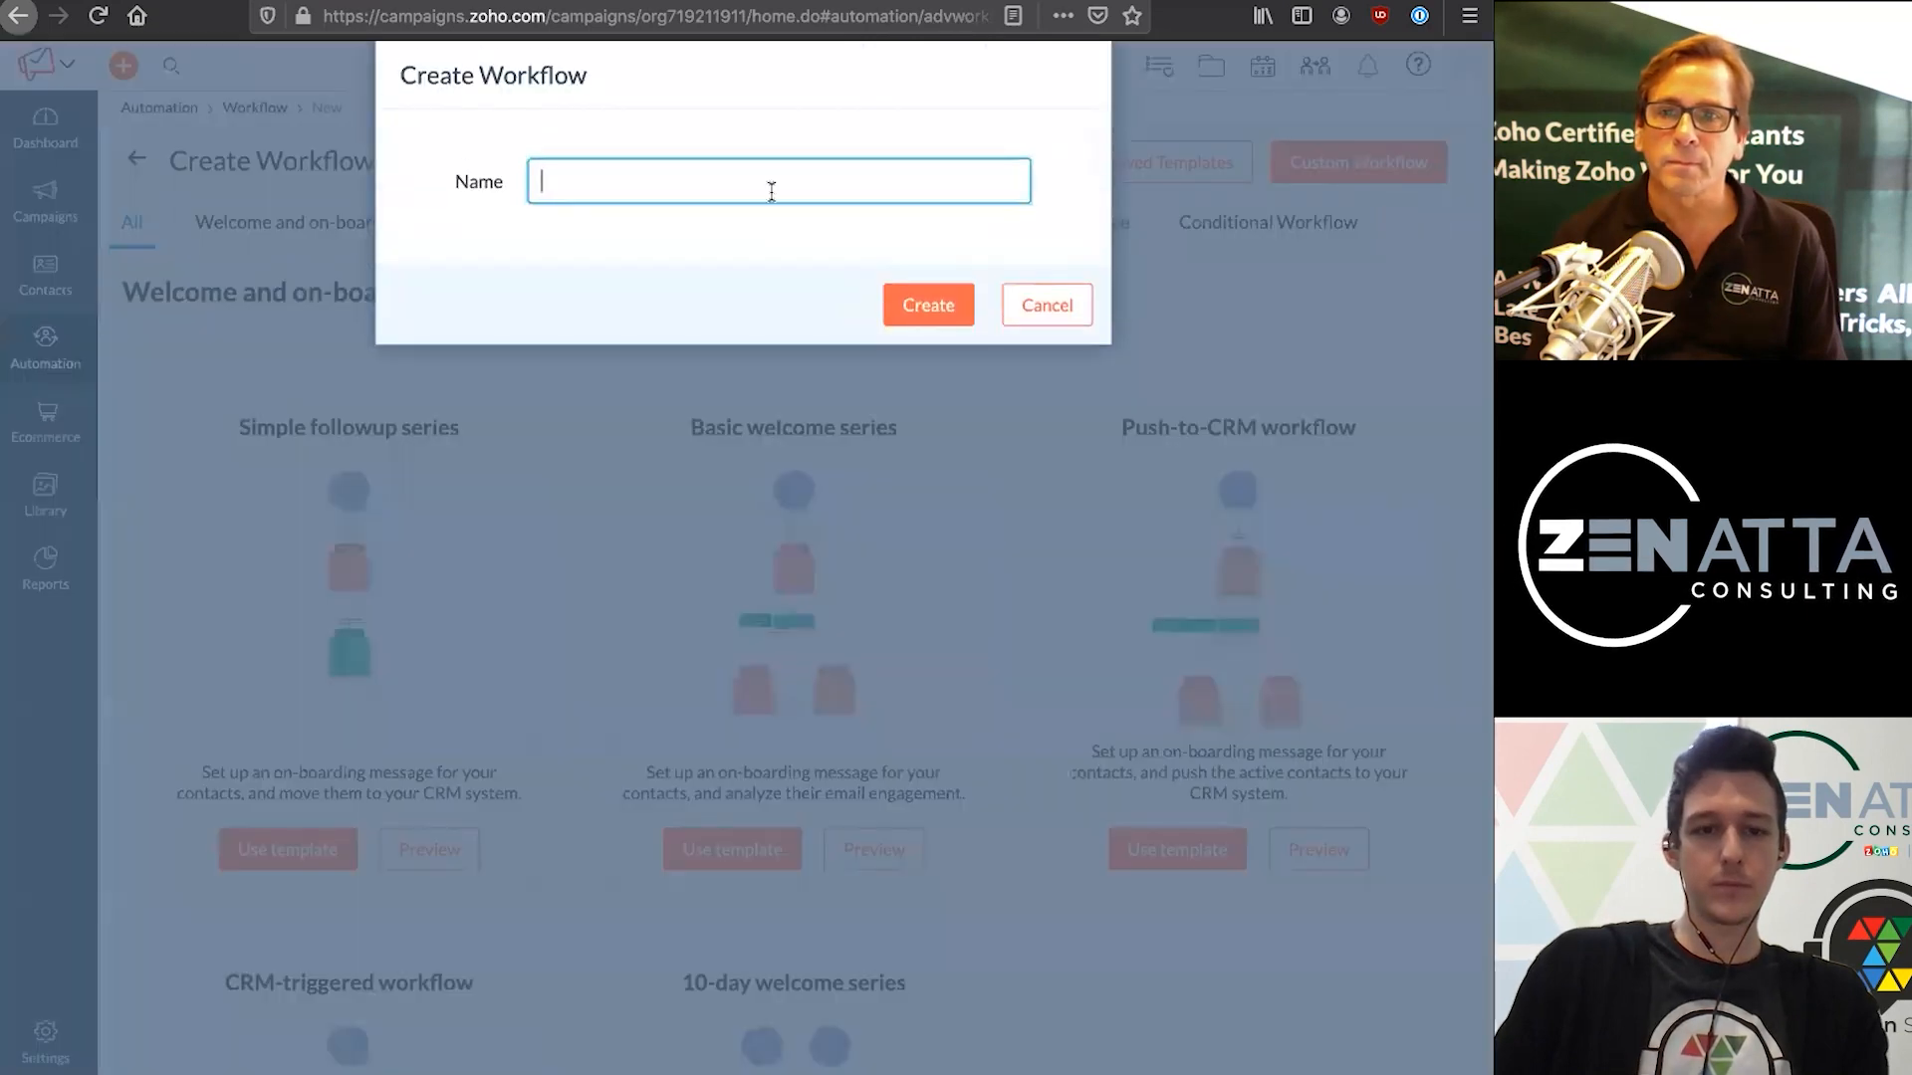
pyautogui.write('Example -')
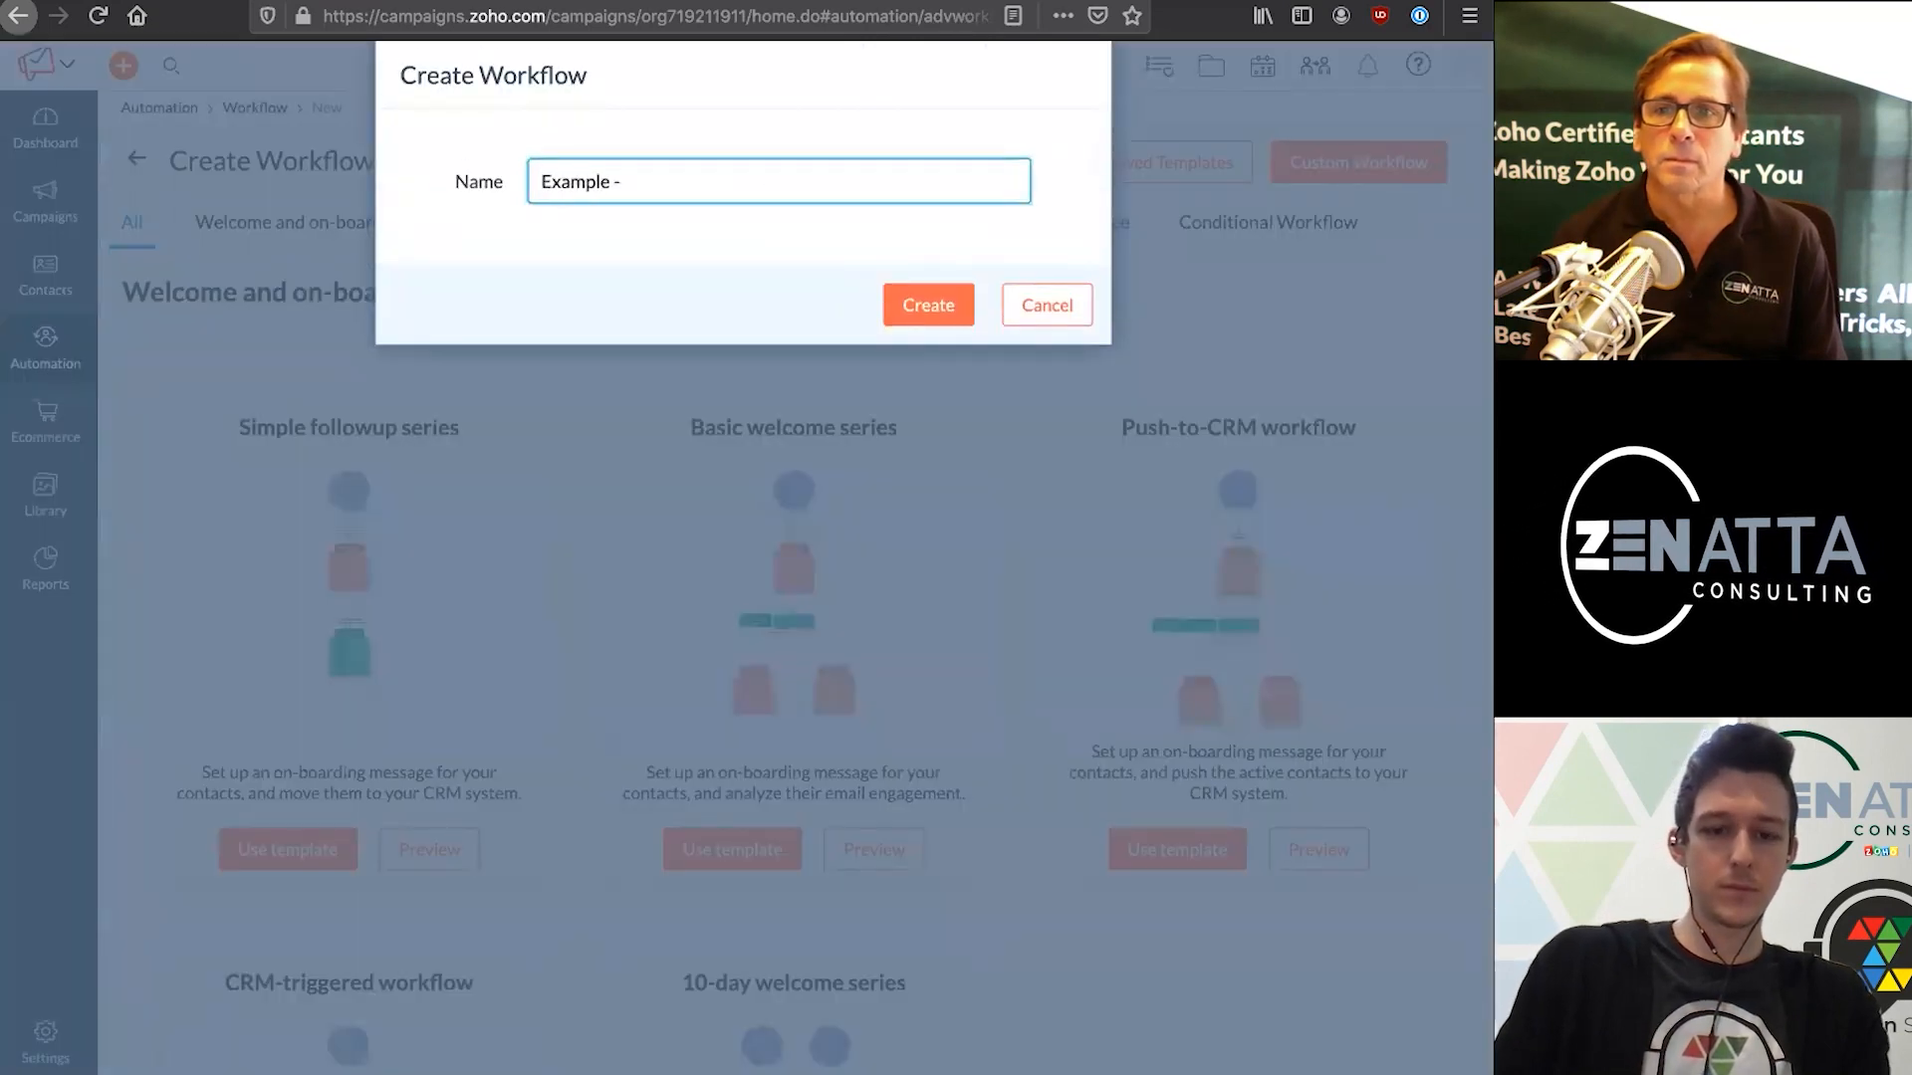
pyautogui.write('Customer Series')
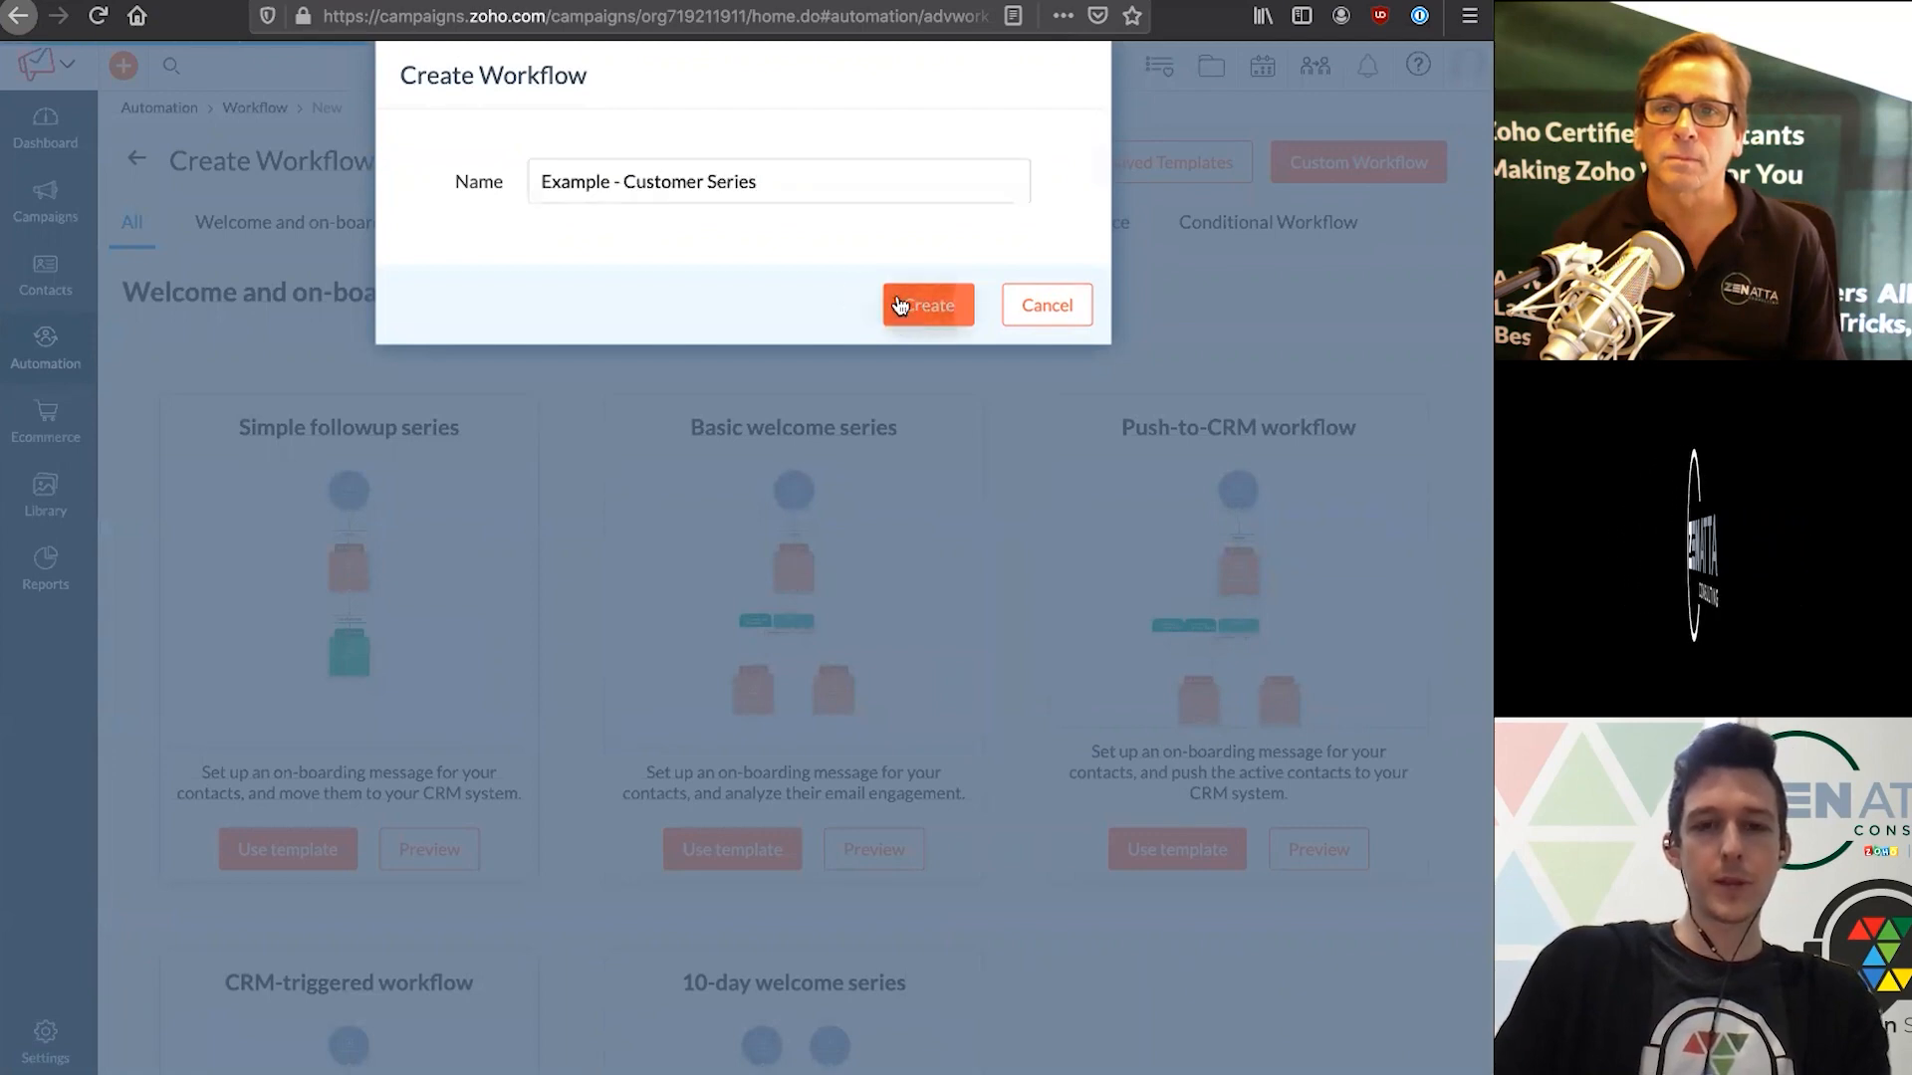
pyautogui.click(926, 305)
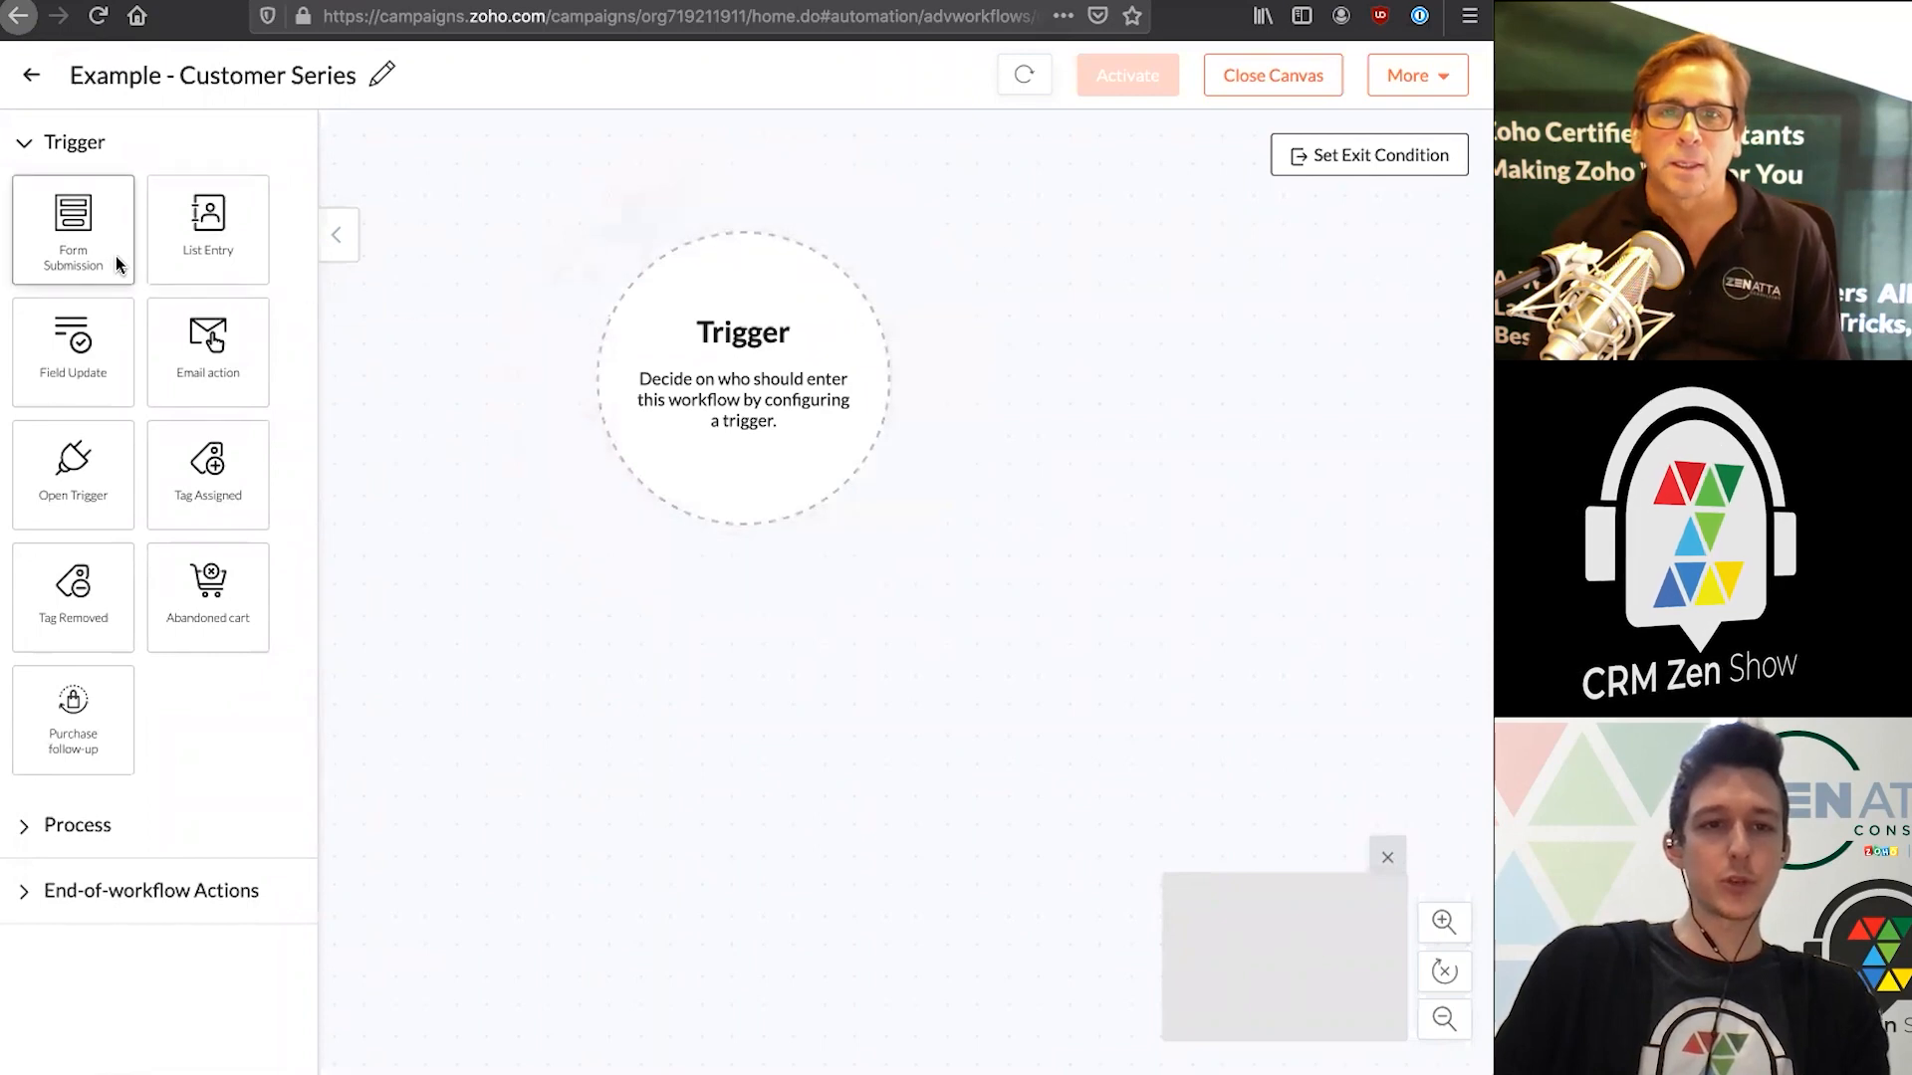
pyautogui.moveTo(291, 414)
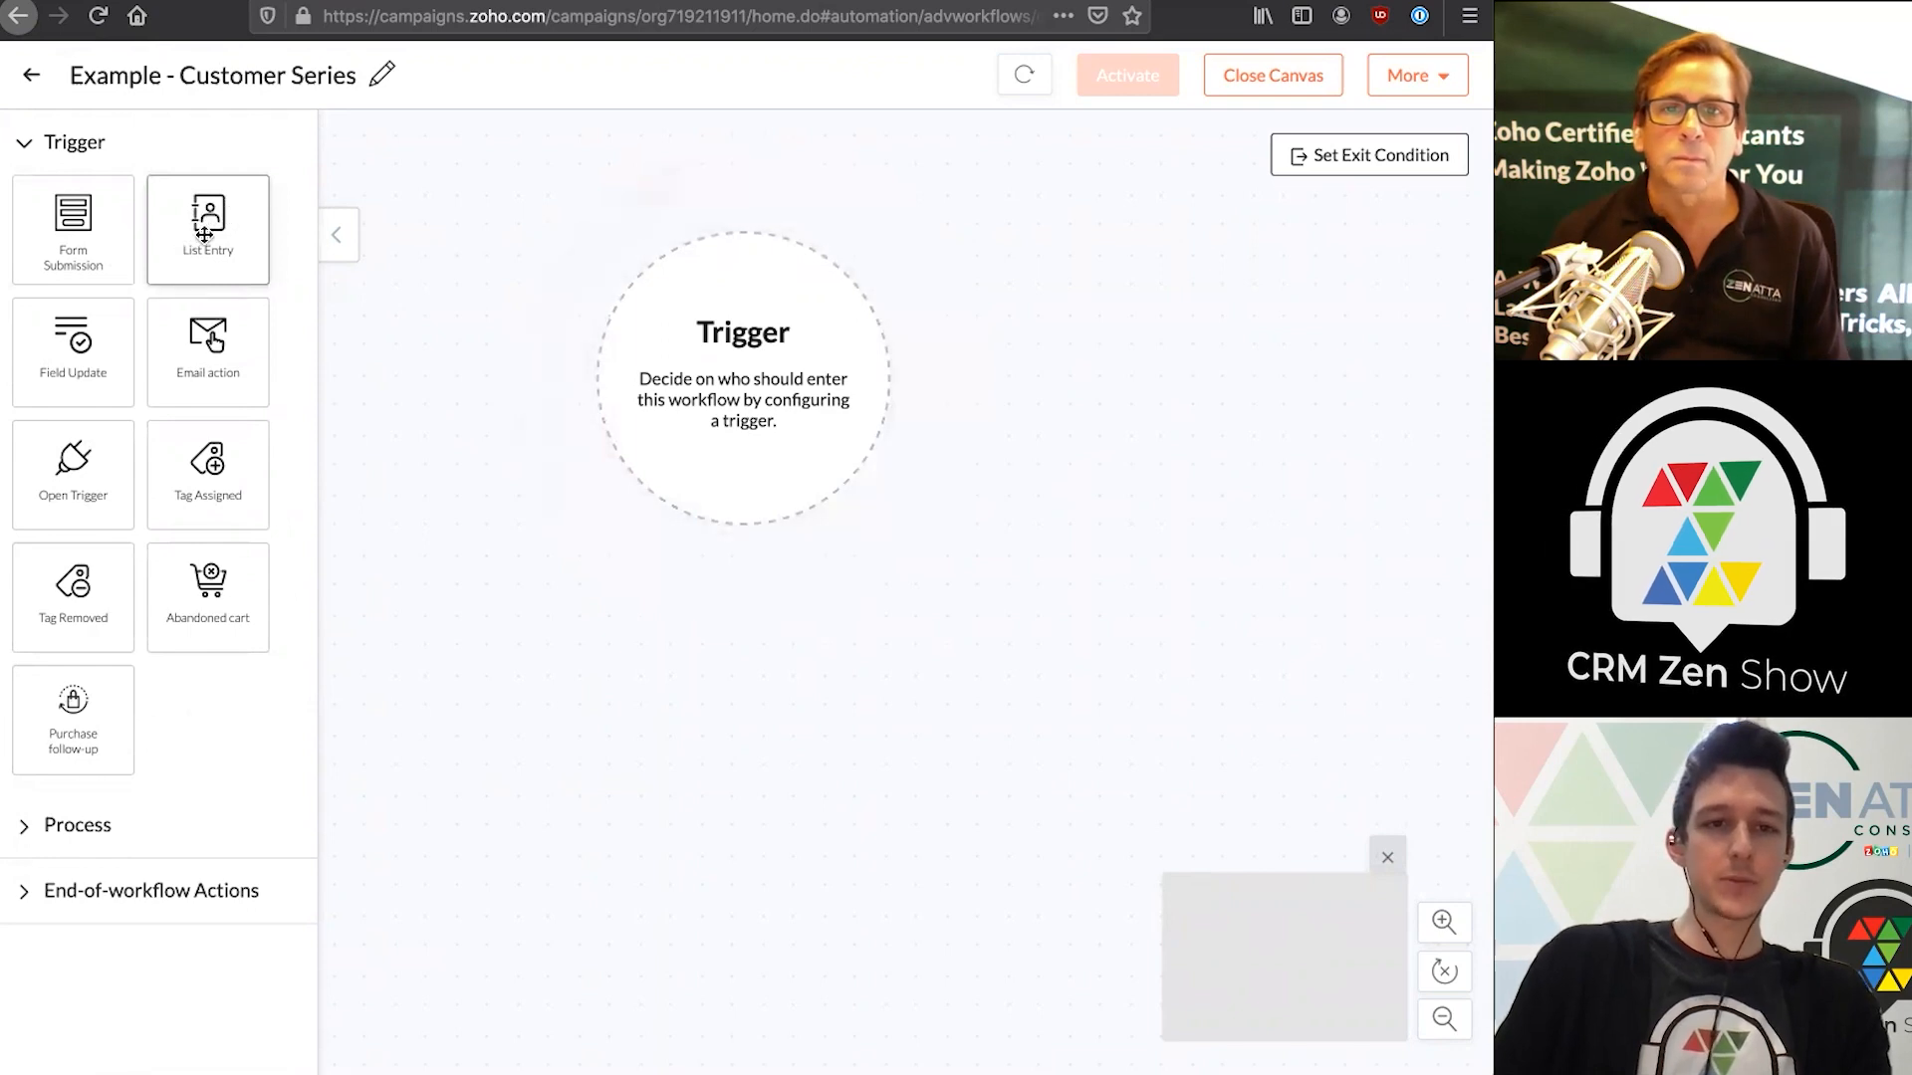
# Drag the List Entry trigger onto the canvas Trigger circle
pyautogui.moveTo(207, 229); pyautogui.dragTo(498, 307)
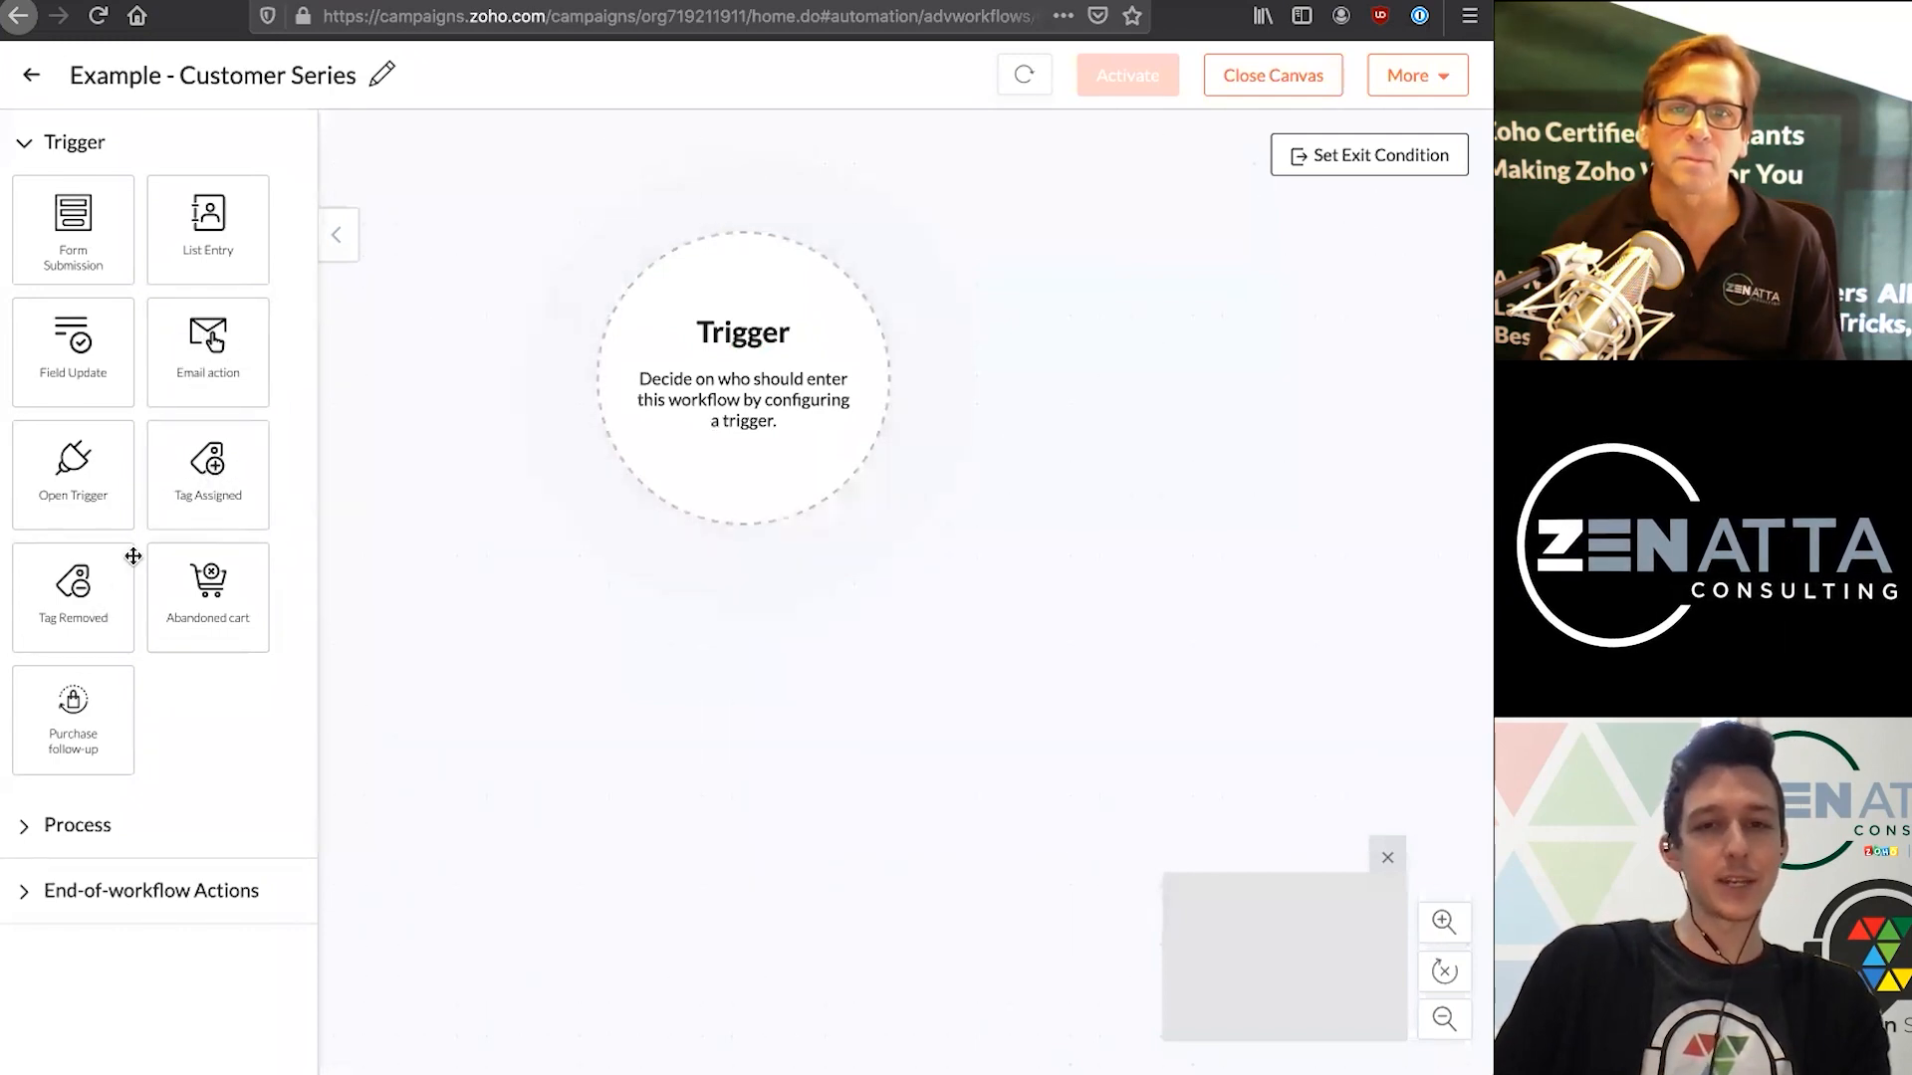
pyautogui.moveTo(207, 229); pyautogui.dragTo(785, 319)
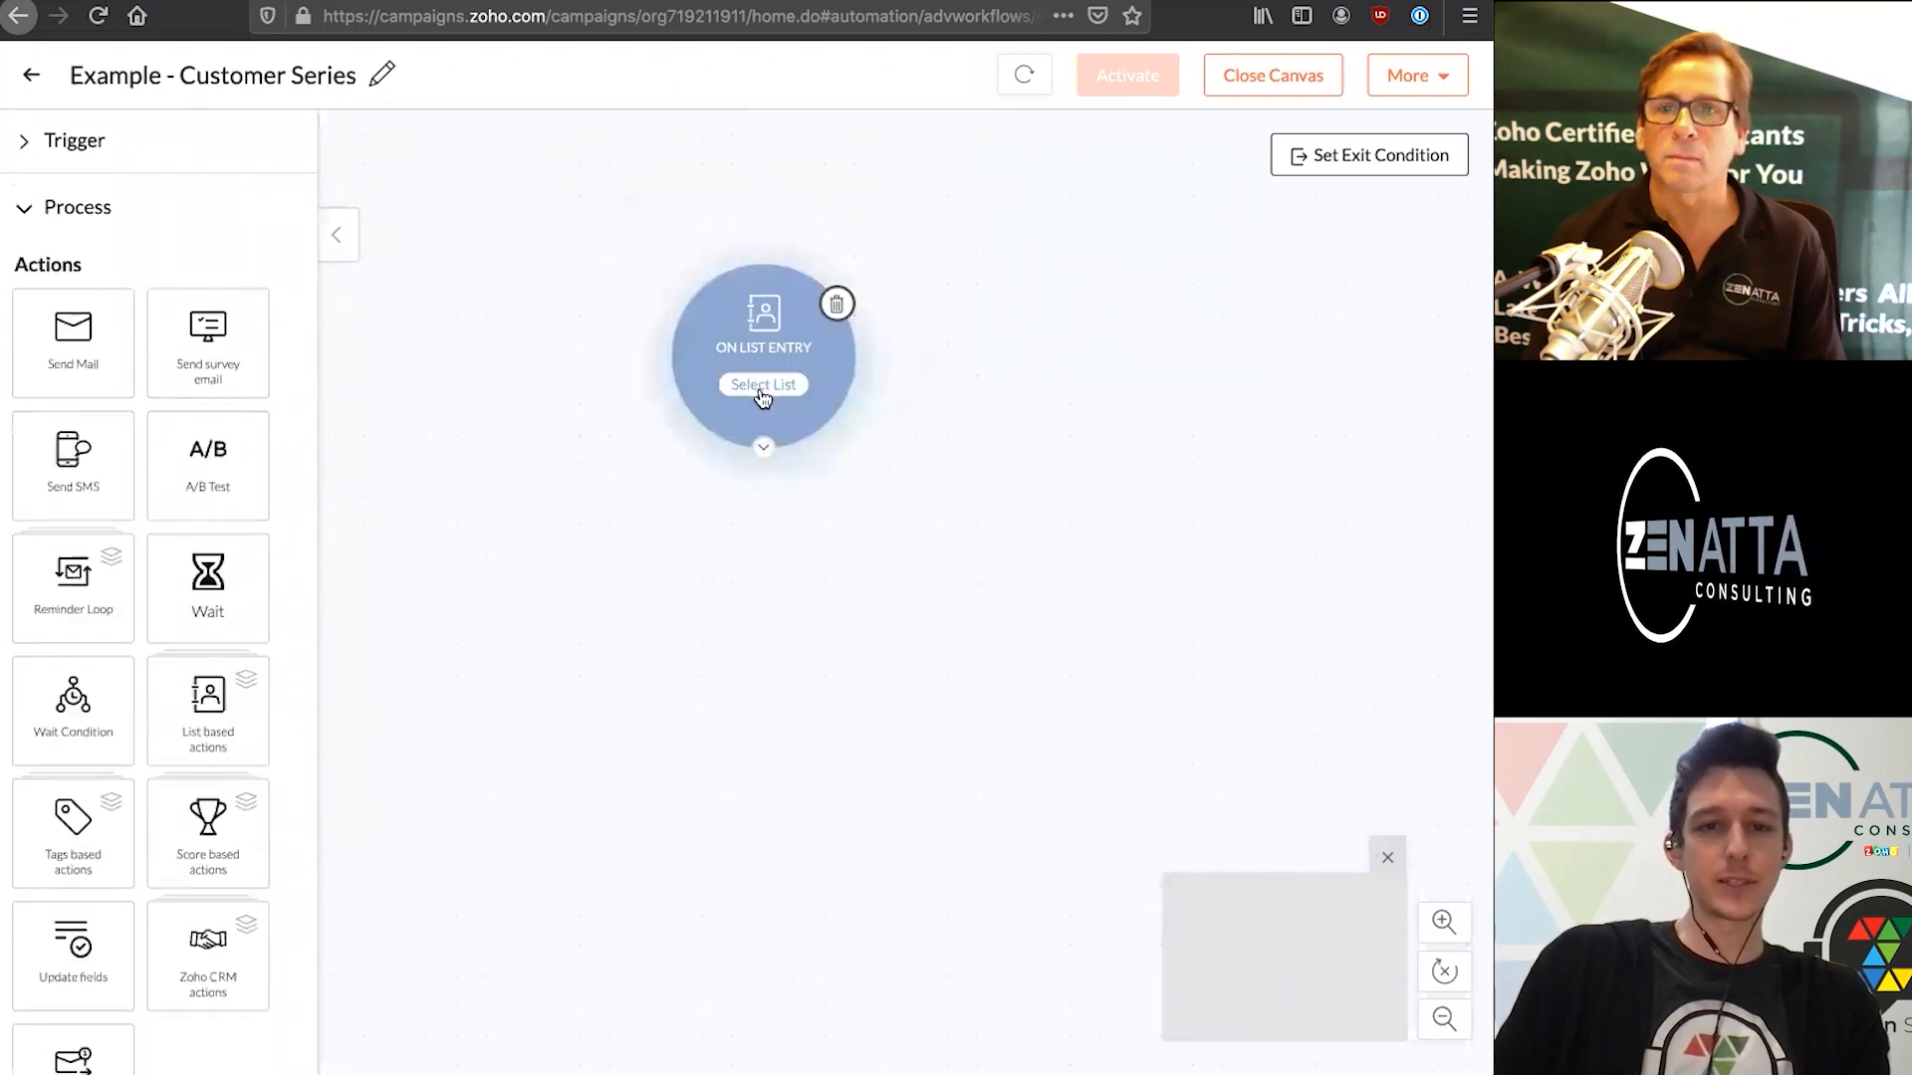
# Set the trigger to the Customers list, include existing contacts, remove contacts who leave, and save
pyautogui.click(763, 384)
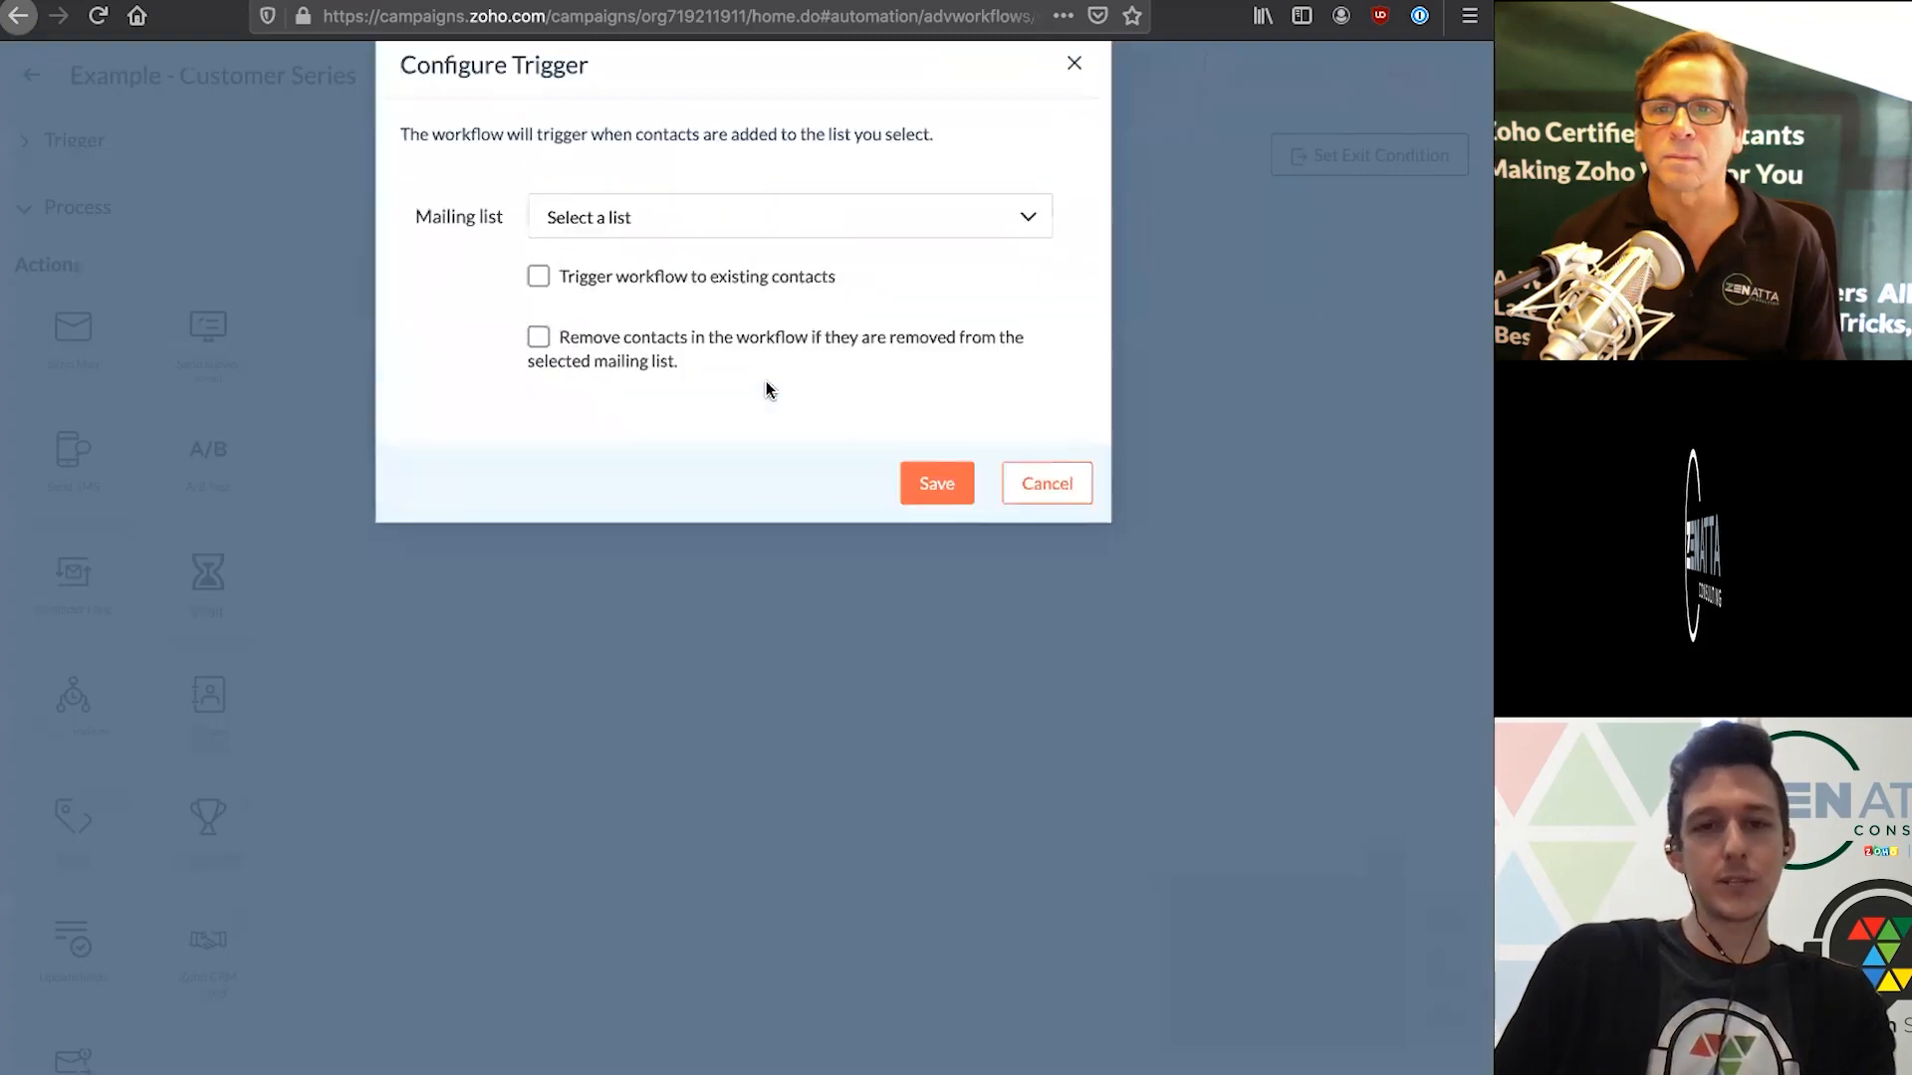
pyautogui.click(786, 227)
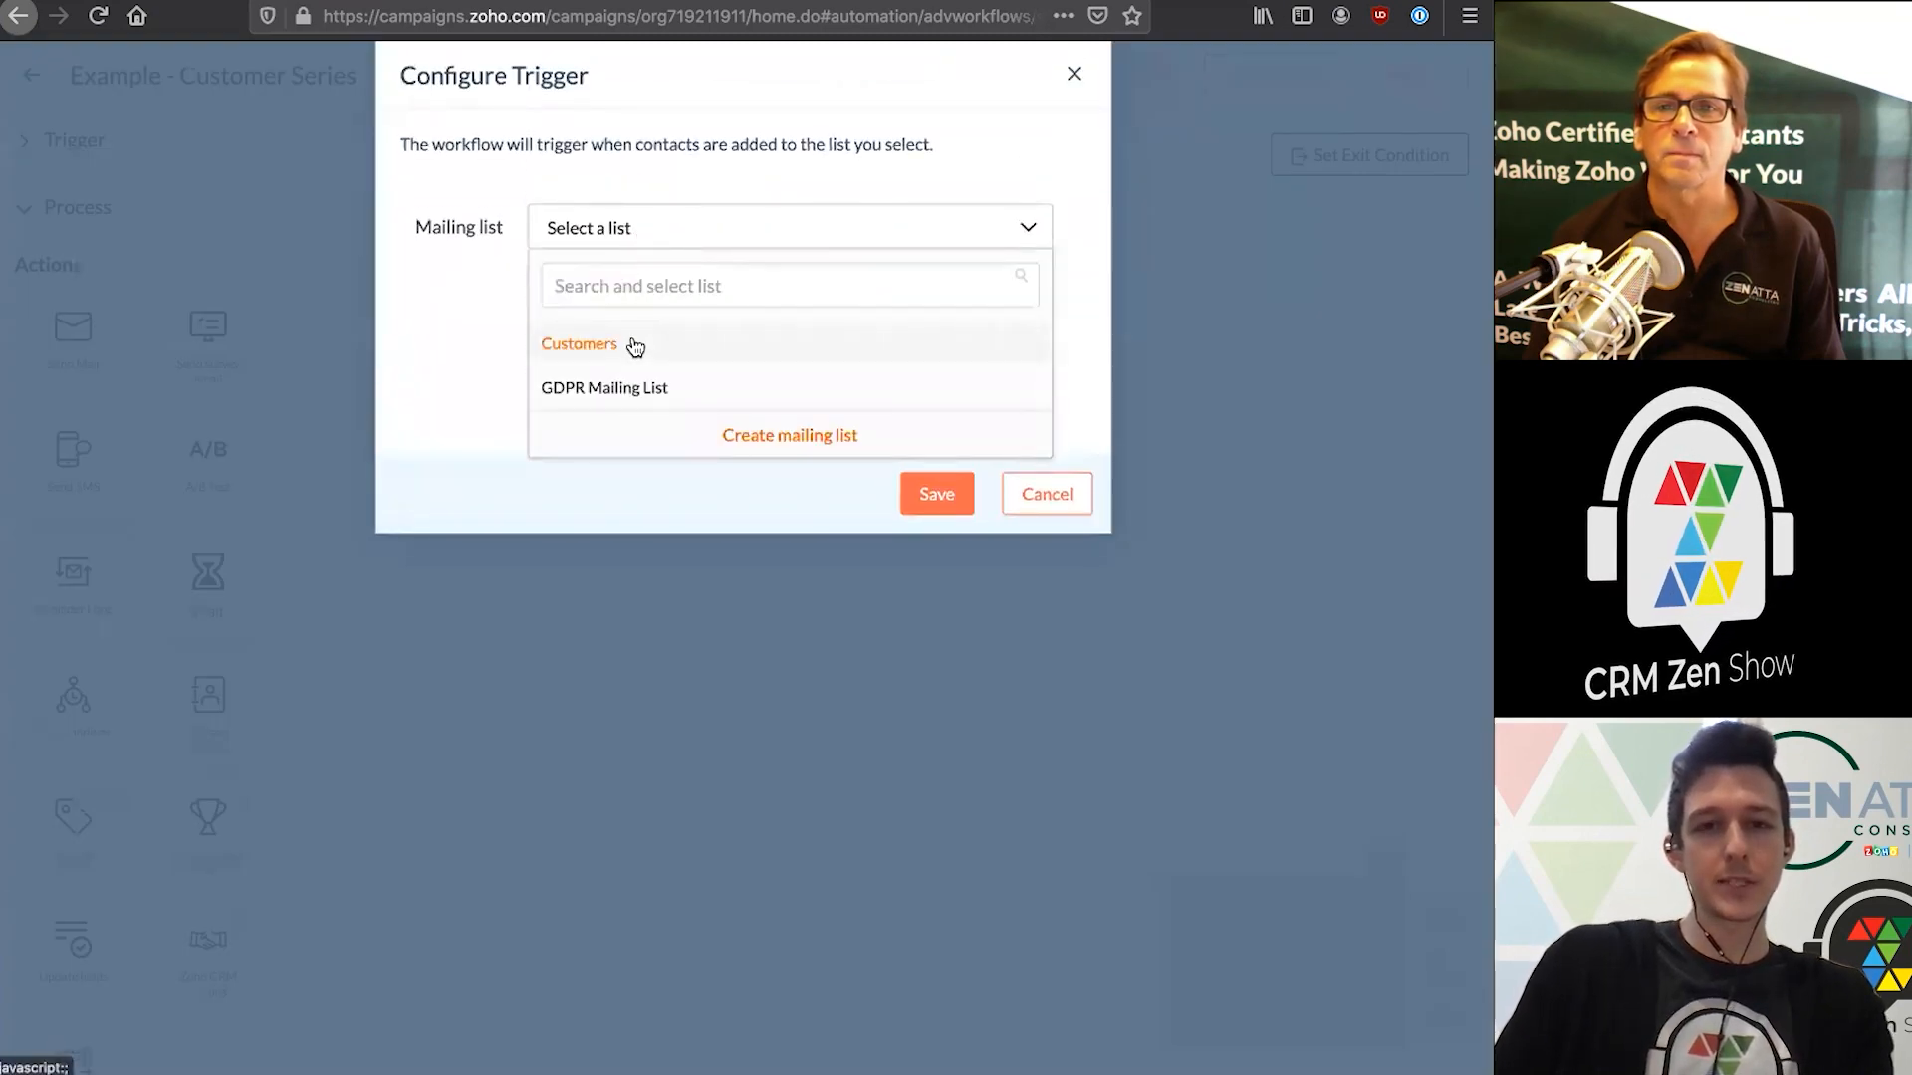
pyautogui.click(580, 345)
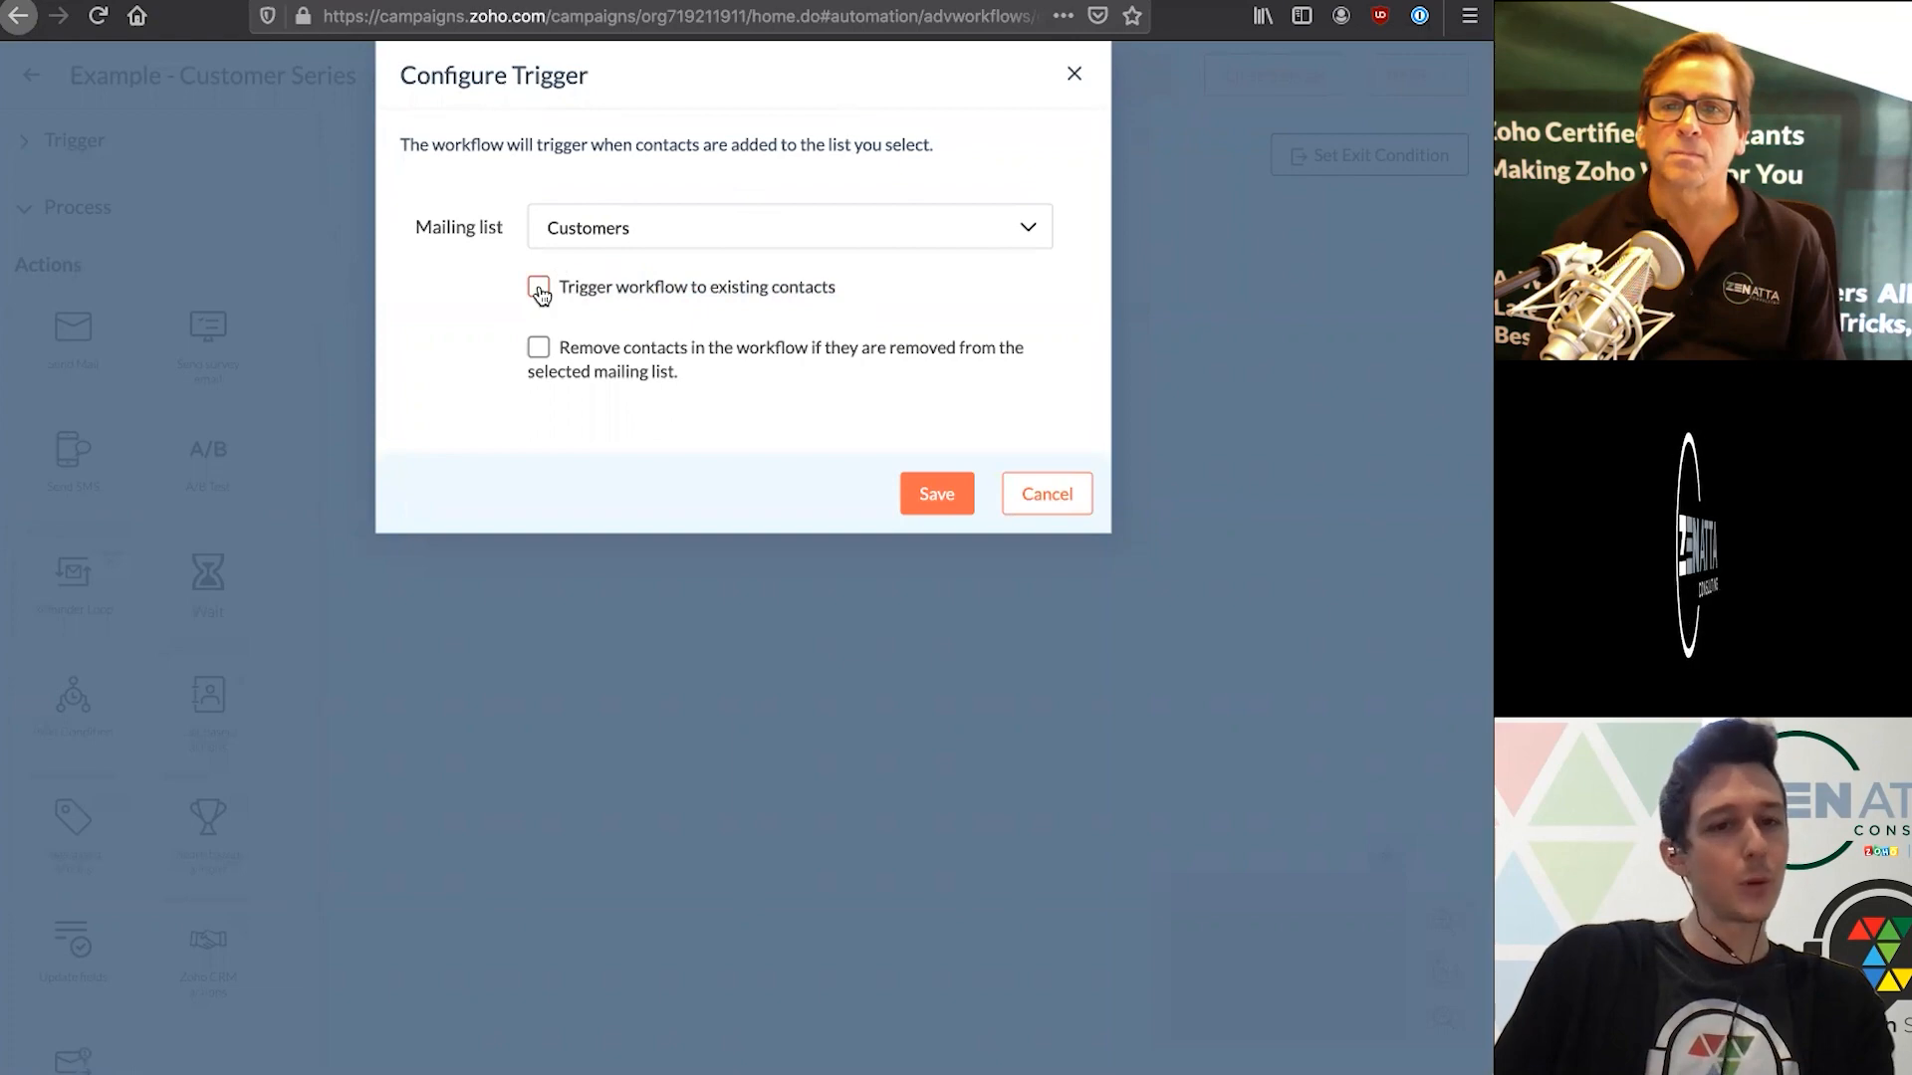
pyautogui.click(540, 294)
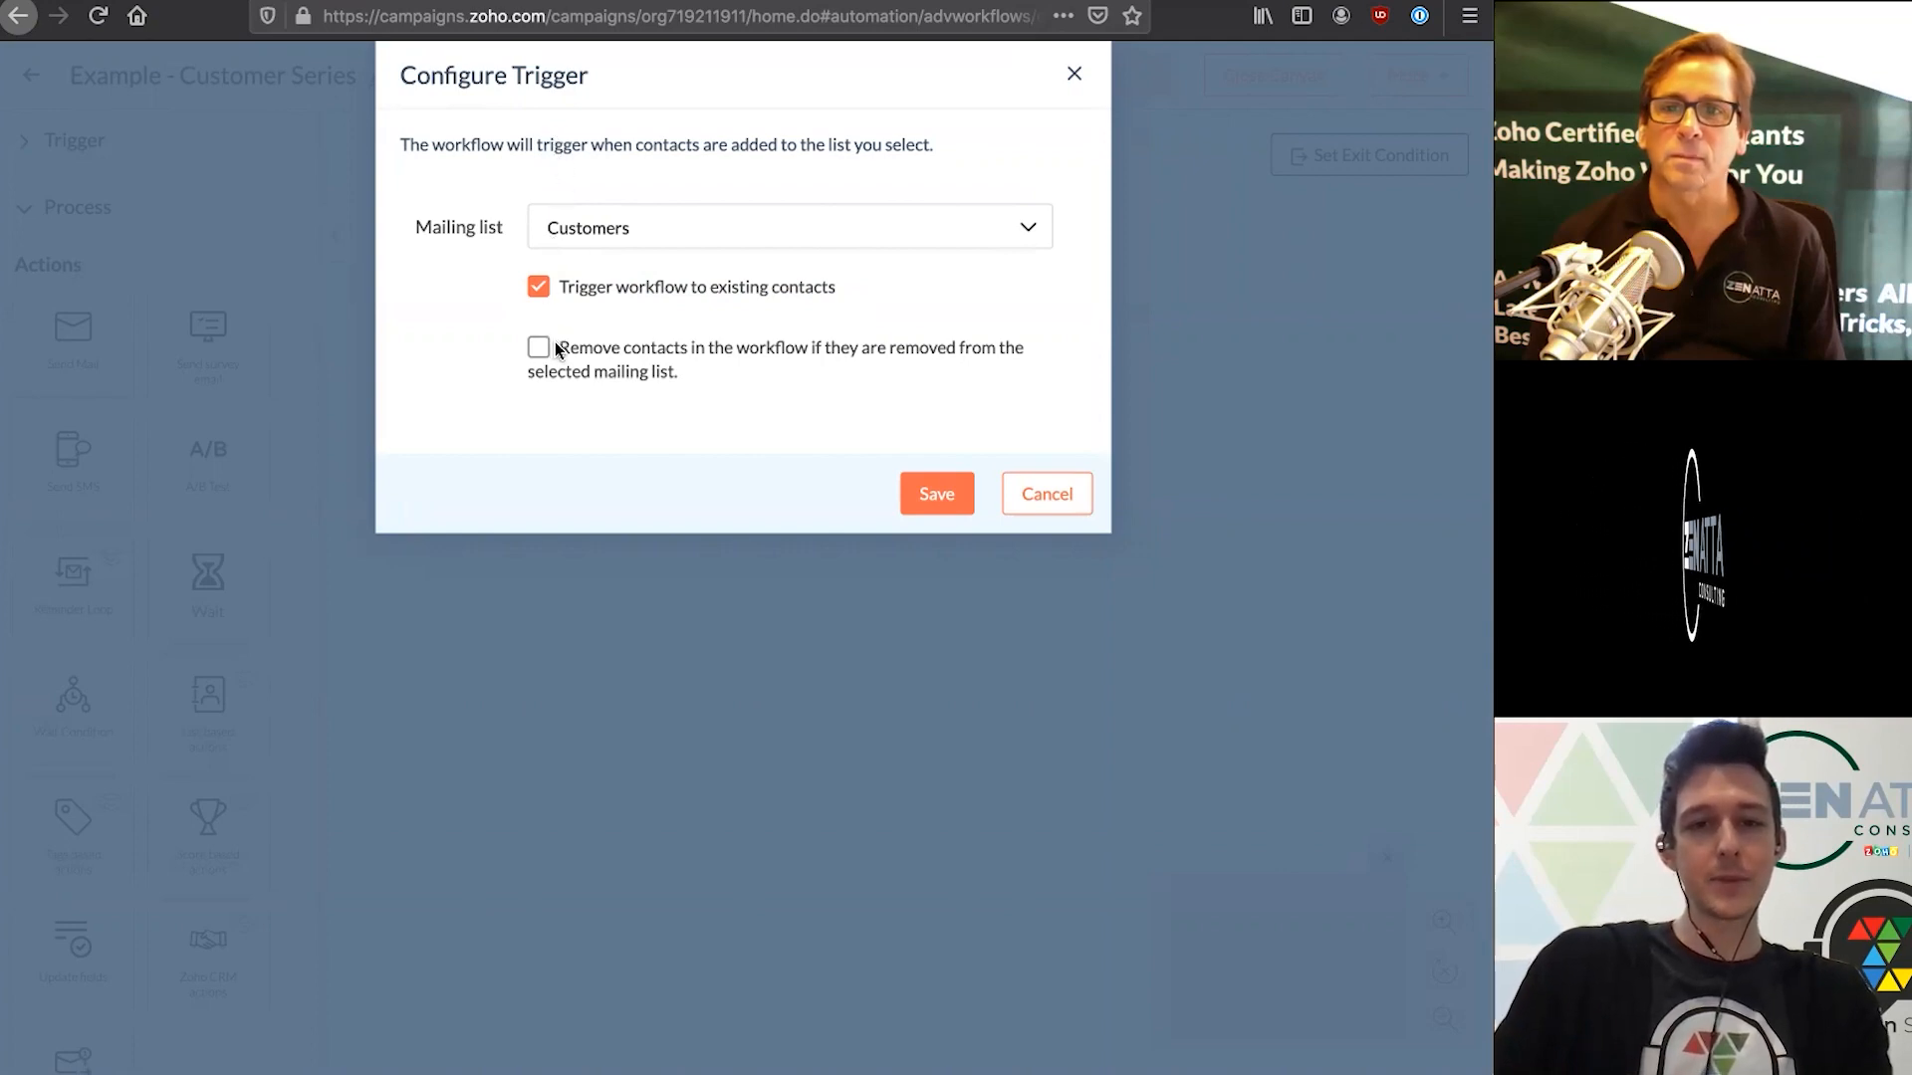
pyautogui.moveTo(839, 350)
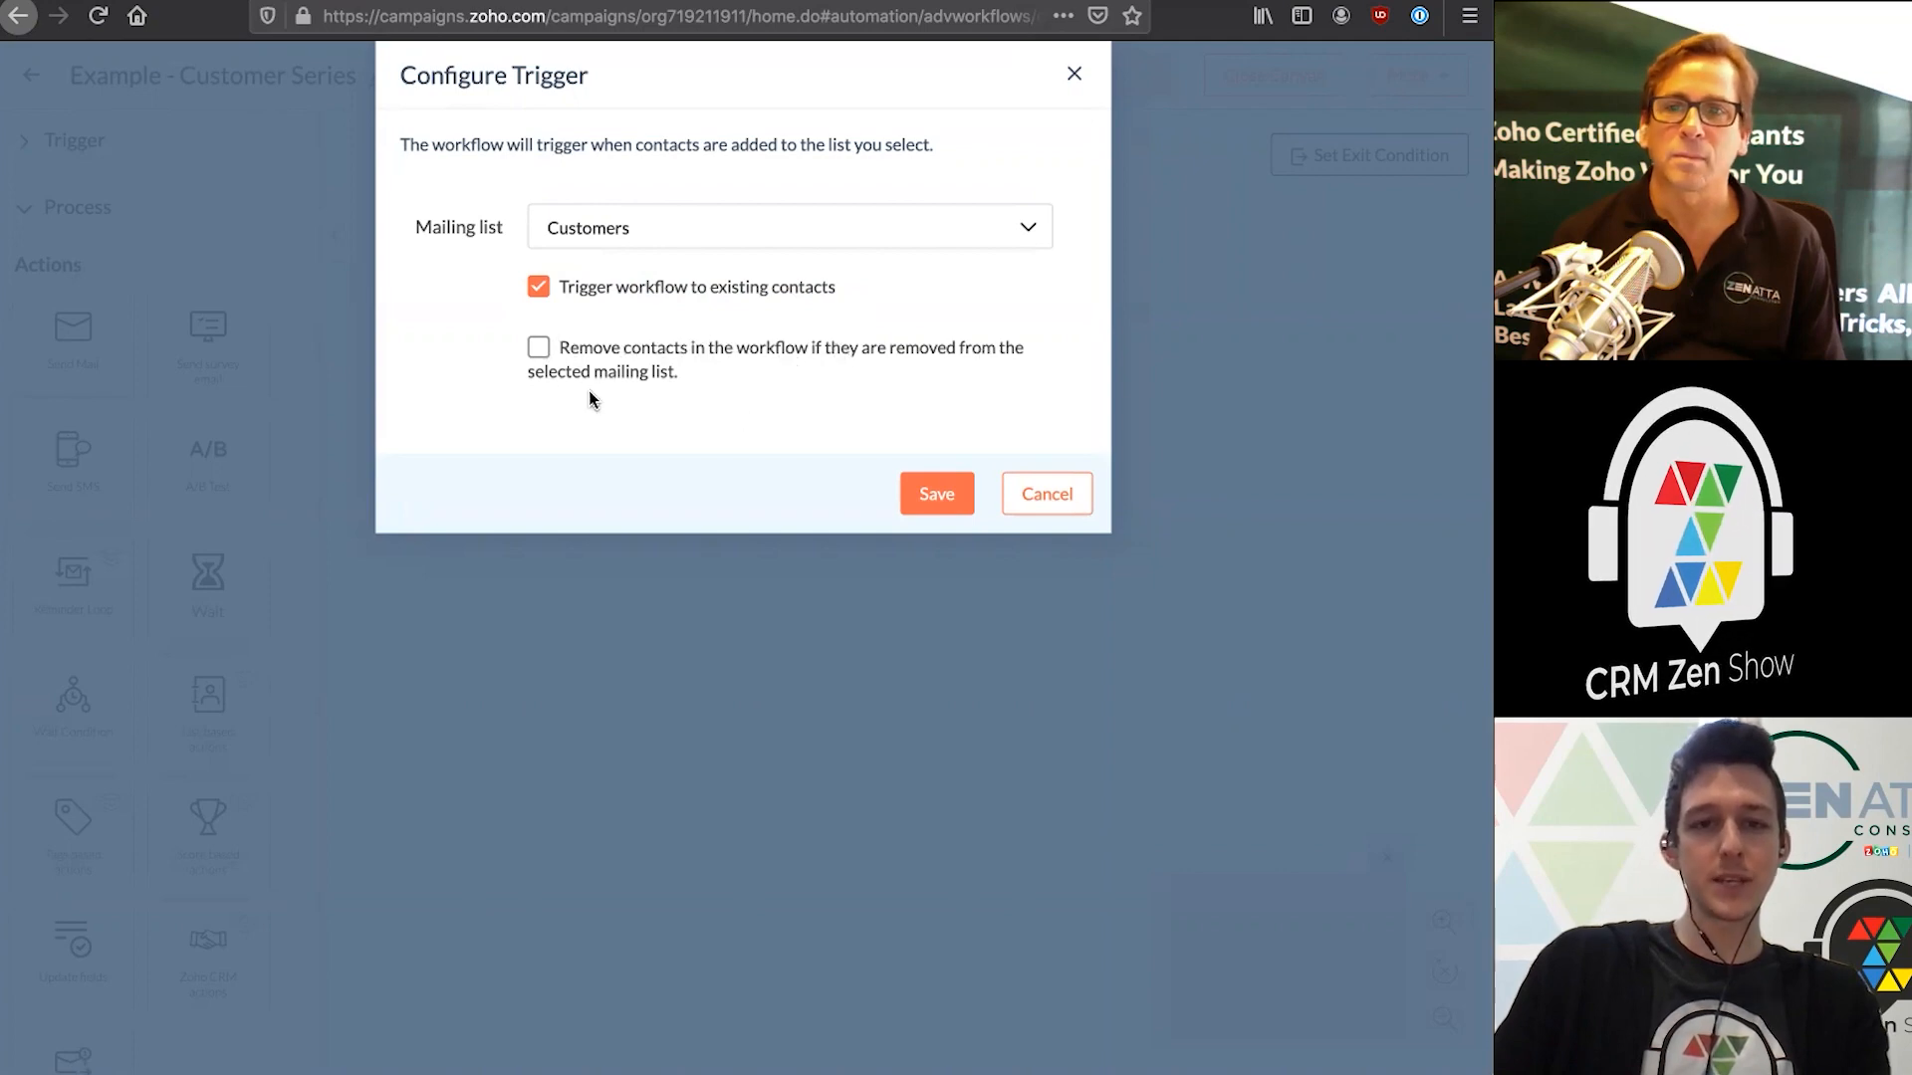
pyautogui.click(538, 347)
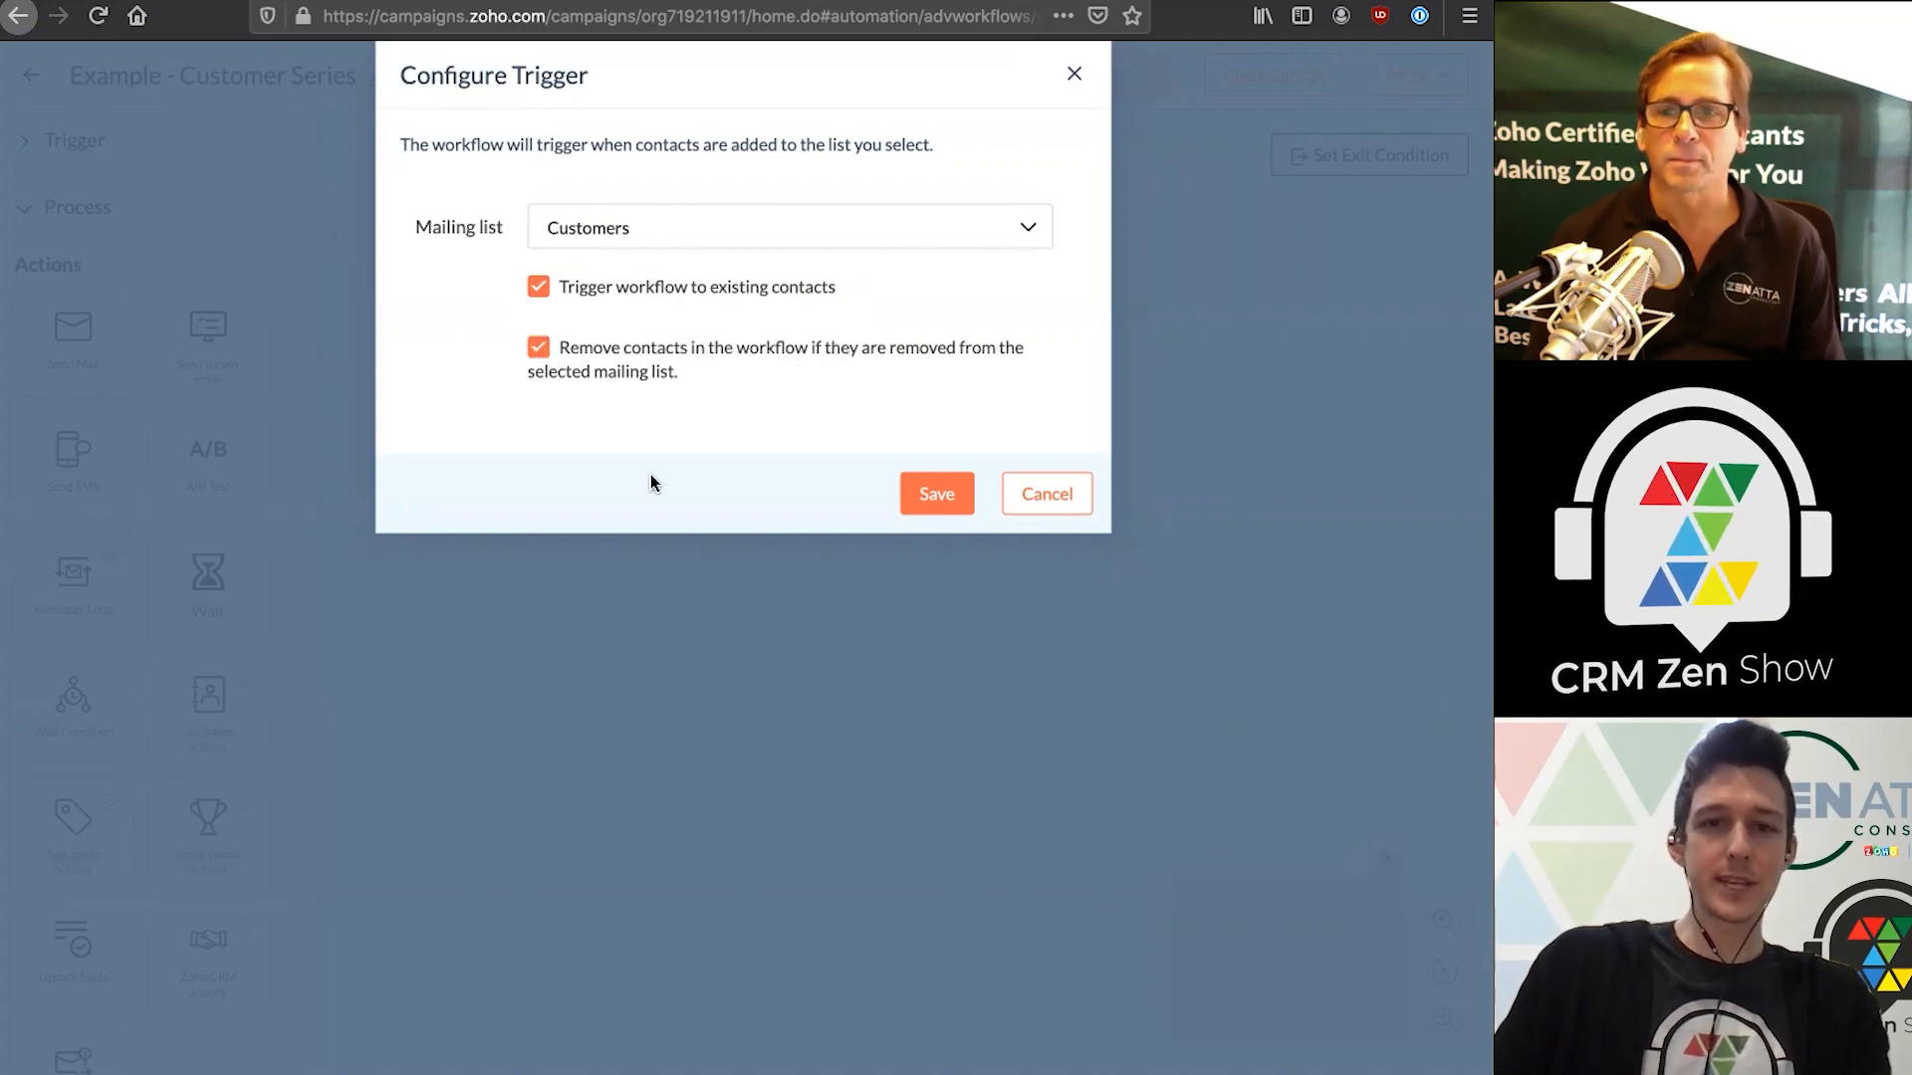
pyautogui.moveTo(749, 404)
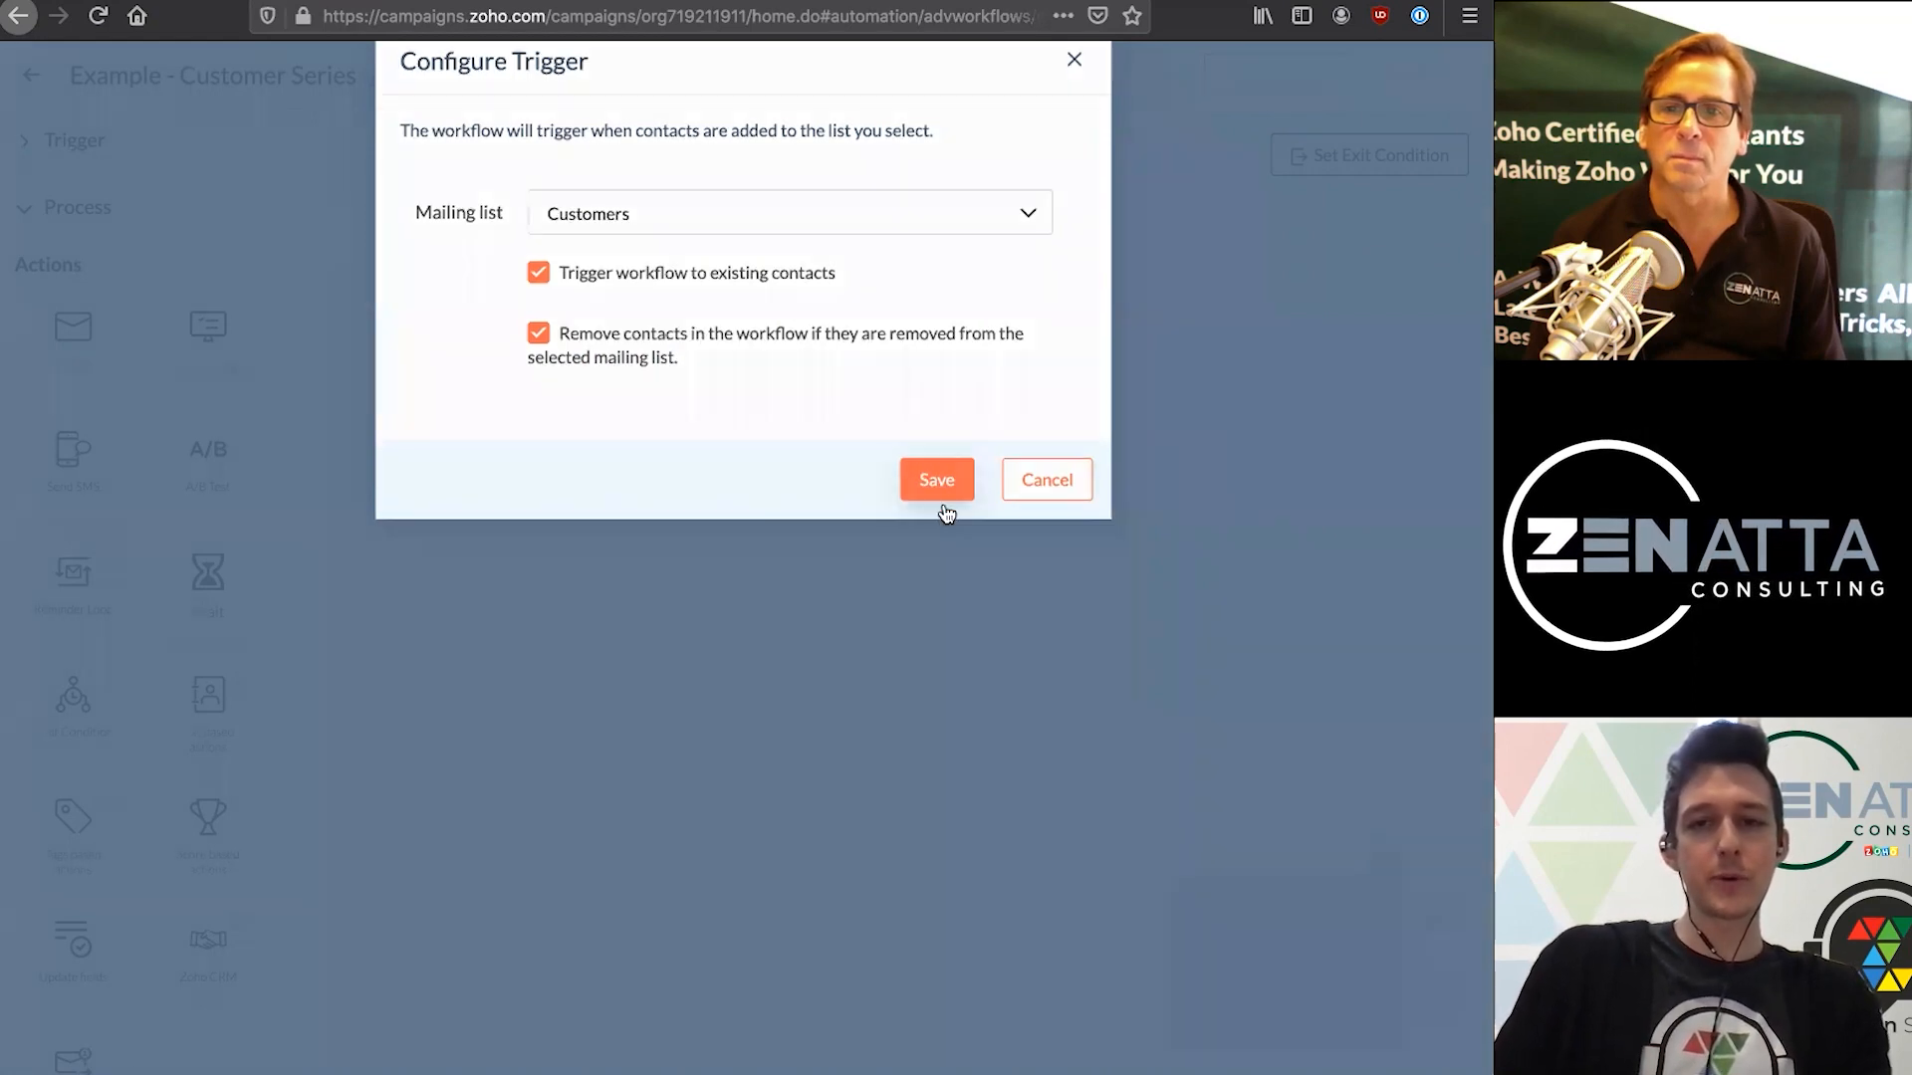
pyautogui.click(936, 480)
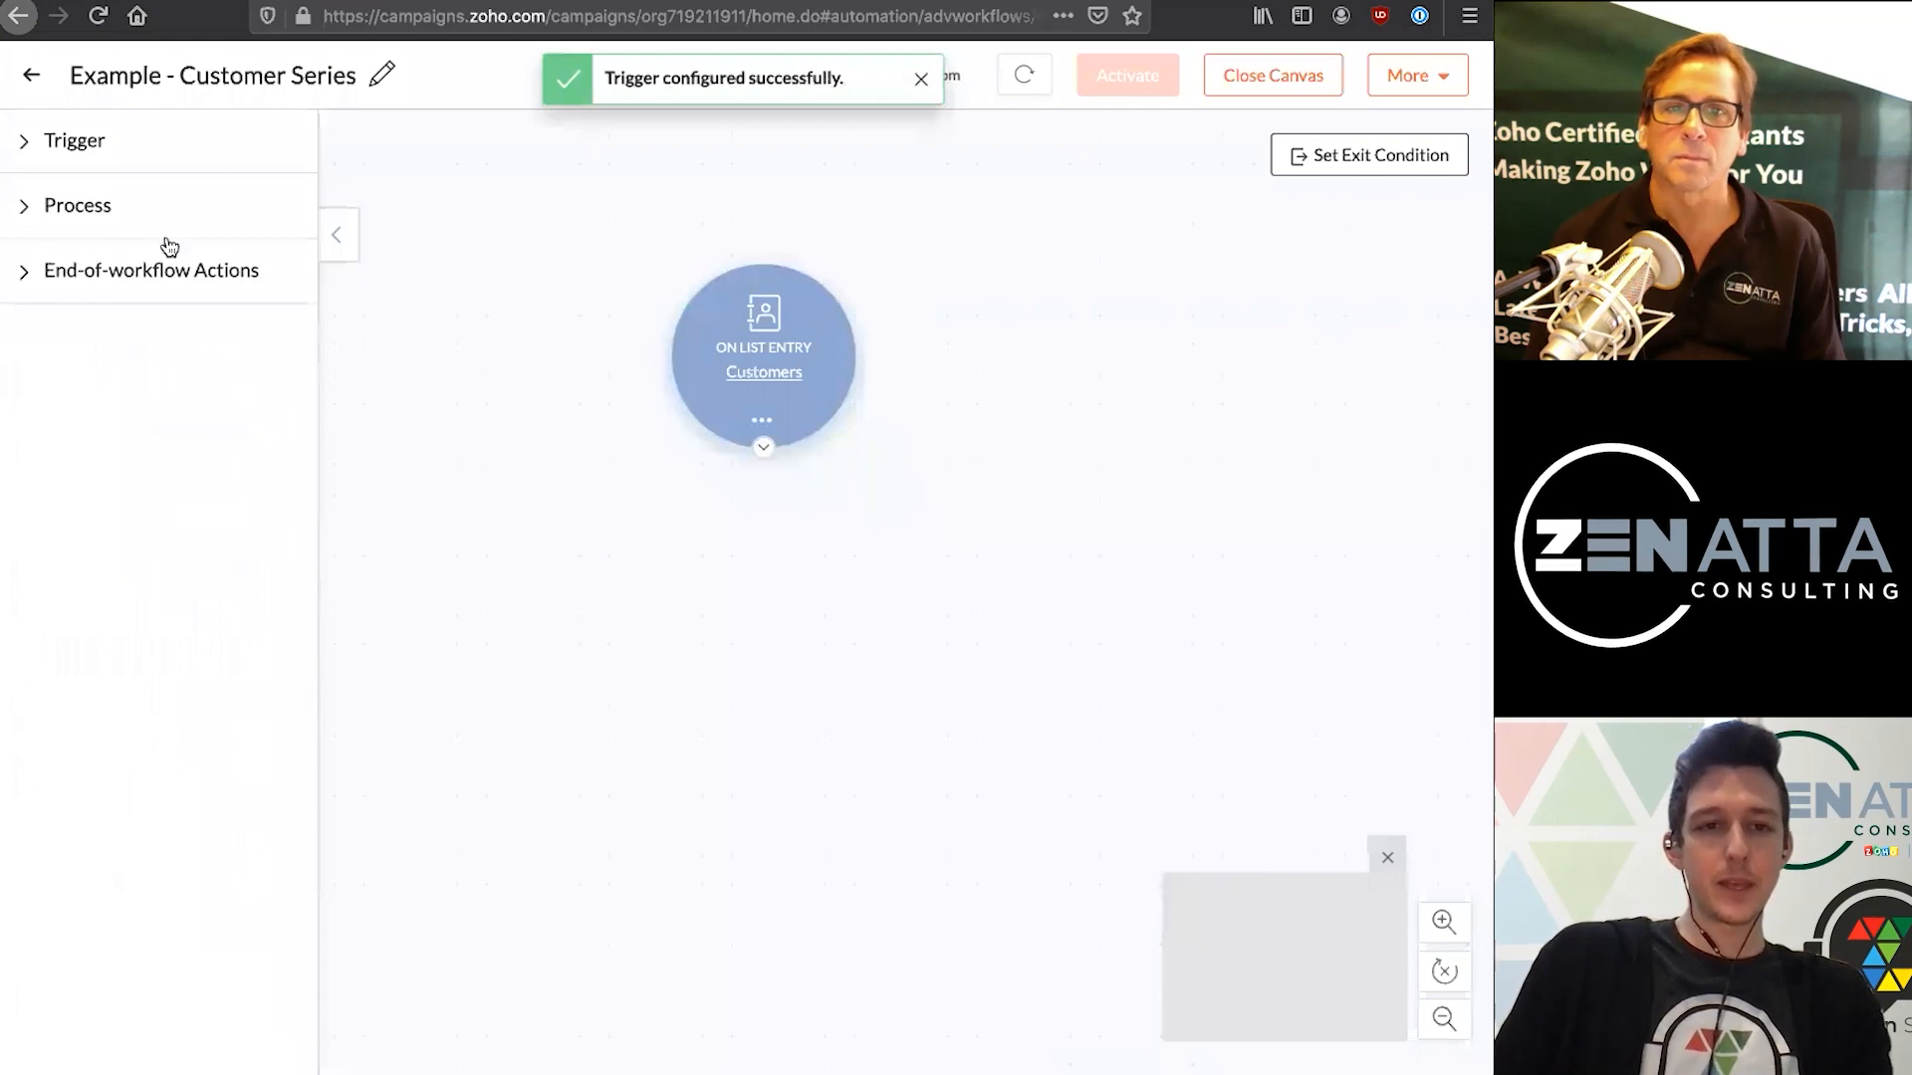
pyautogui.click(77, 205)
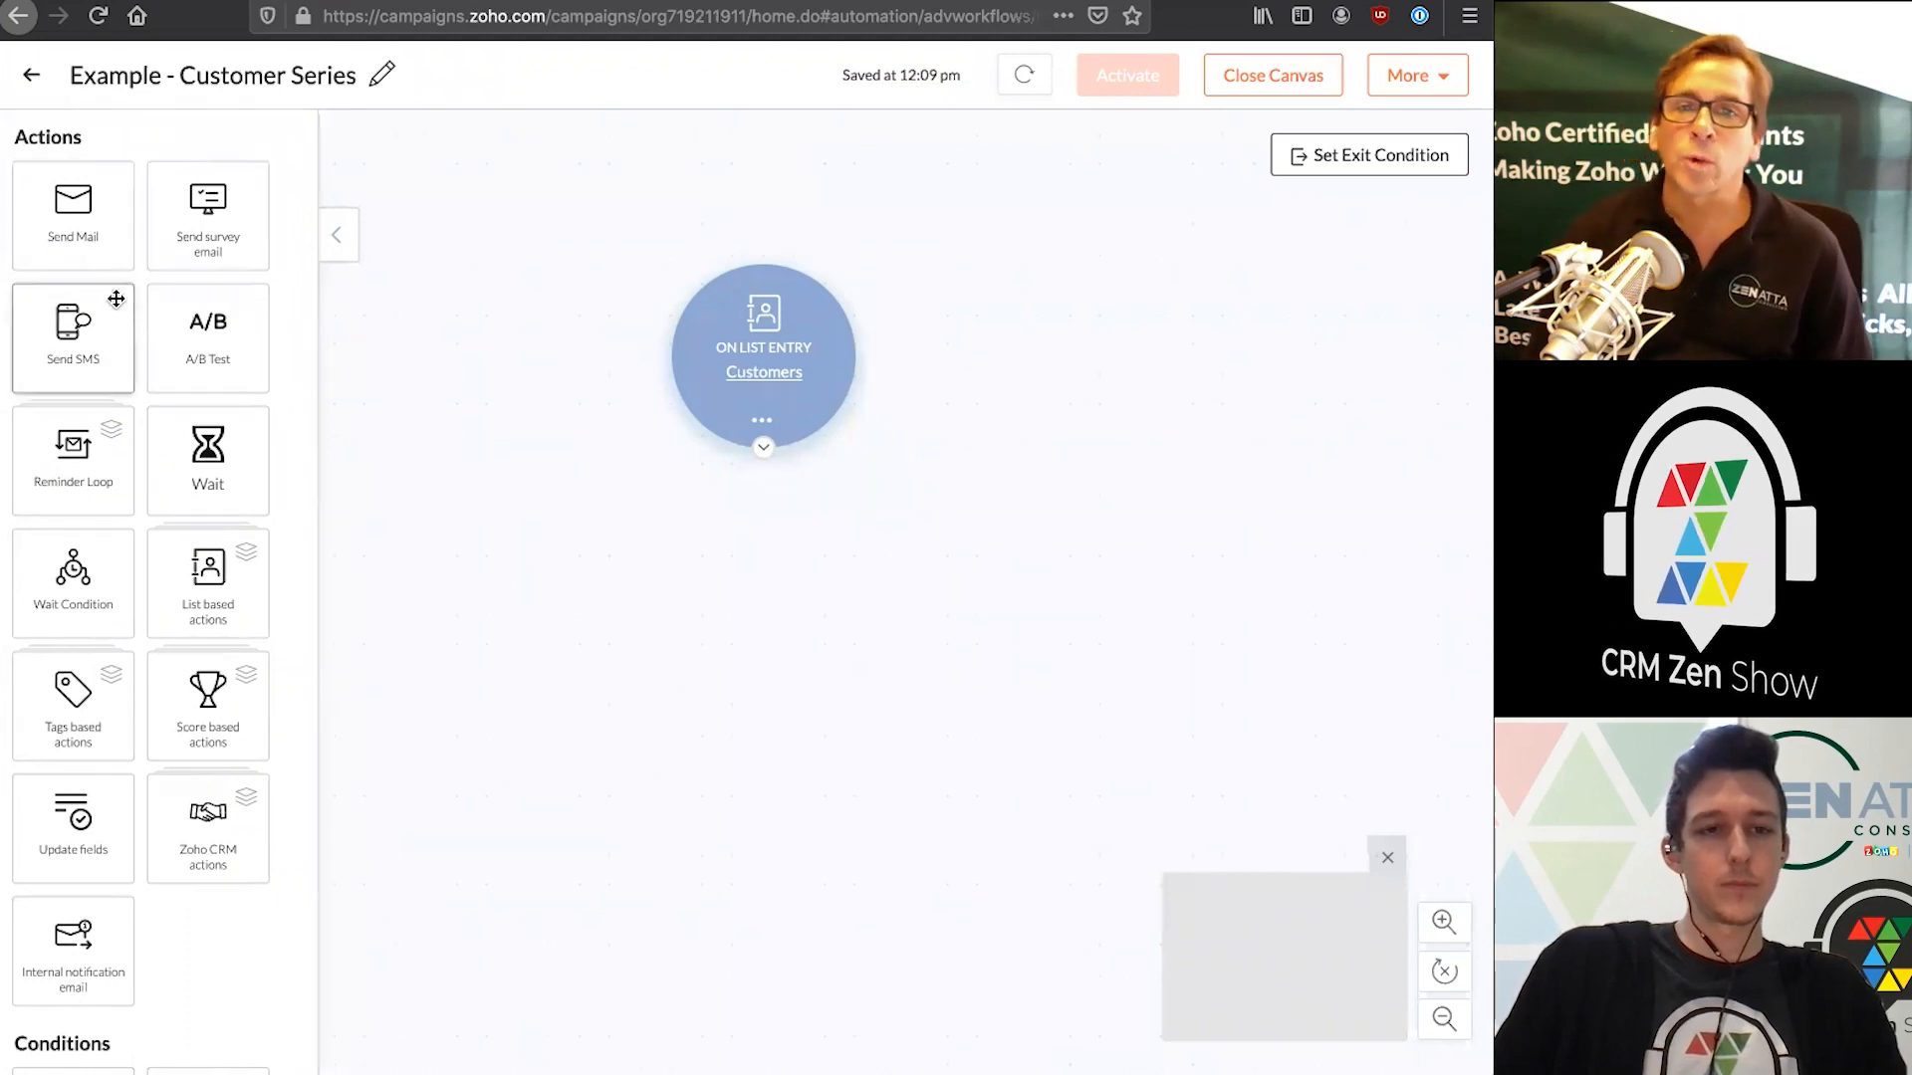
pyautogui.moveTo(68, 378)
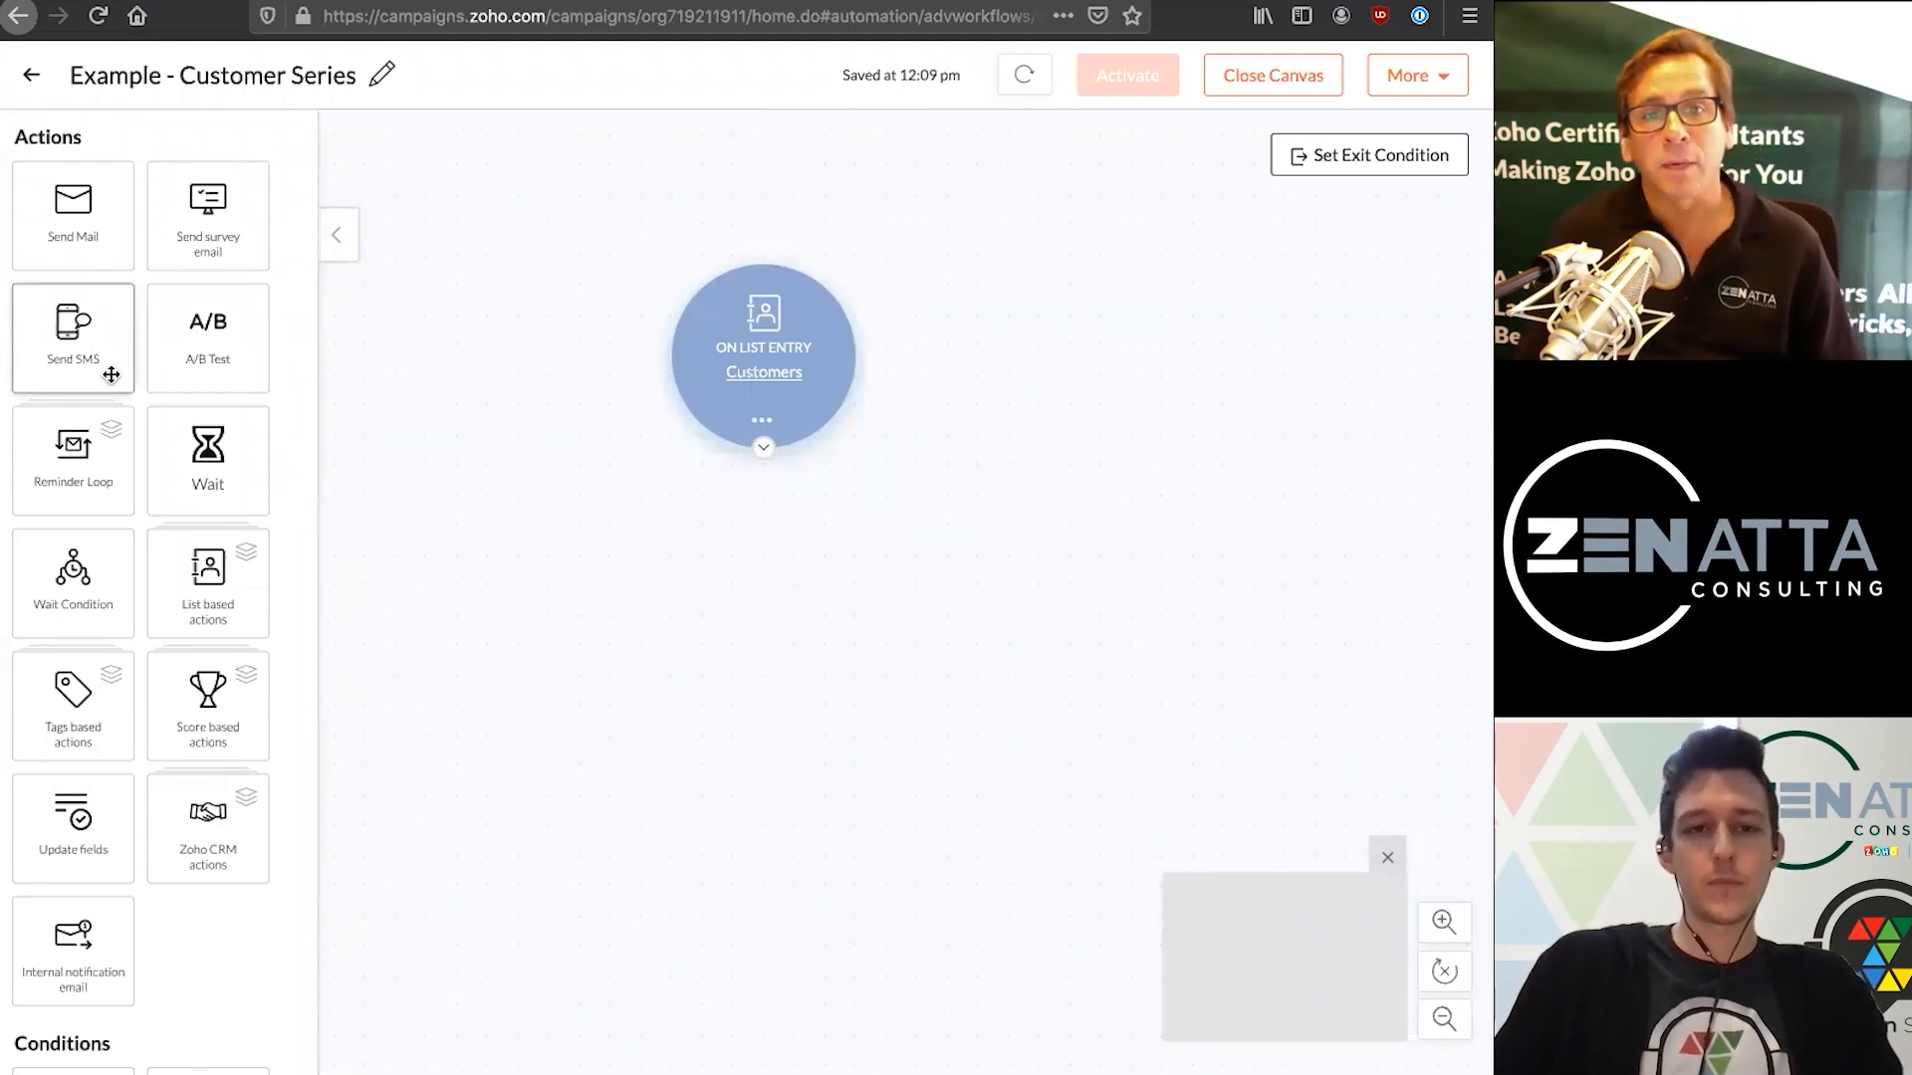
pyautogui.moveTo(207, 339)
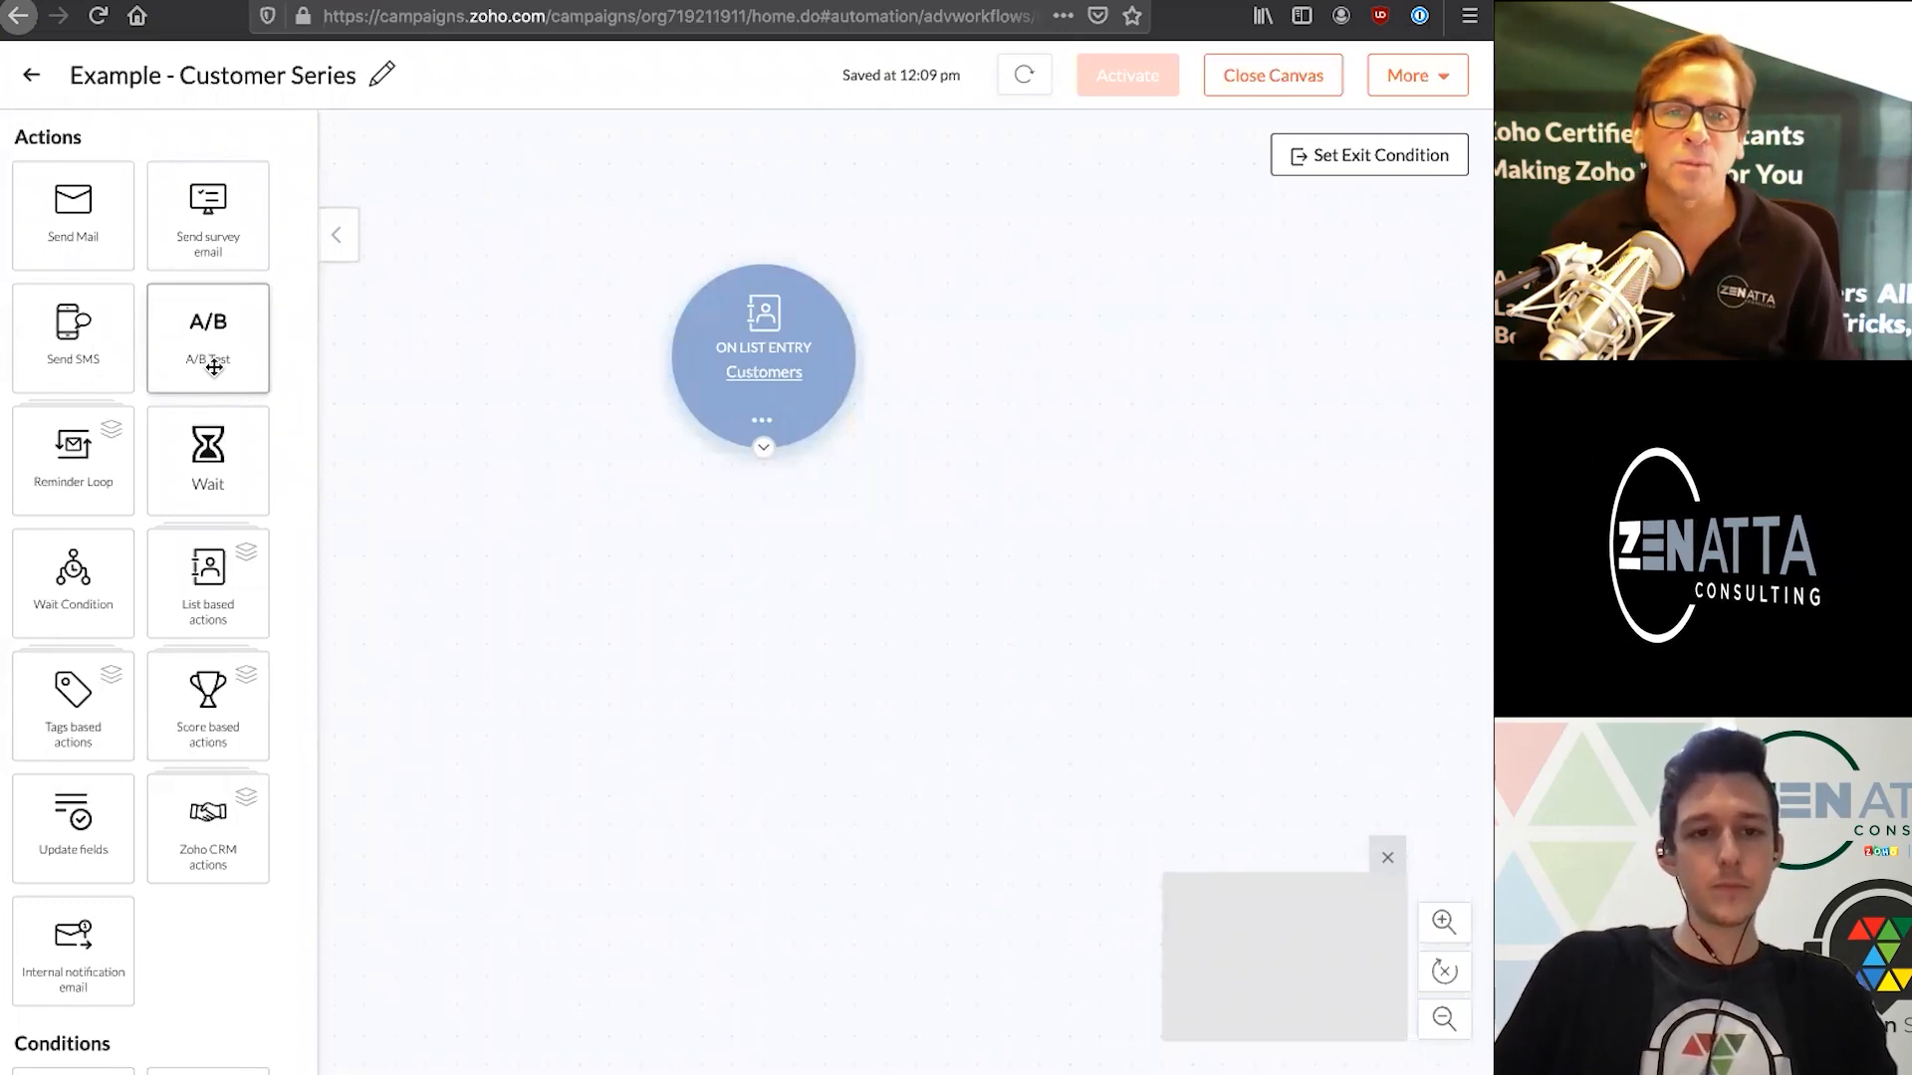
pyautogui.moveTo(298, 476)
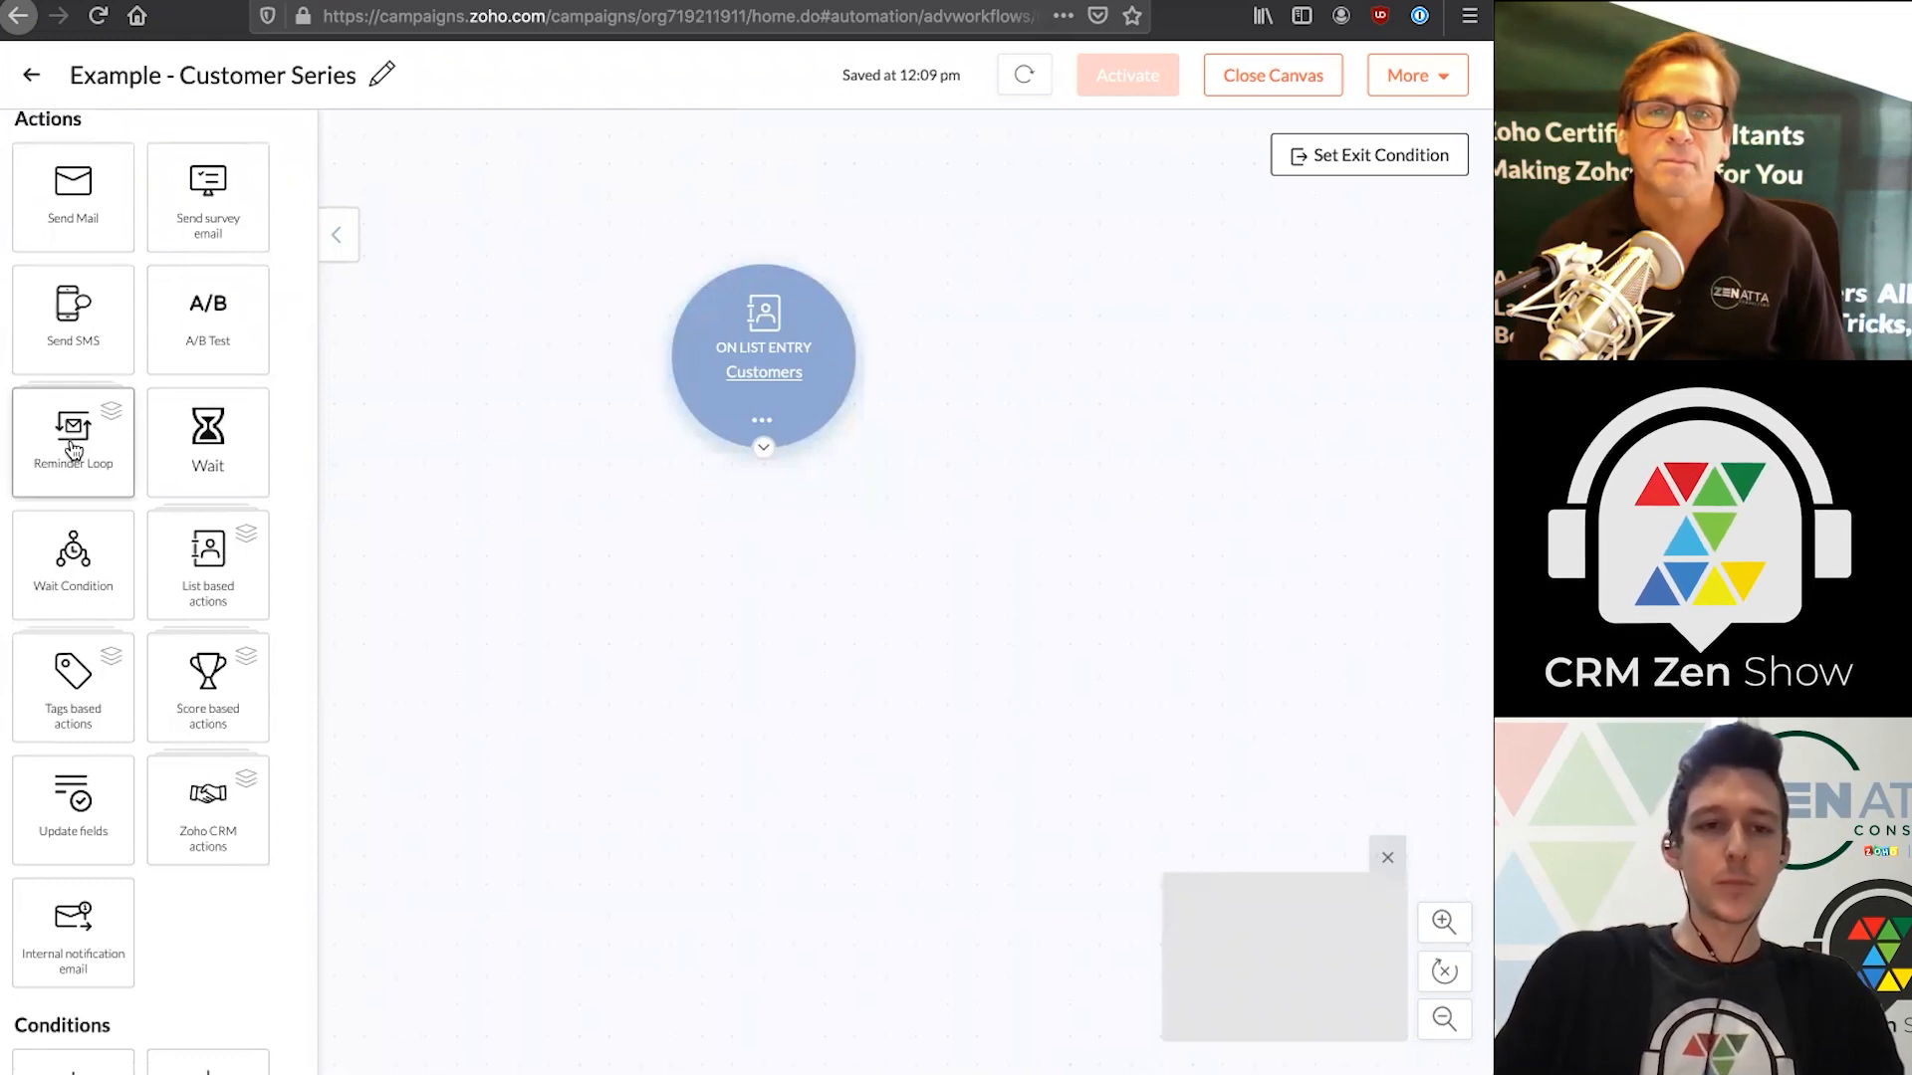
pyautogui.moveTo(72, 563)
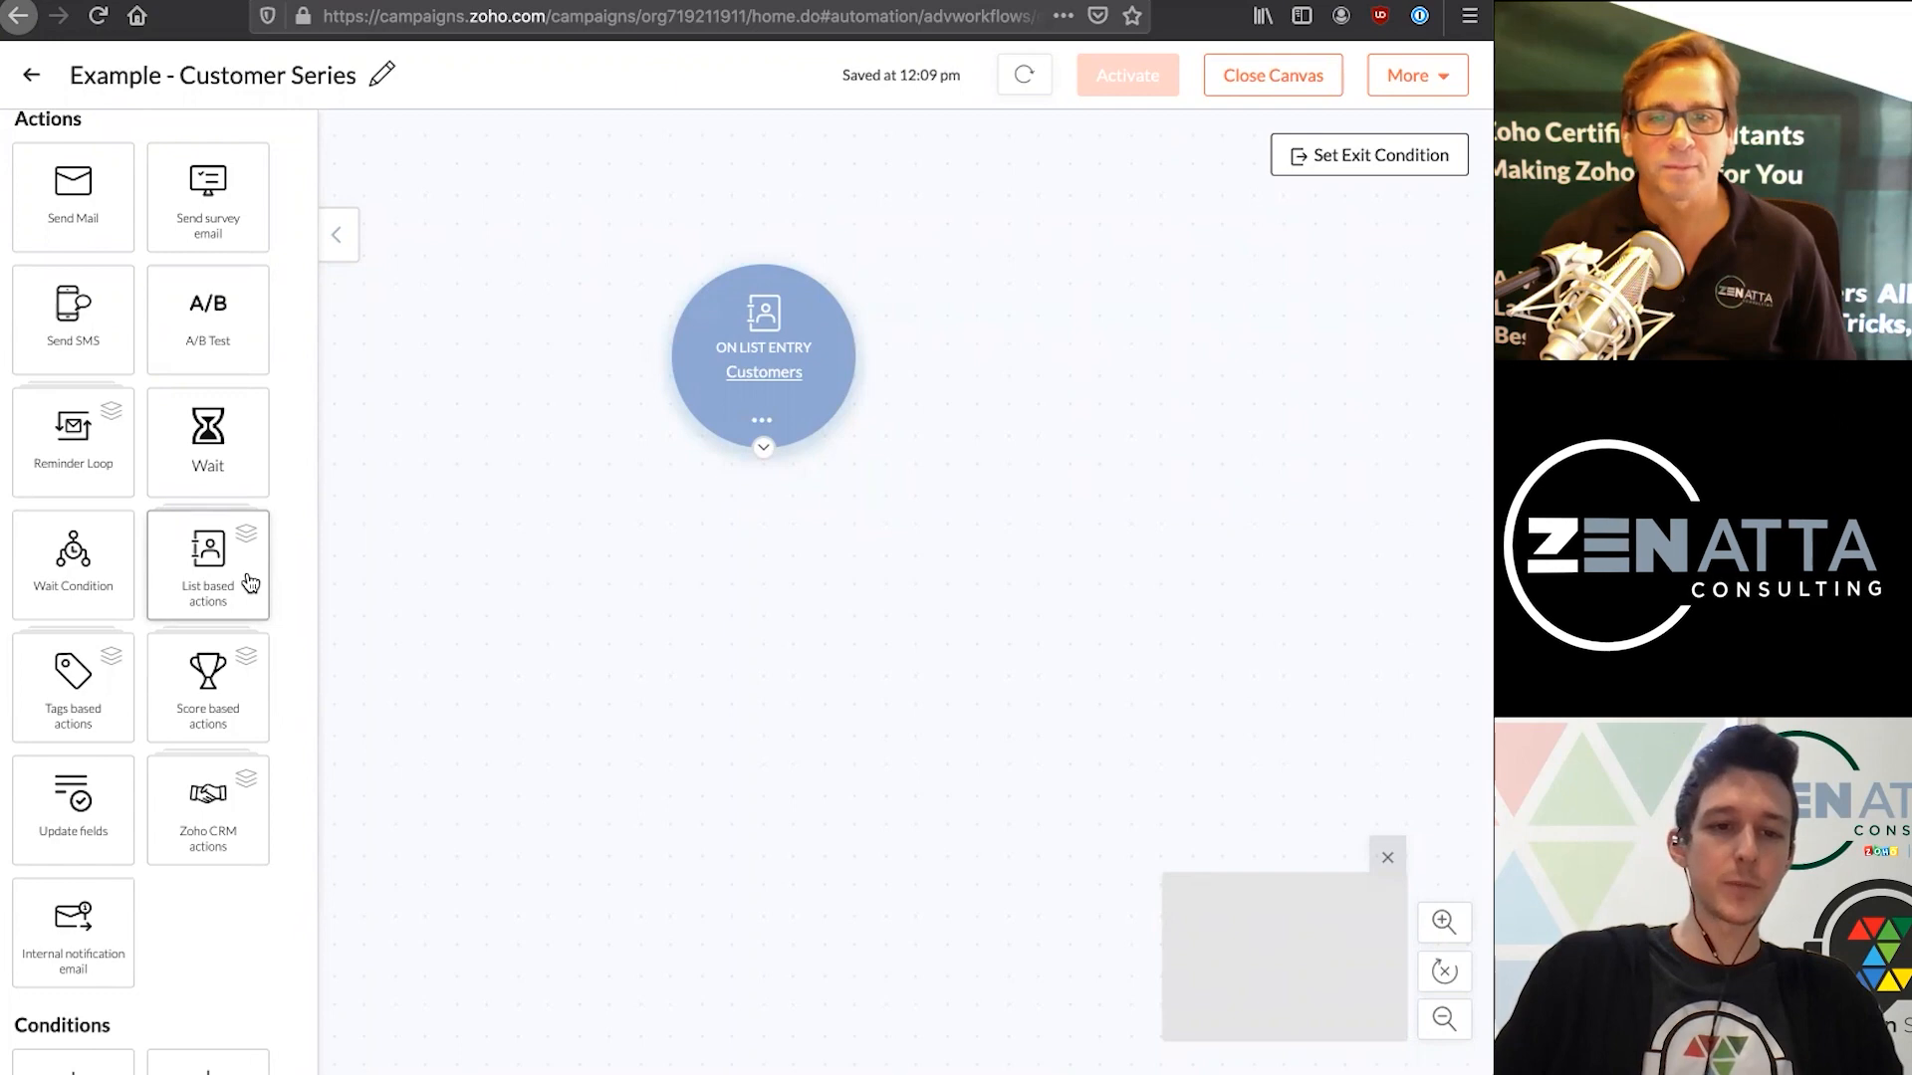
pyautogui.moveTo(71, 689)
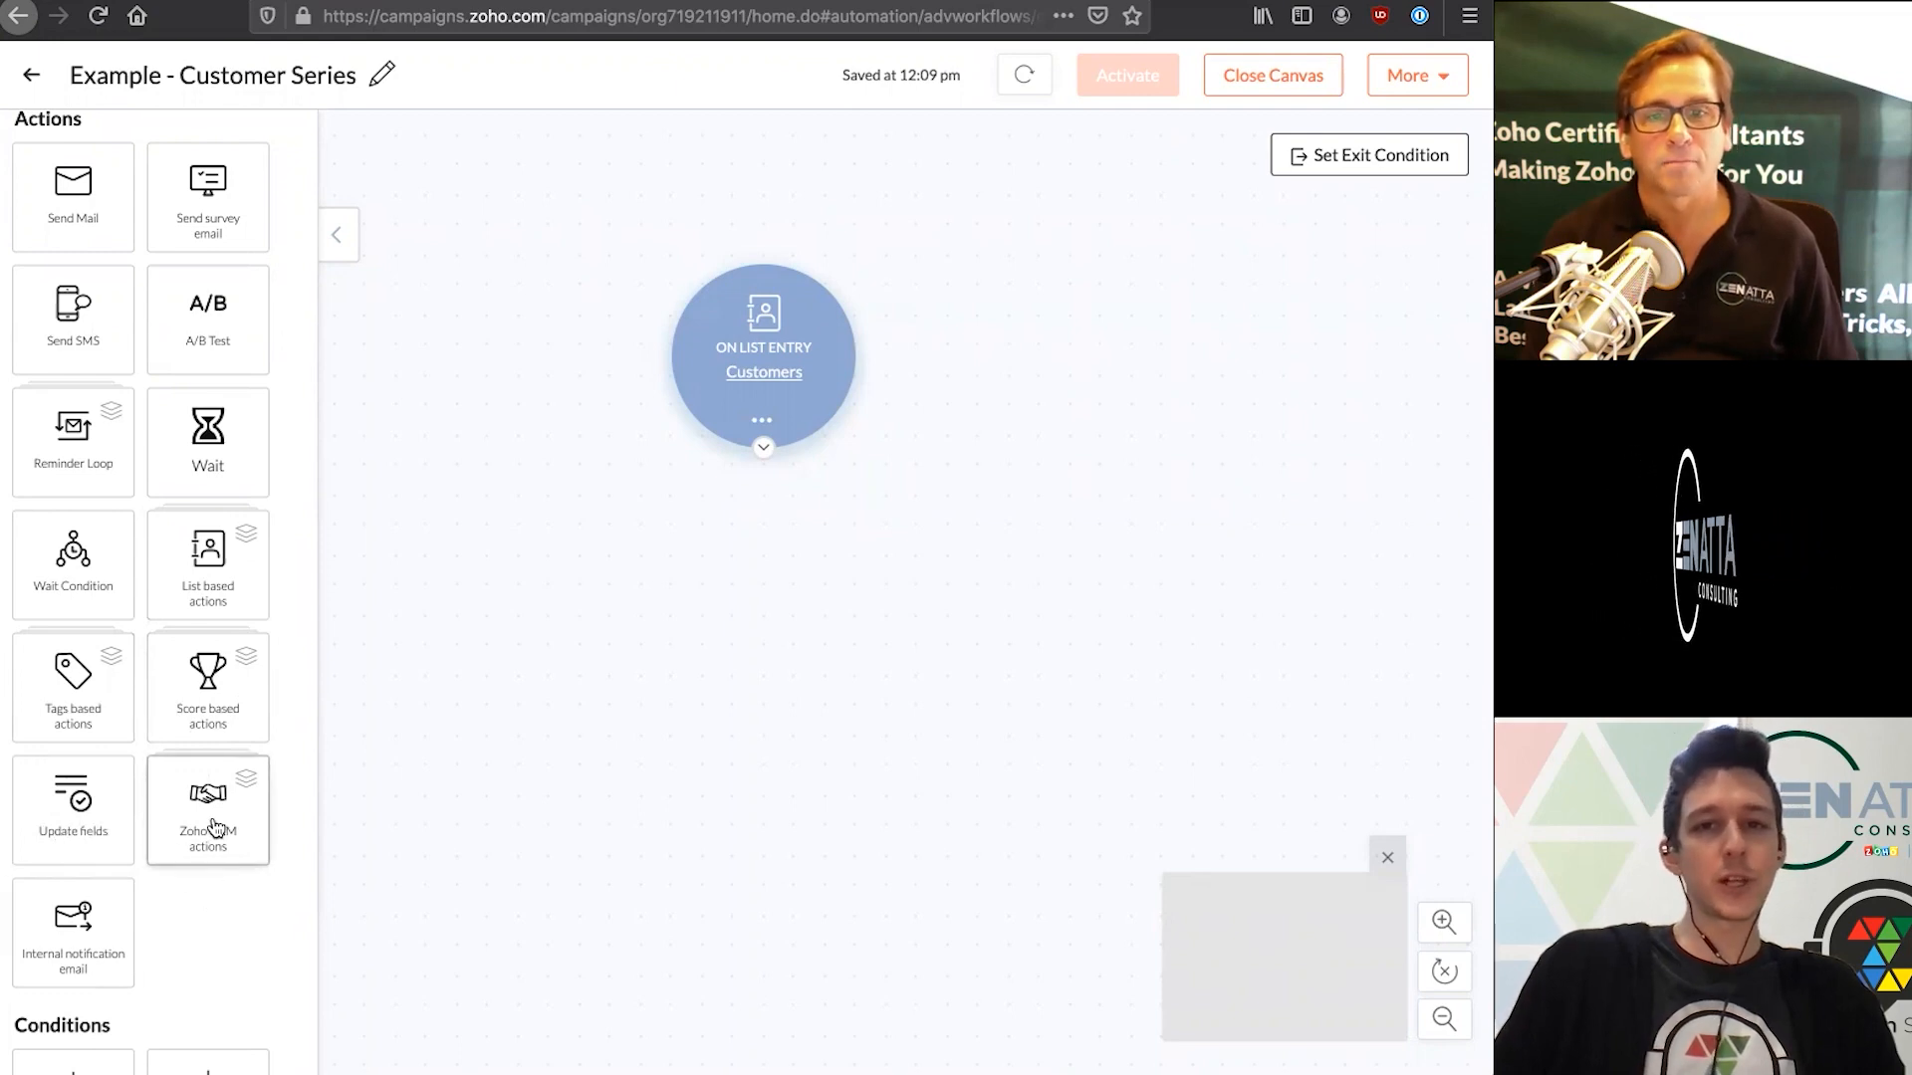
# Expand the End-of-workflow Actions group in the left palette
pyautogui.scroll(-3)
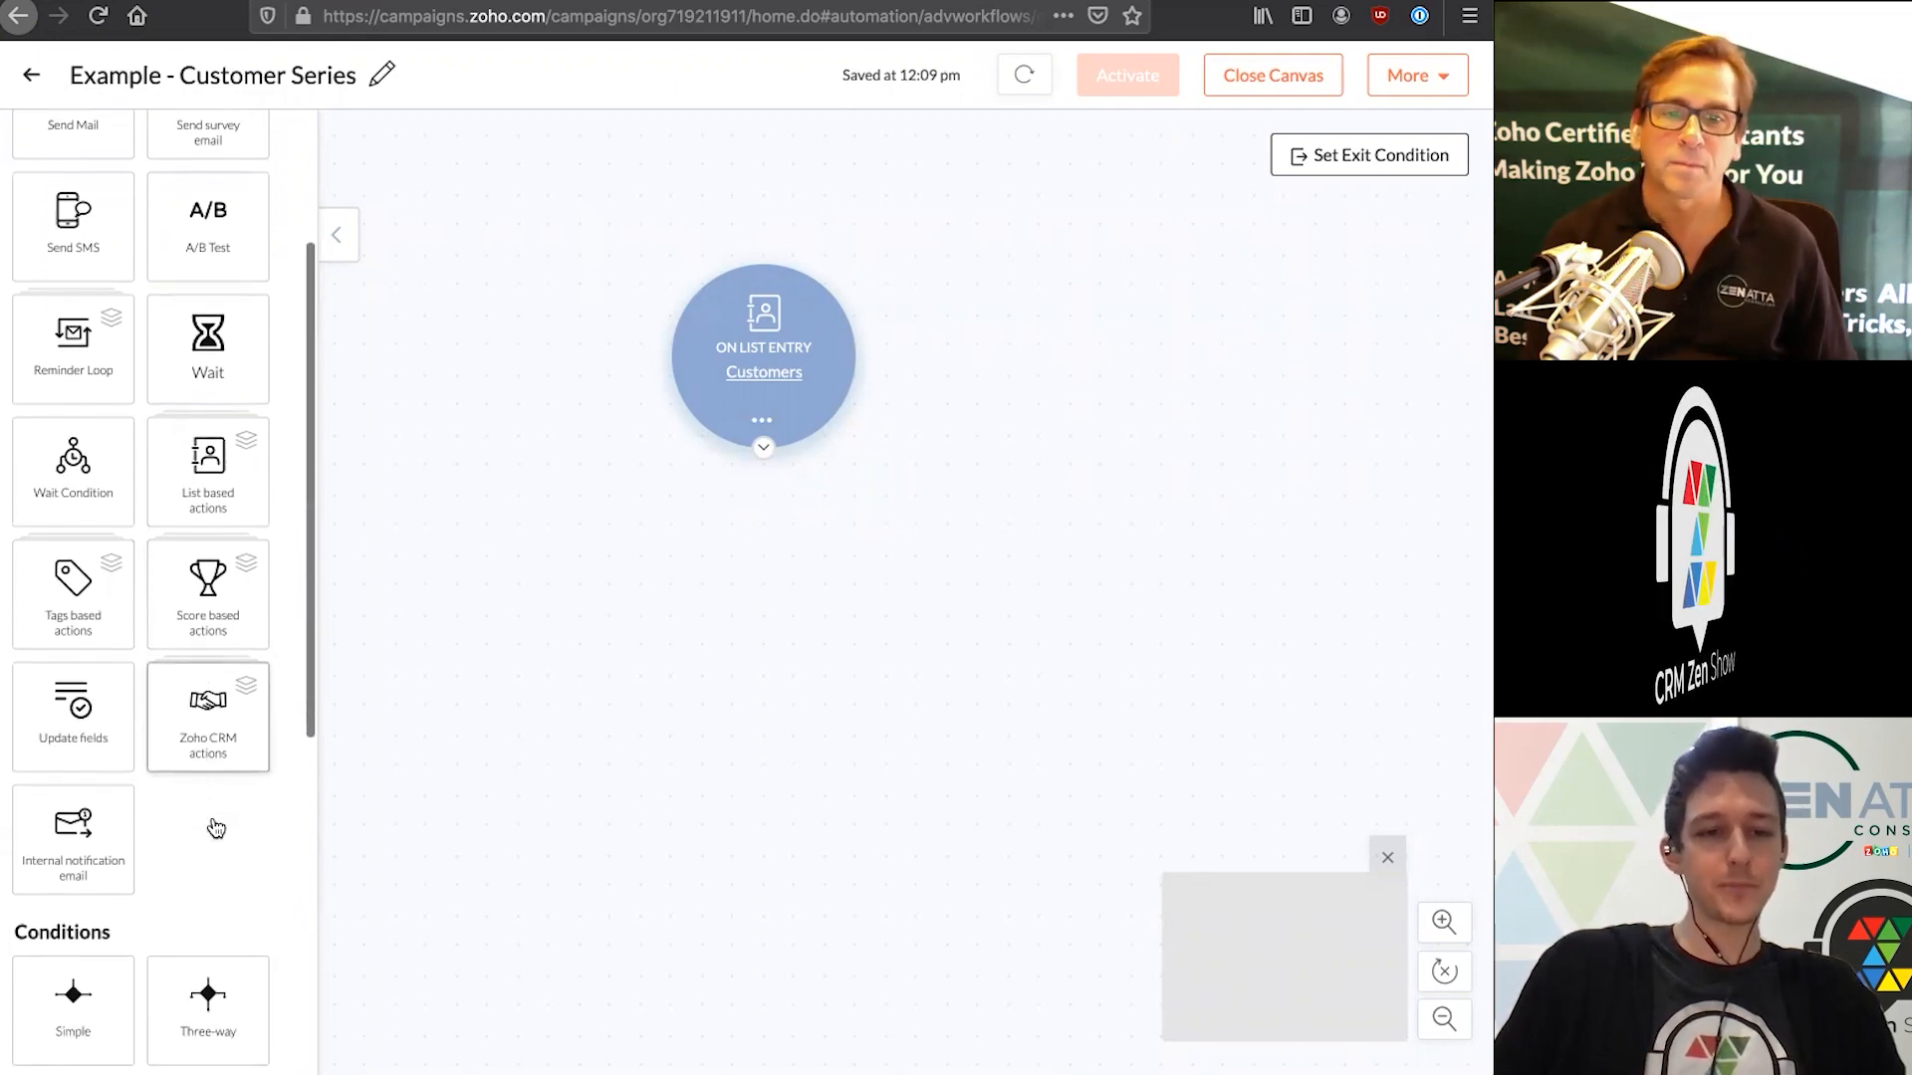
pyautogui.scroll(-3)
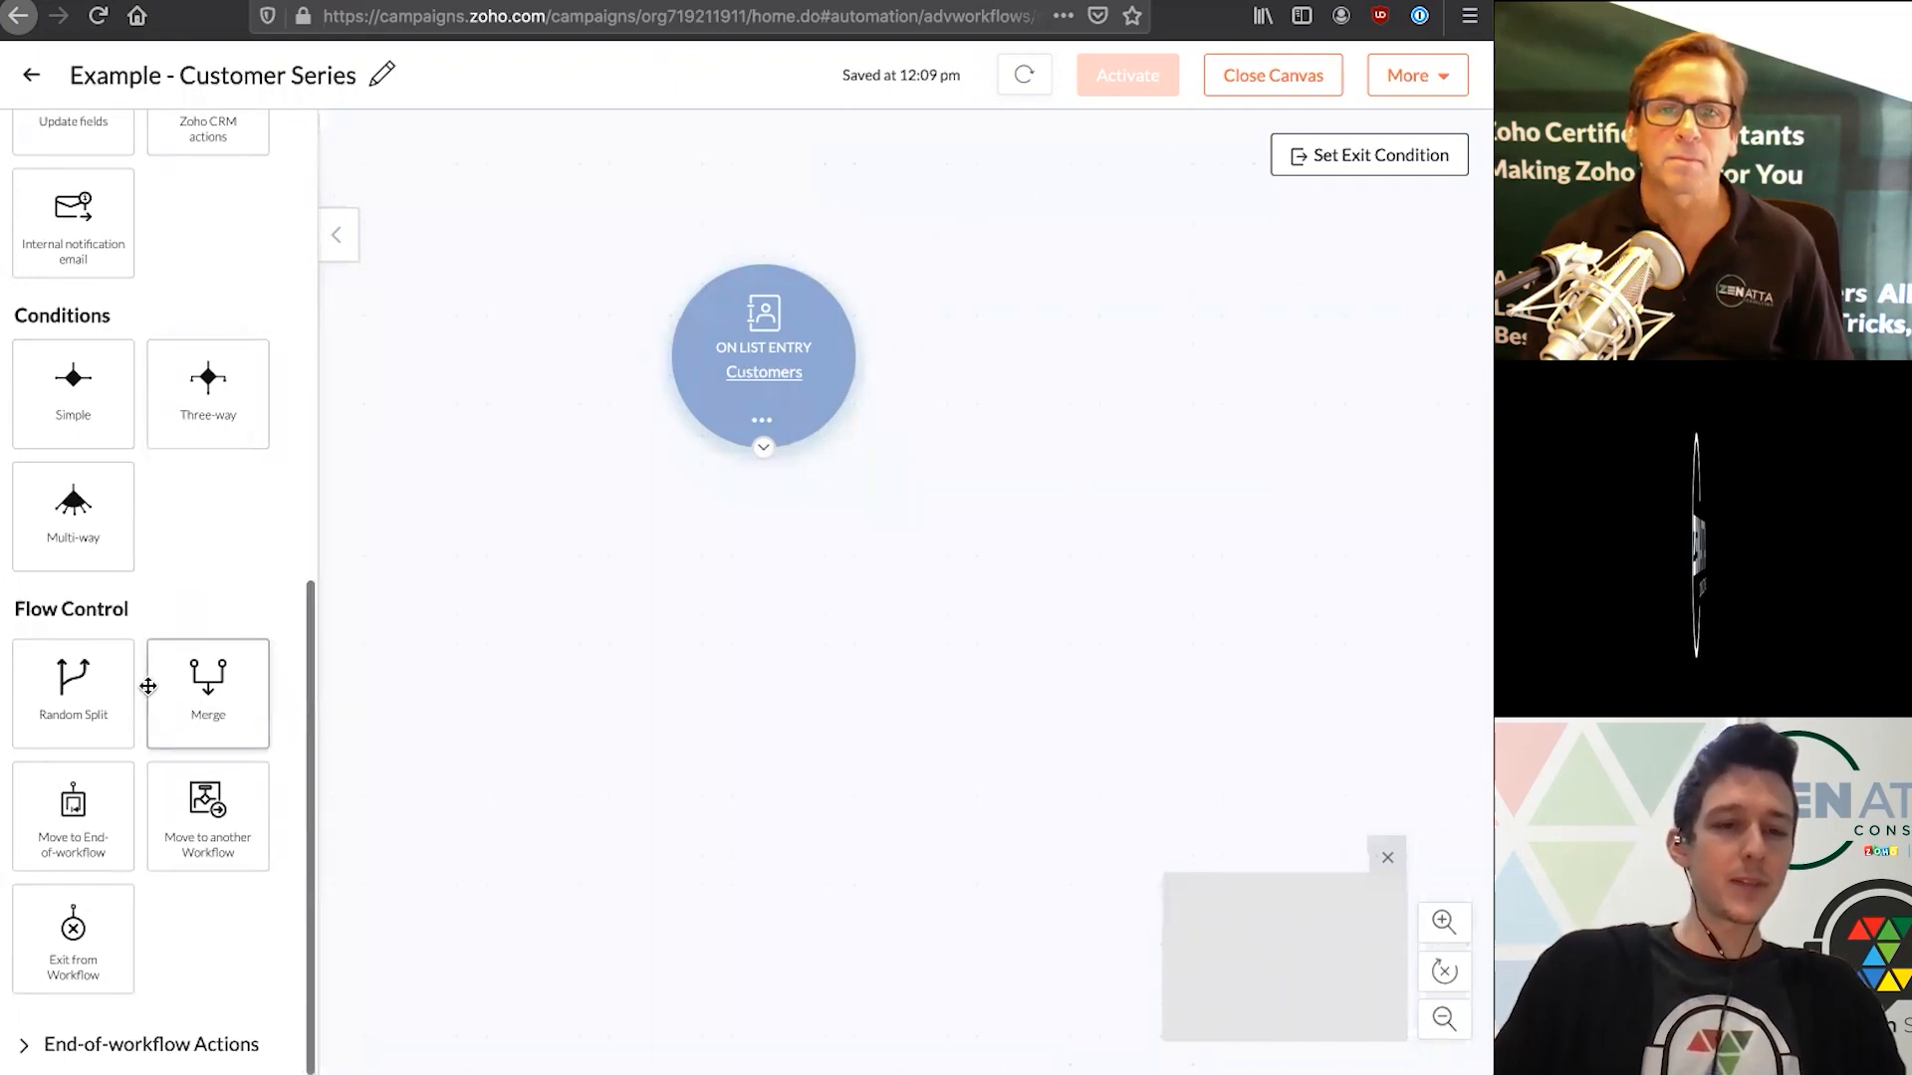
pyautogui.moveTo(207, 986)
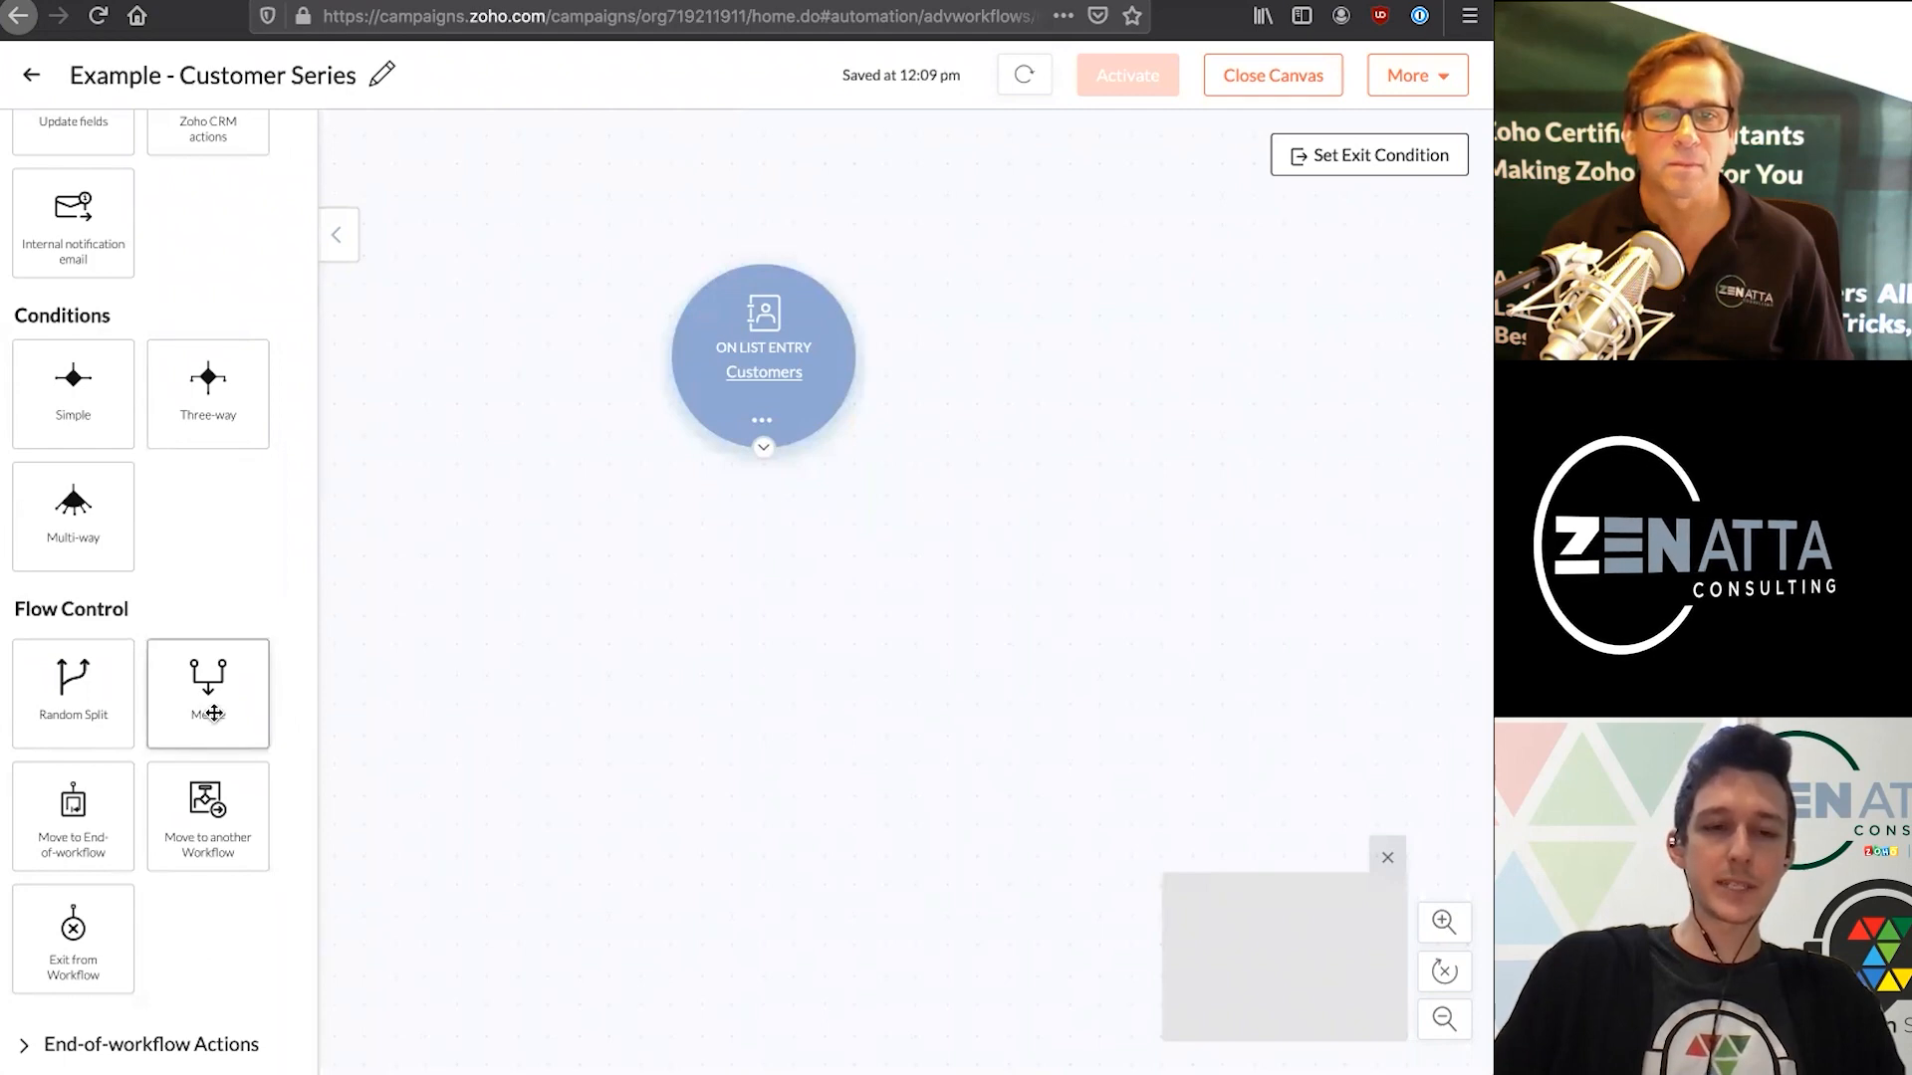
pyautogui.moveTo(143, 844)
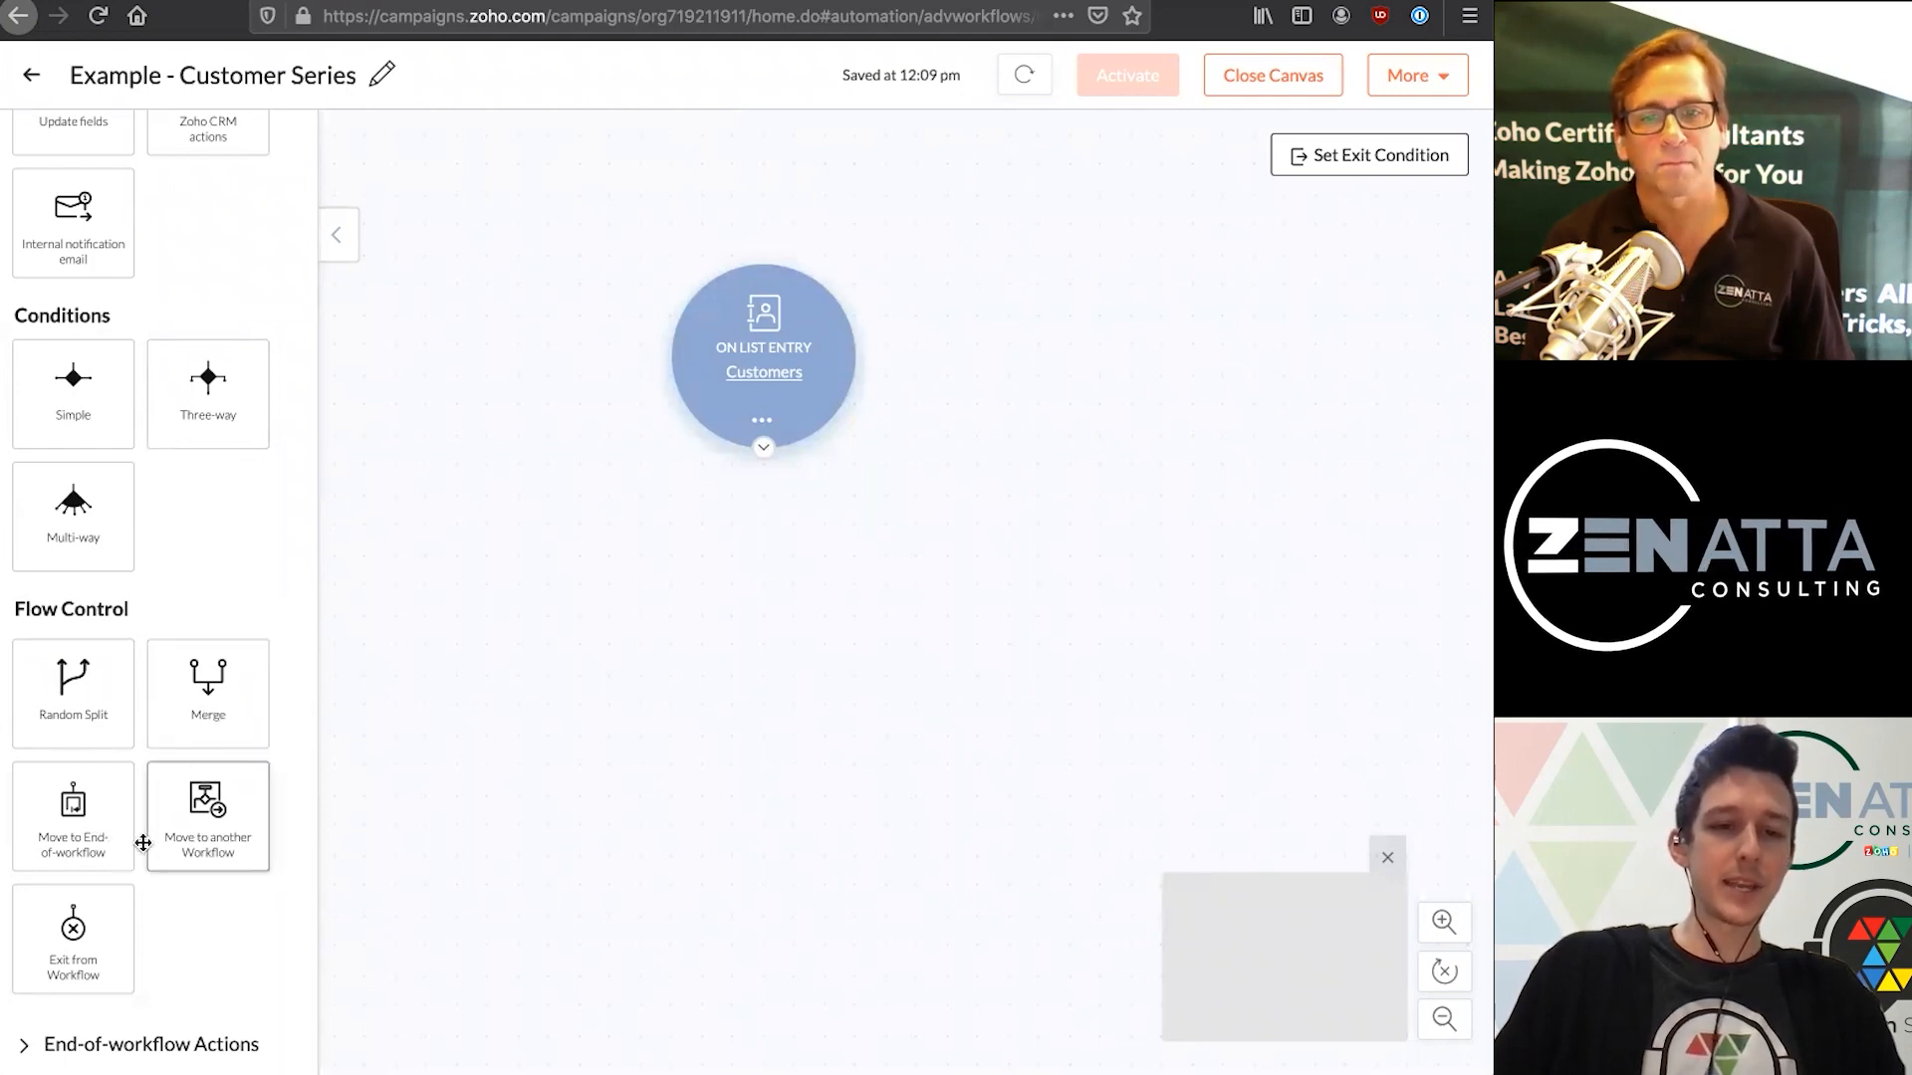
pyautogui.moveTo(171, 954)
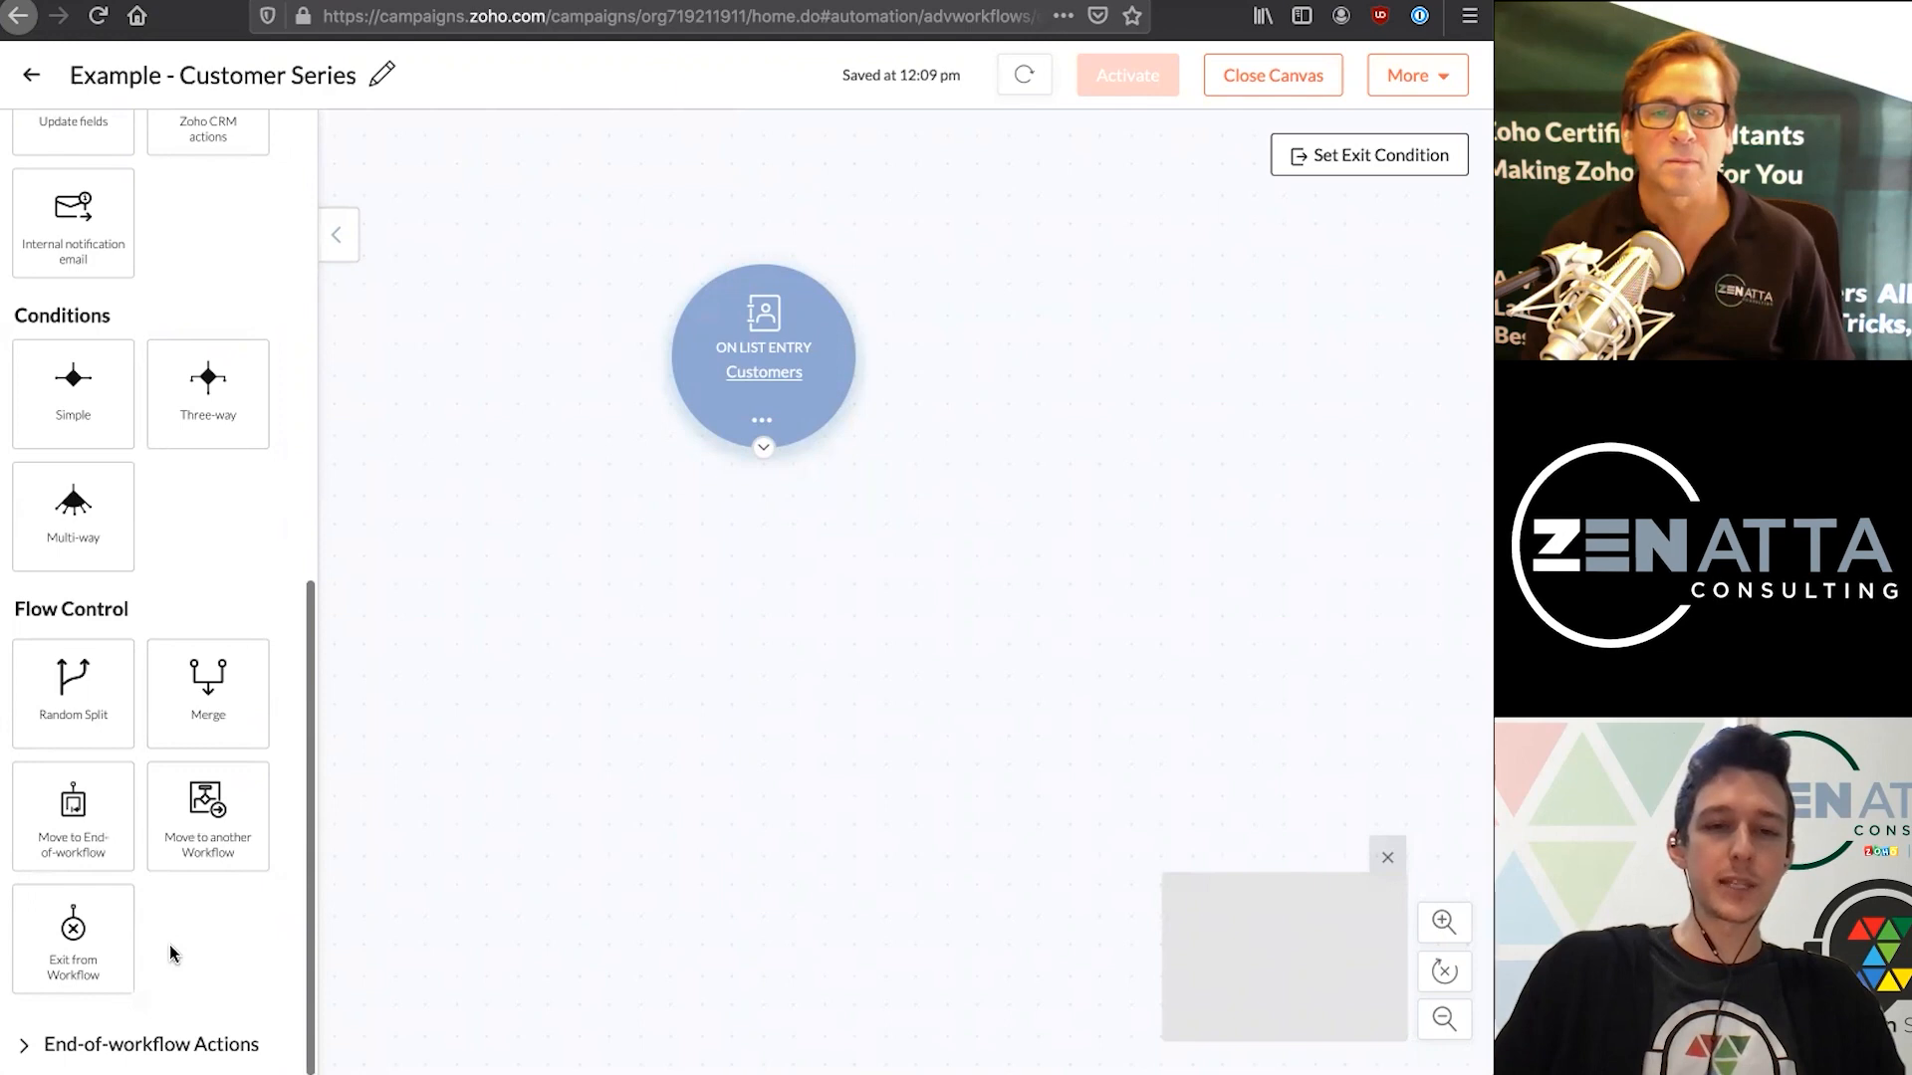
pyautogui.click(151, 1043)
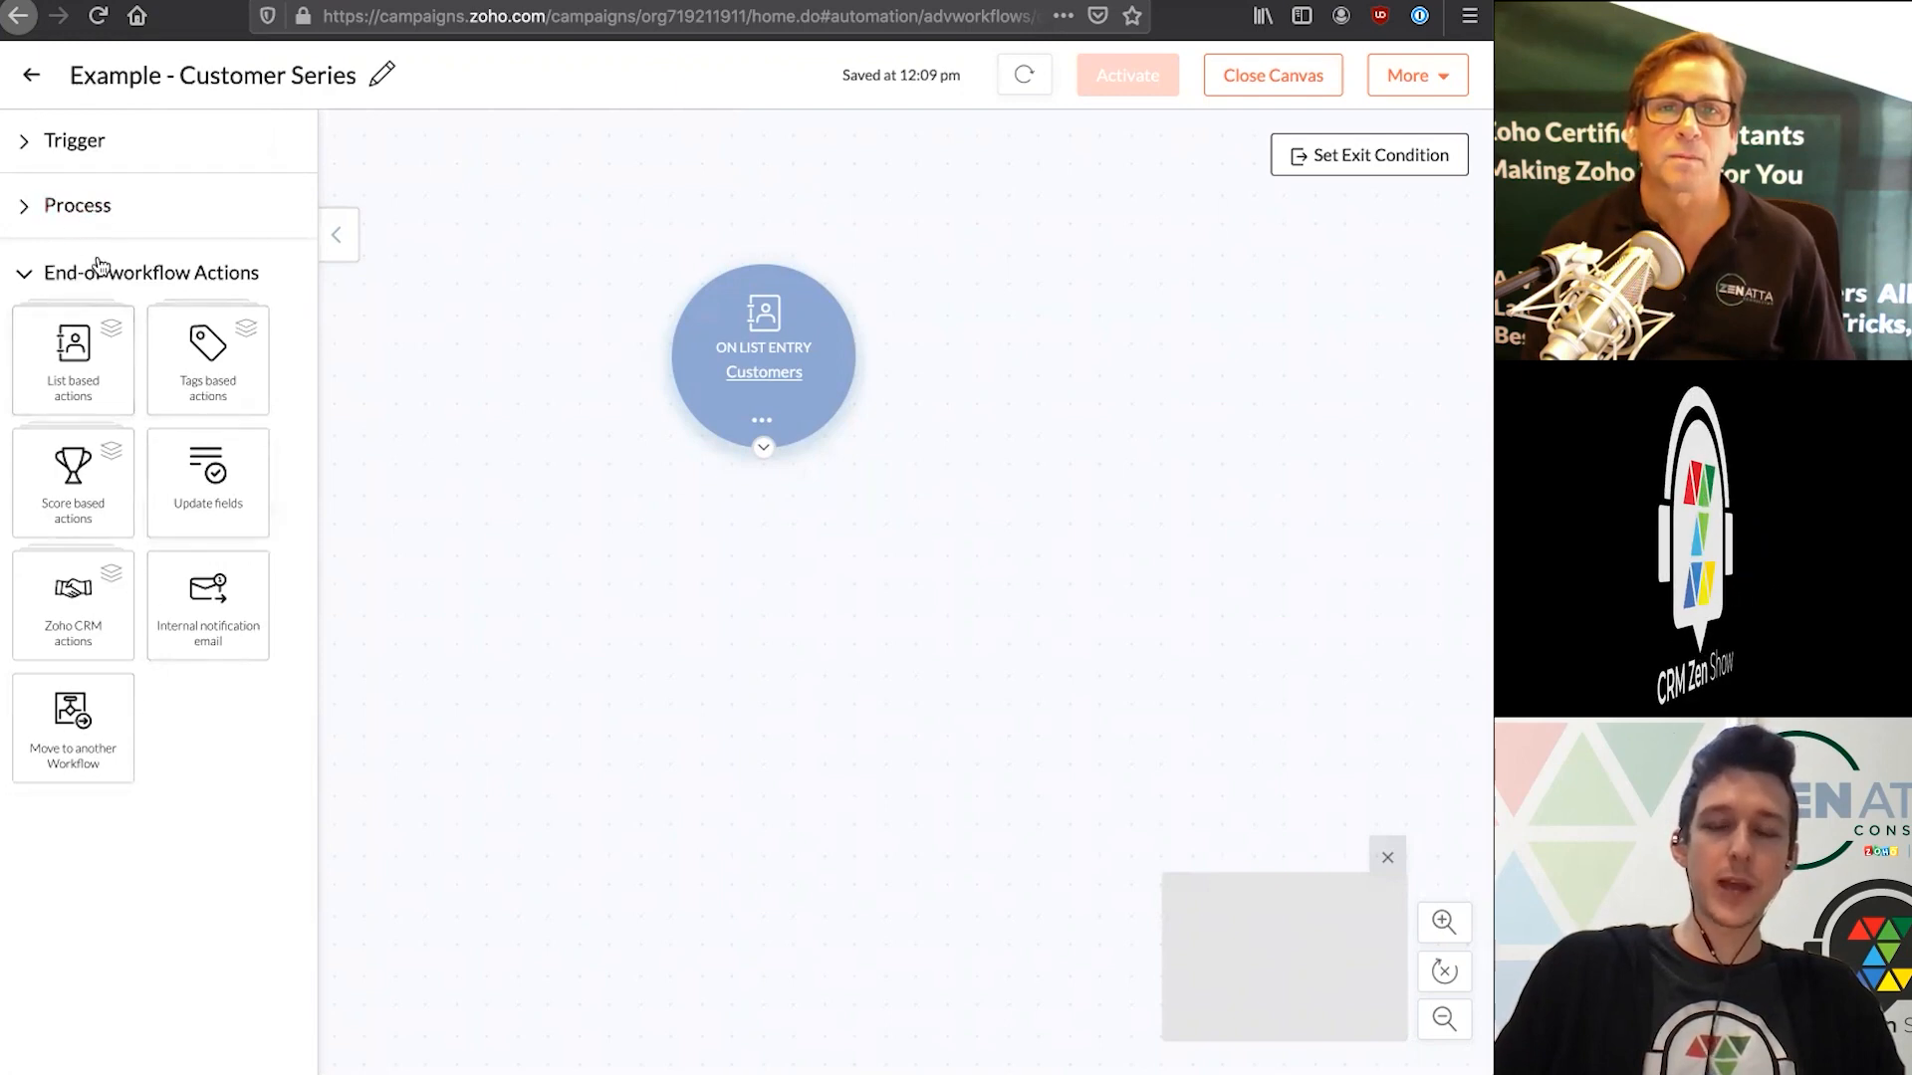
pyautogui.moveTo(121, 396)
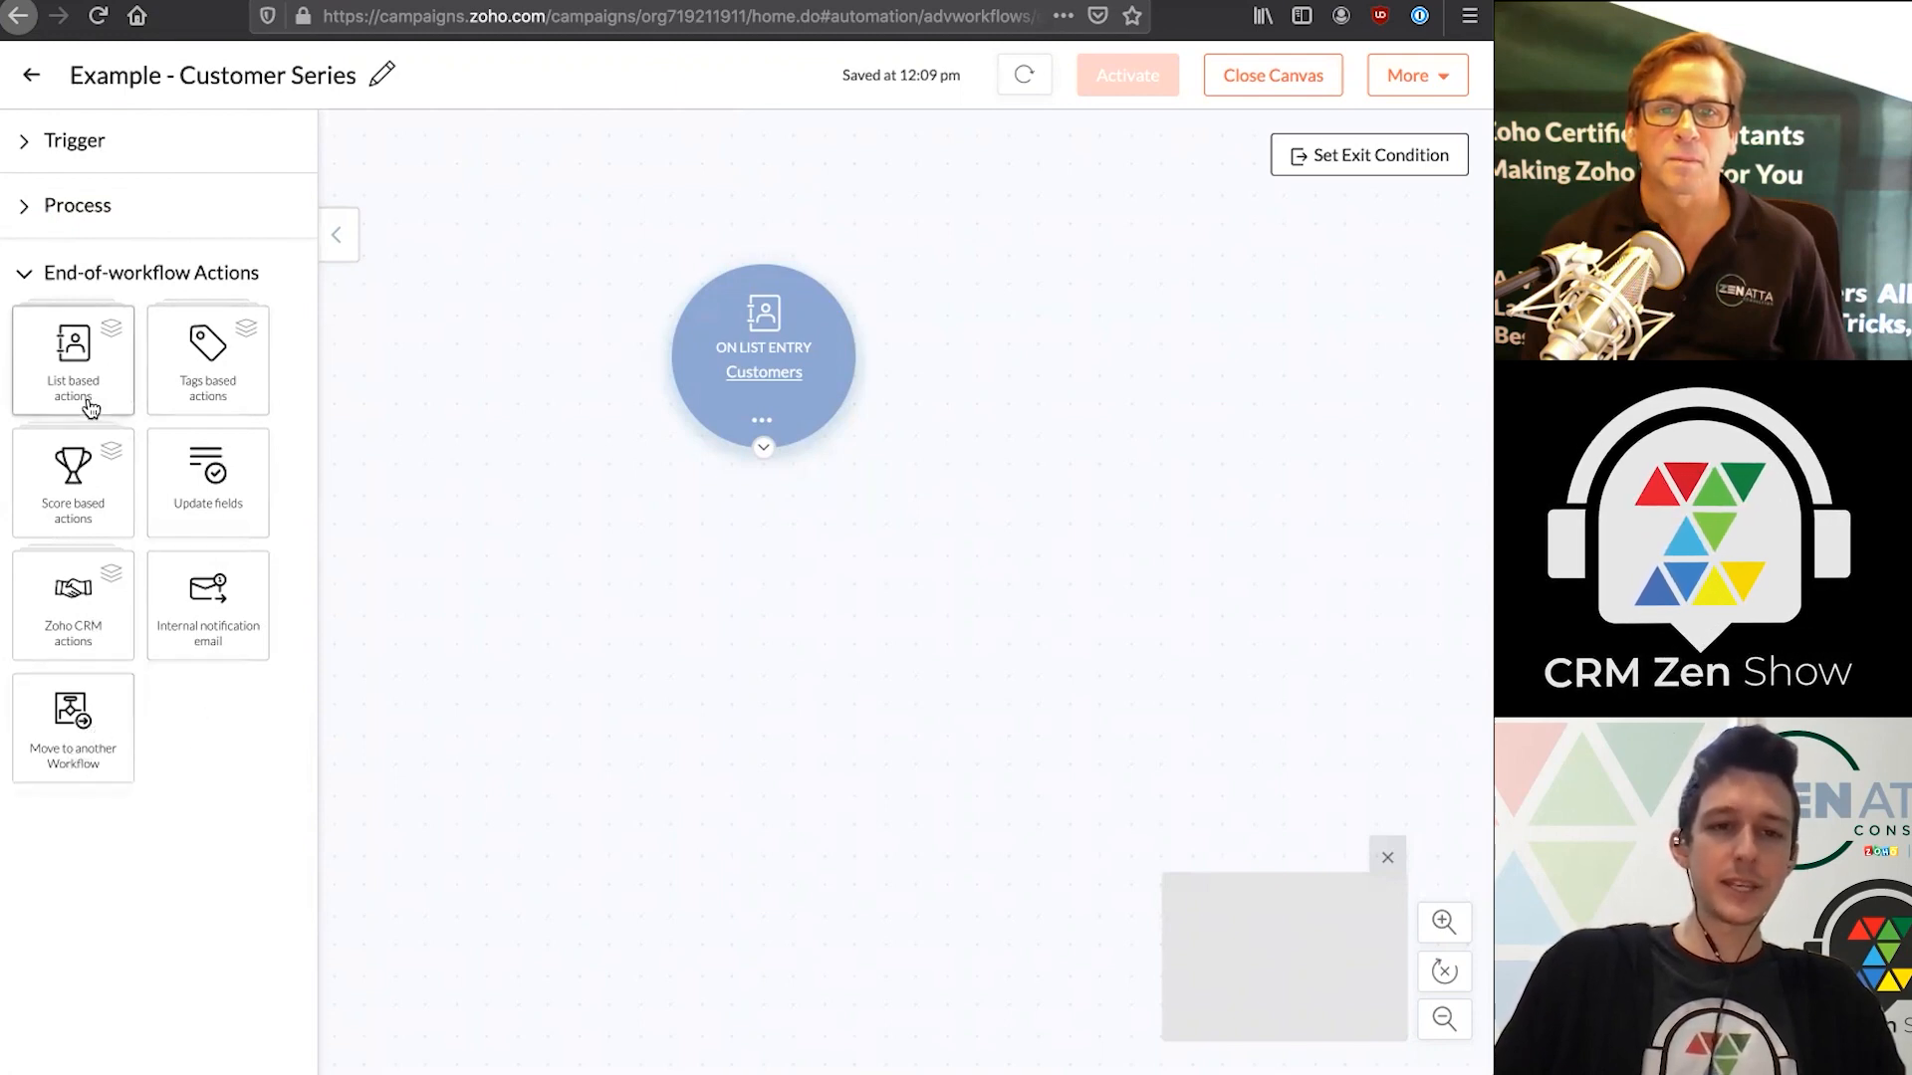
pyautogui.moveTo(84, 493)
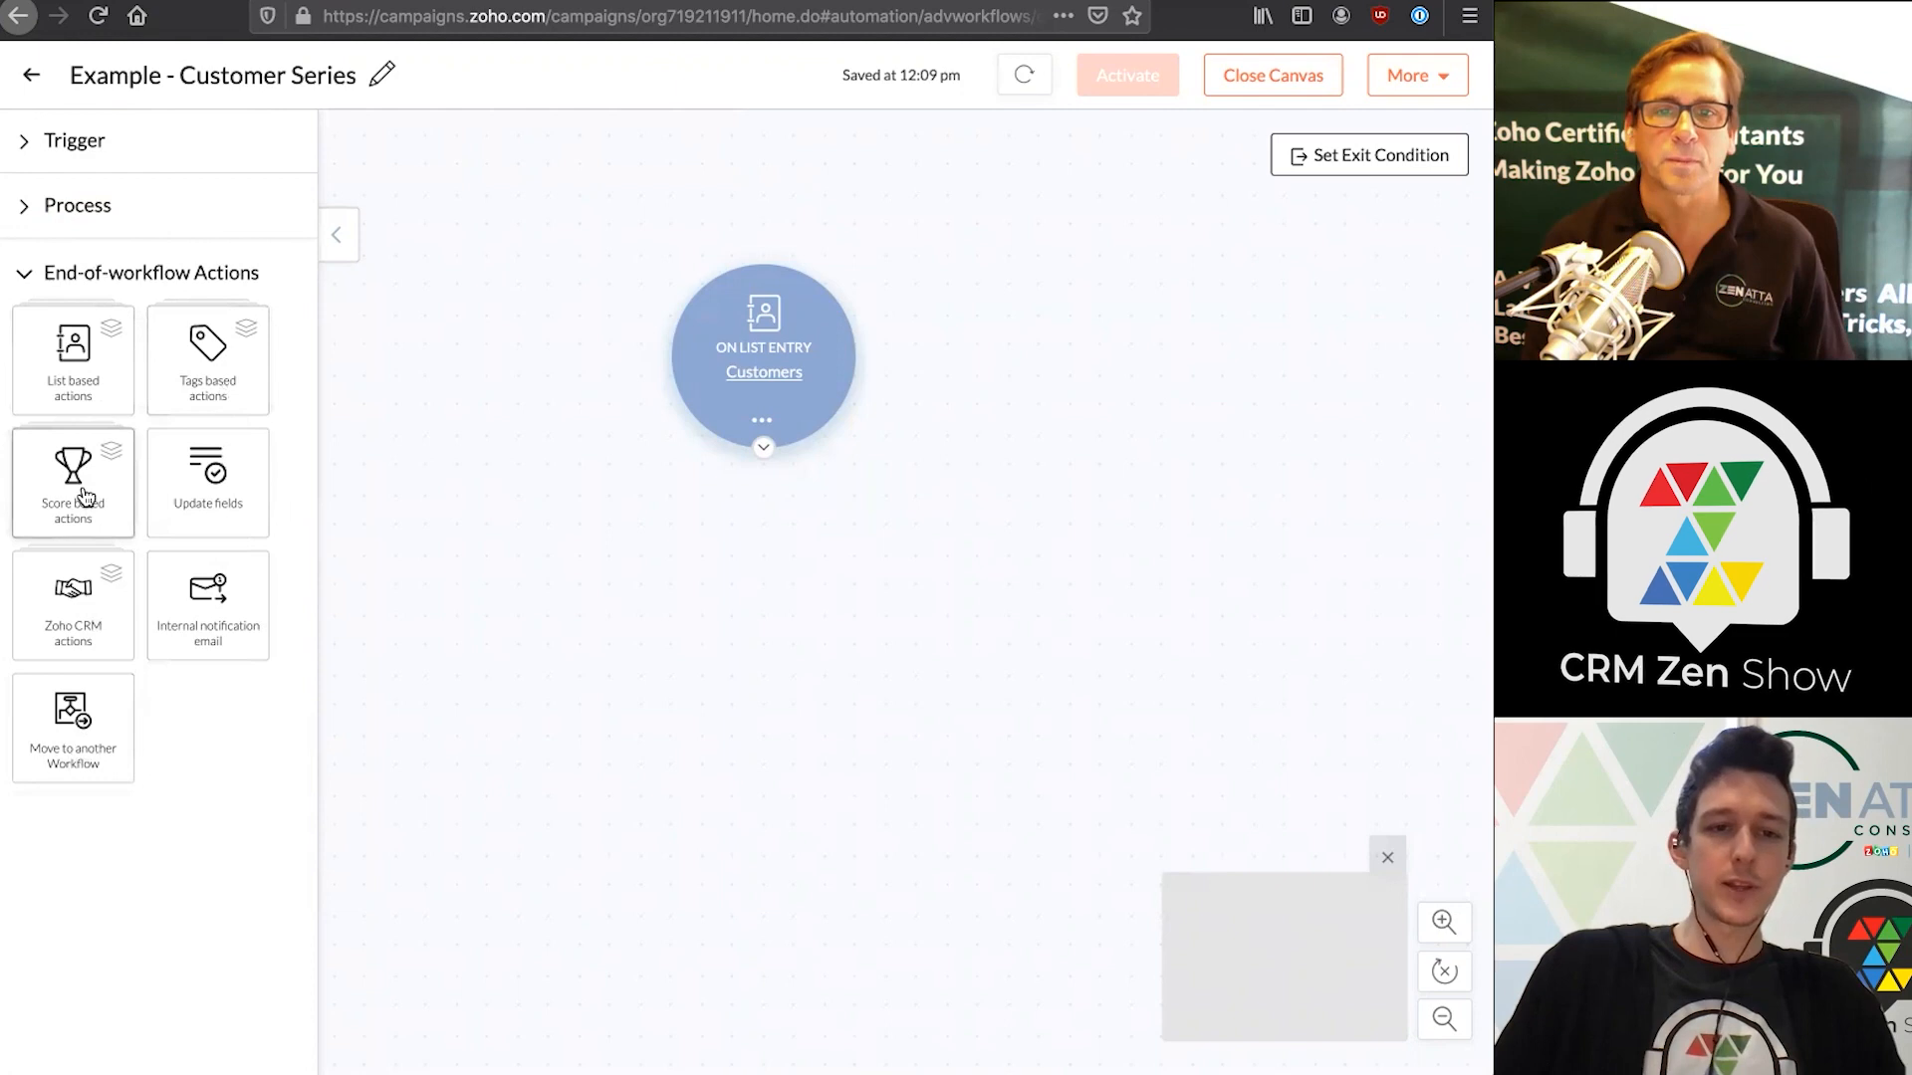
pyautogui.moveTo(74, 608)
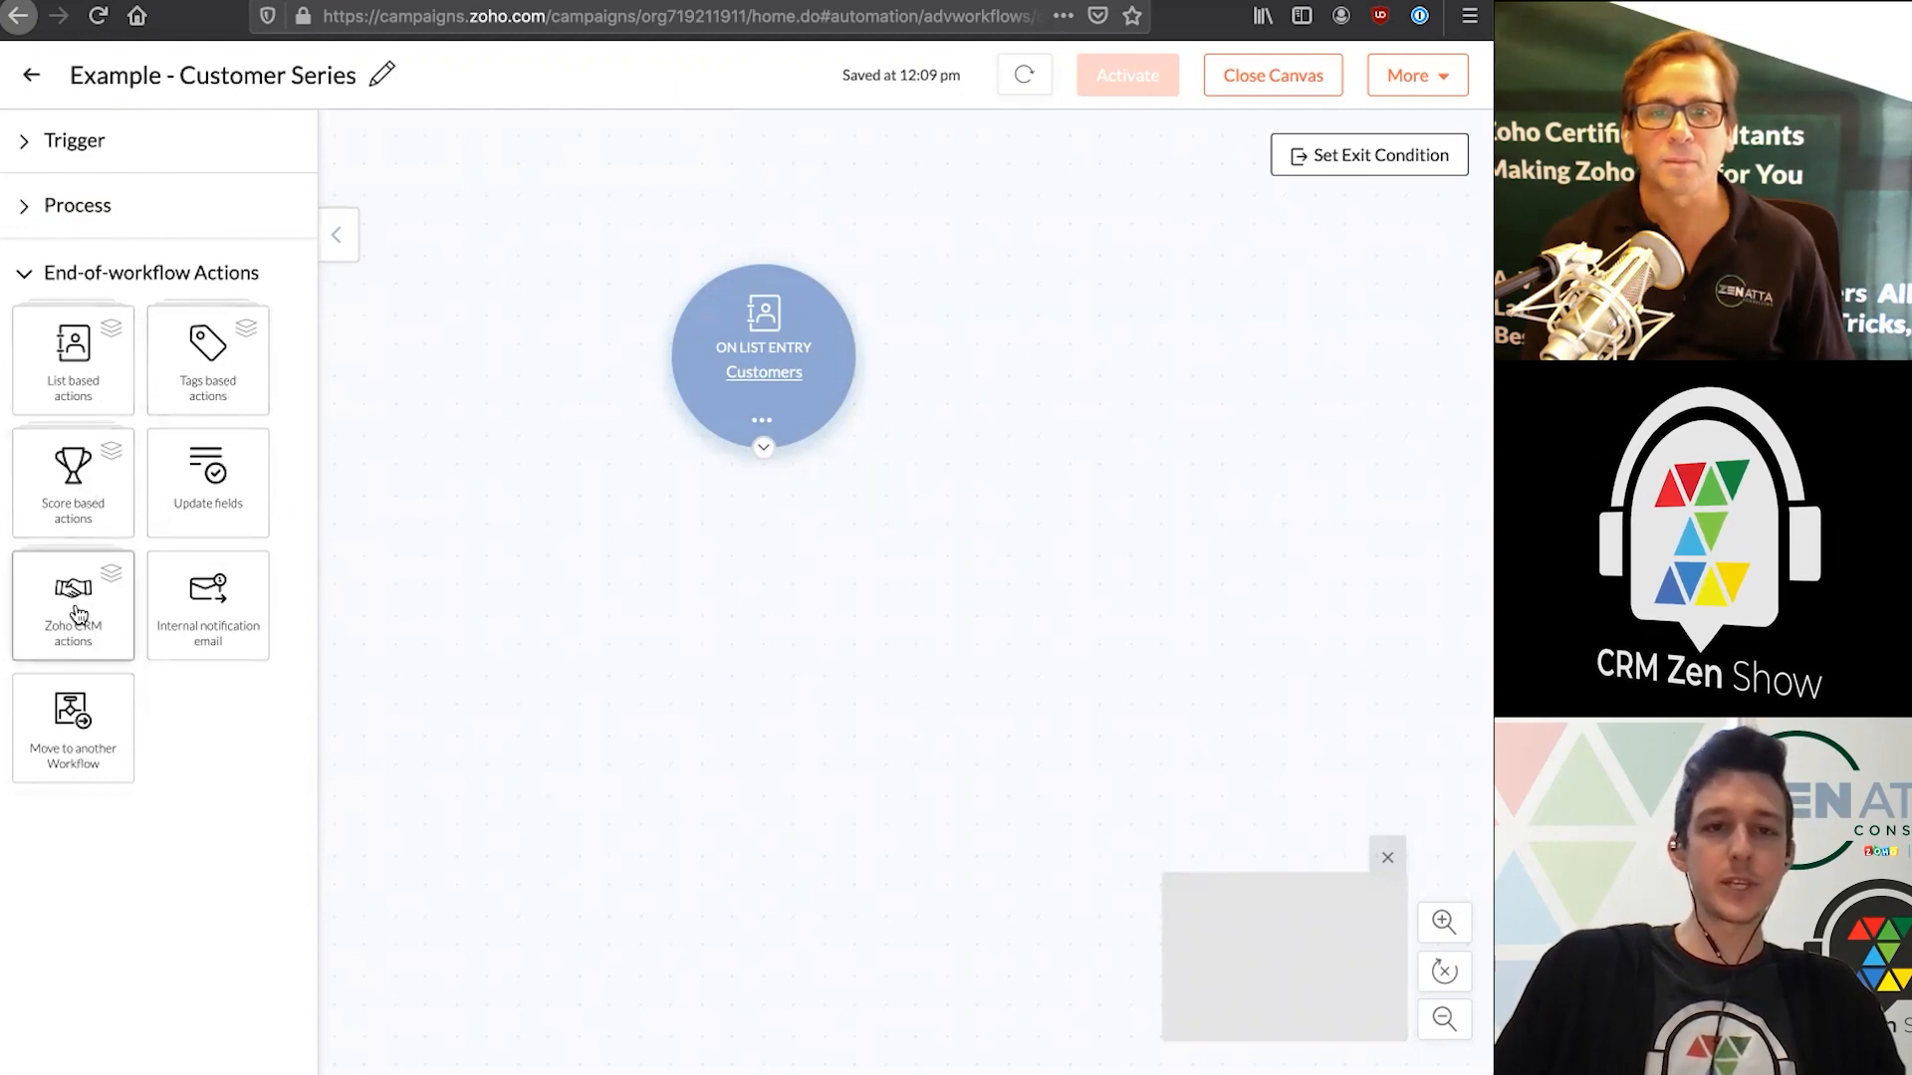
# Switch the palette back to the Process actions list
pyautogui.click(78, 205)
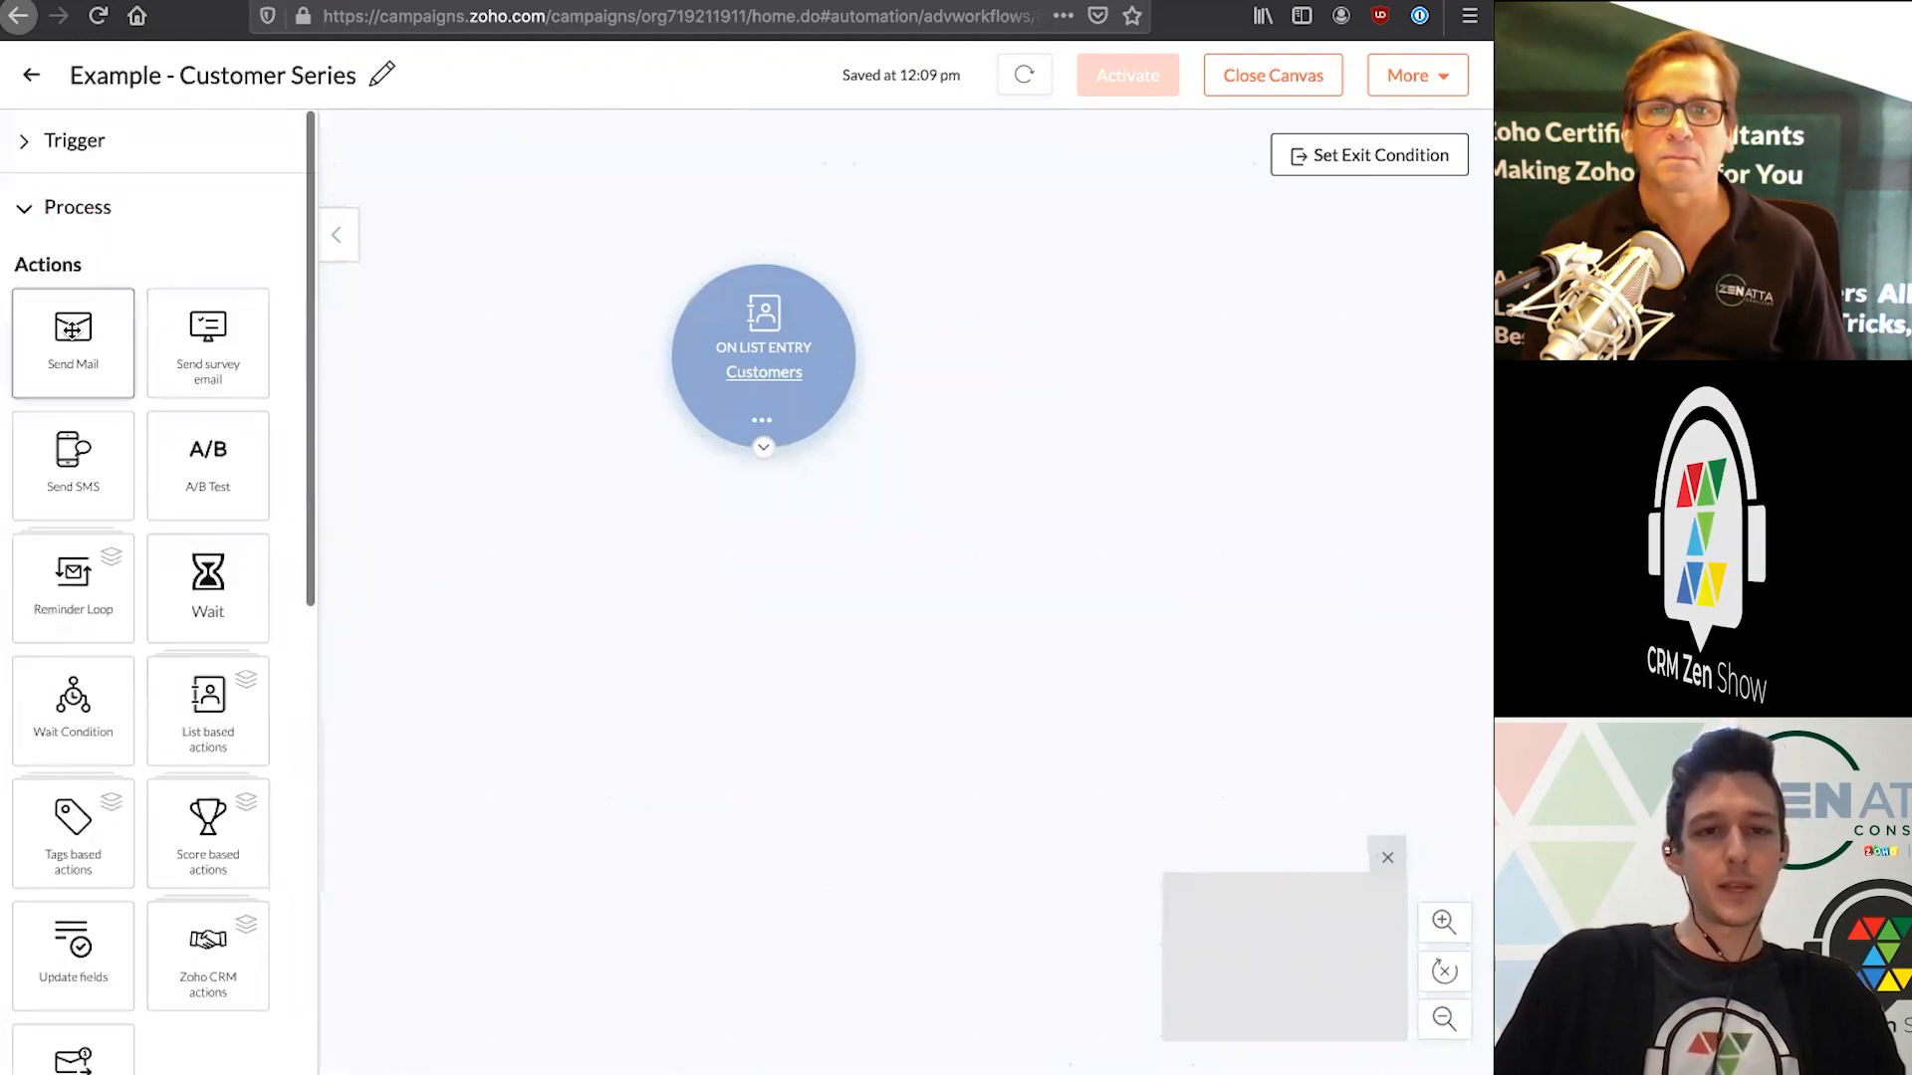
pyautogui.scroll(-3)
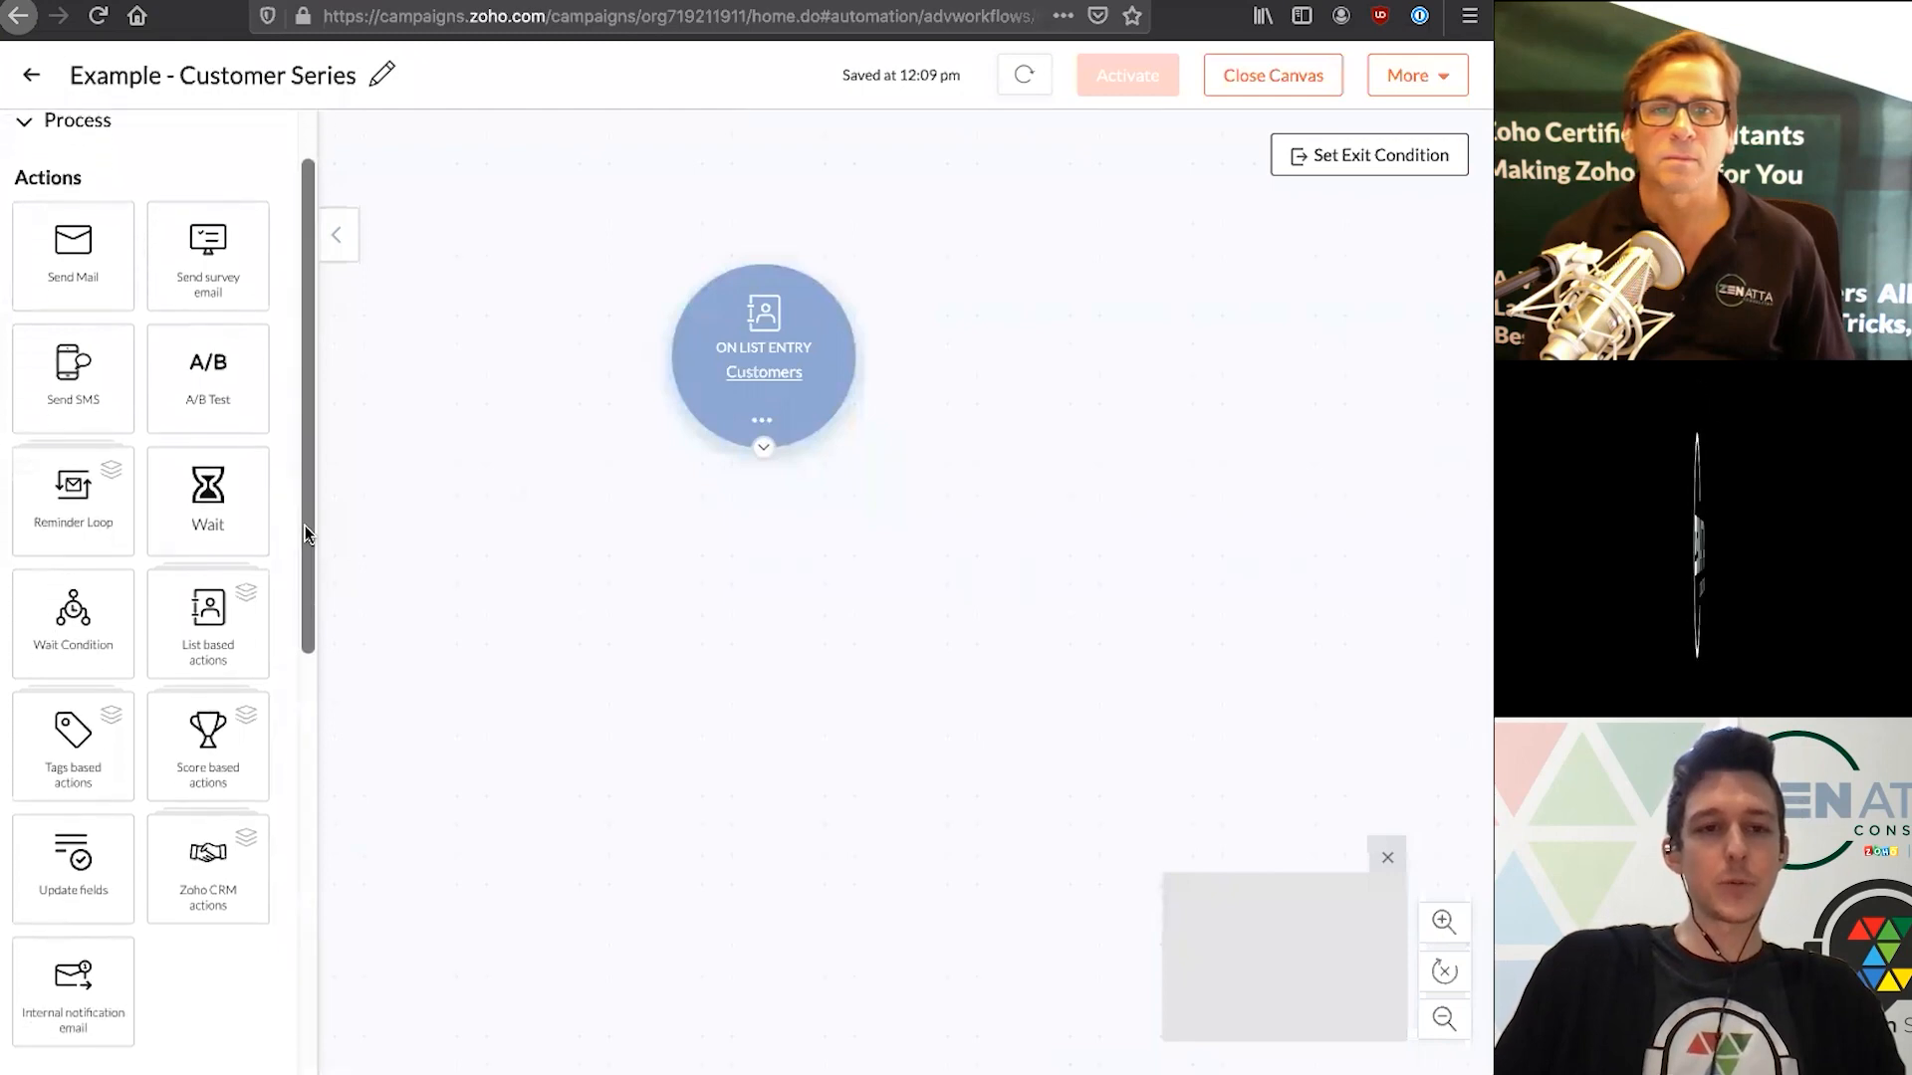
# Set the Send Mail step's timing to Immediately (No Delay) and save
pyautogui.scroll(-3)
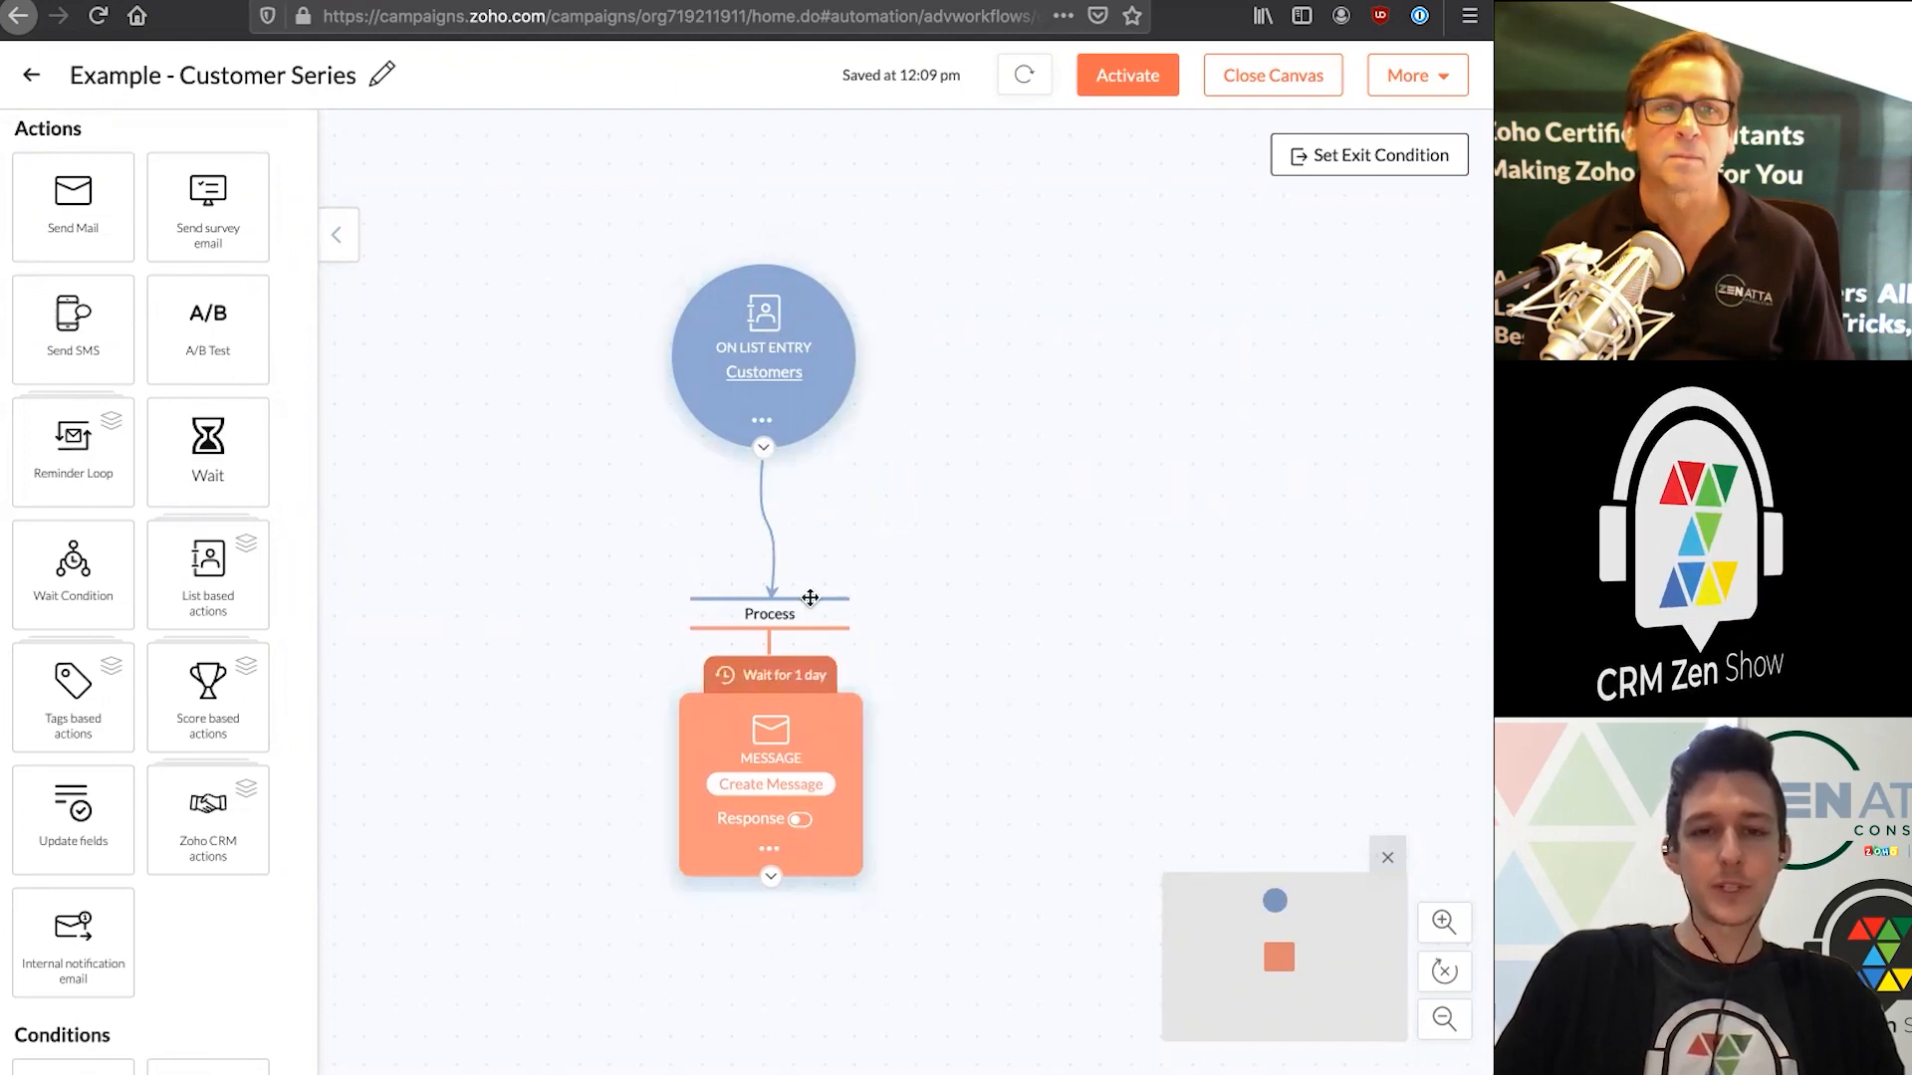
pyautogui.click(770, 675)
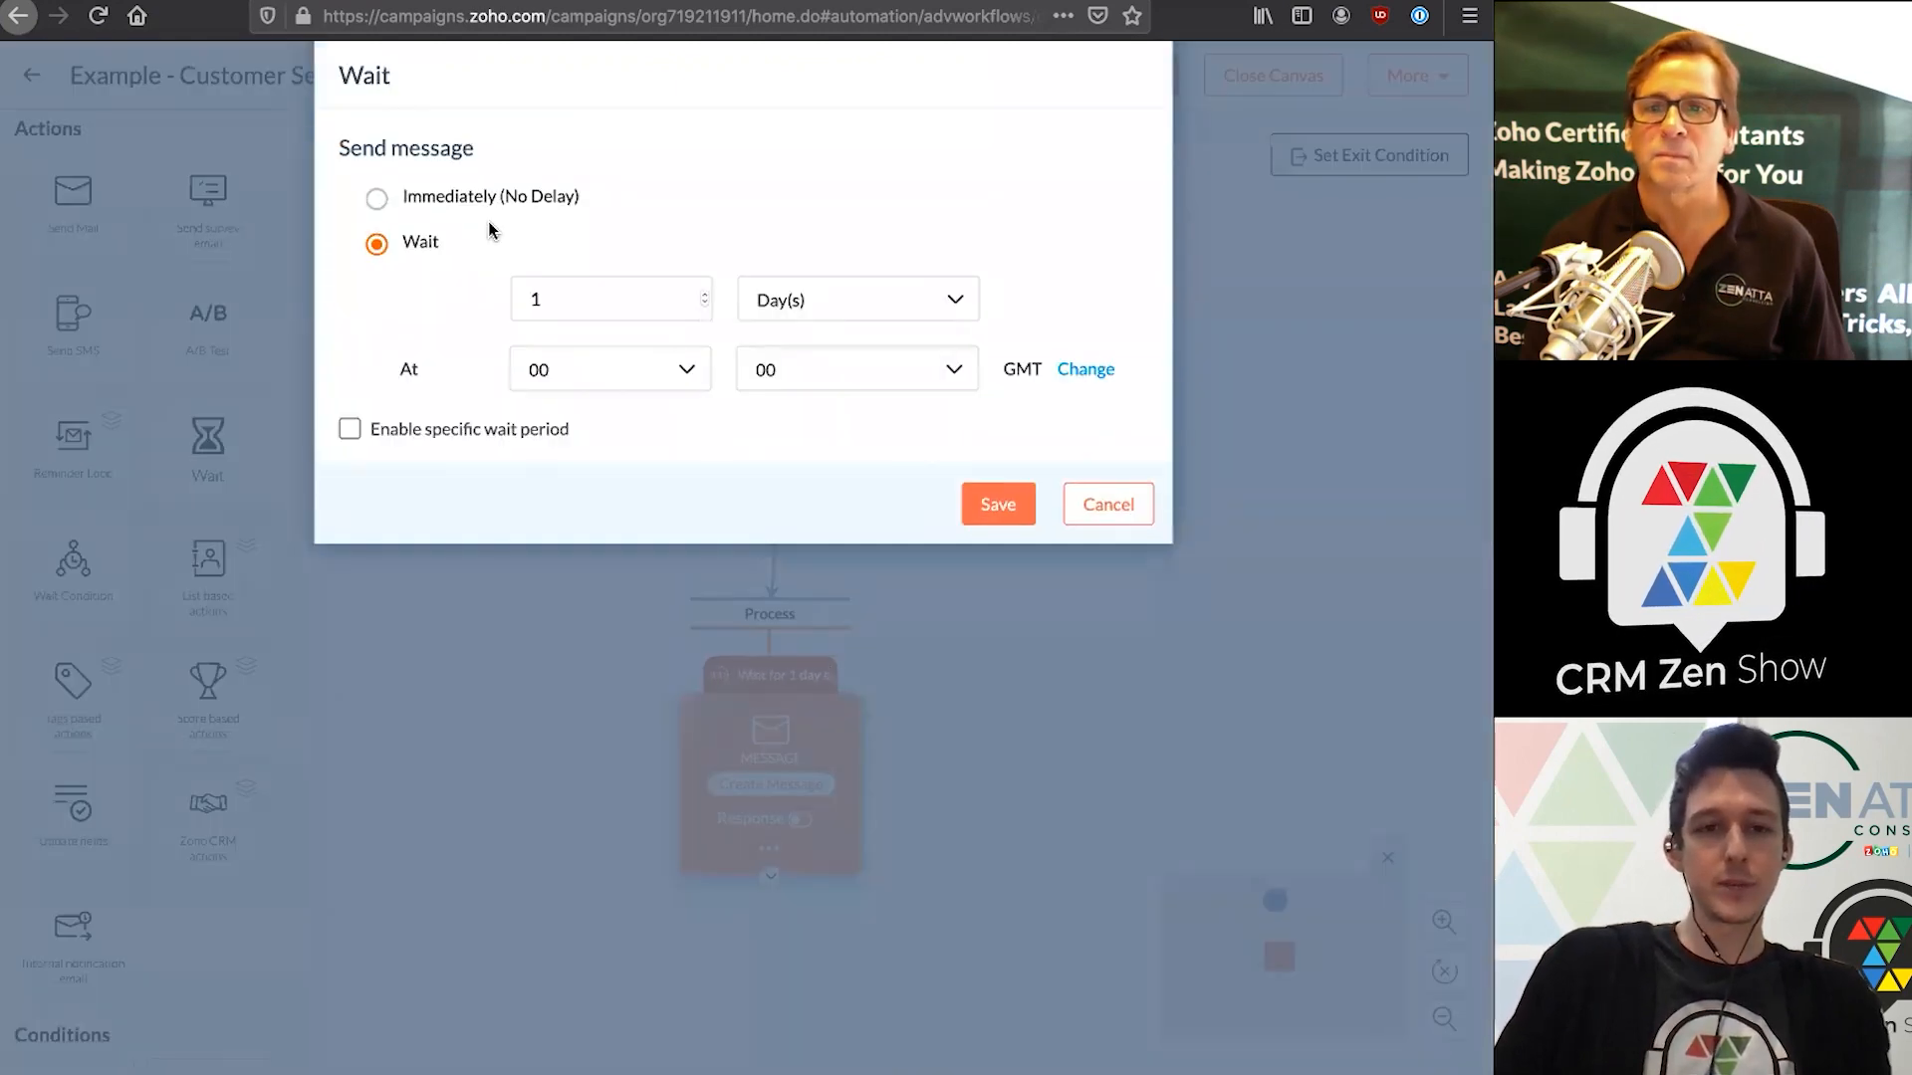
pyautogui.click(376, 198)
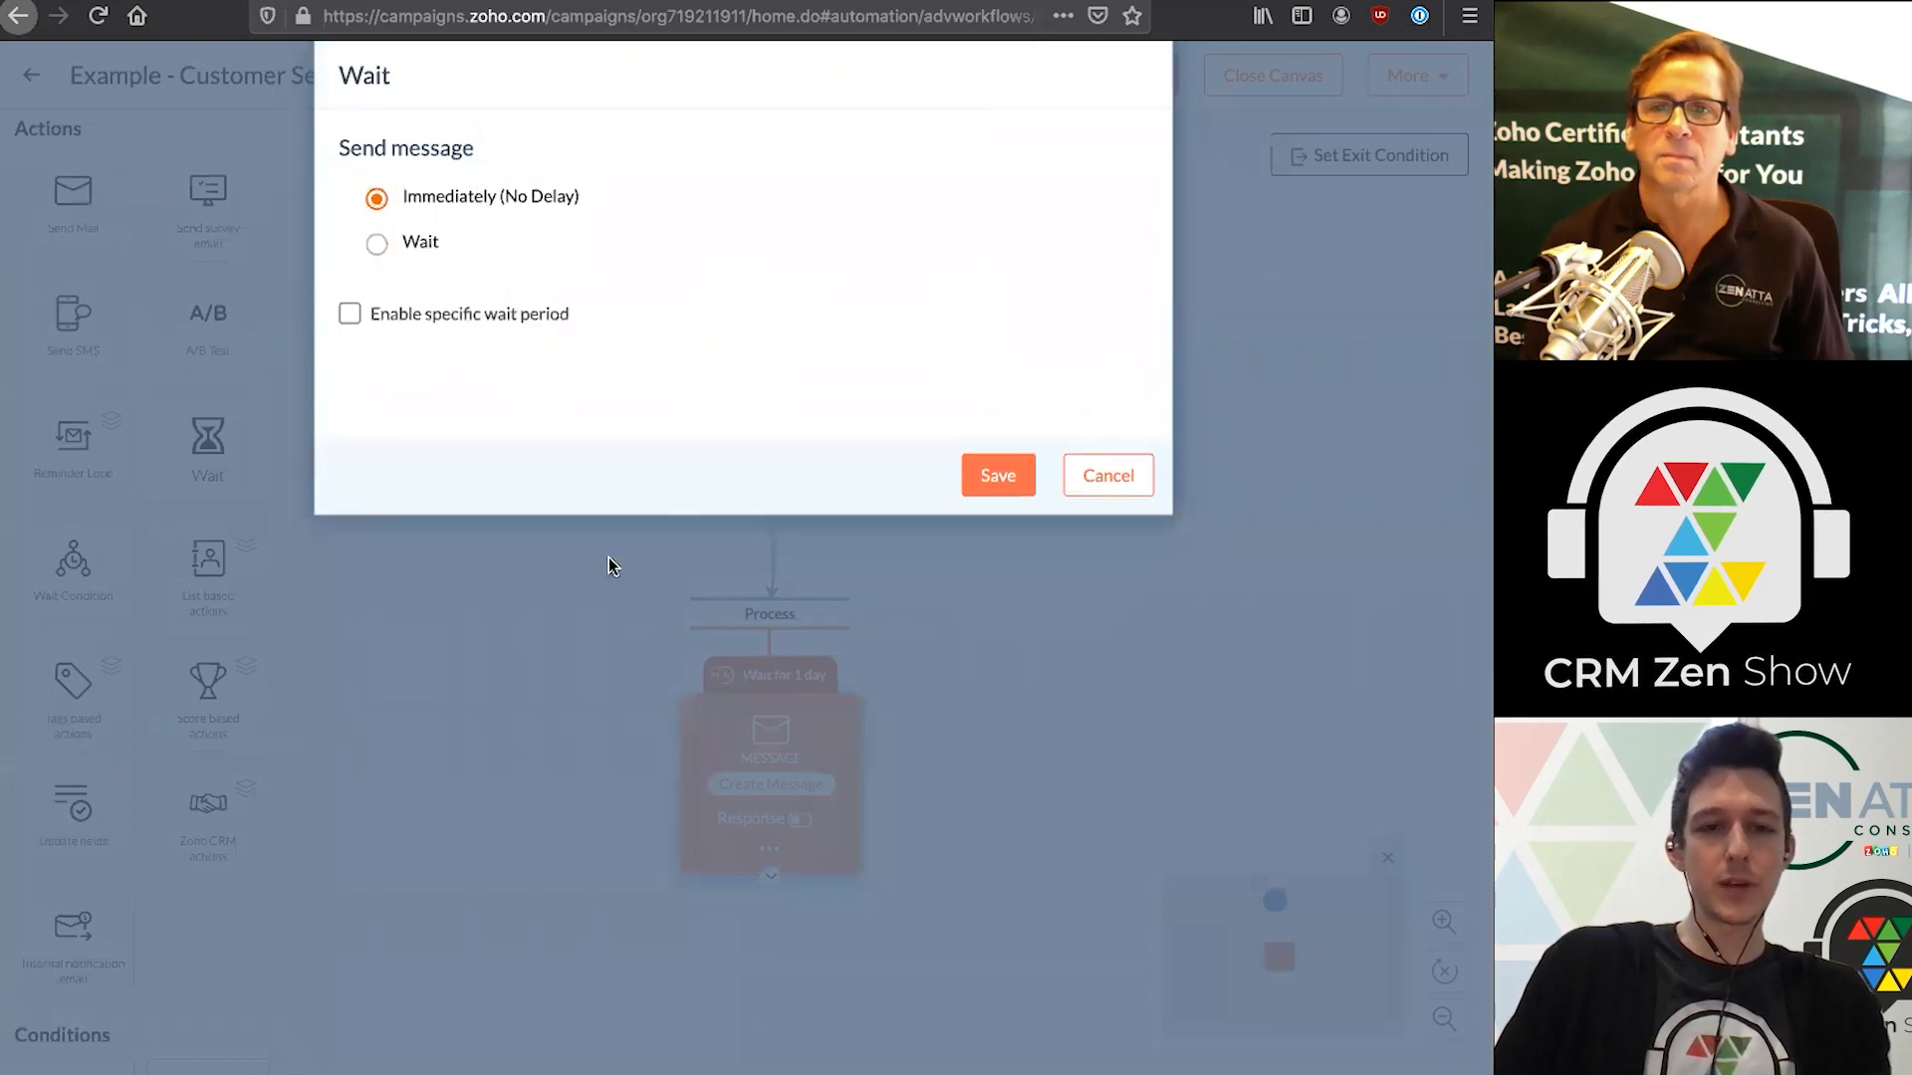
pyautogui.click(996, 476)
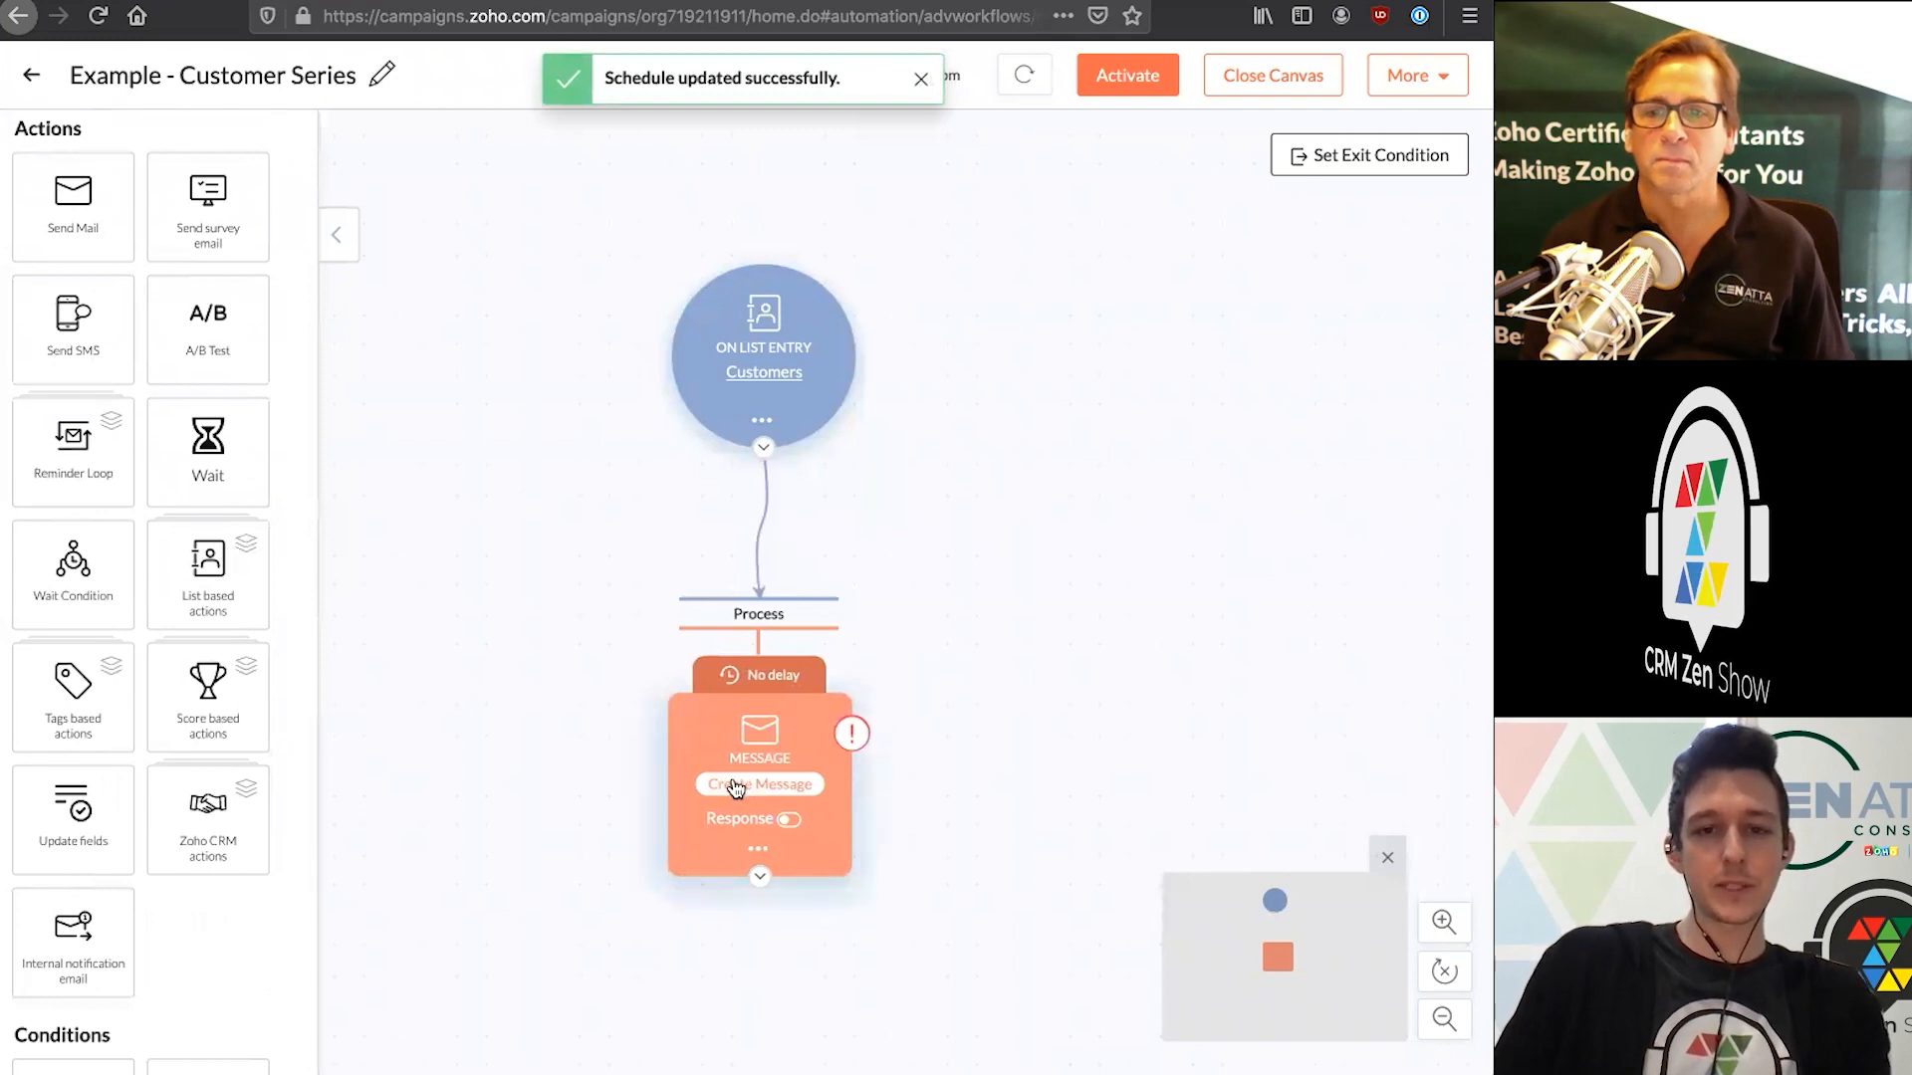
# Open the Message_0 editor, then go back to the workflow canvas
pyautogui.click(757, 784)
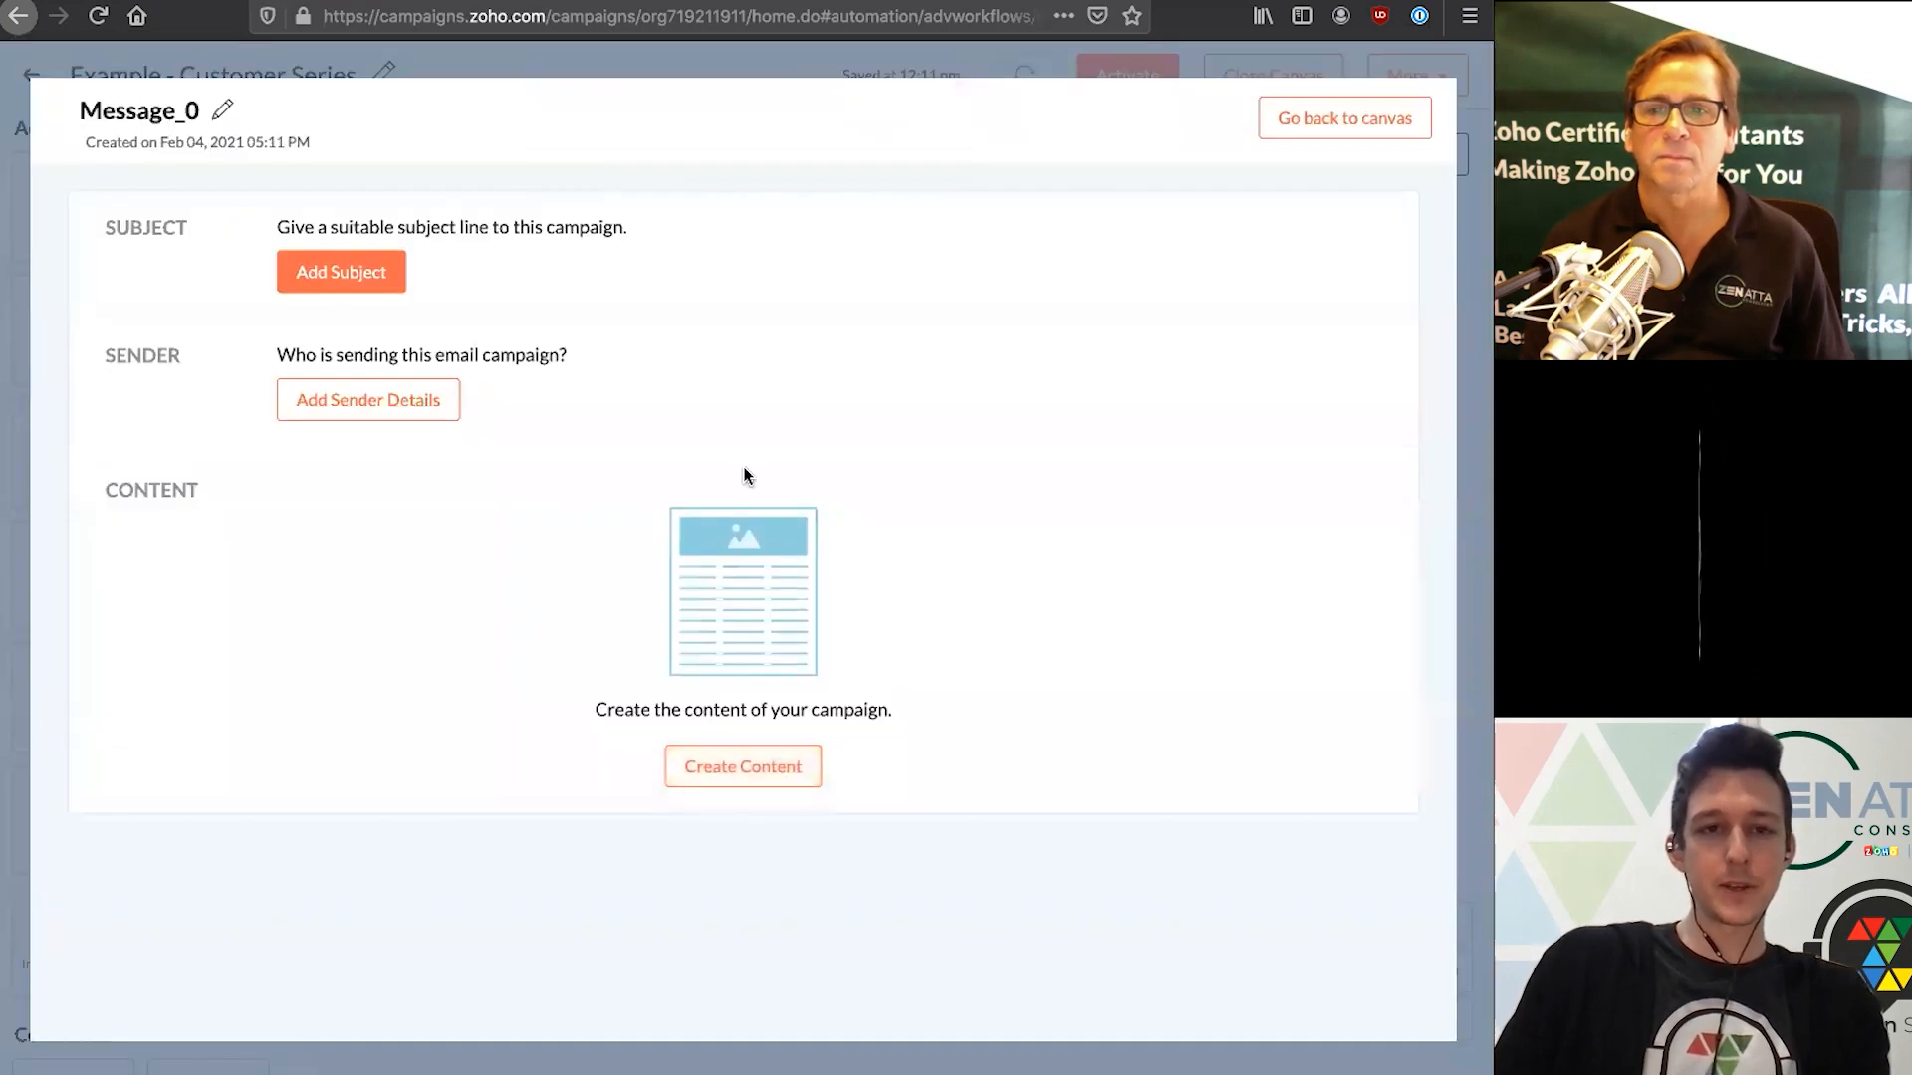
pyautogui.moveTo(361, 579)
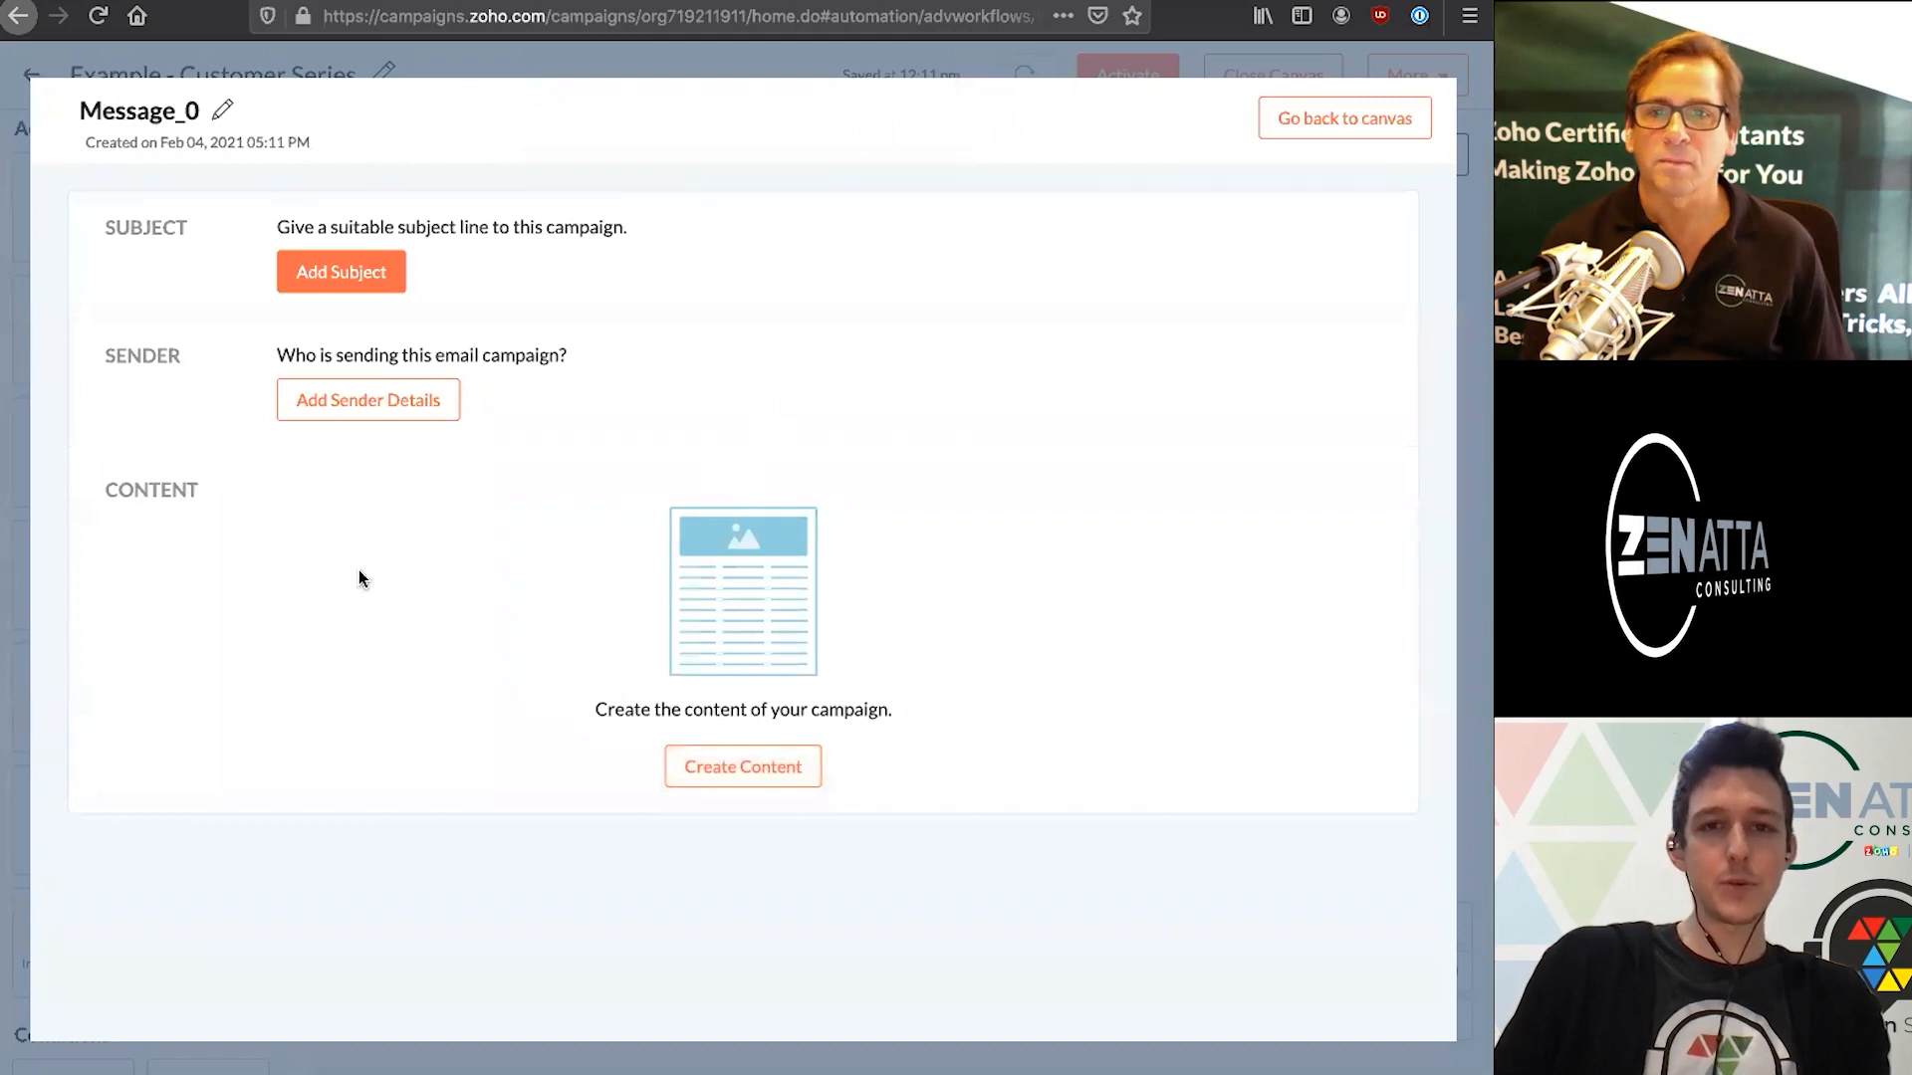
pyautogui.moveTo(855, 340)
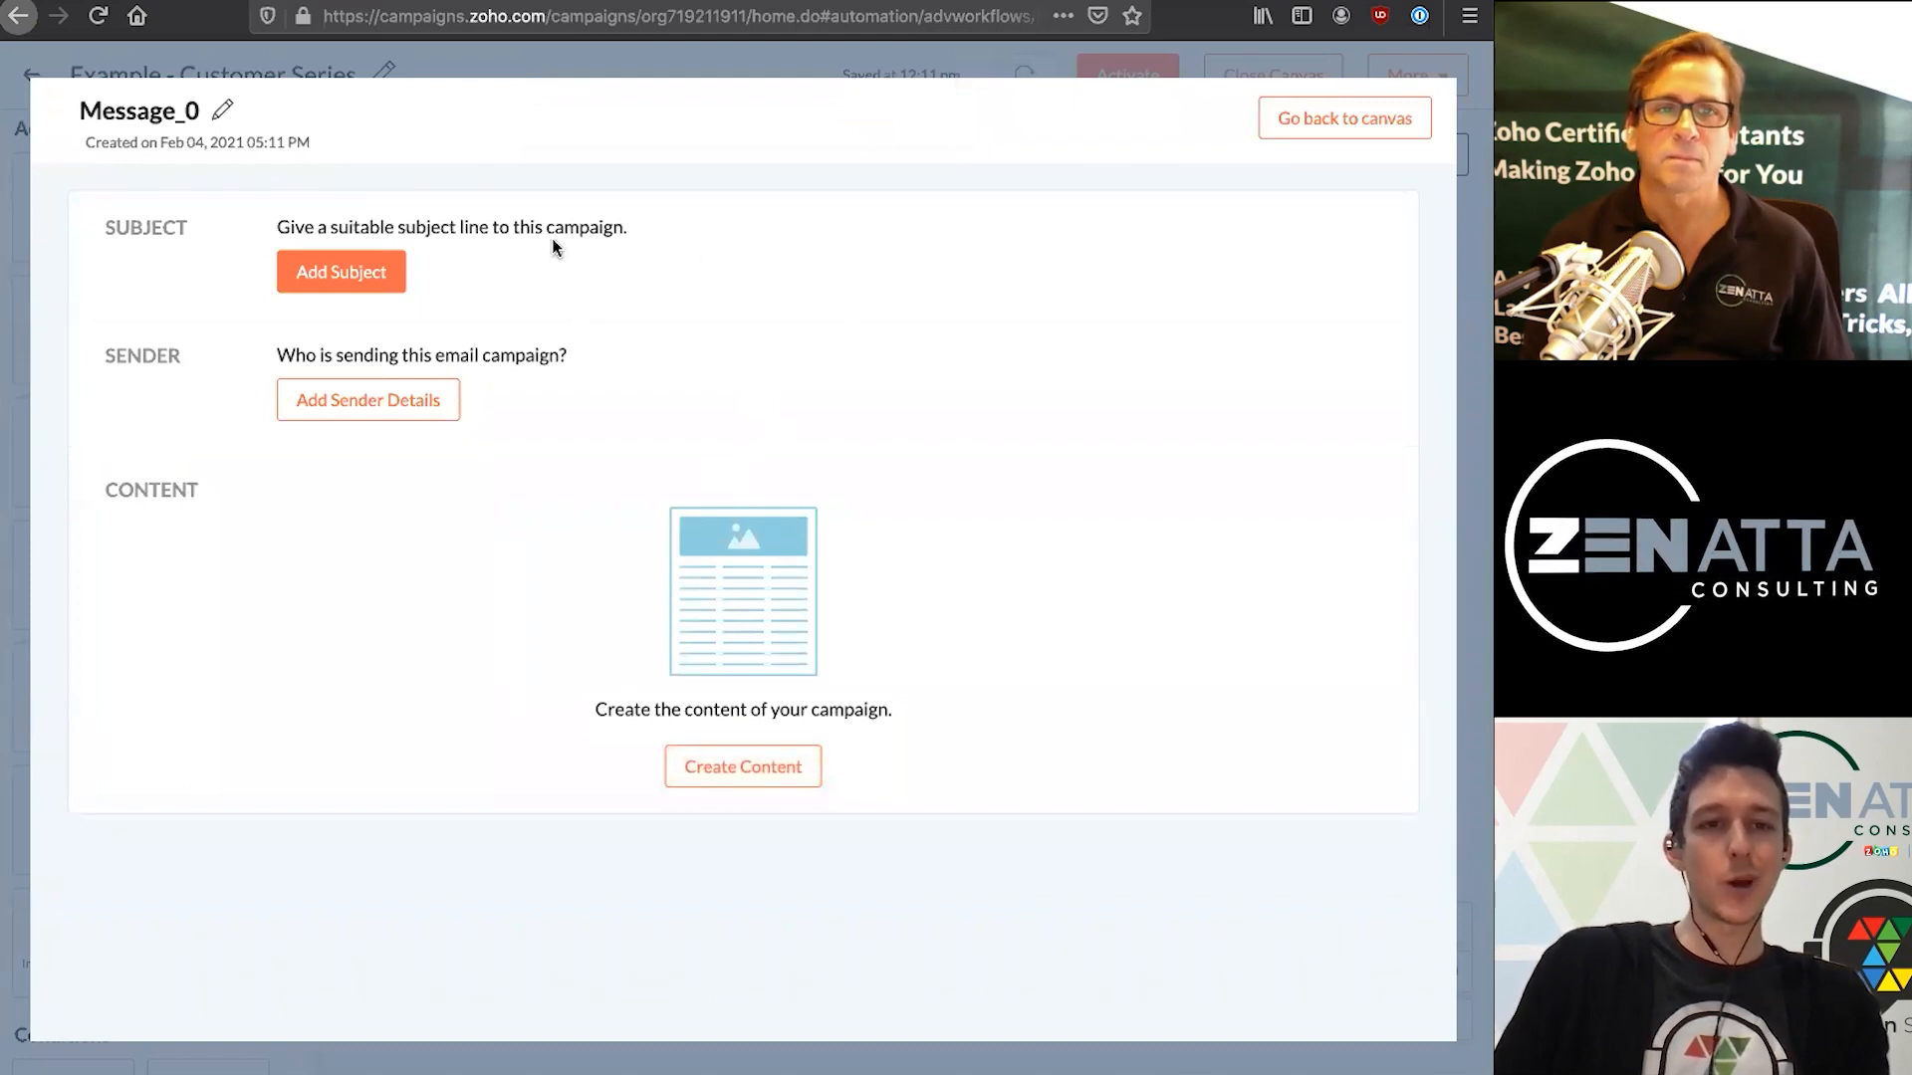
pyautogui.moveTo(872, 215)
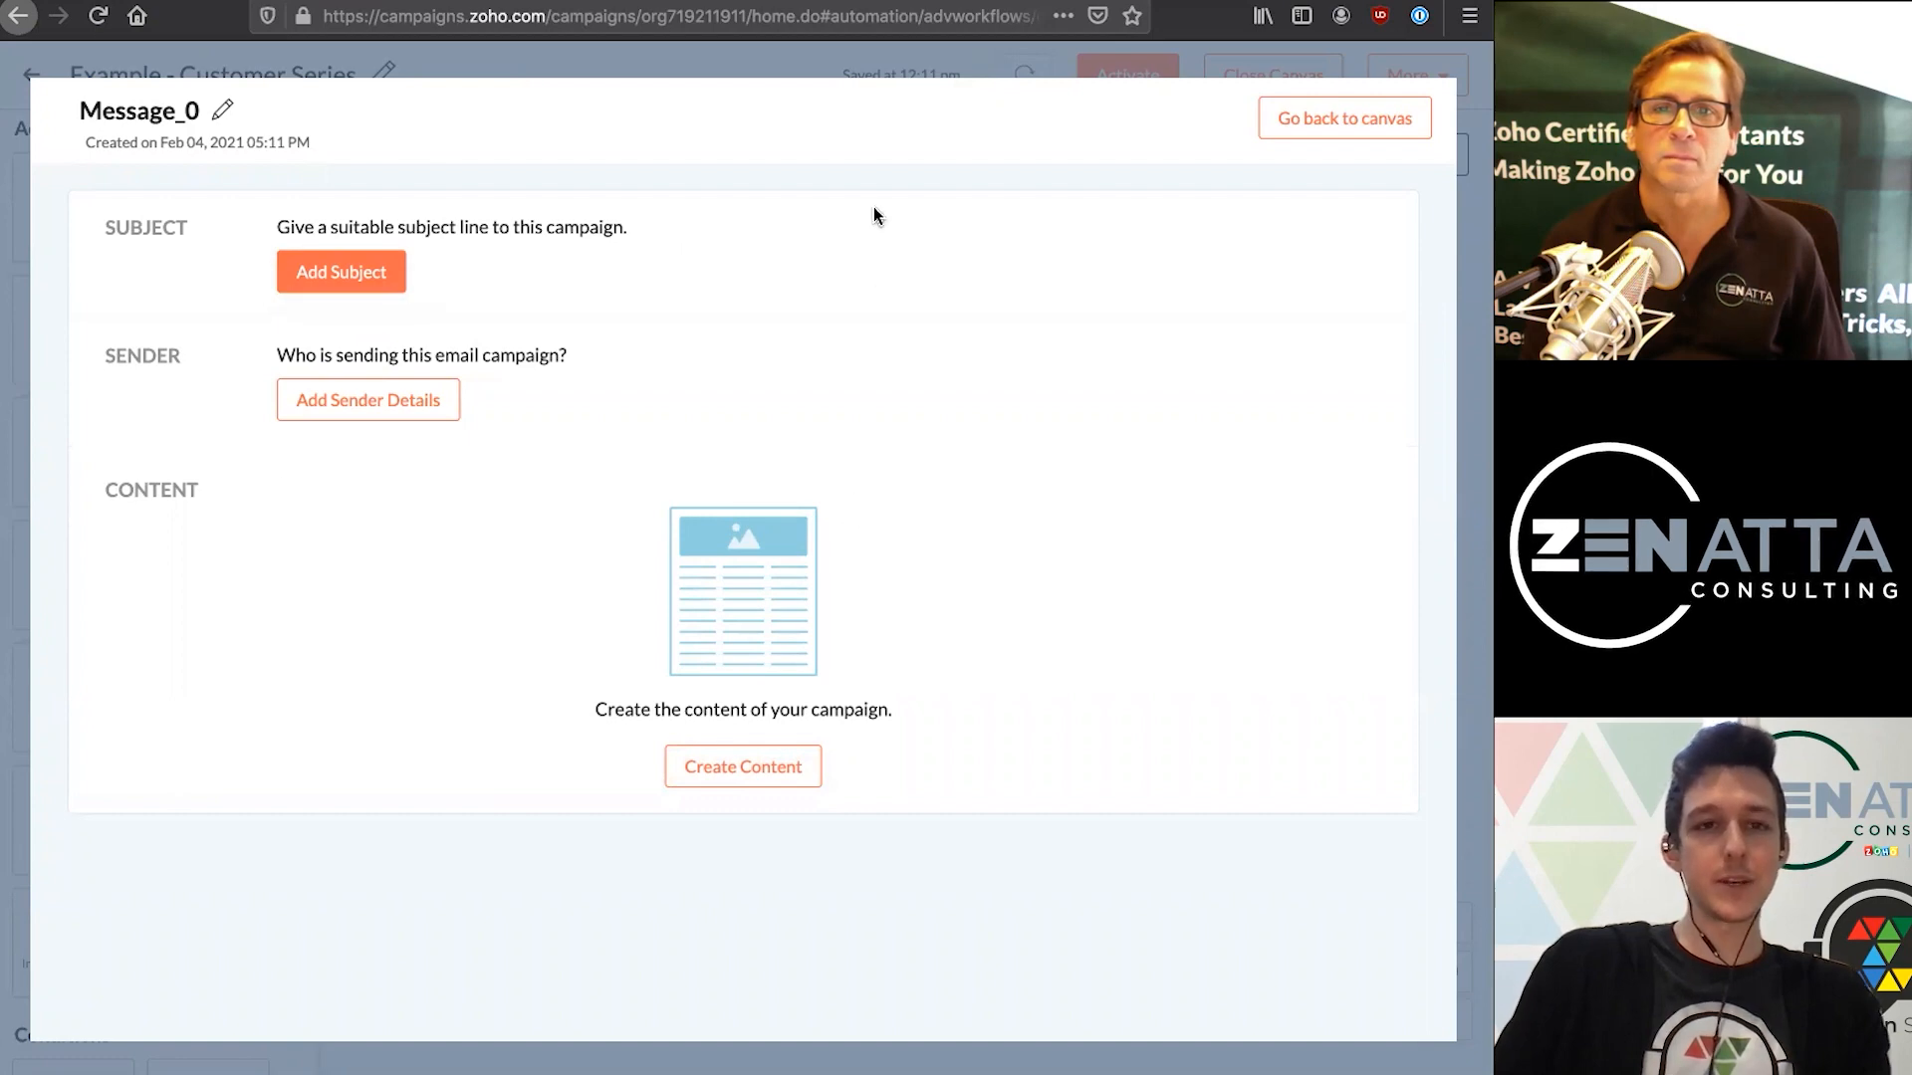
pyautogui.moveTo(699, 173)
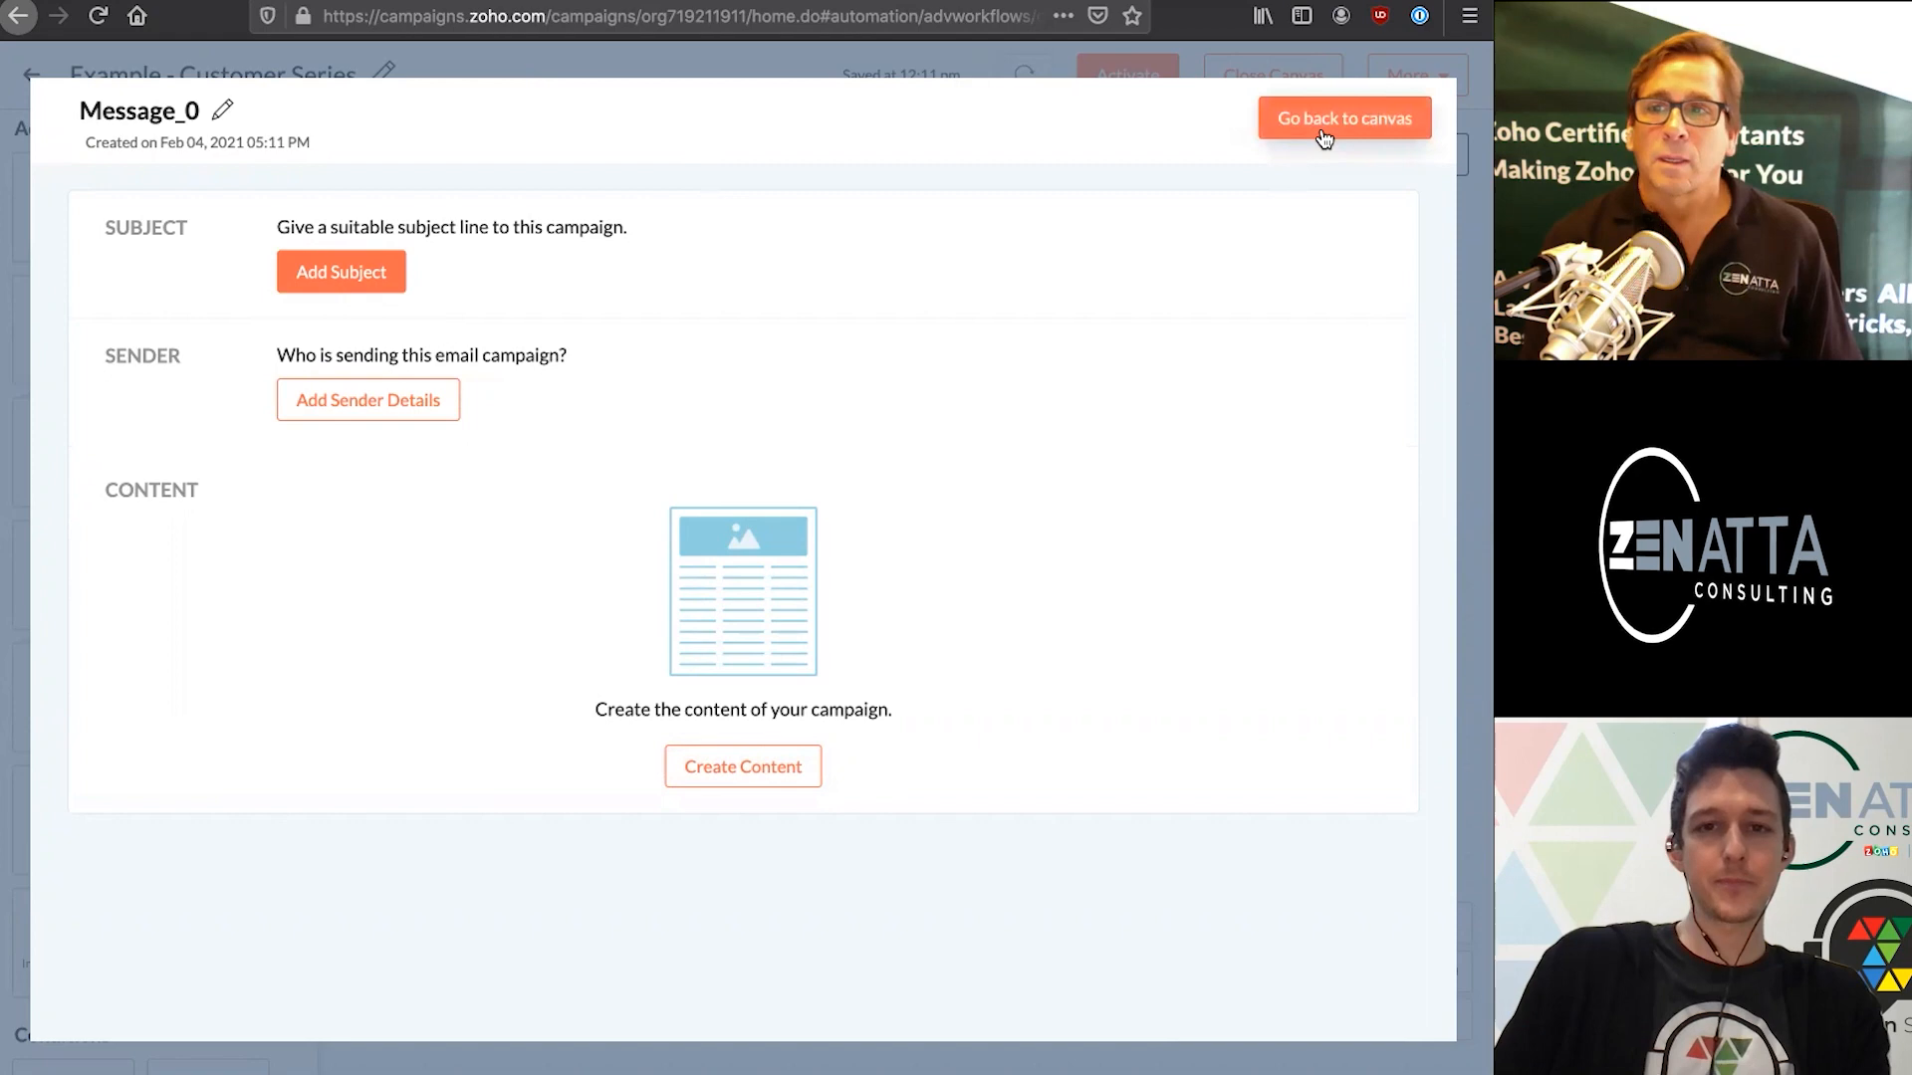
pyautogui.click(1342, 117)
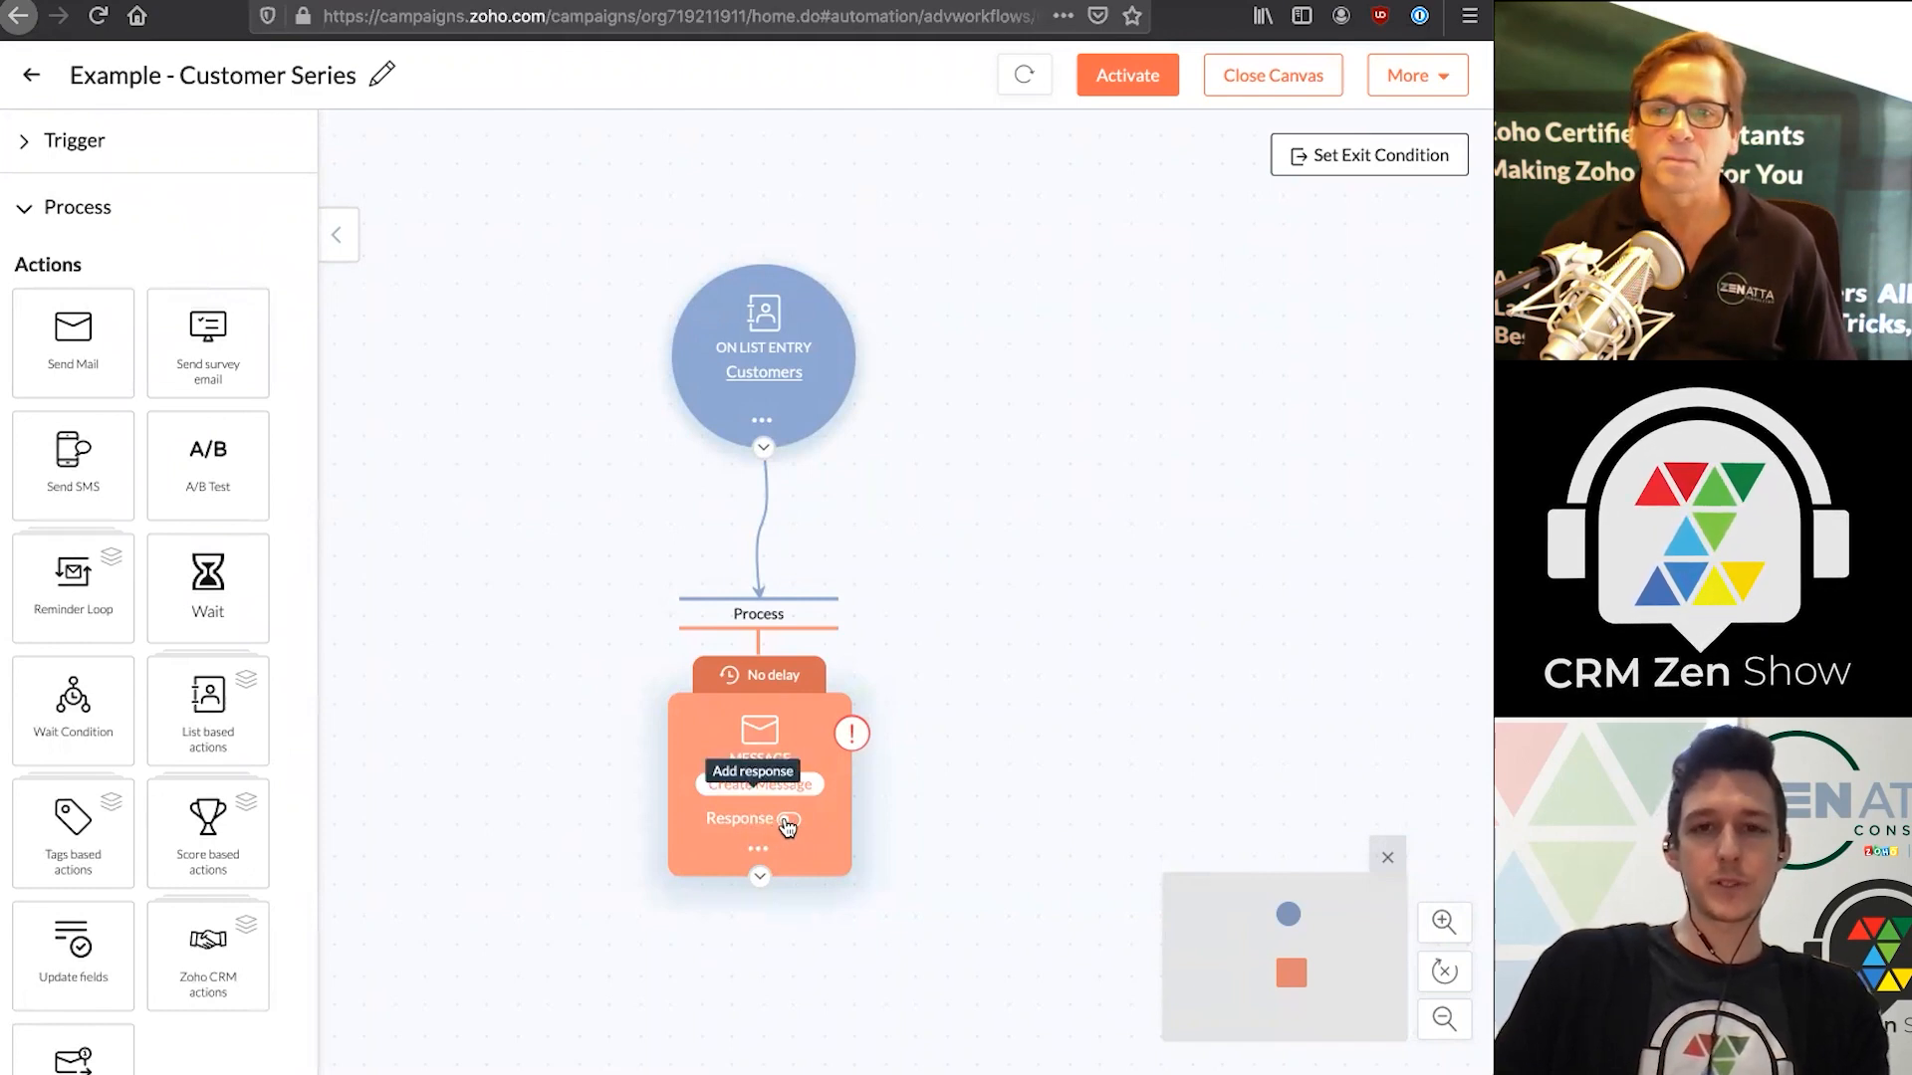
# Enable Response tracking with open and any-link-click branches and a common 3-day wait
pyautogui.click(789, 818)
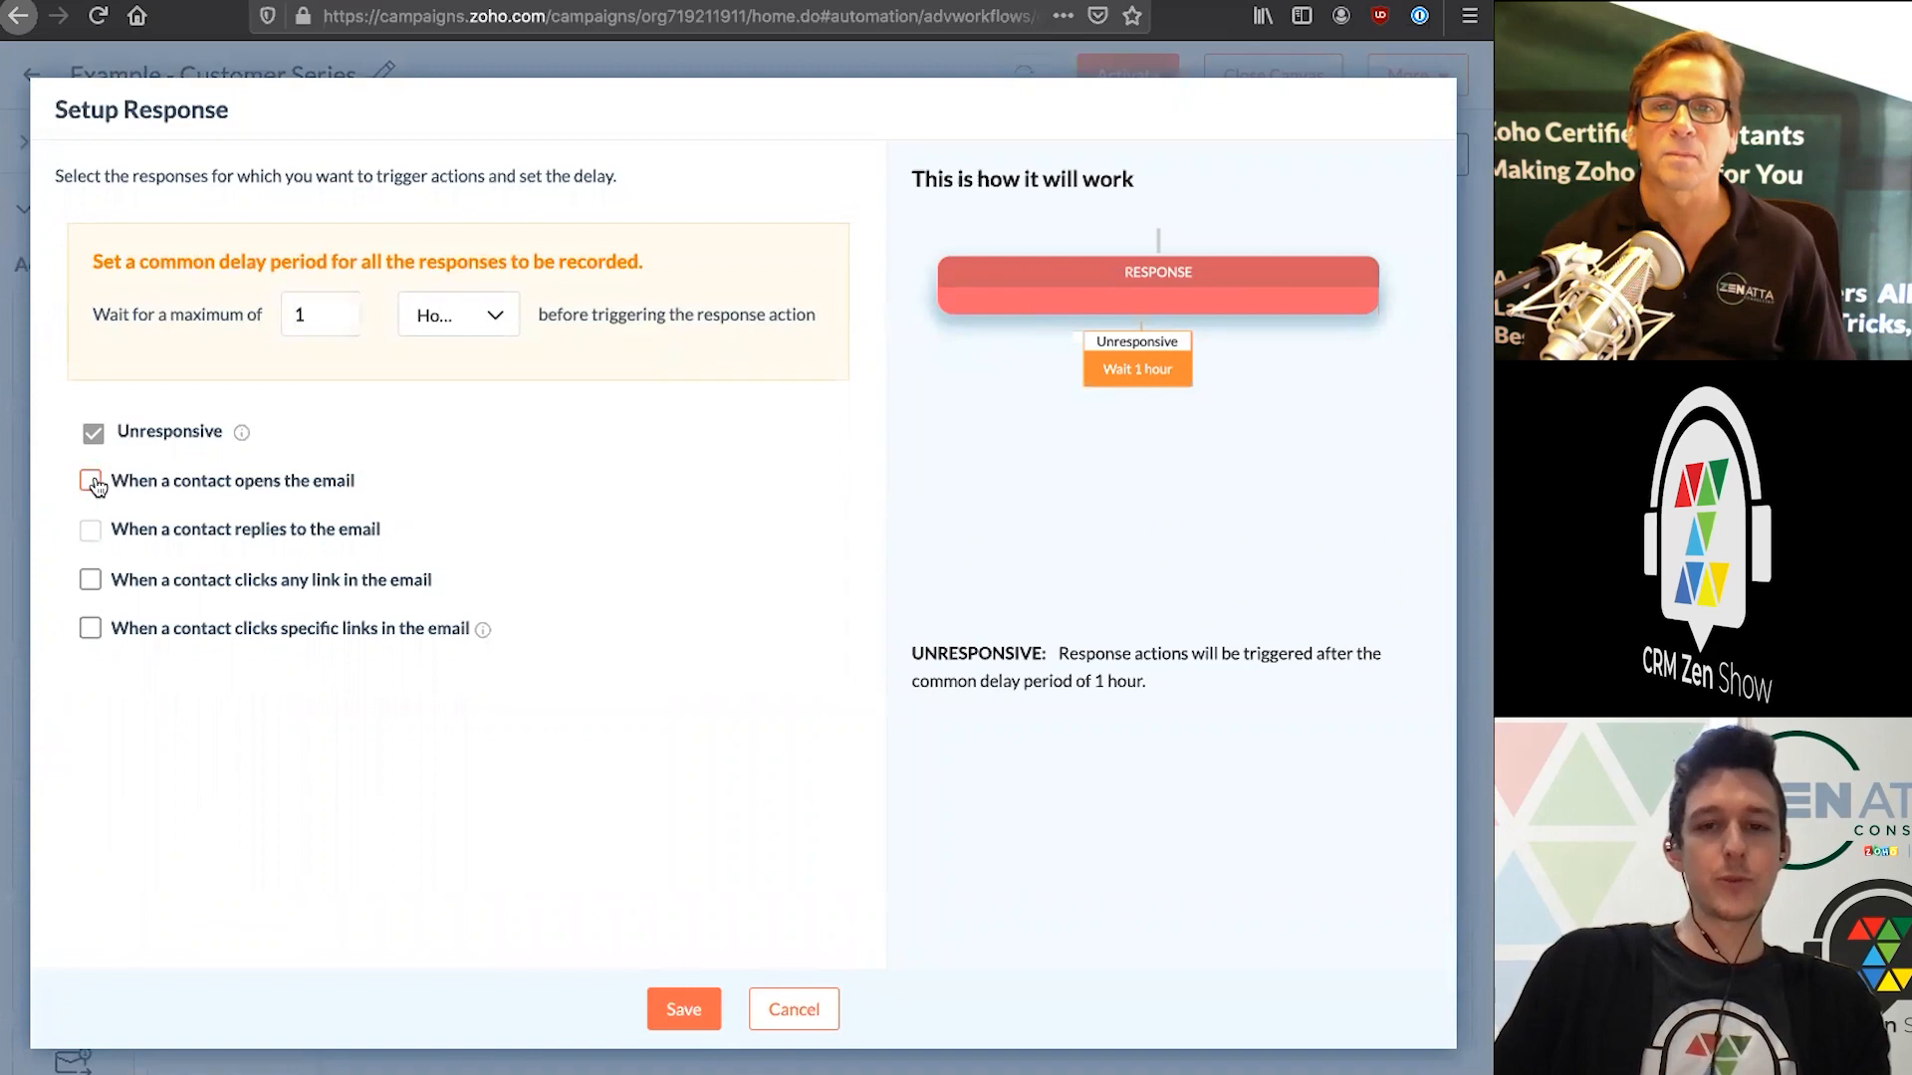
pyautogui.click(92, 480)
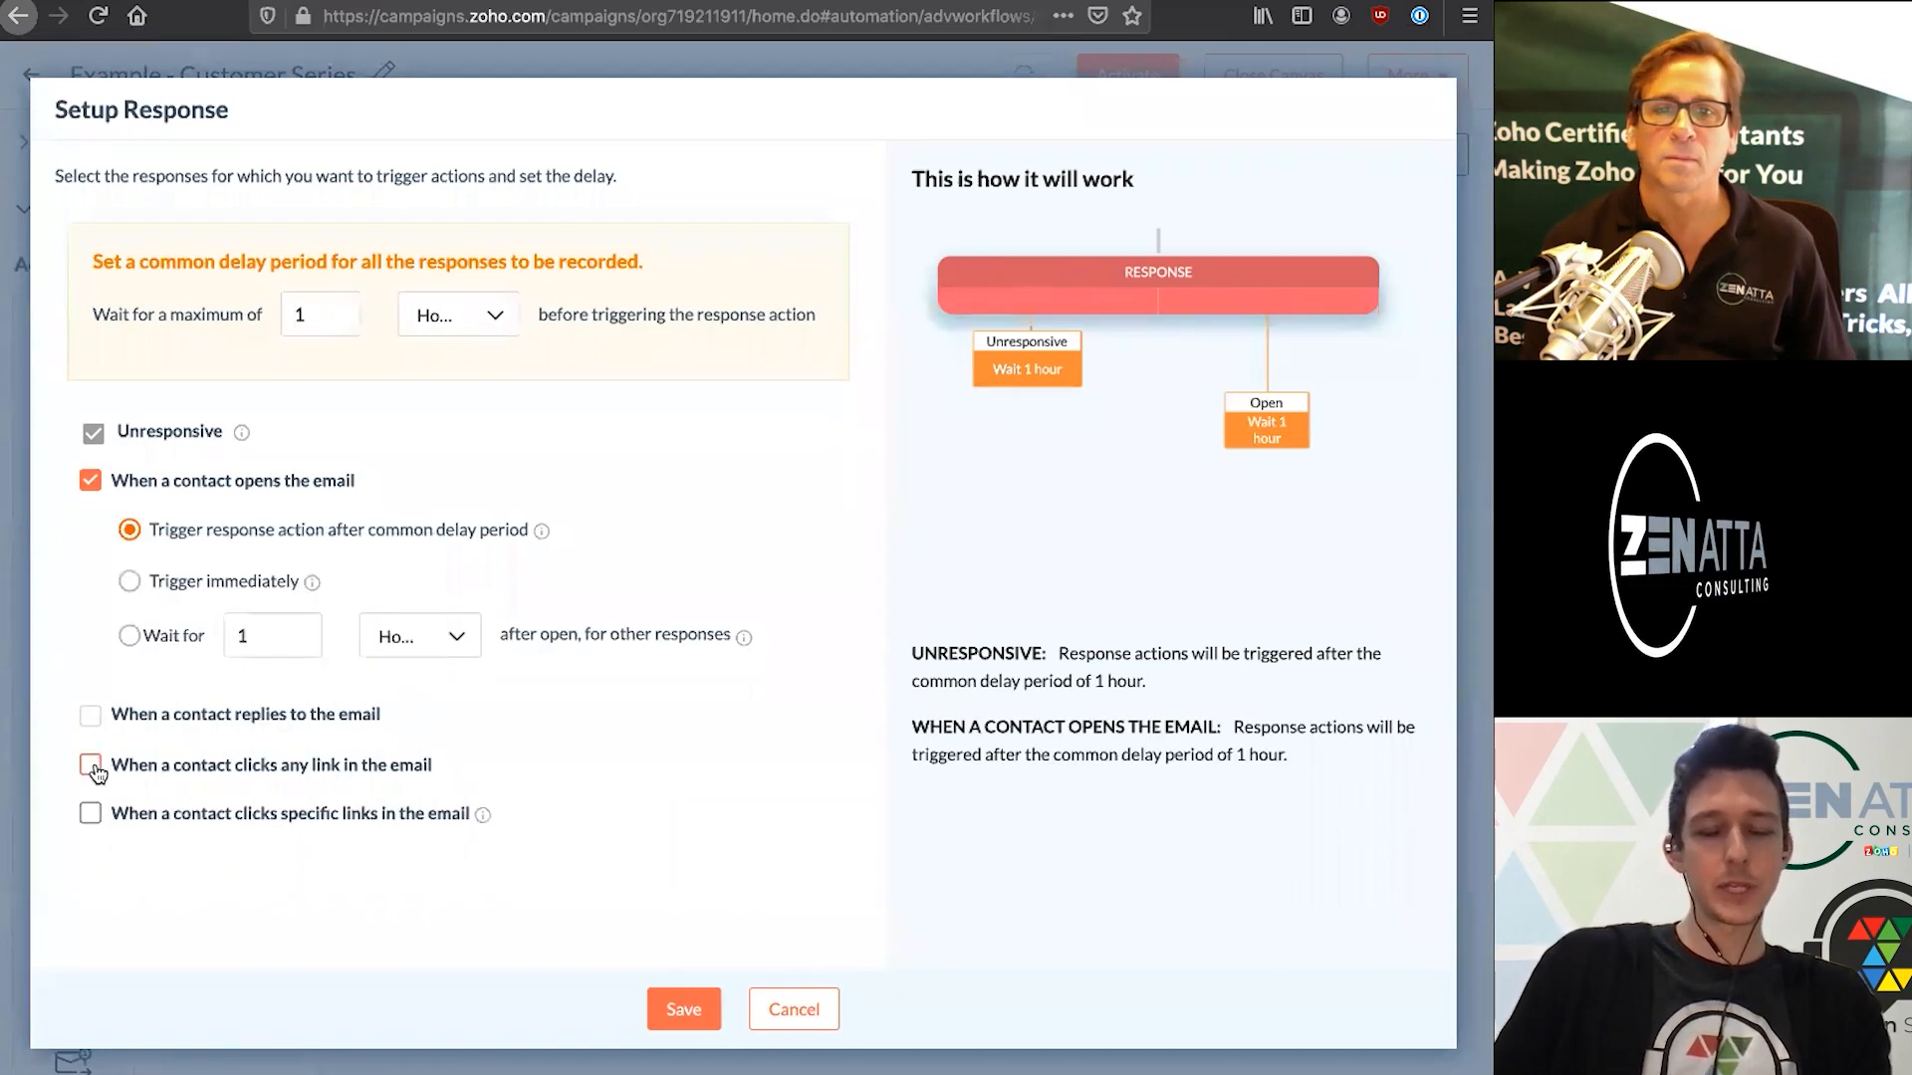
pyautogui.click(89, 765)
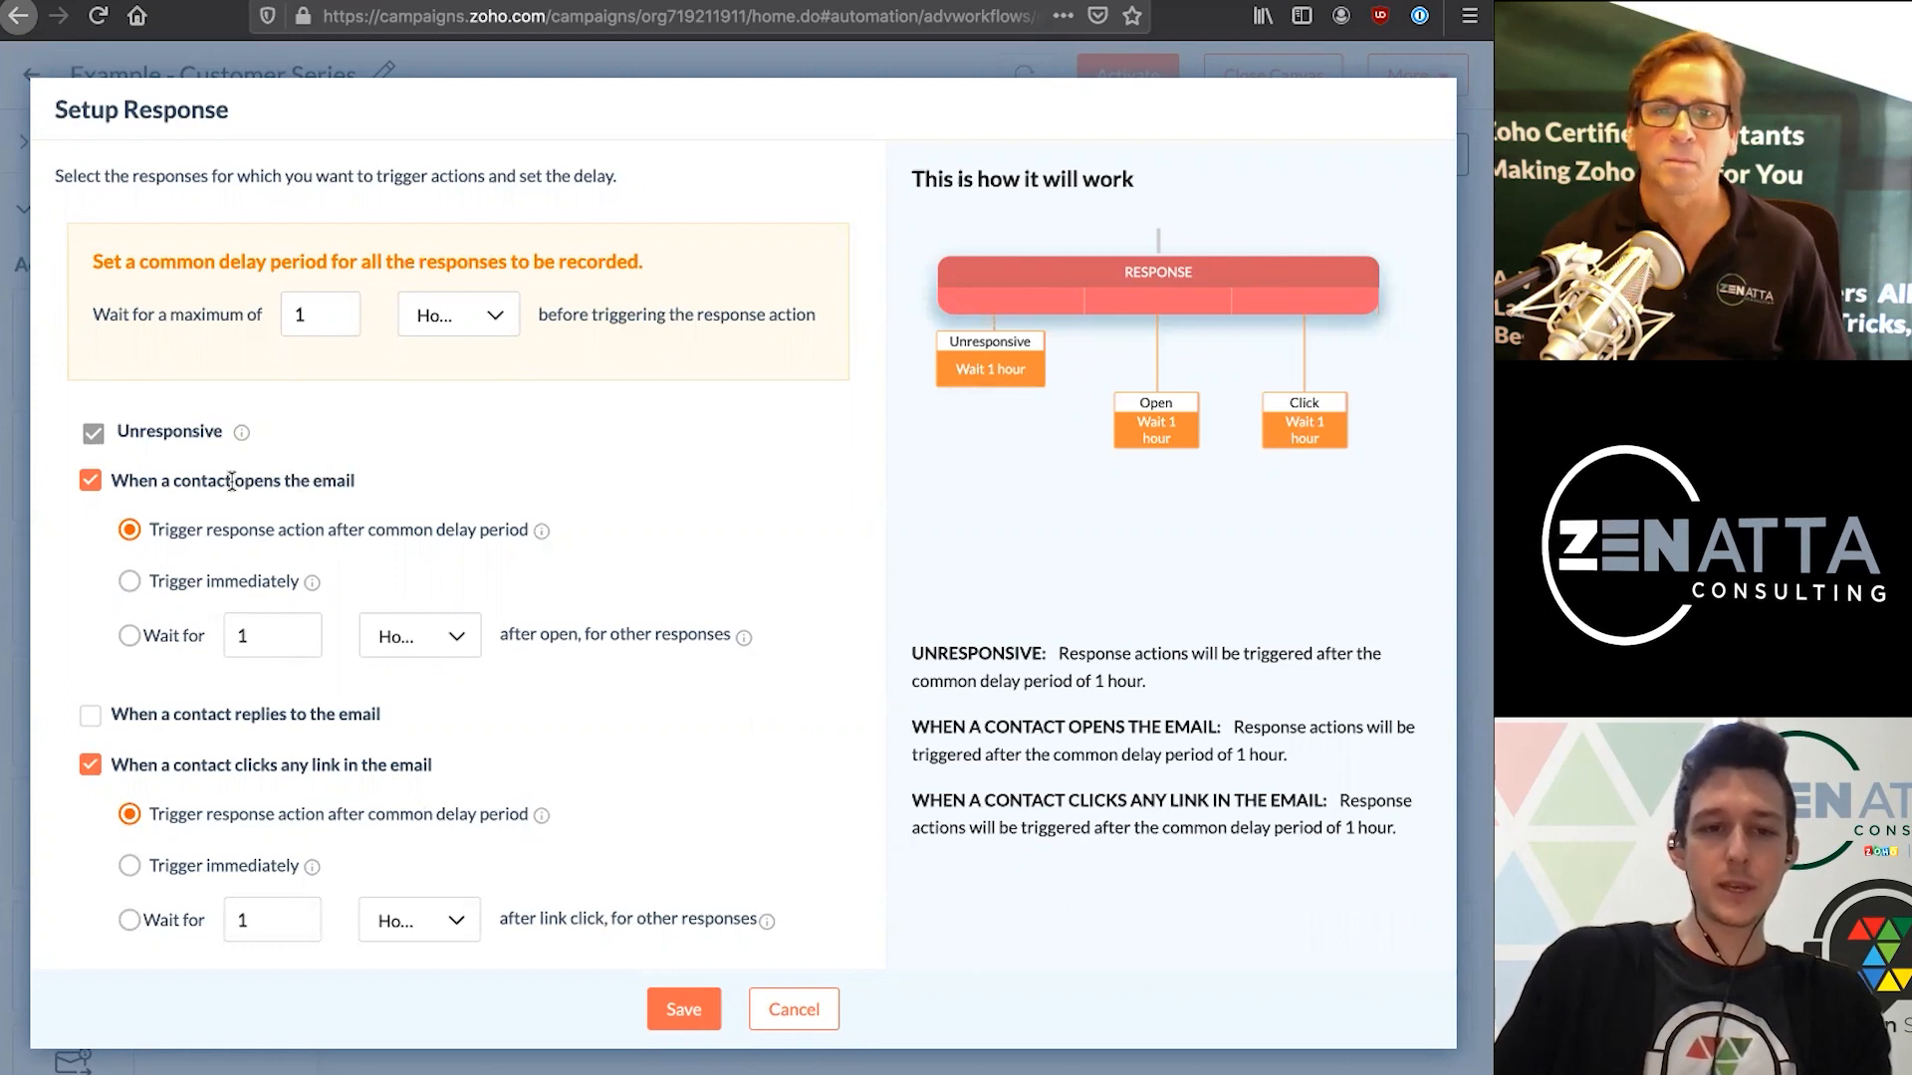
pyautogui.moveTo(322, 785)
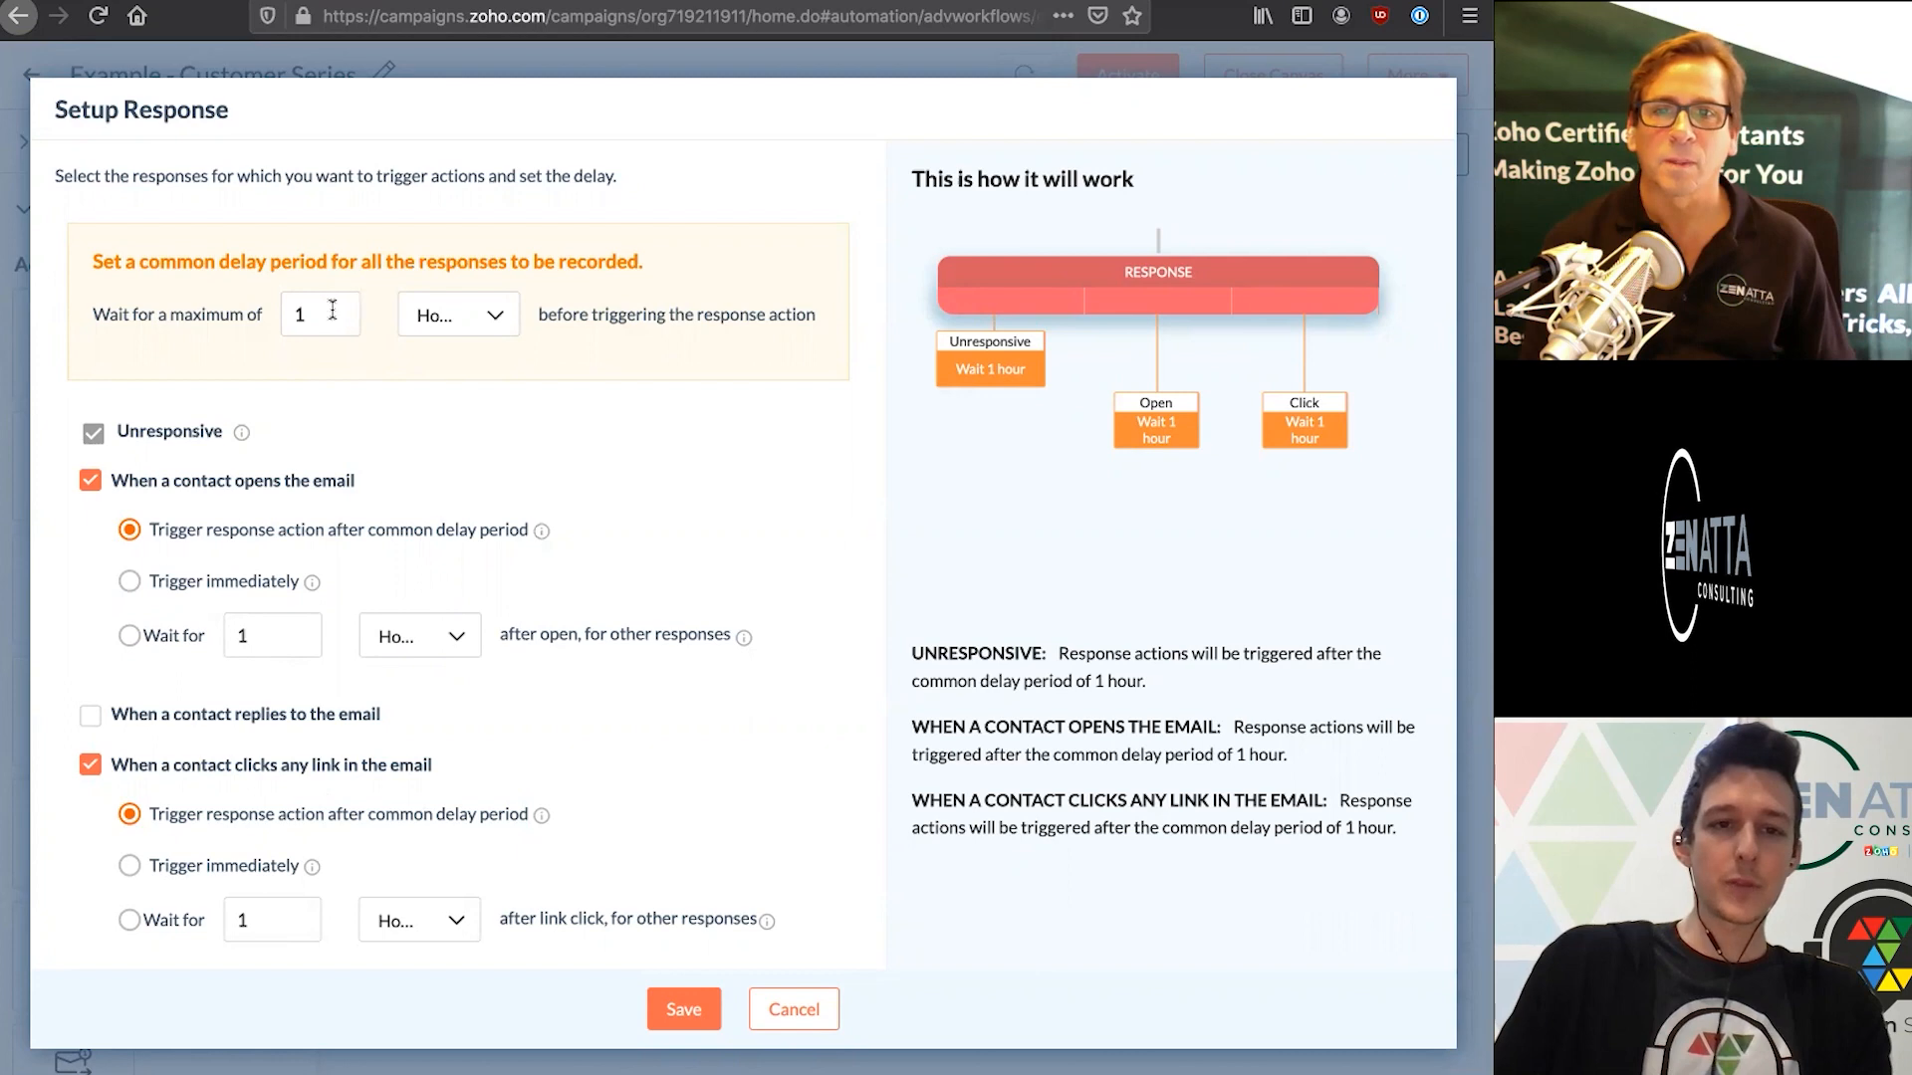
pyautogui.click(458, 315)
pyautogui.write('3')
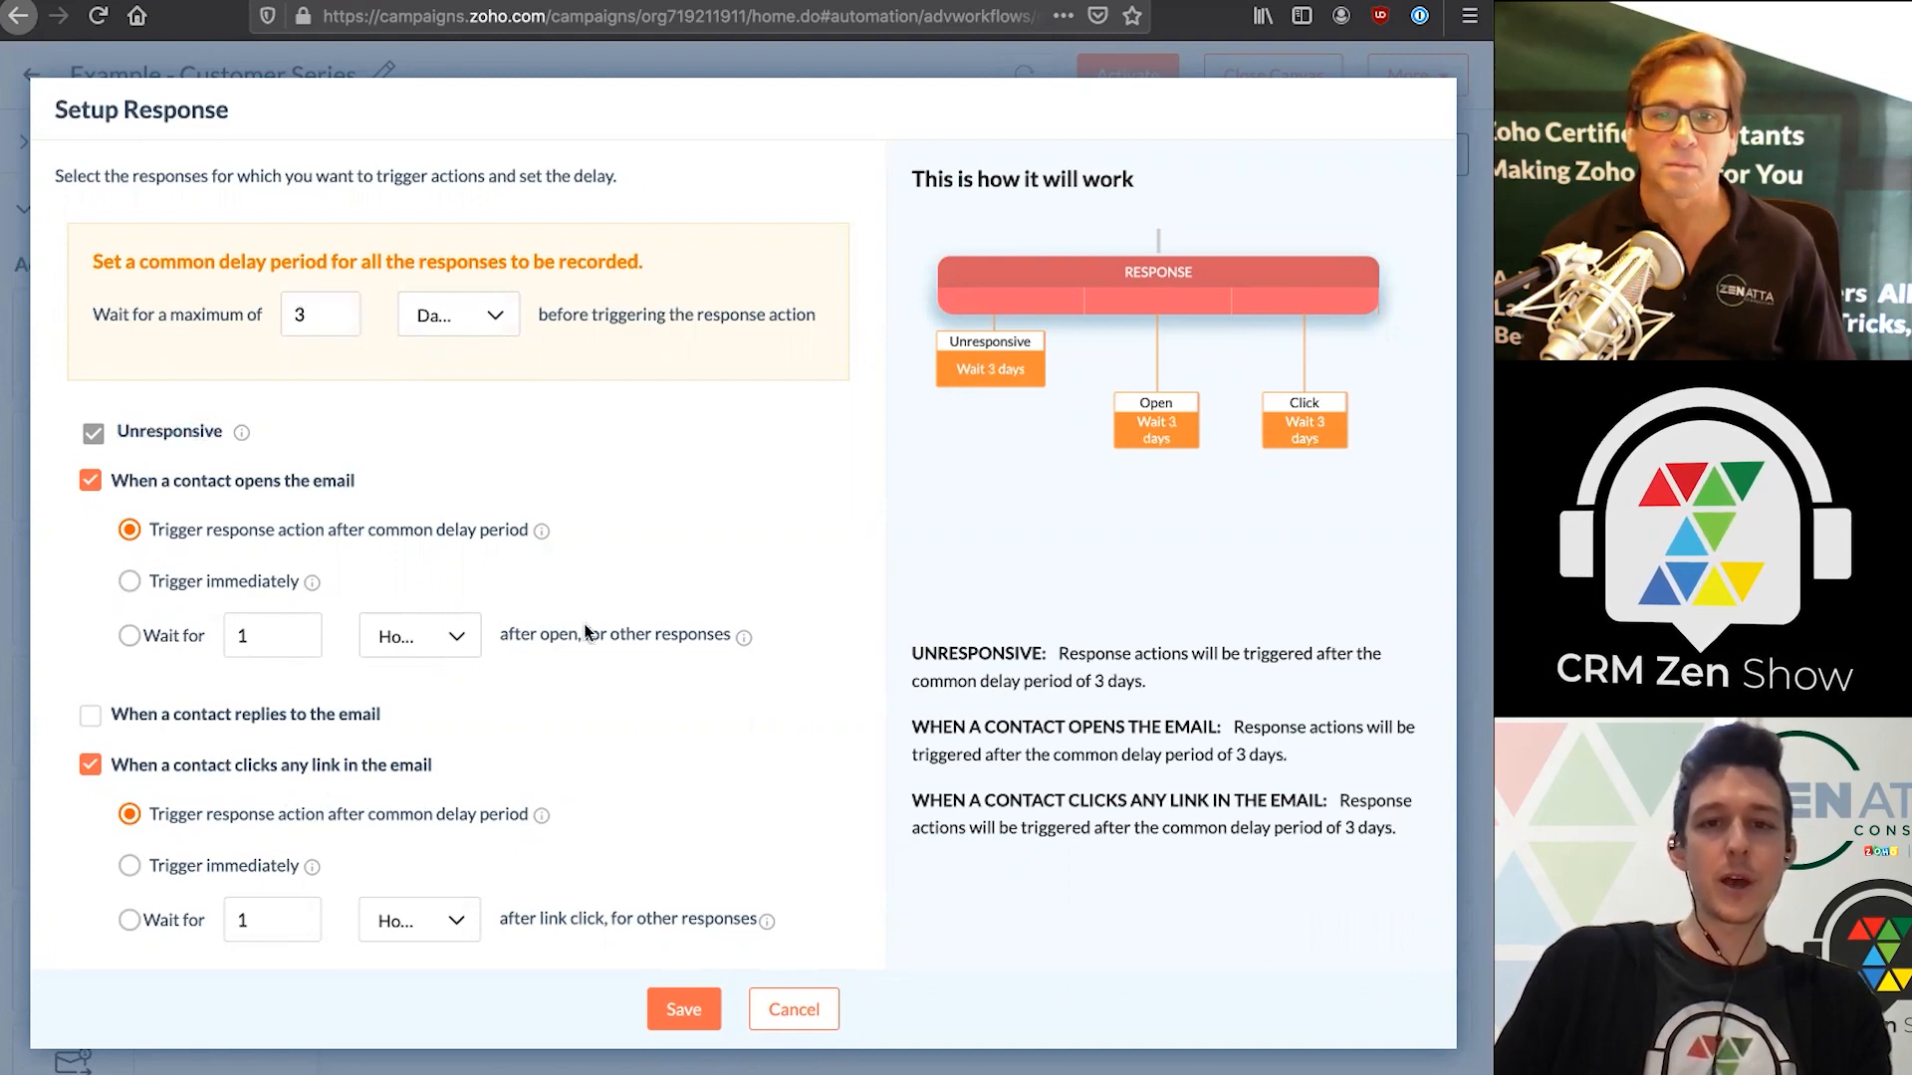
pyautogui.moveTo(718, 924)
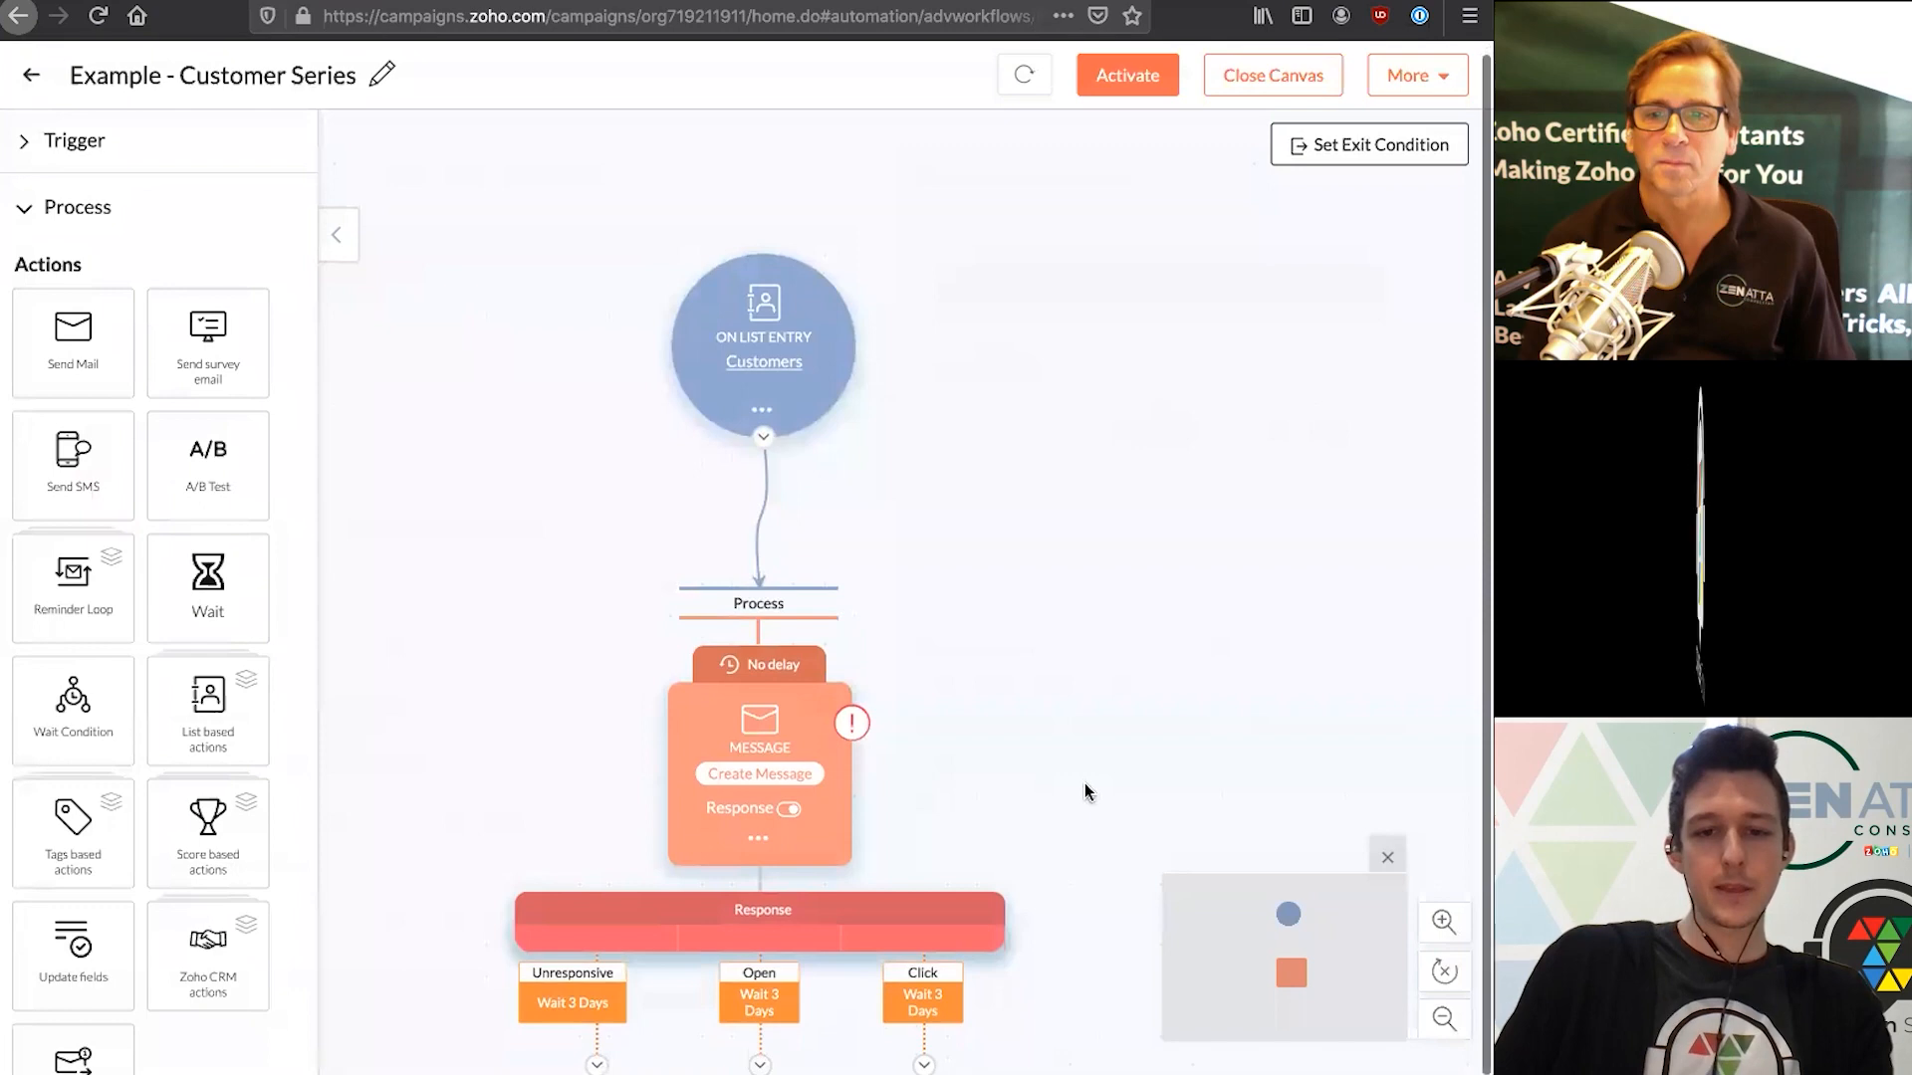
pyautogui.click(1442, 1020)
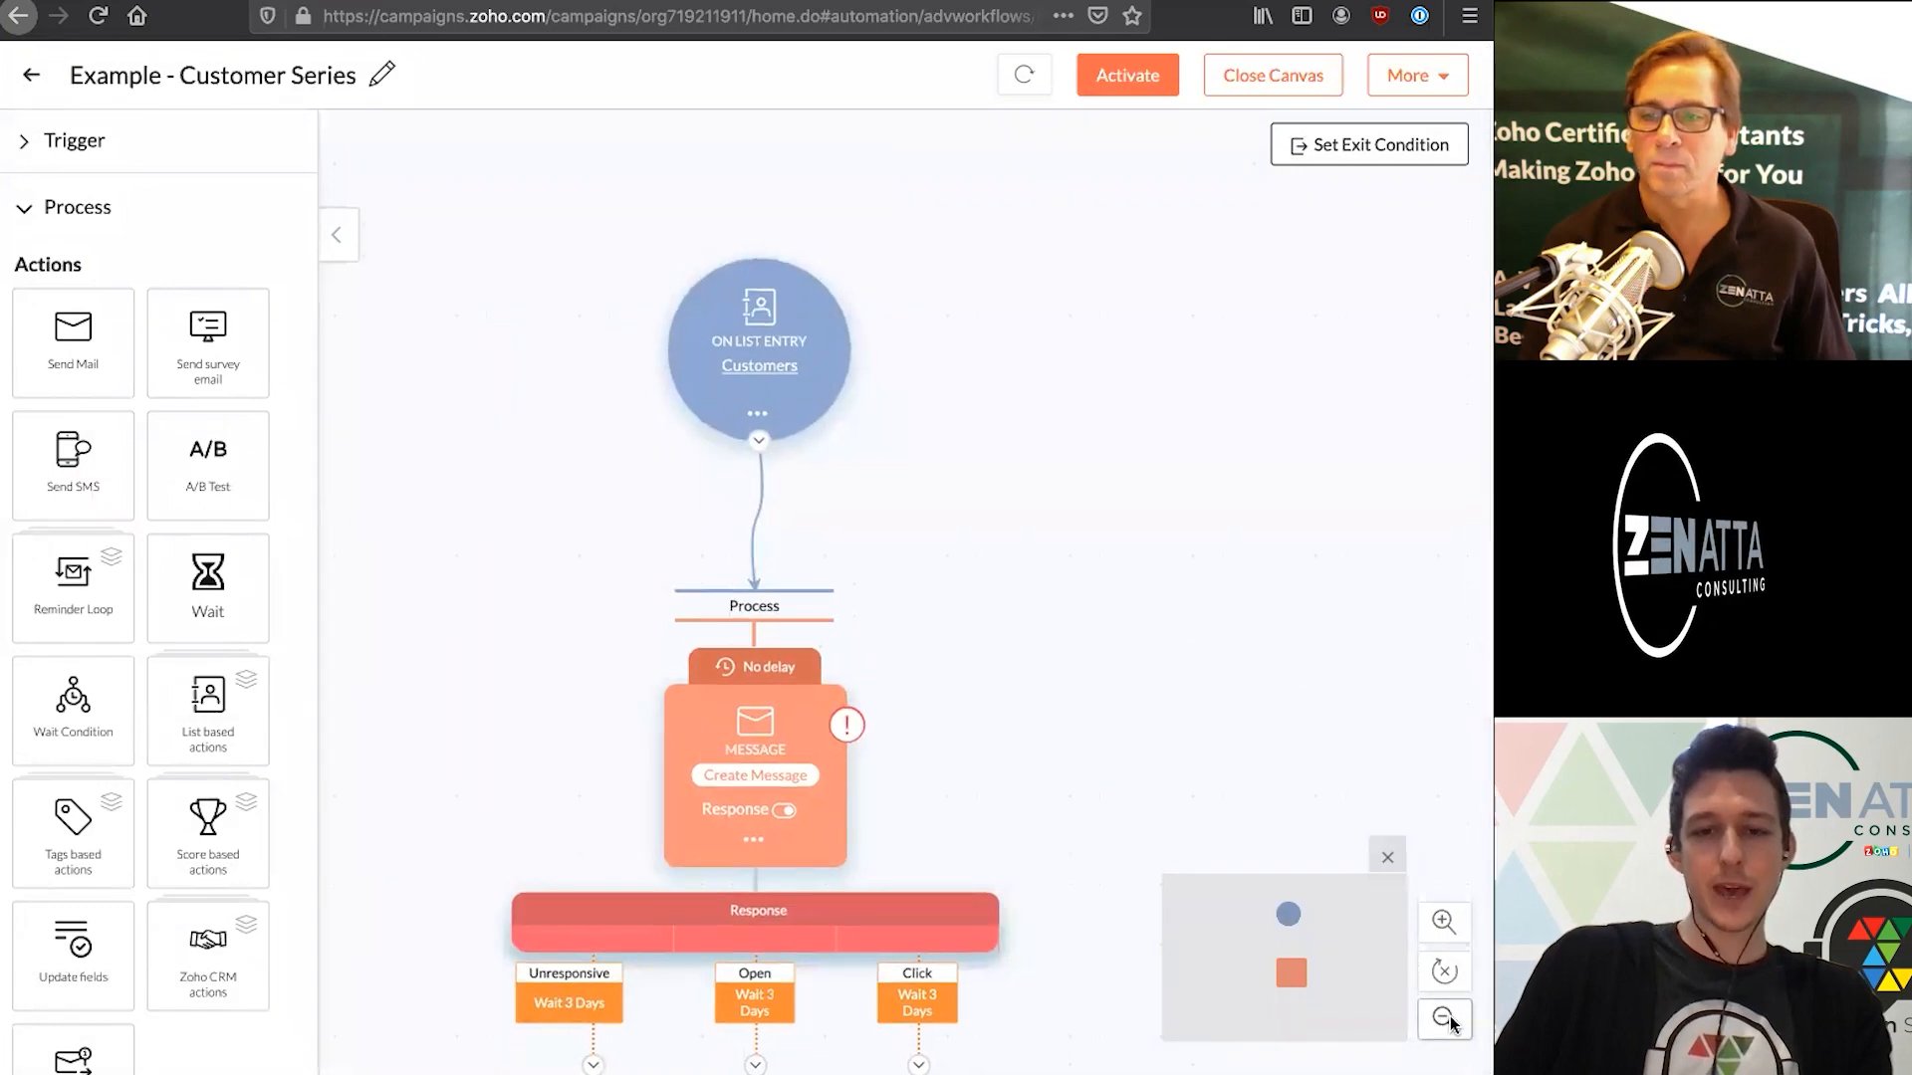
pyautogui.click(1444, 1019)
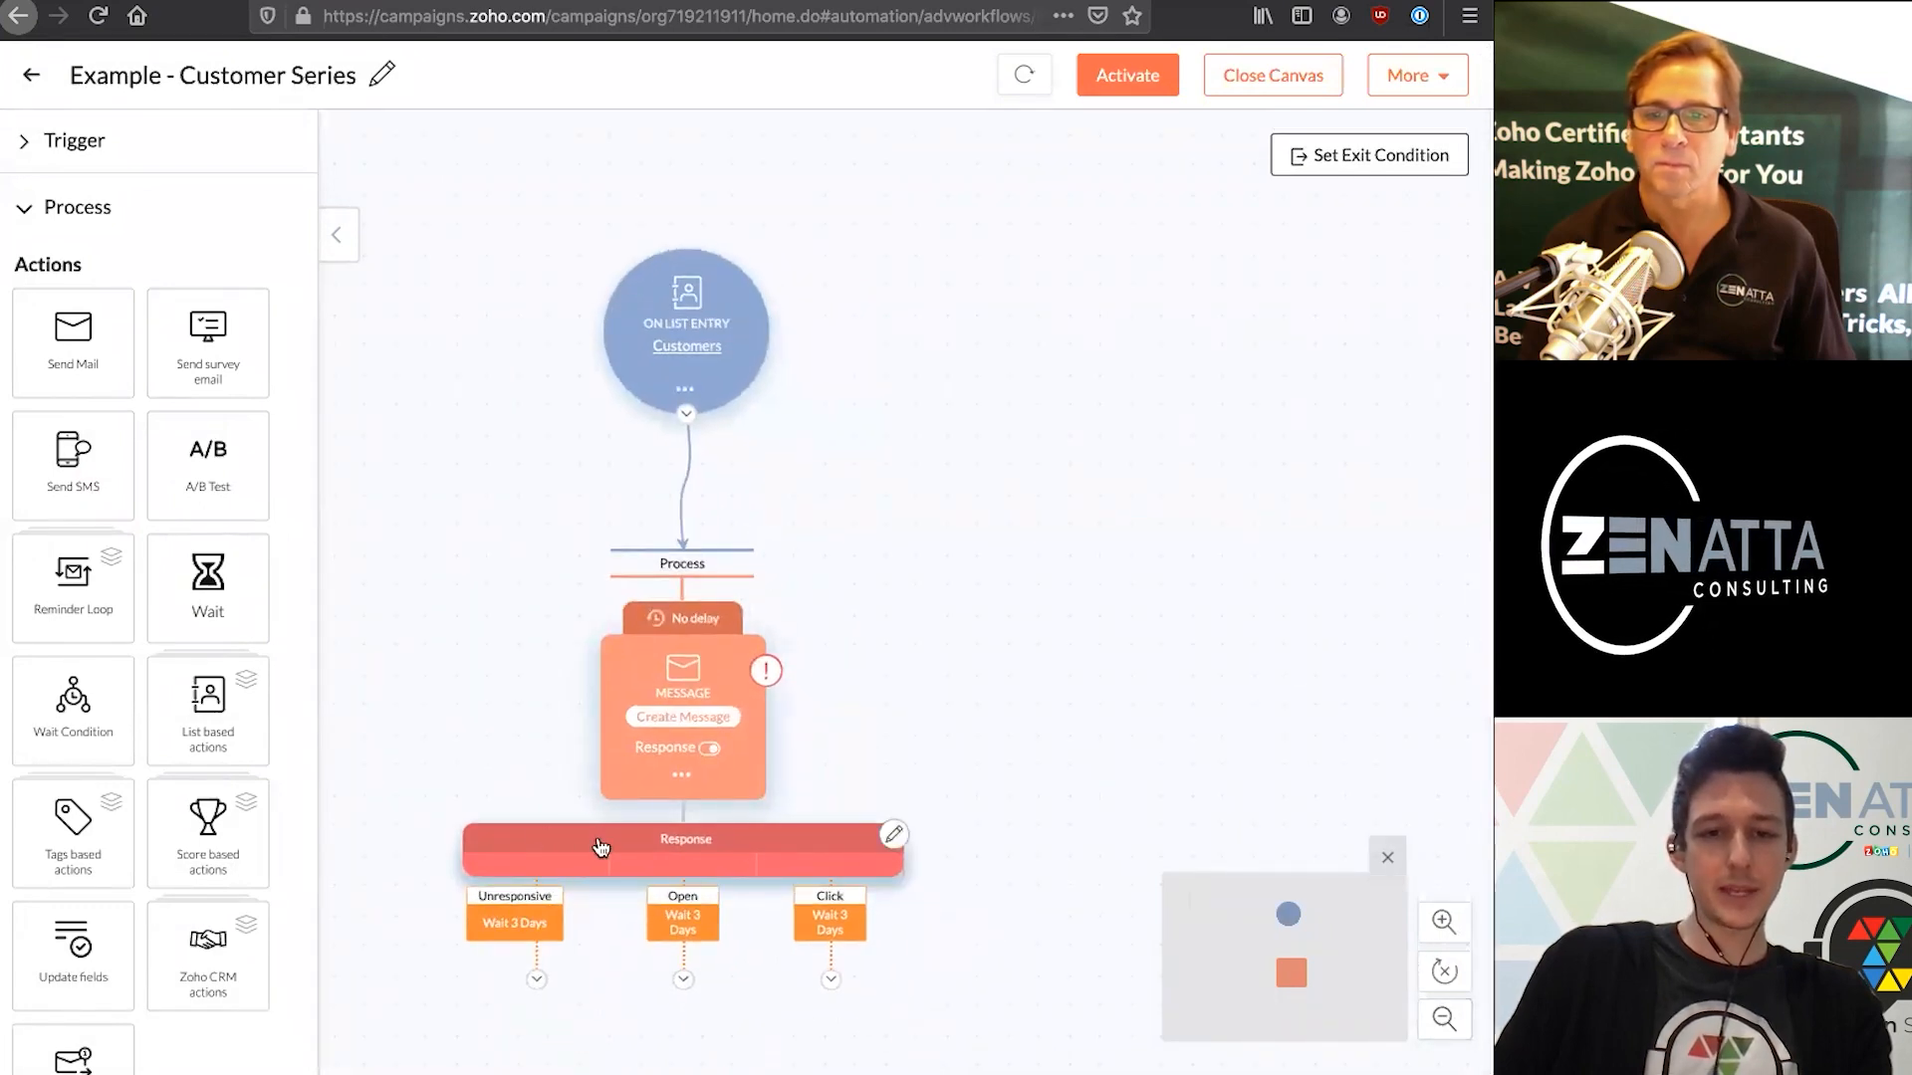
pyautogui.moveTo(606, 968)
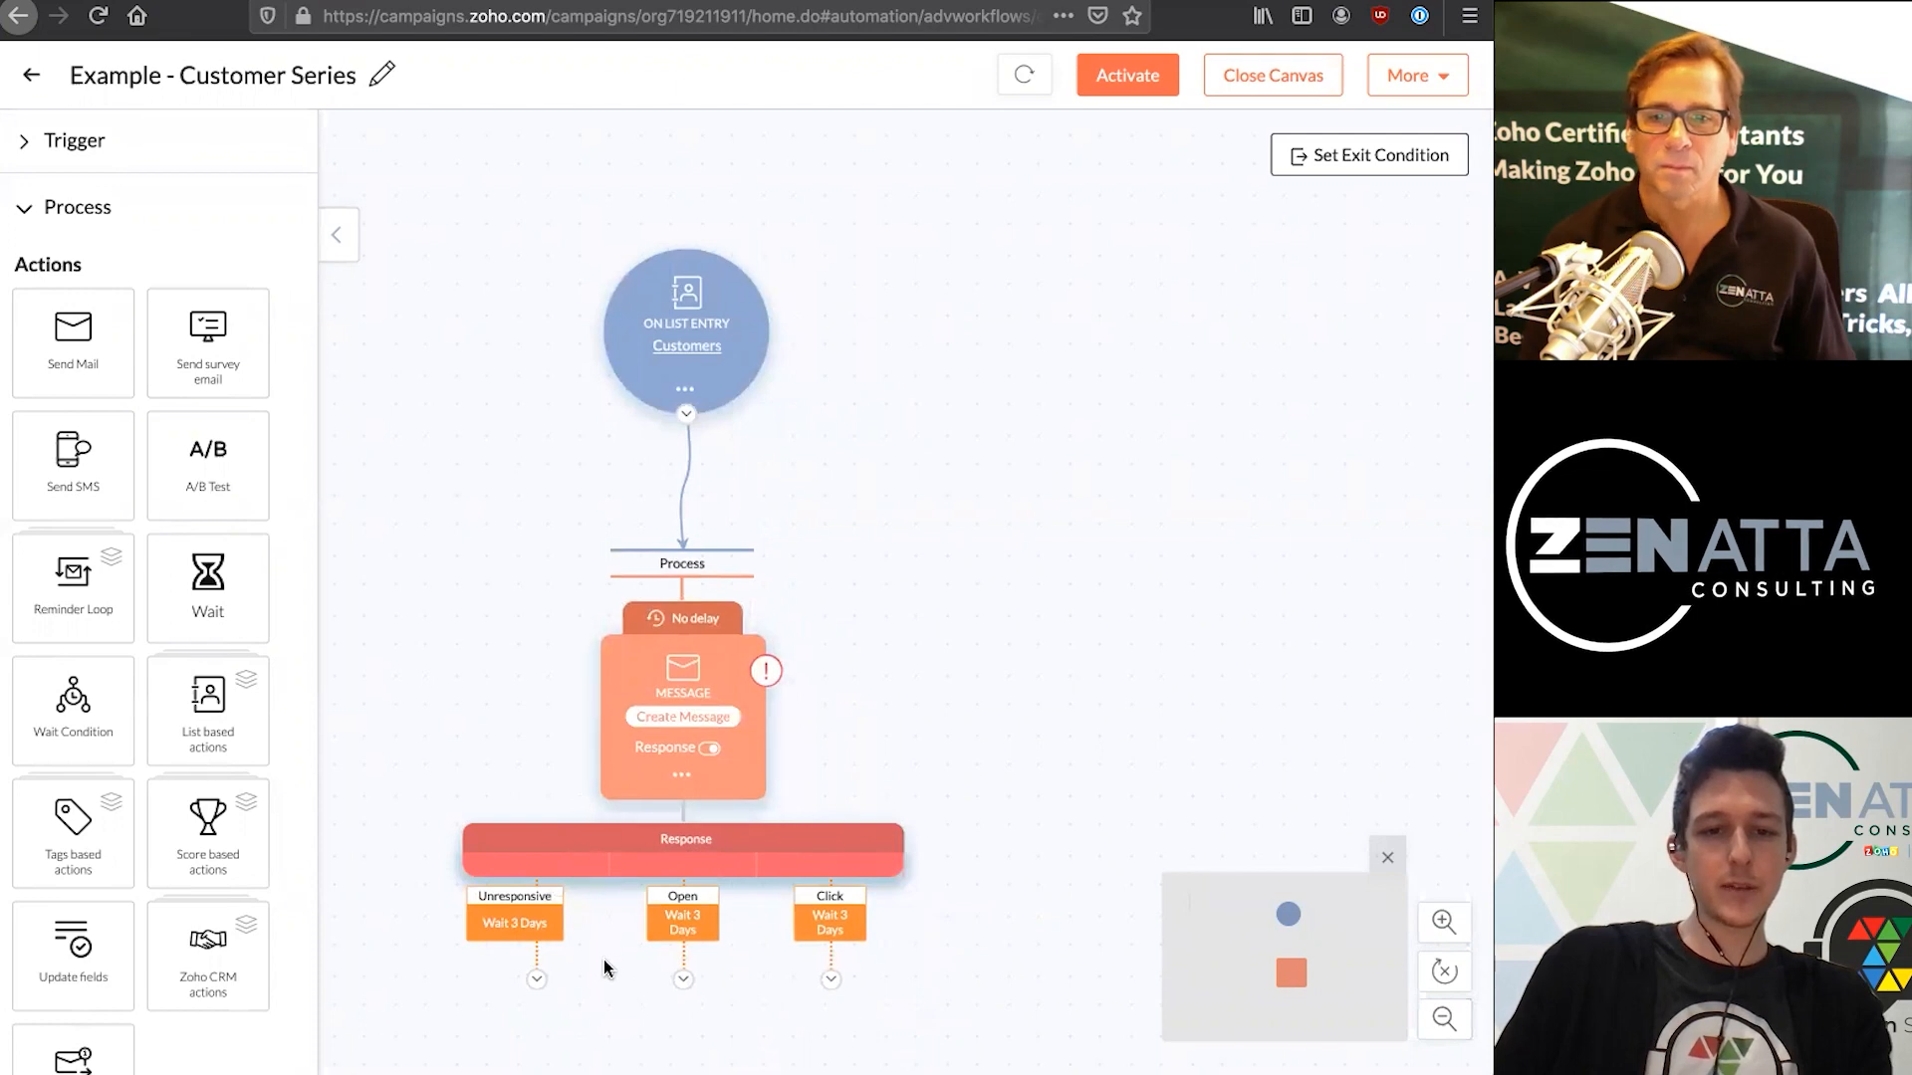
pyautogui.moveTo(535, 980)
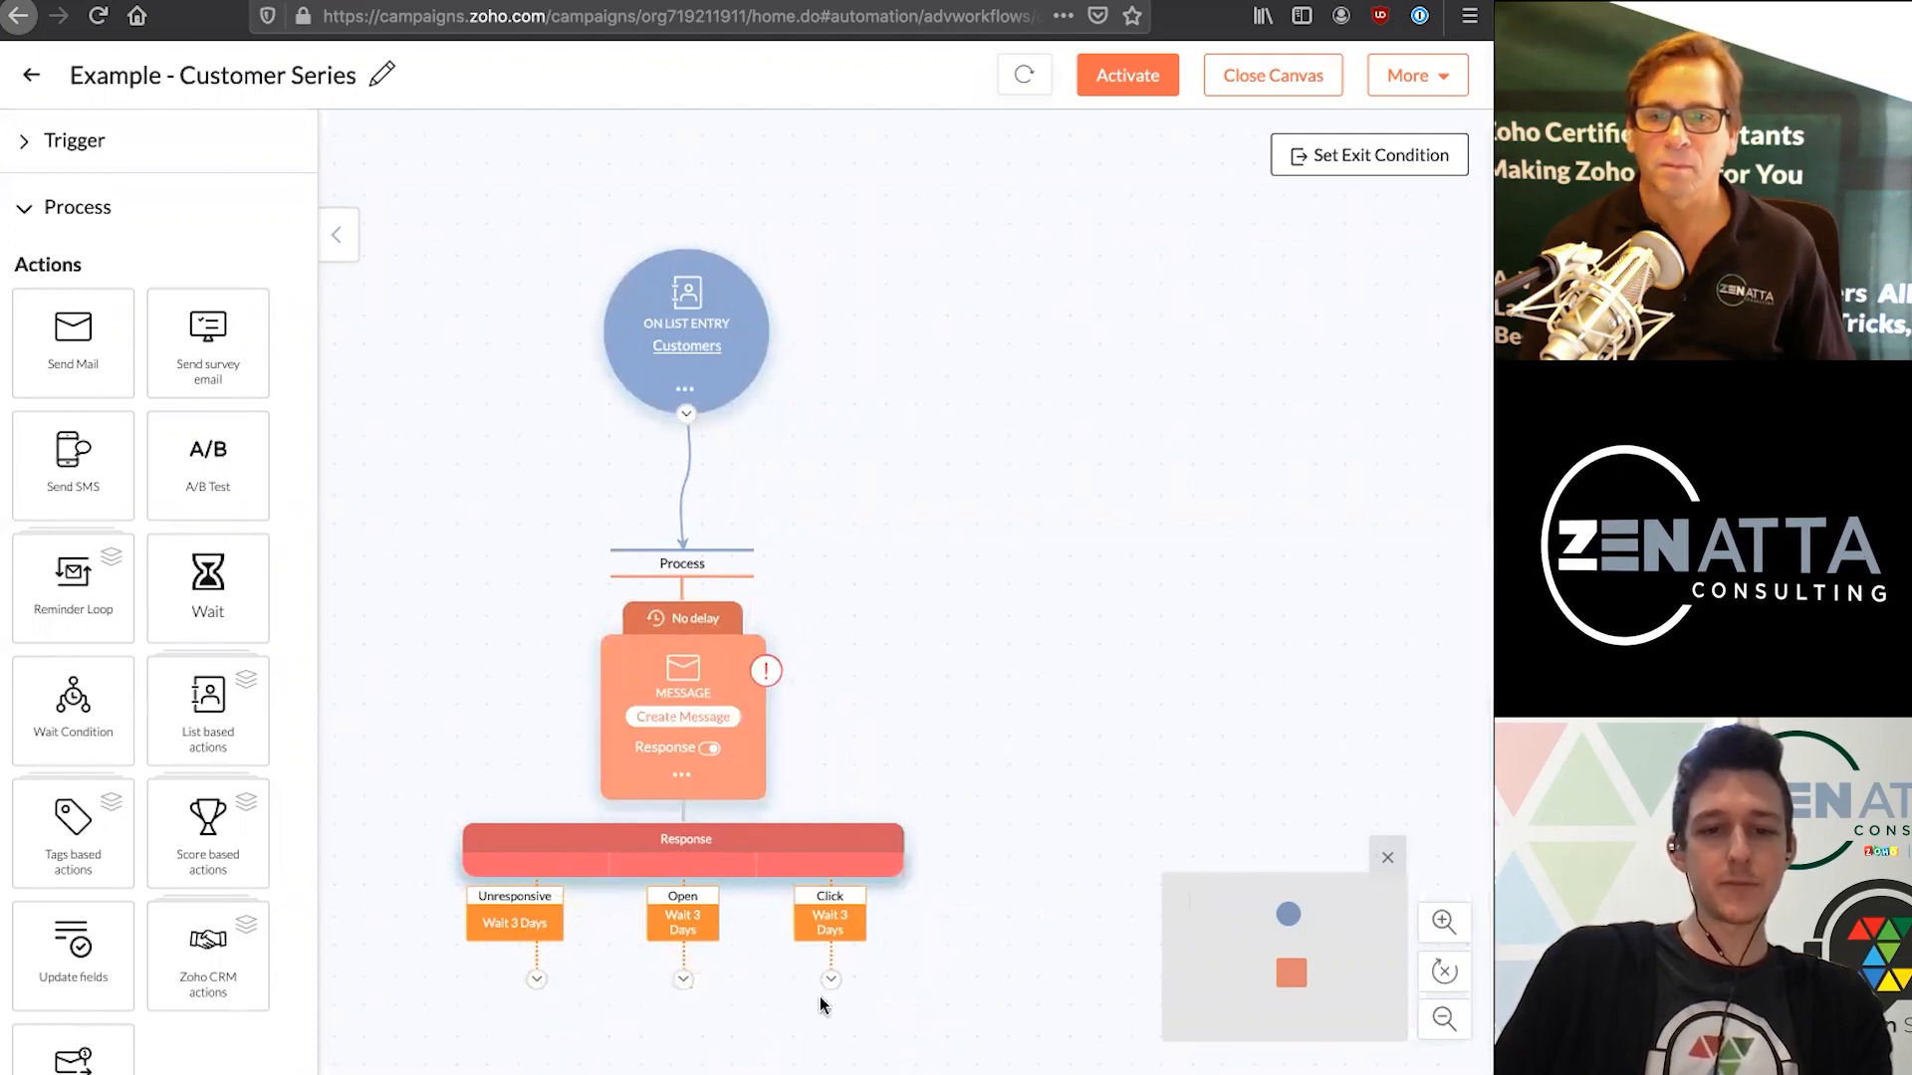
pyautogui.moveTo(974, 962)
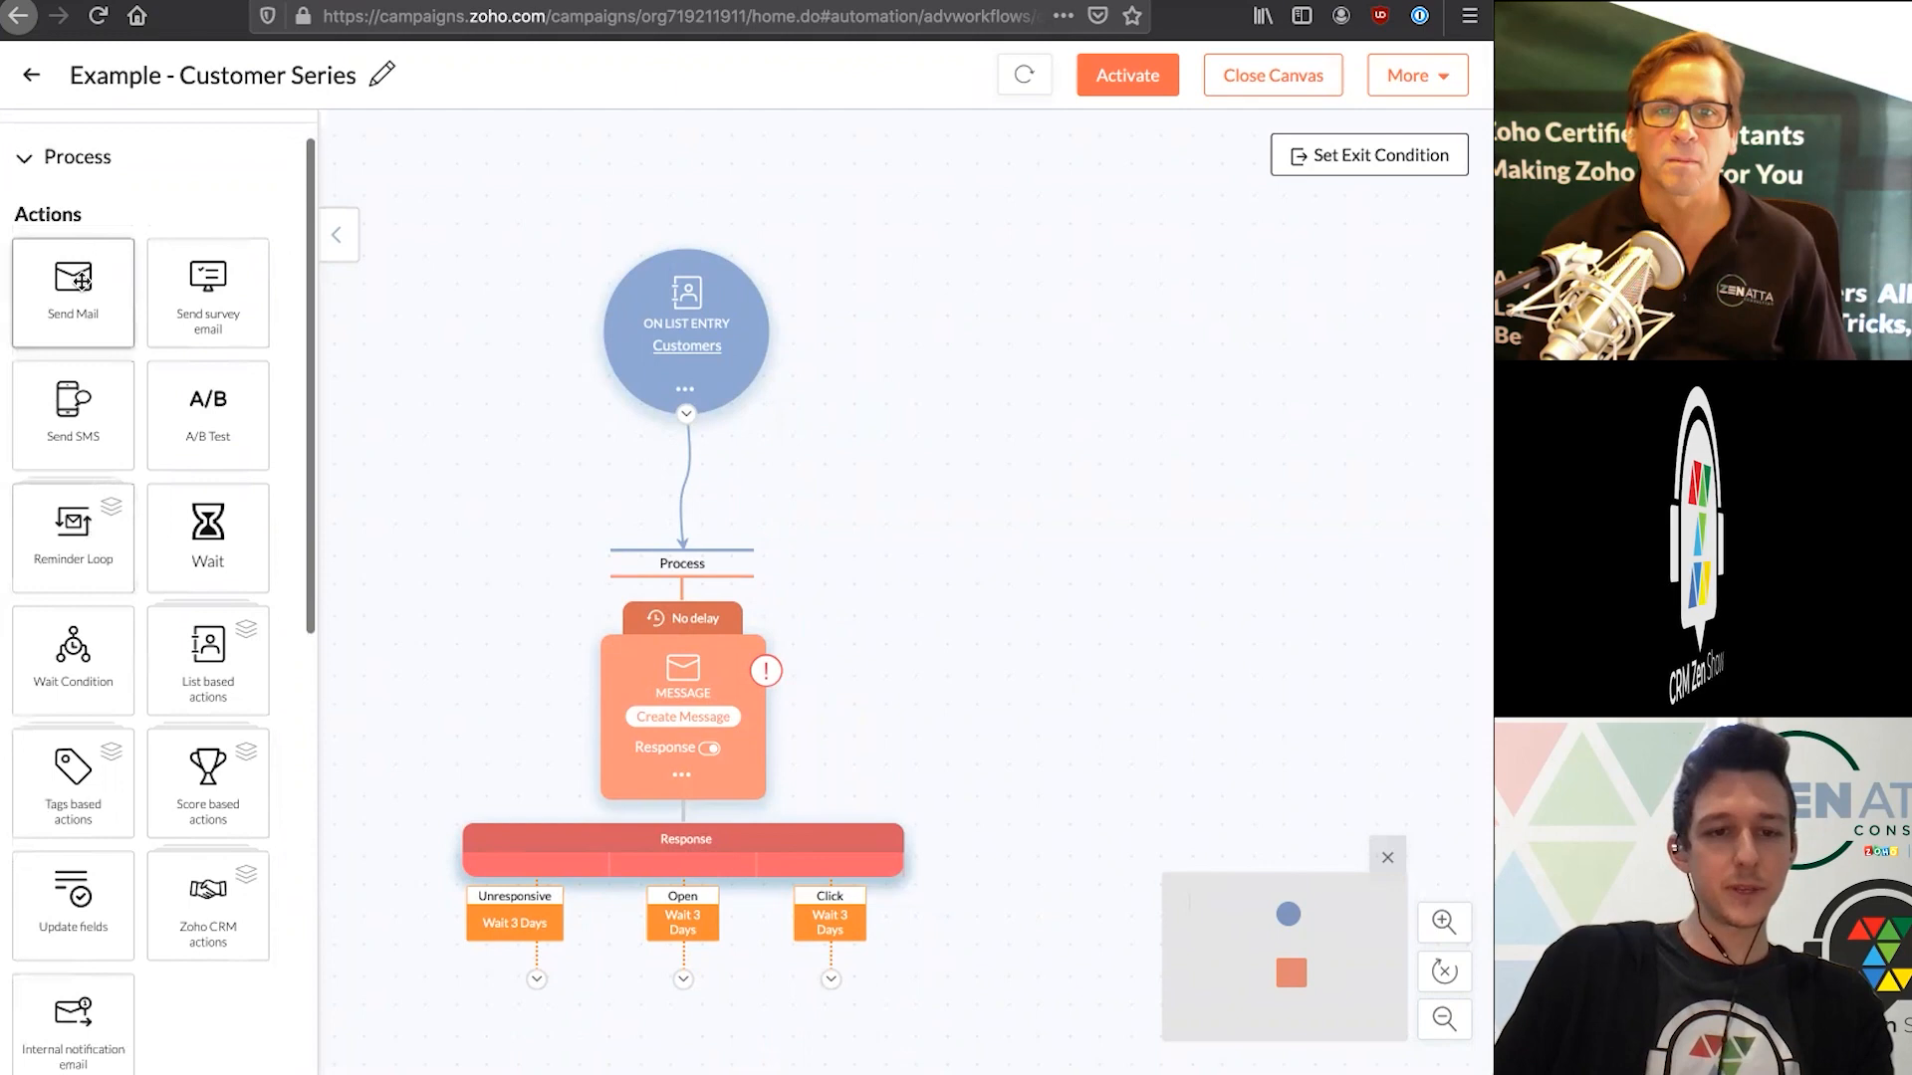
pyautogui.moveTo(414, 832)
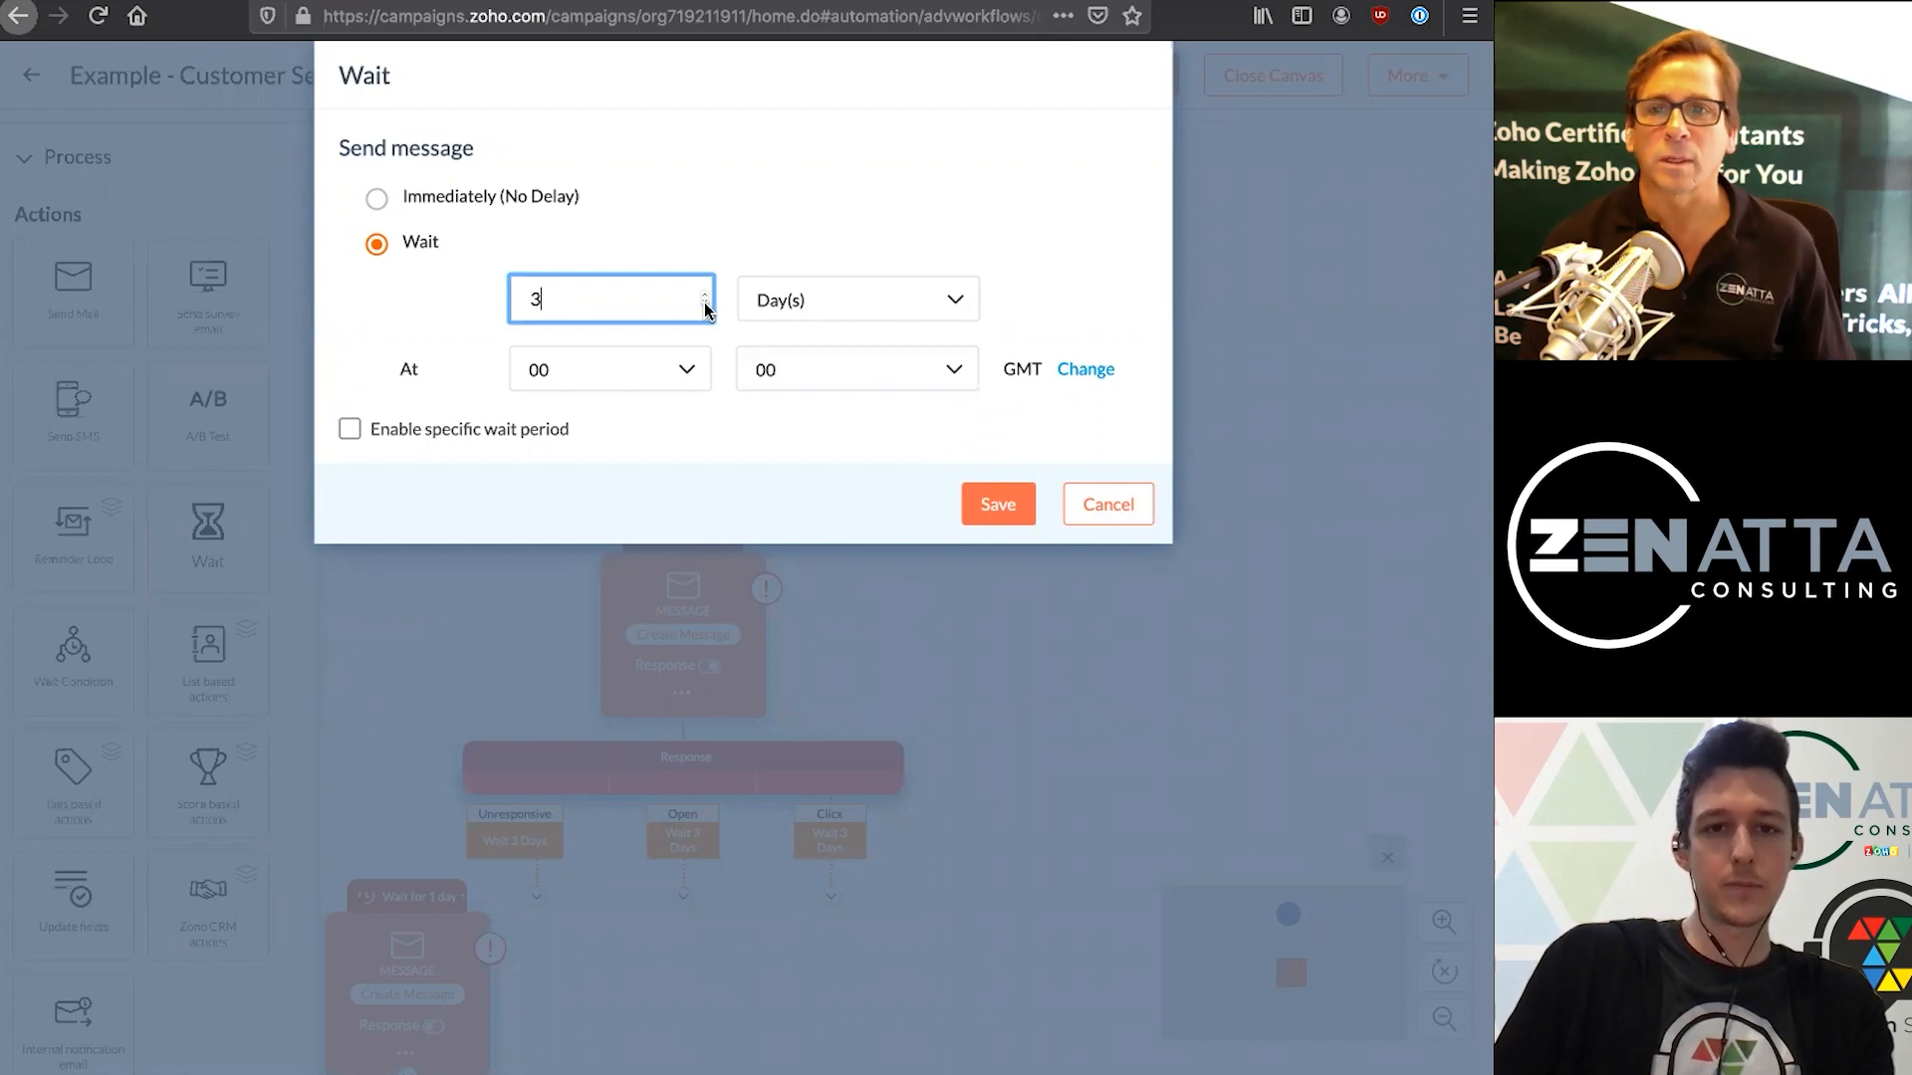
# Set the Unresponsive follow-up to wait 3 days and the Open follow-up 1 day
pyautogui.click(996, 504)
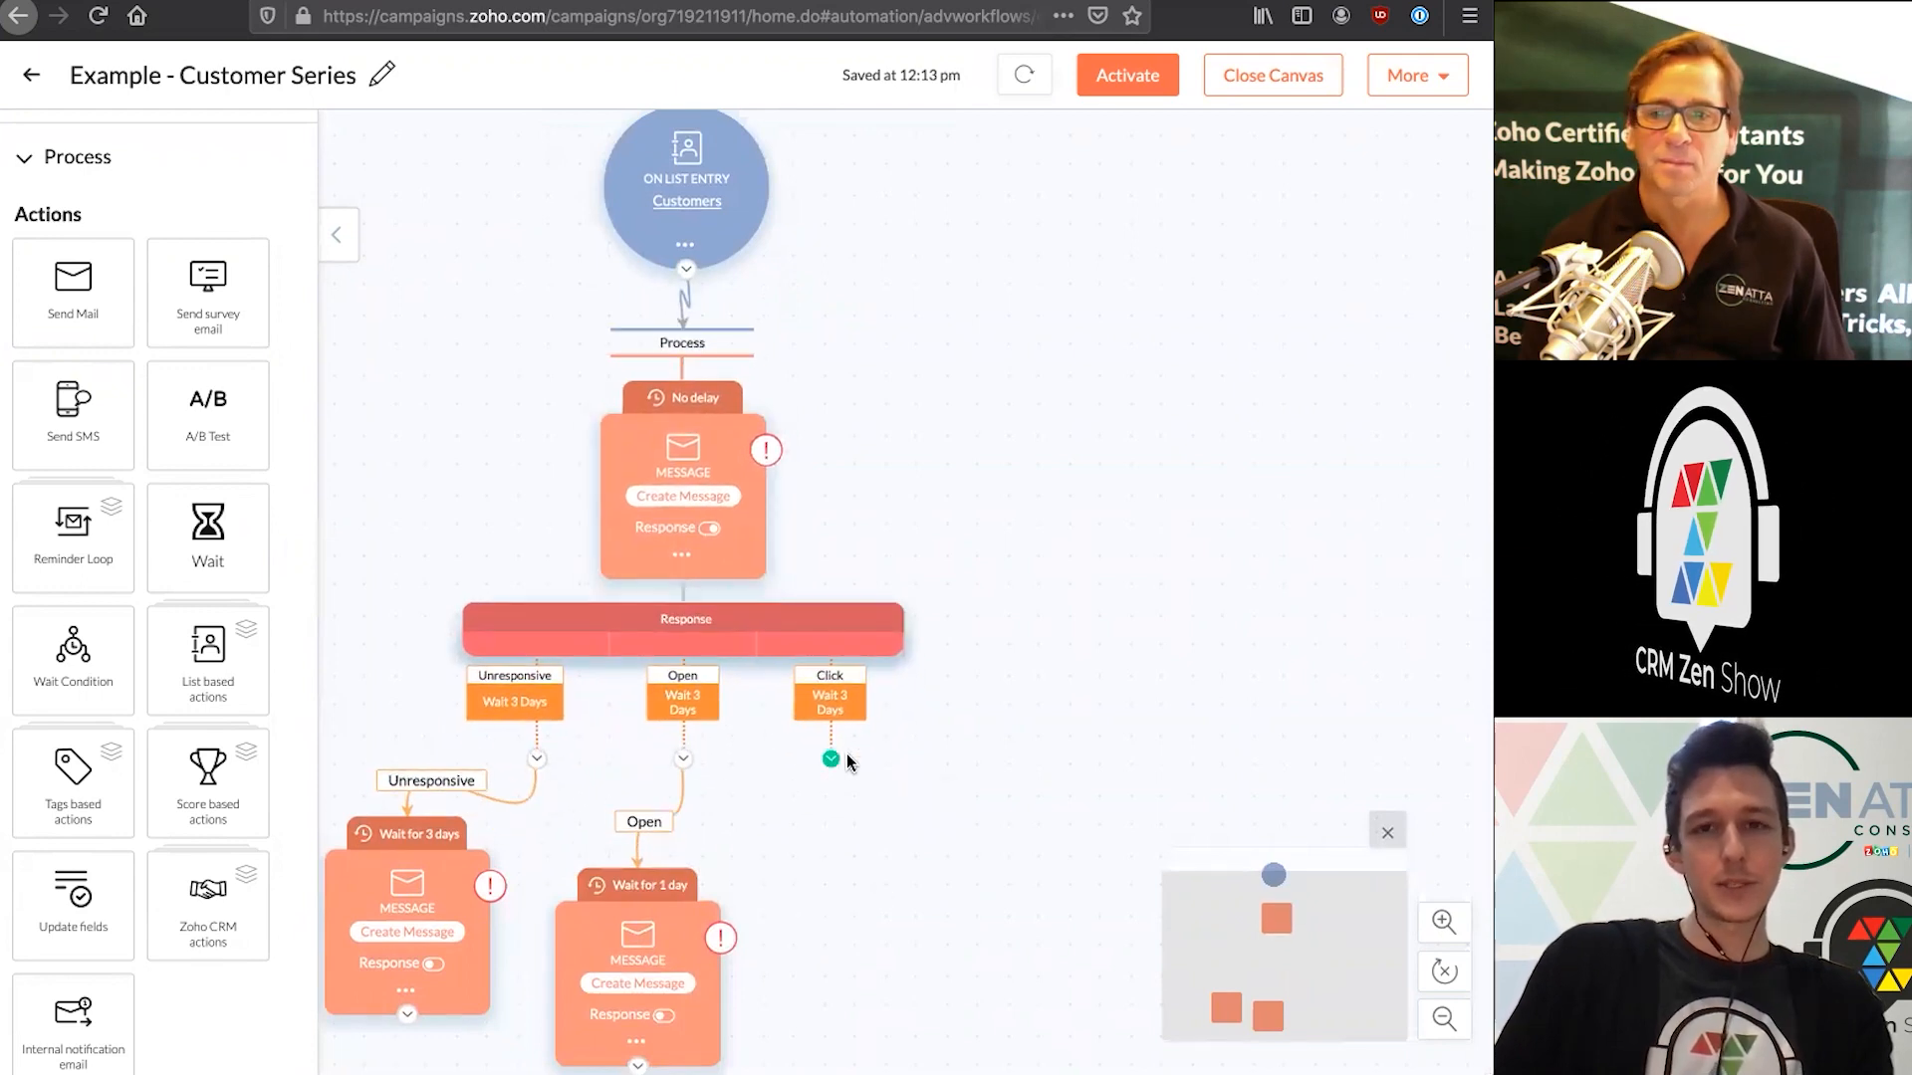
# Configure the Click branch's CRM task: chosen account, Contacts module, update existing contacts only
pyautogui.scroll(-3)
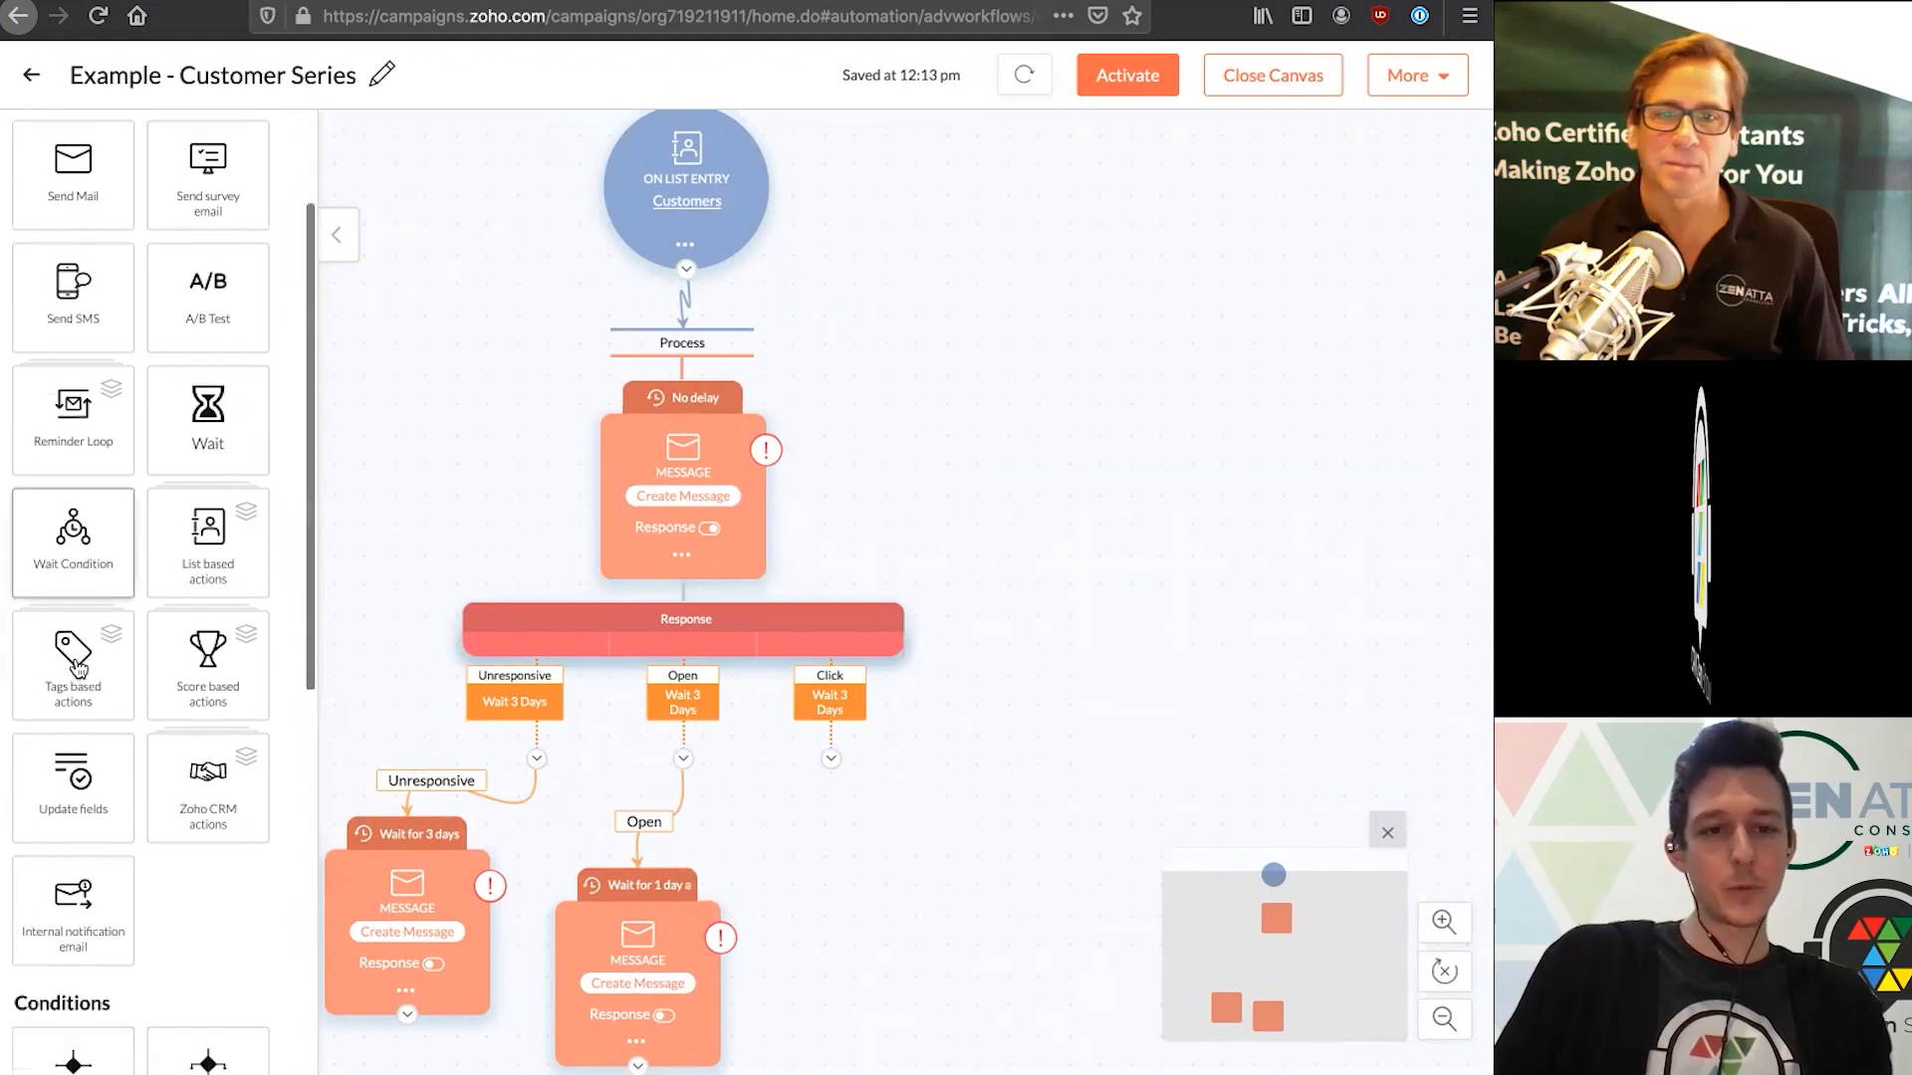
pyautogui.scroll(-3)
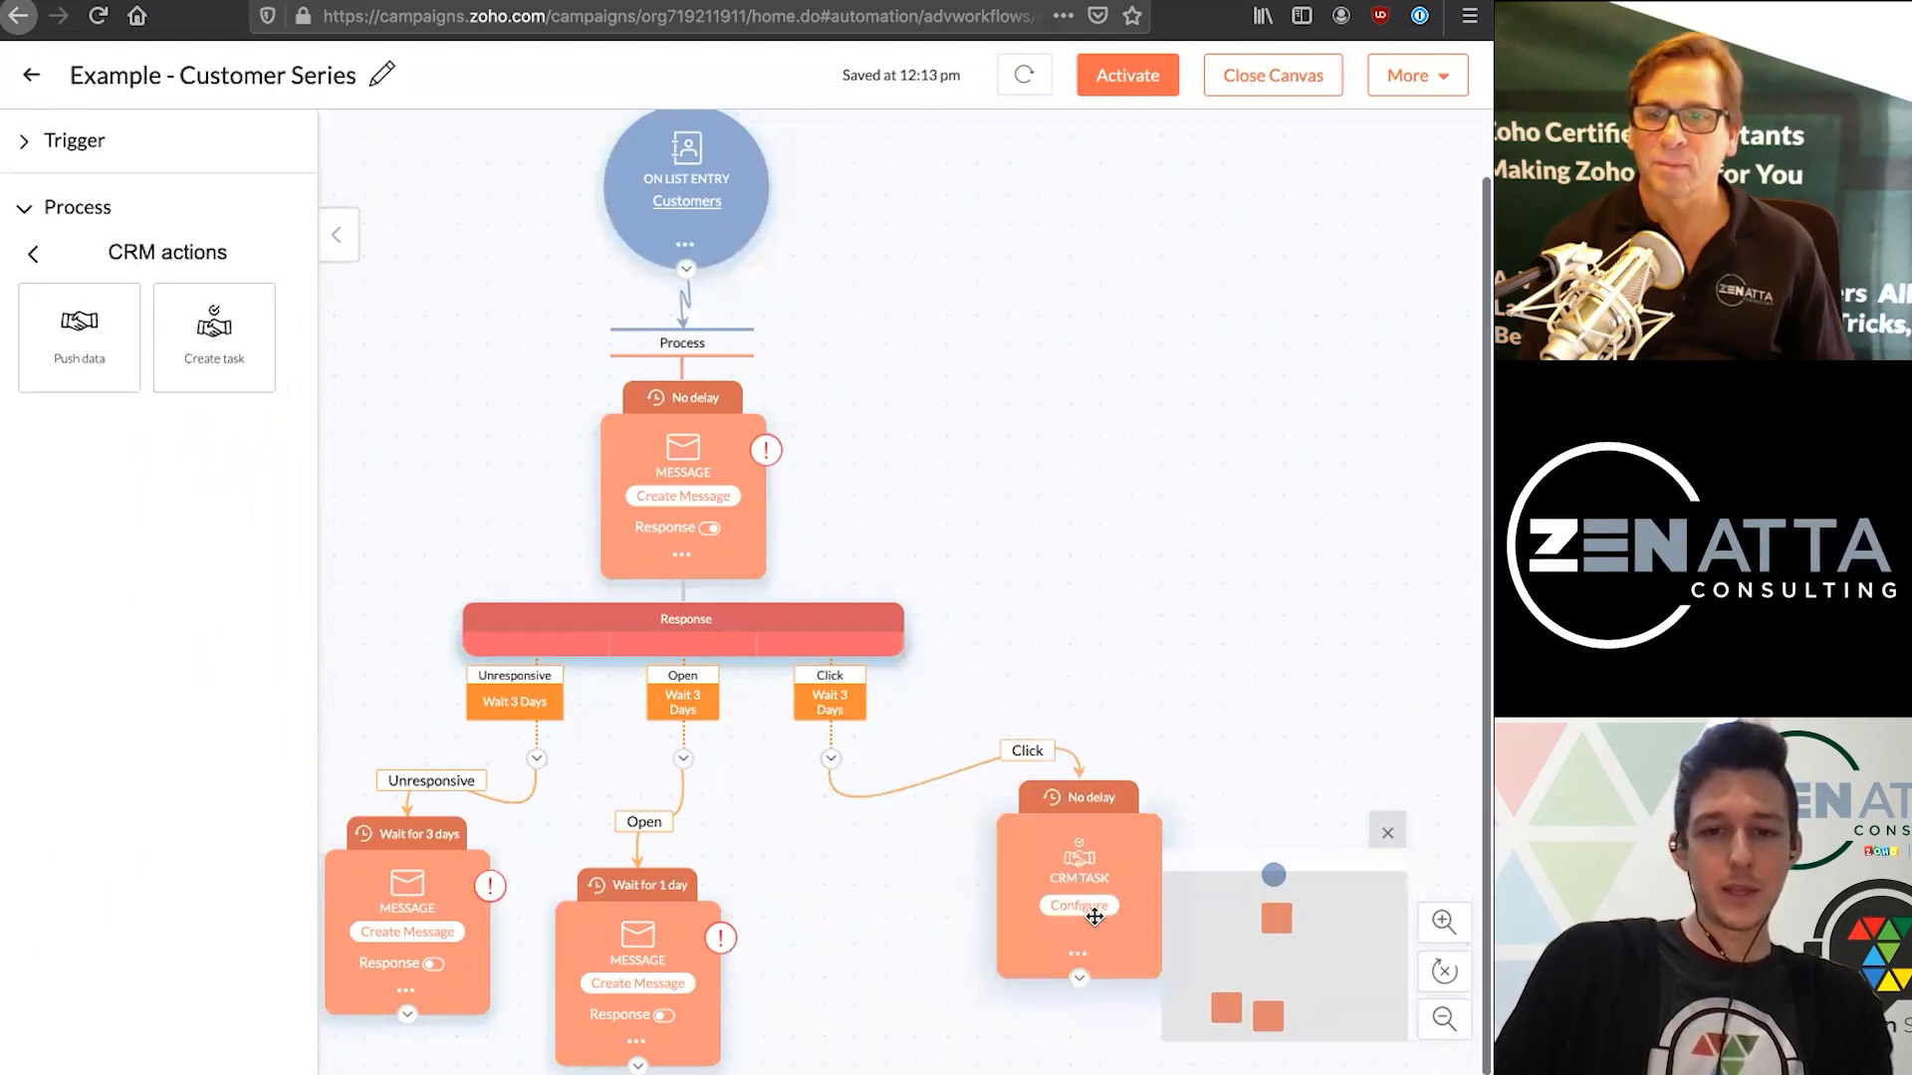
pyautogui.click(1078, 904)
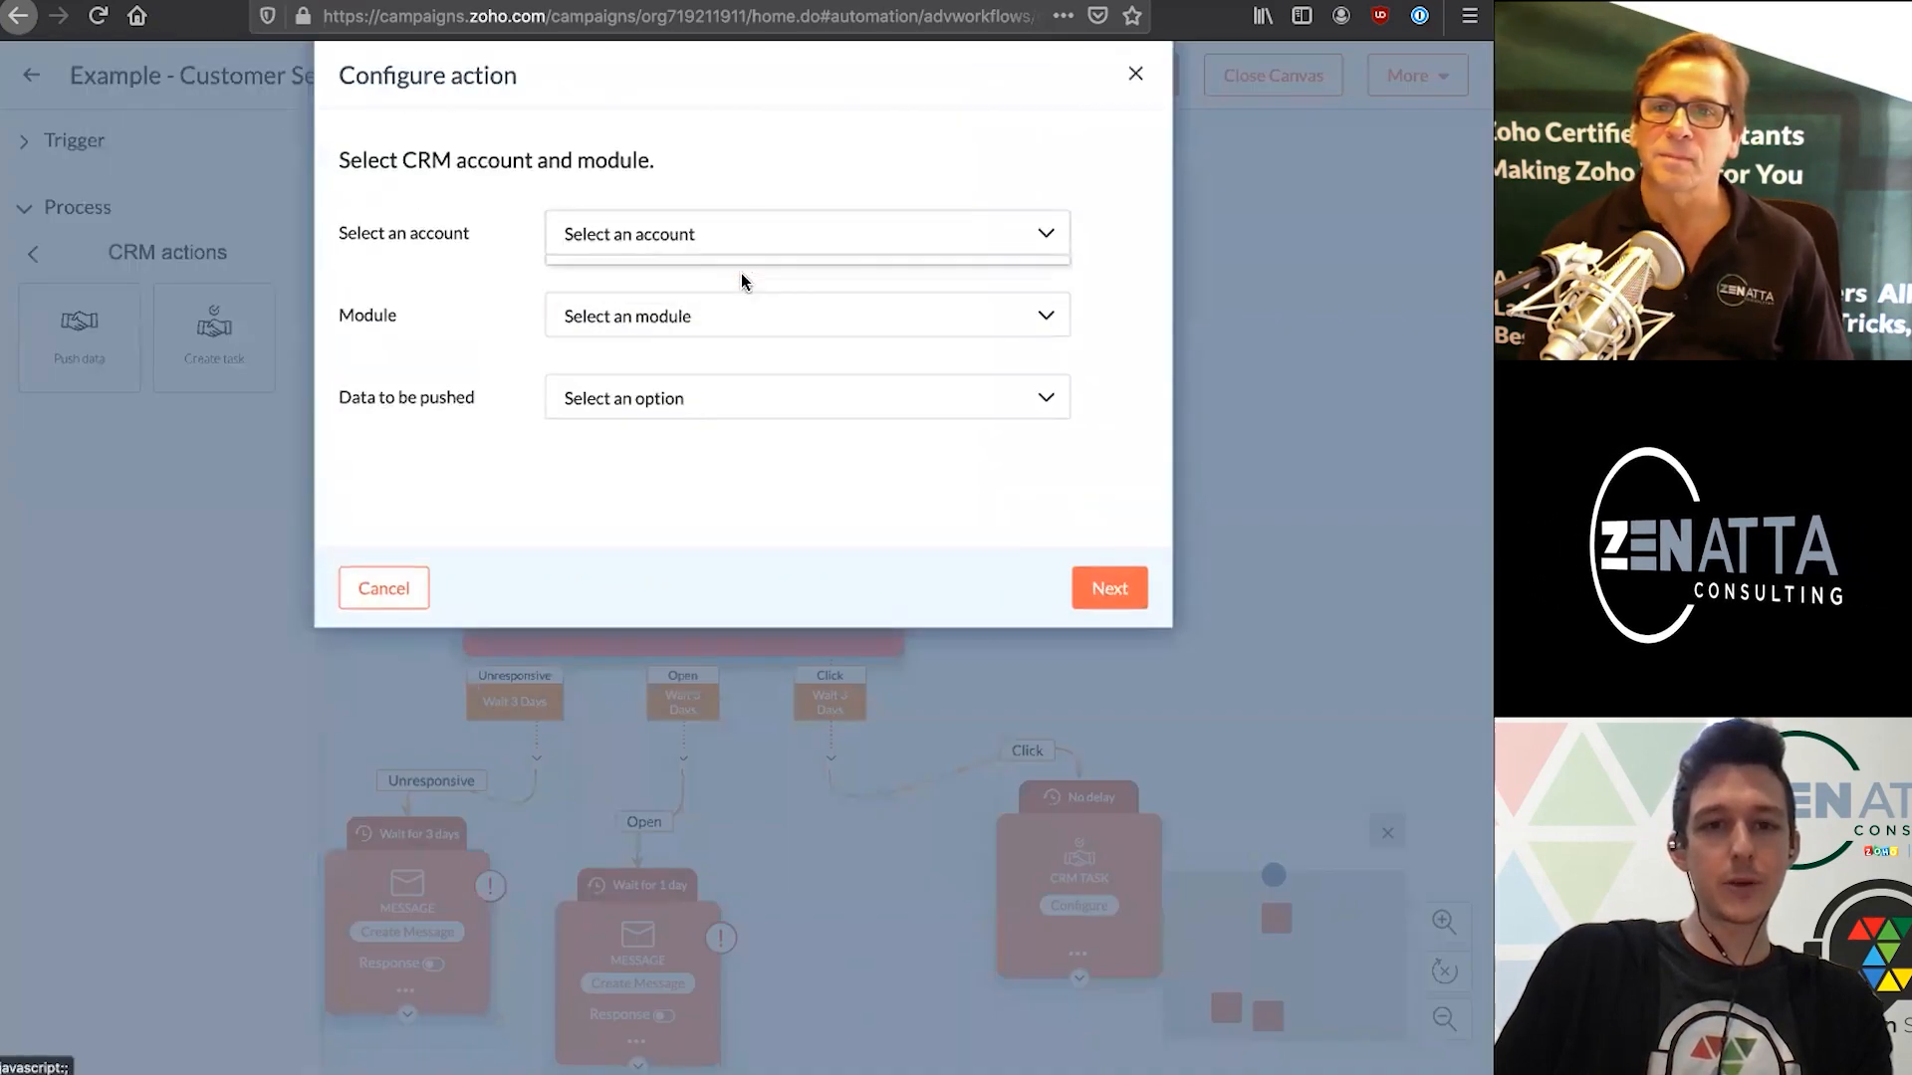
pyautogui.click(805, 316)
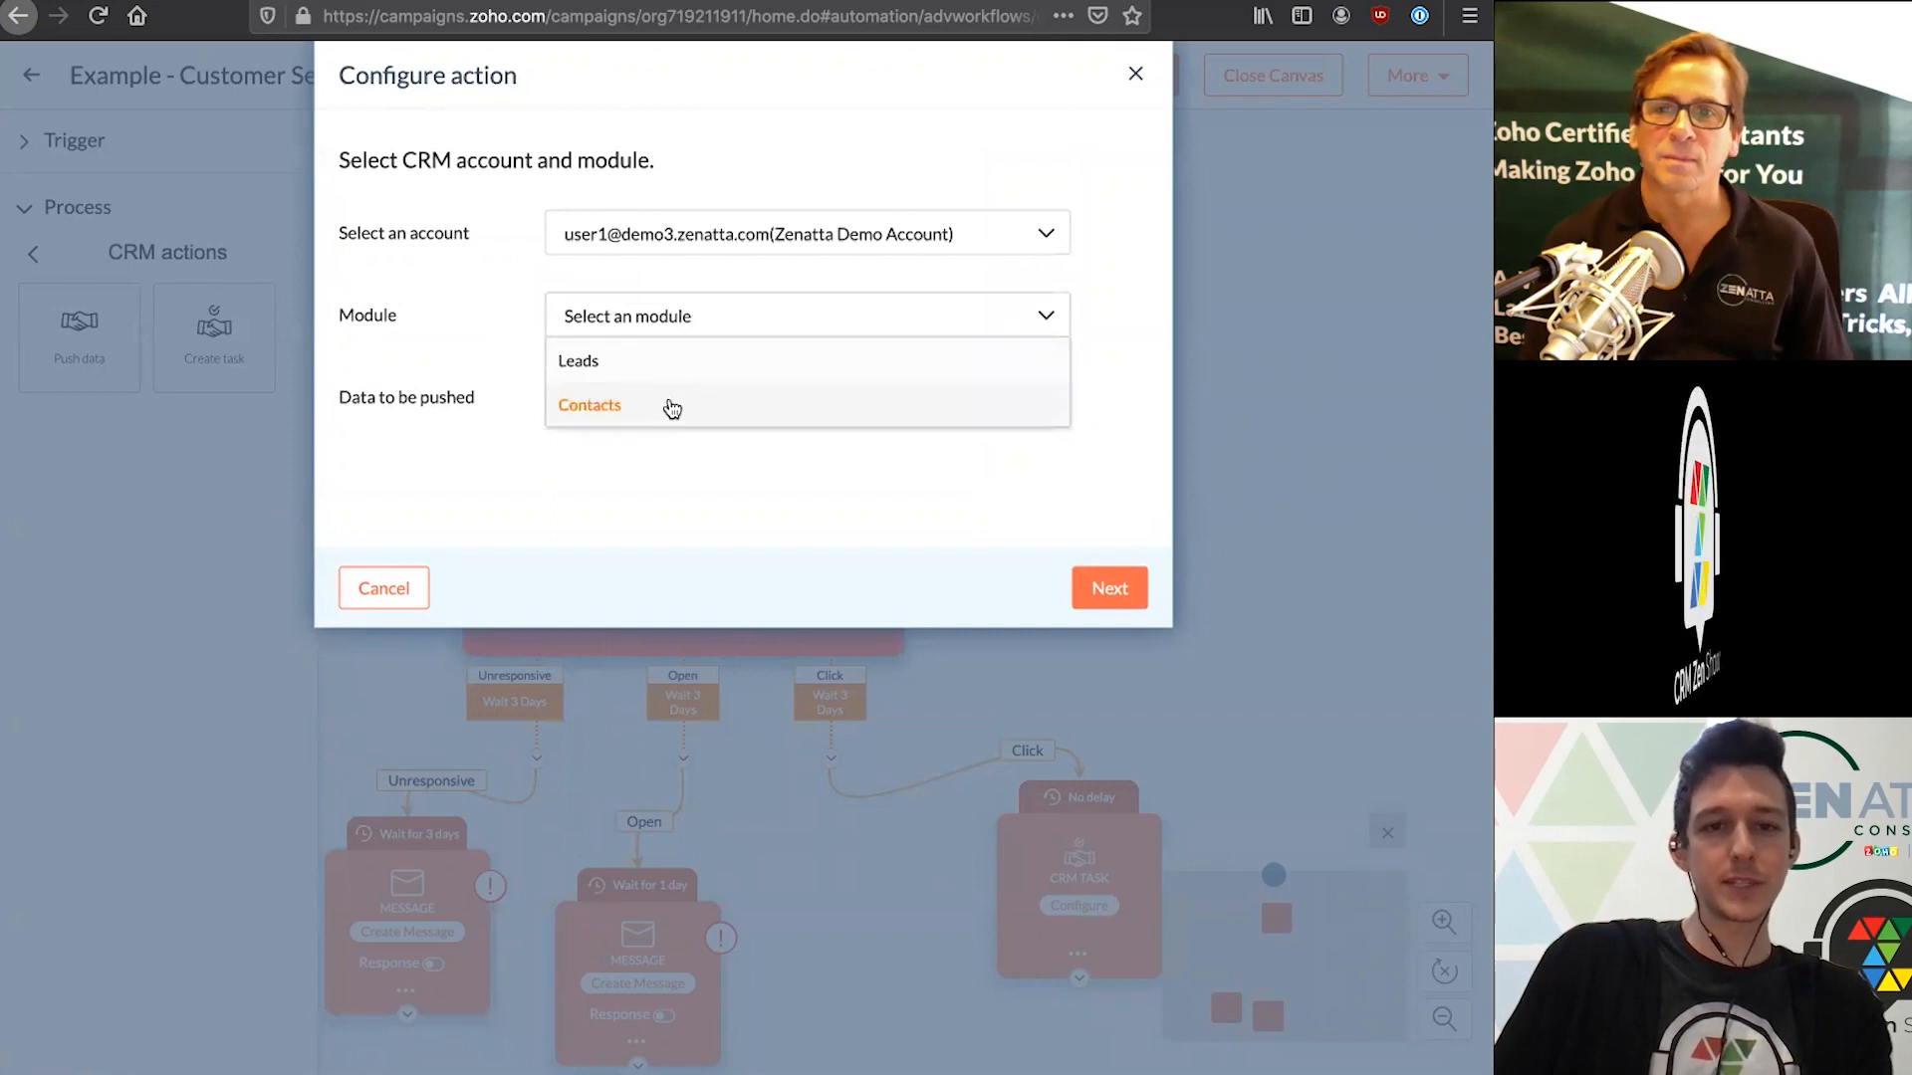
pyautogui.click(589, 404)
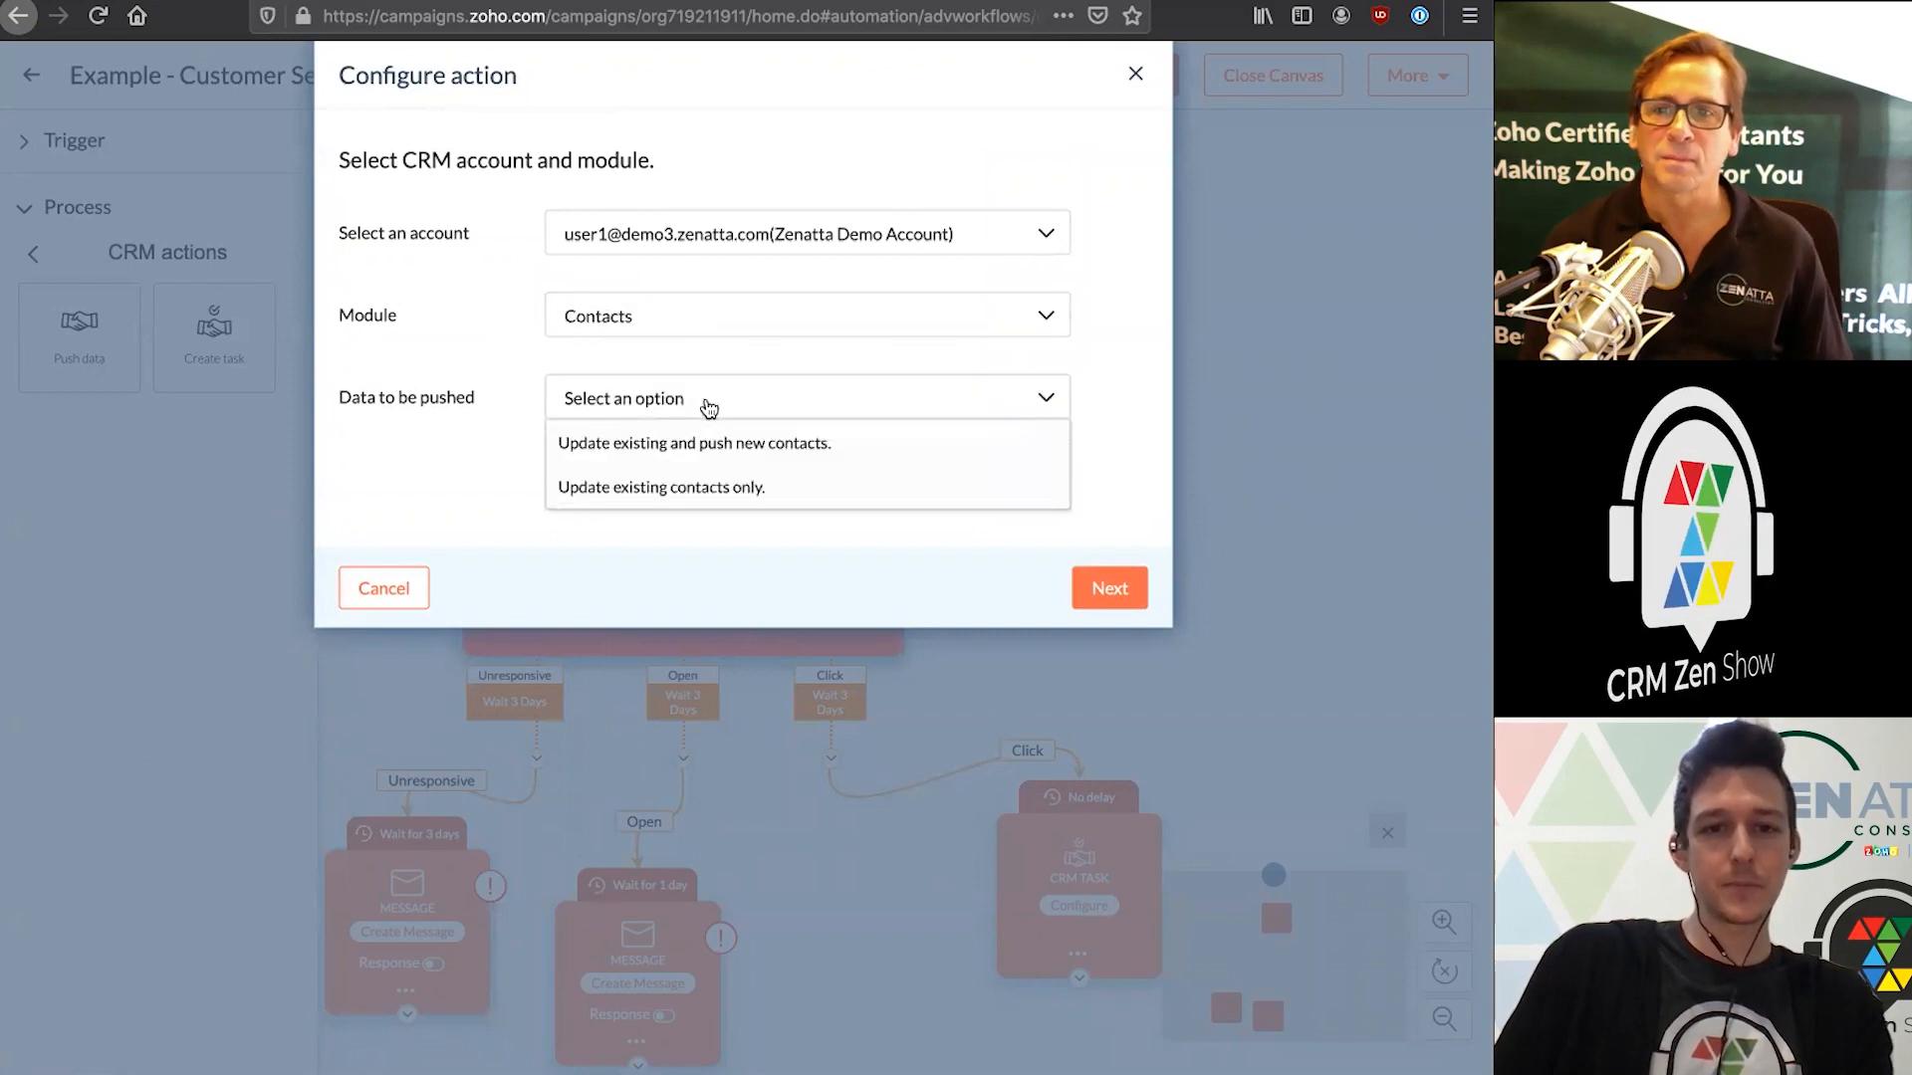
pyautogui.moveTo(703, 520)
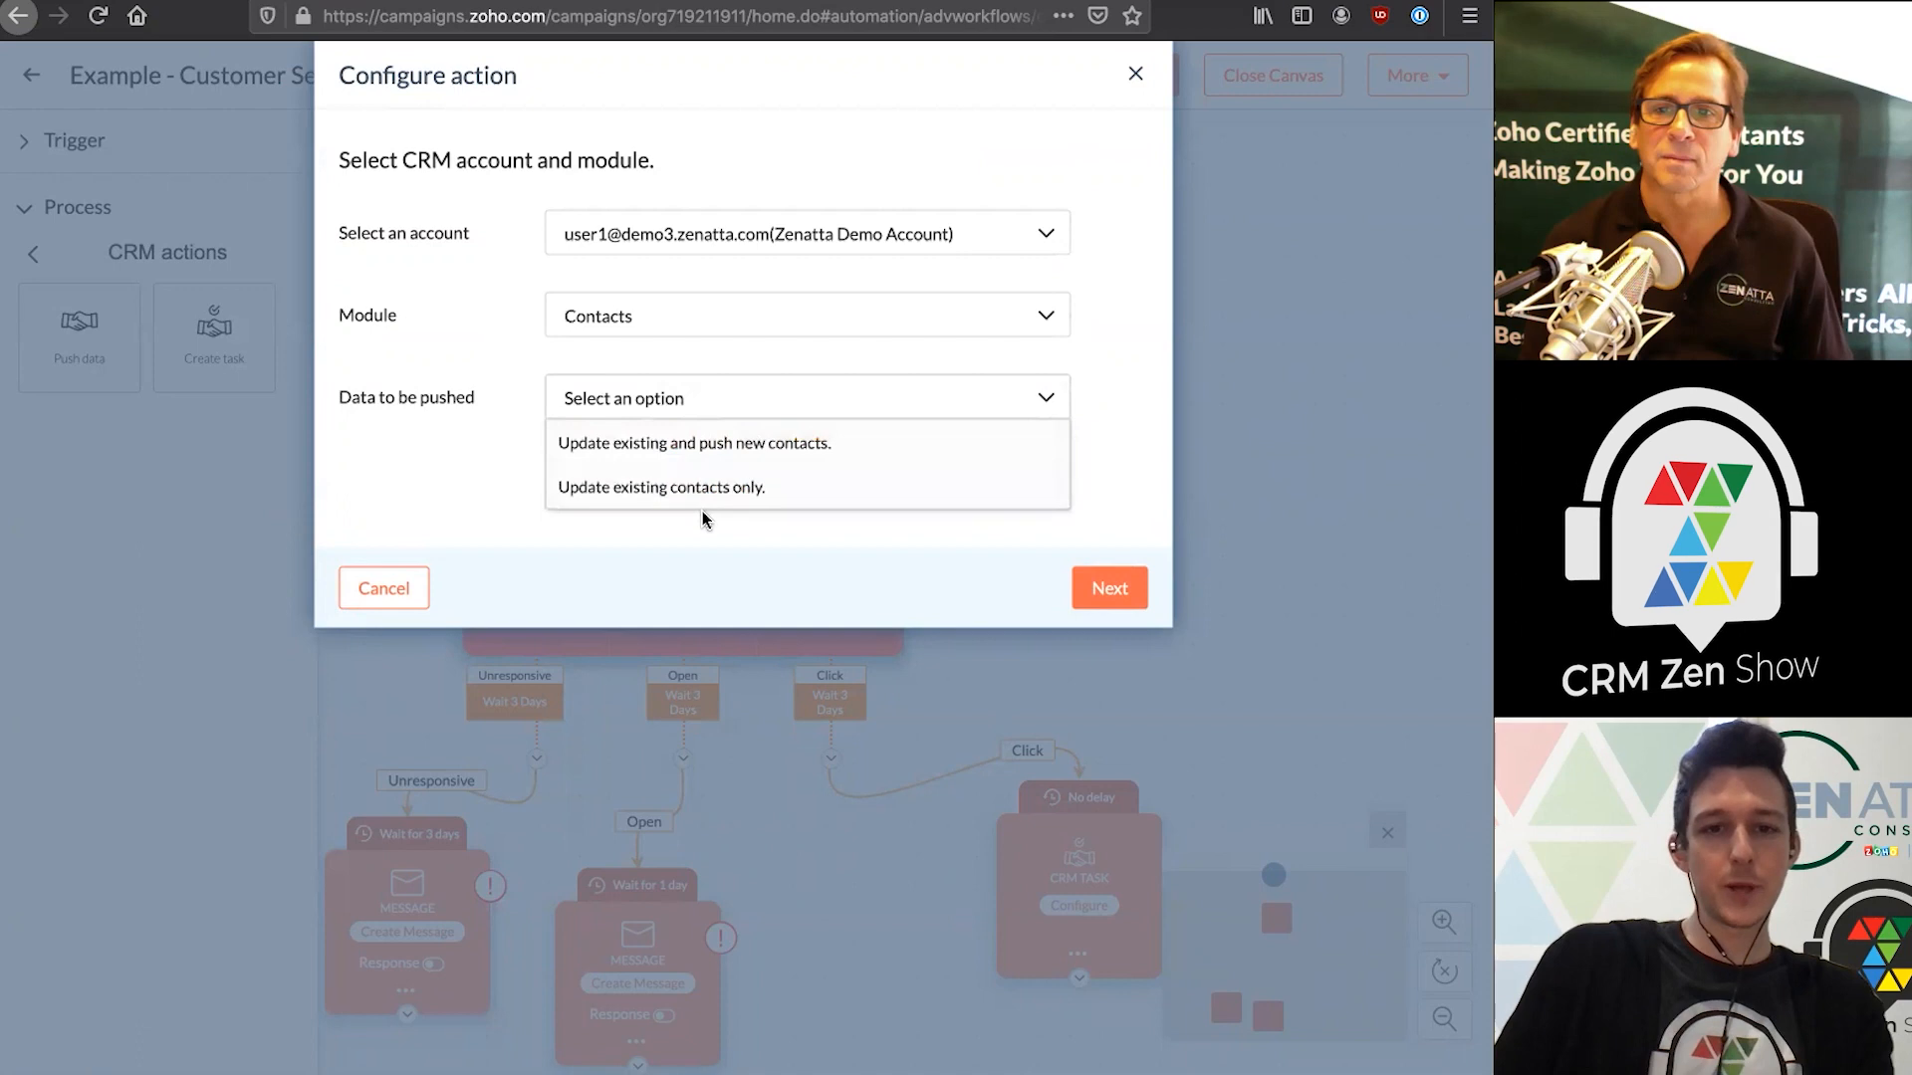
pyautogui.click(661, 486)
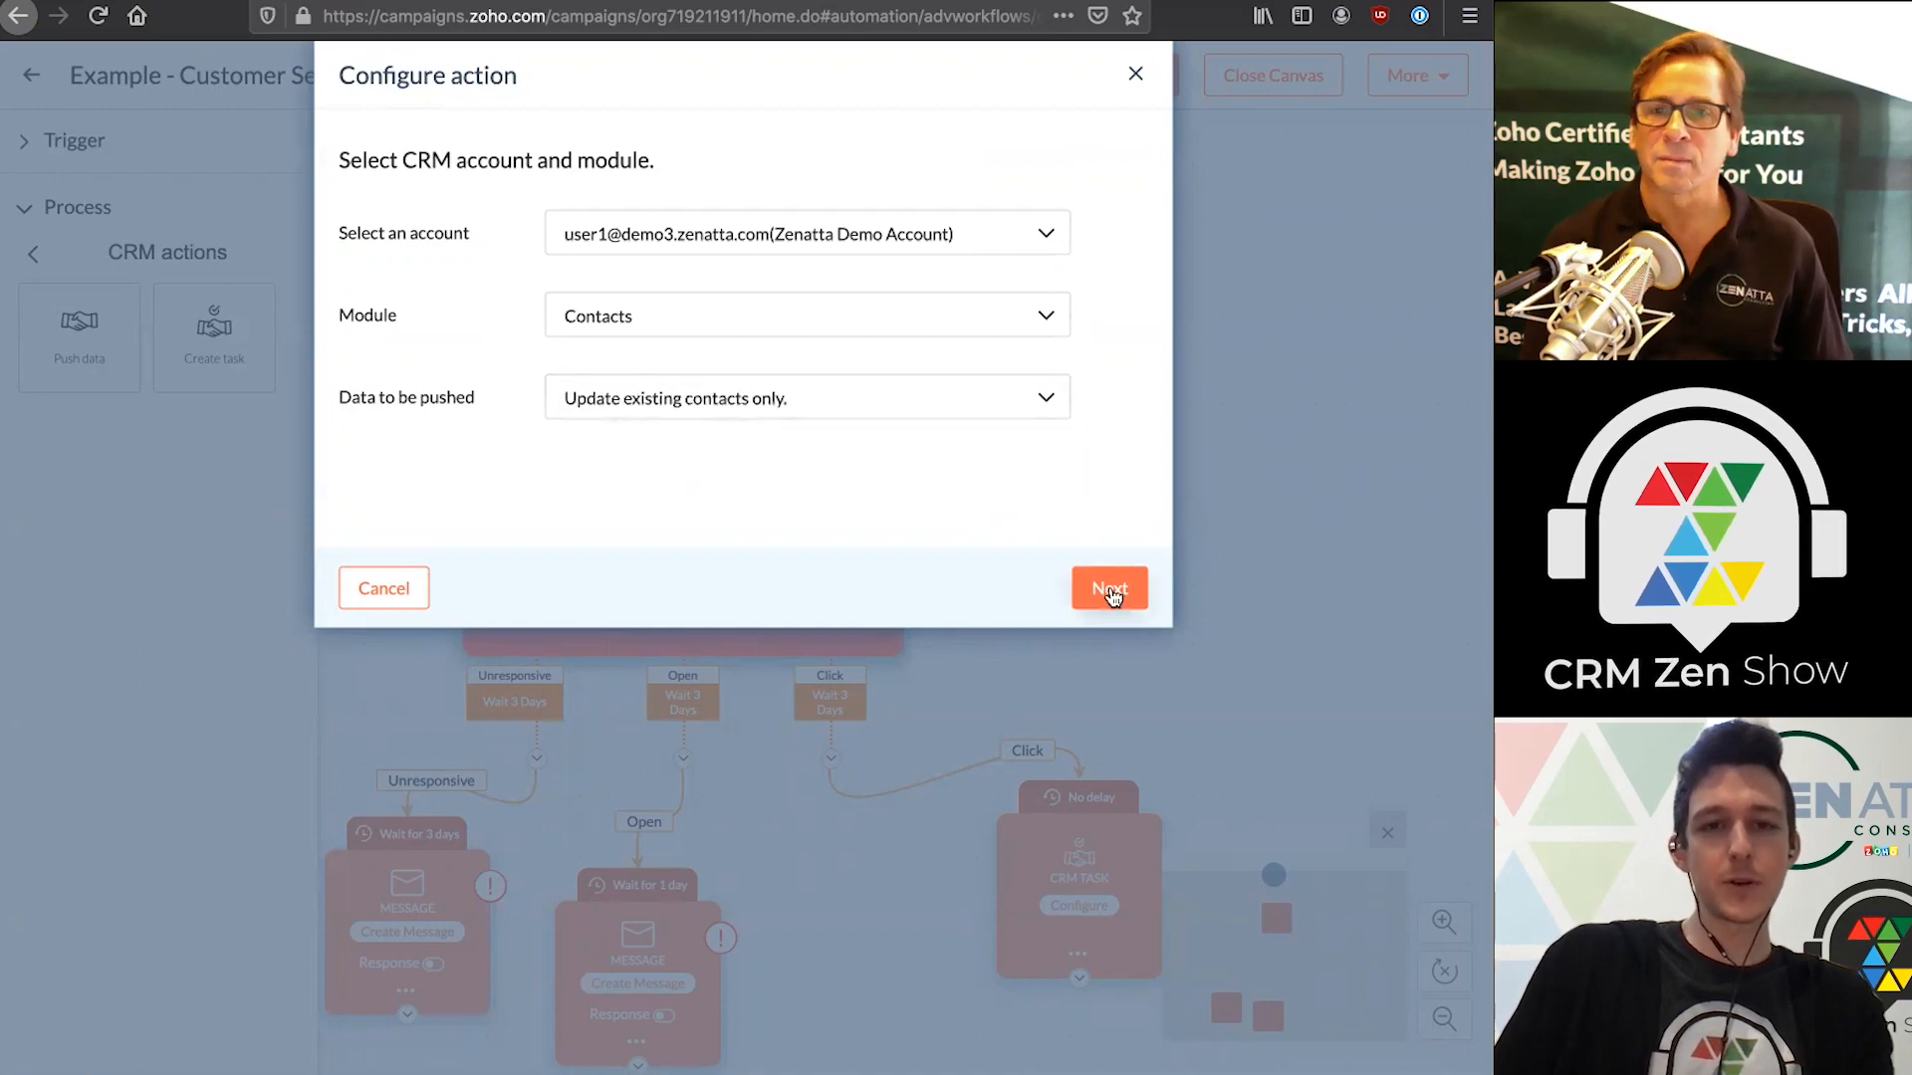
# Name the task 'Follow Up on Email Clic', keep it active 2 days, with High priority
pyautogui.click(1107, 590)
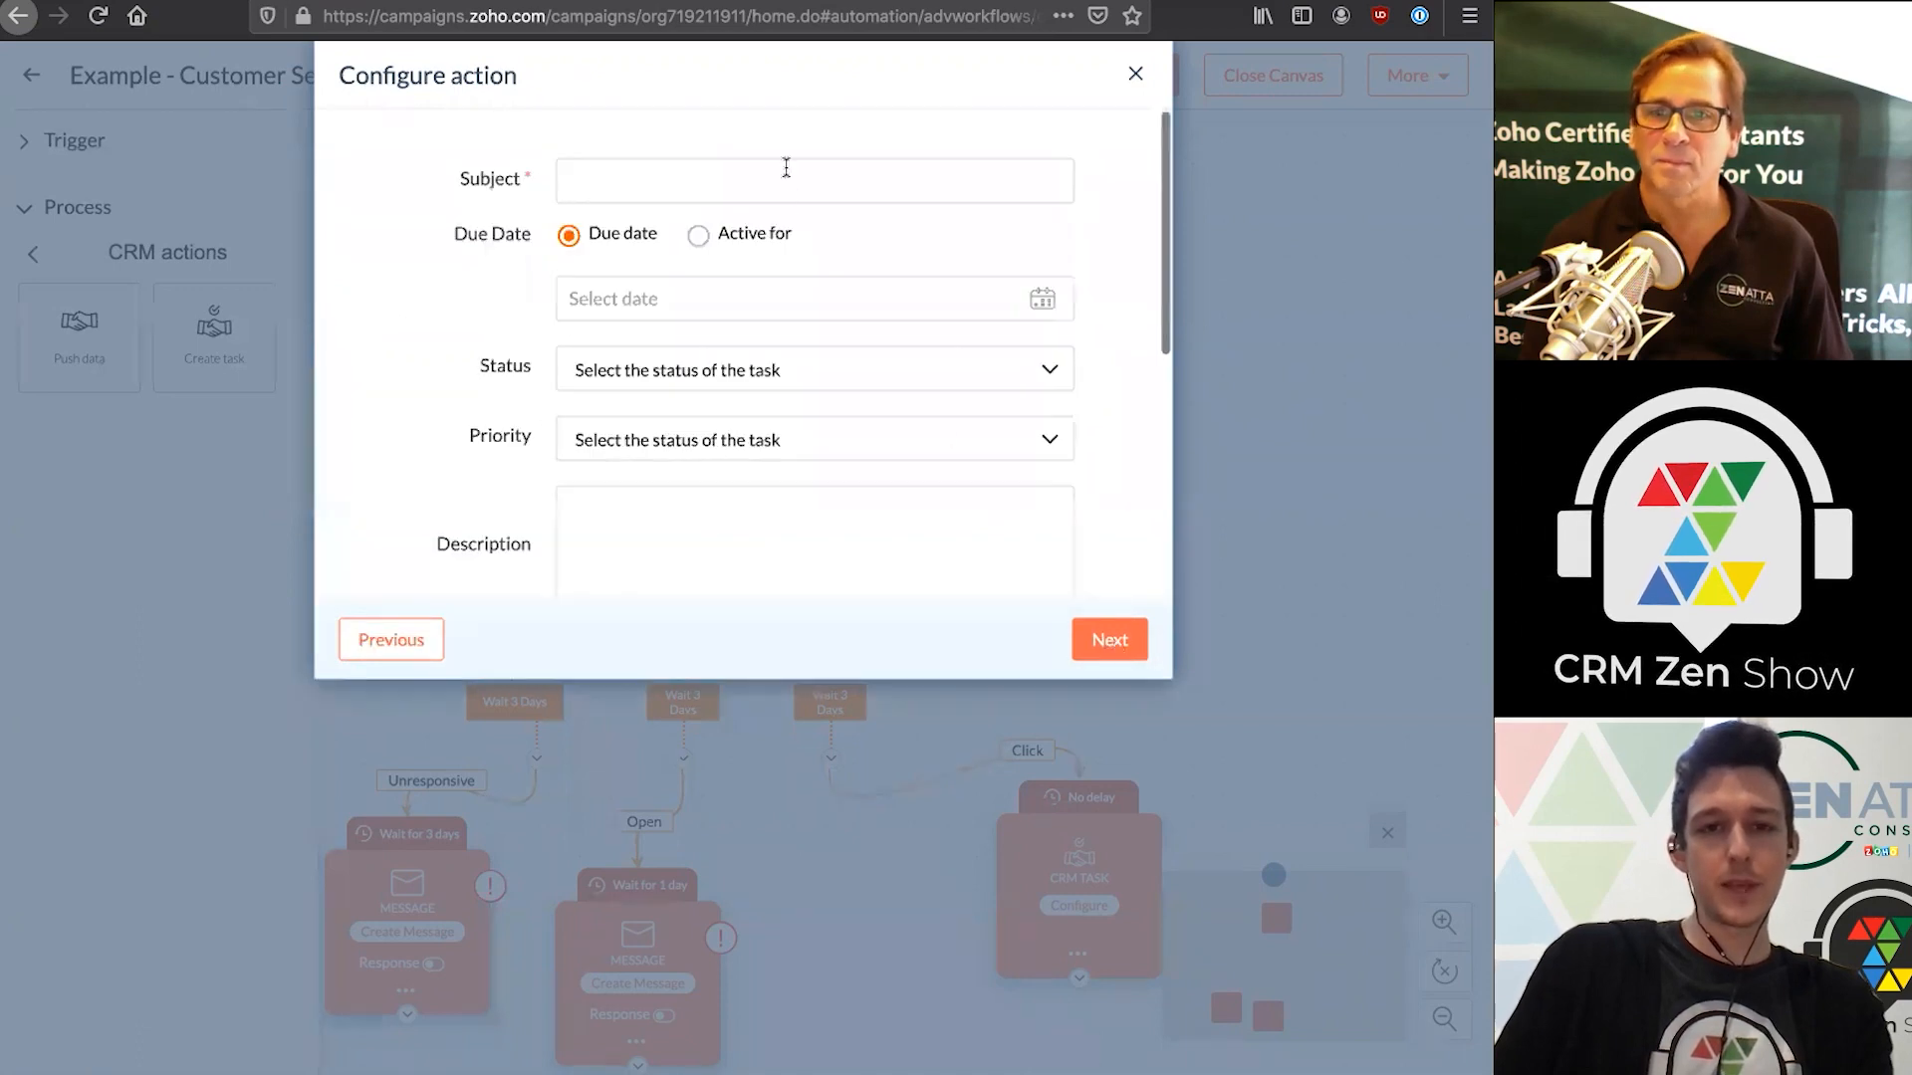
pyautogui.write('F')
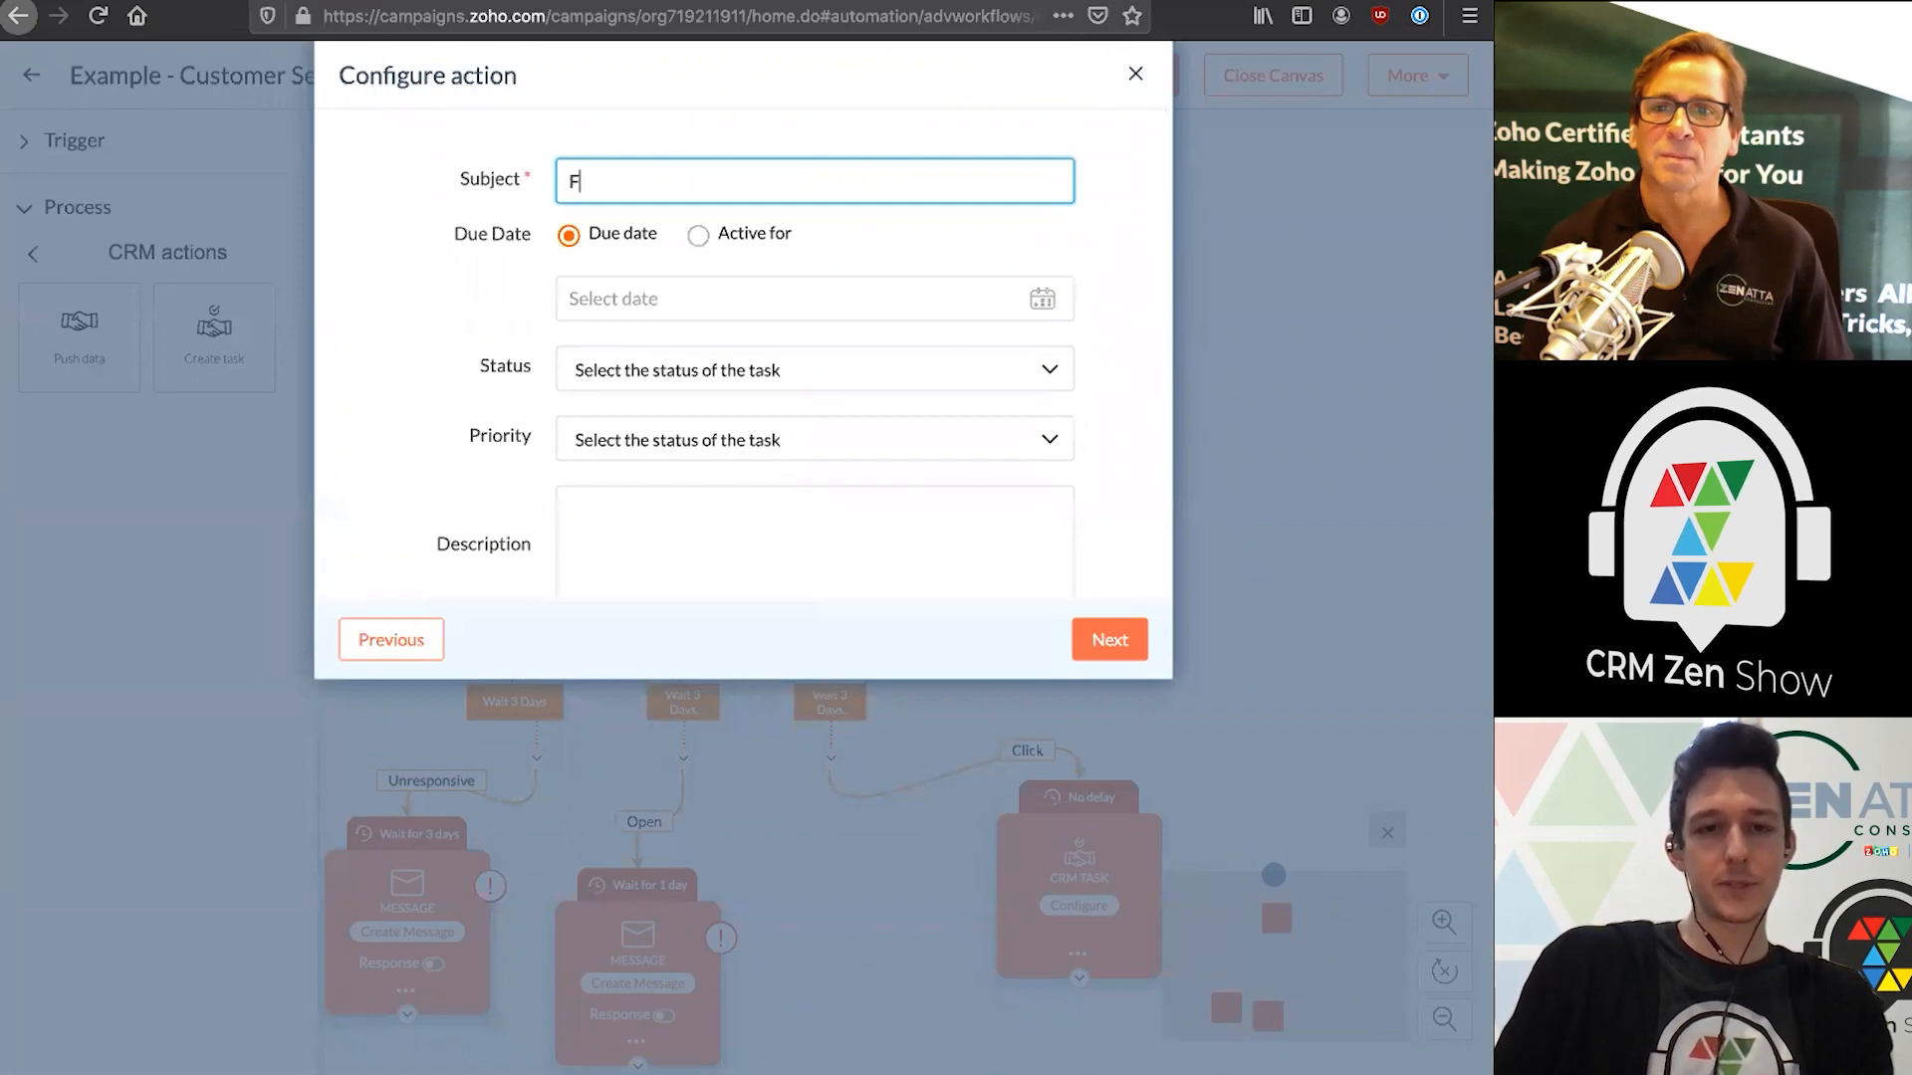
pyautogui.write('ollow Up on Em')
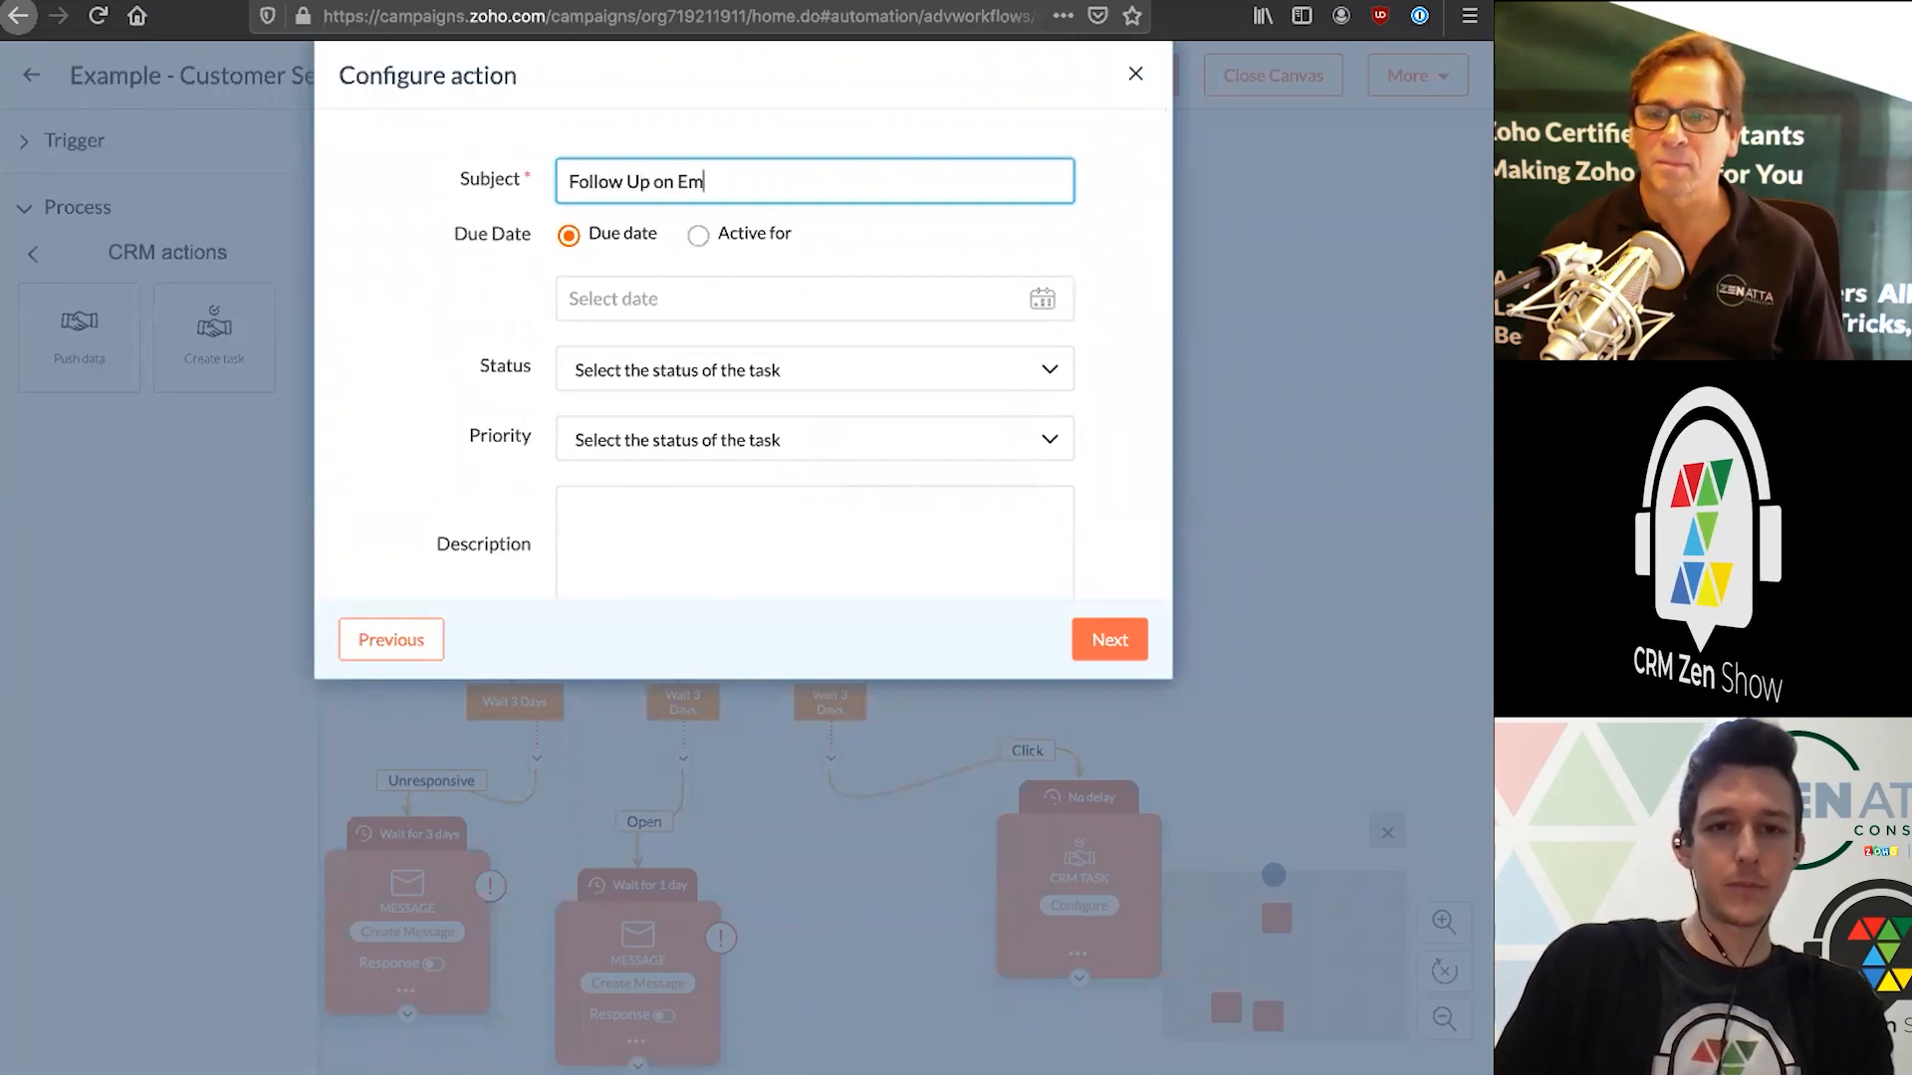
pyautogui.write('ail Clic')
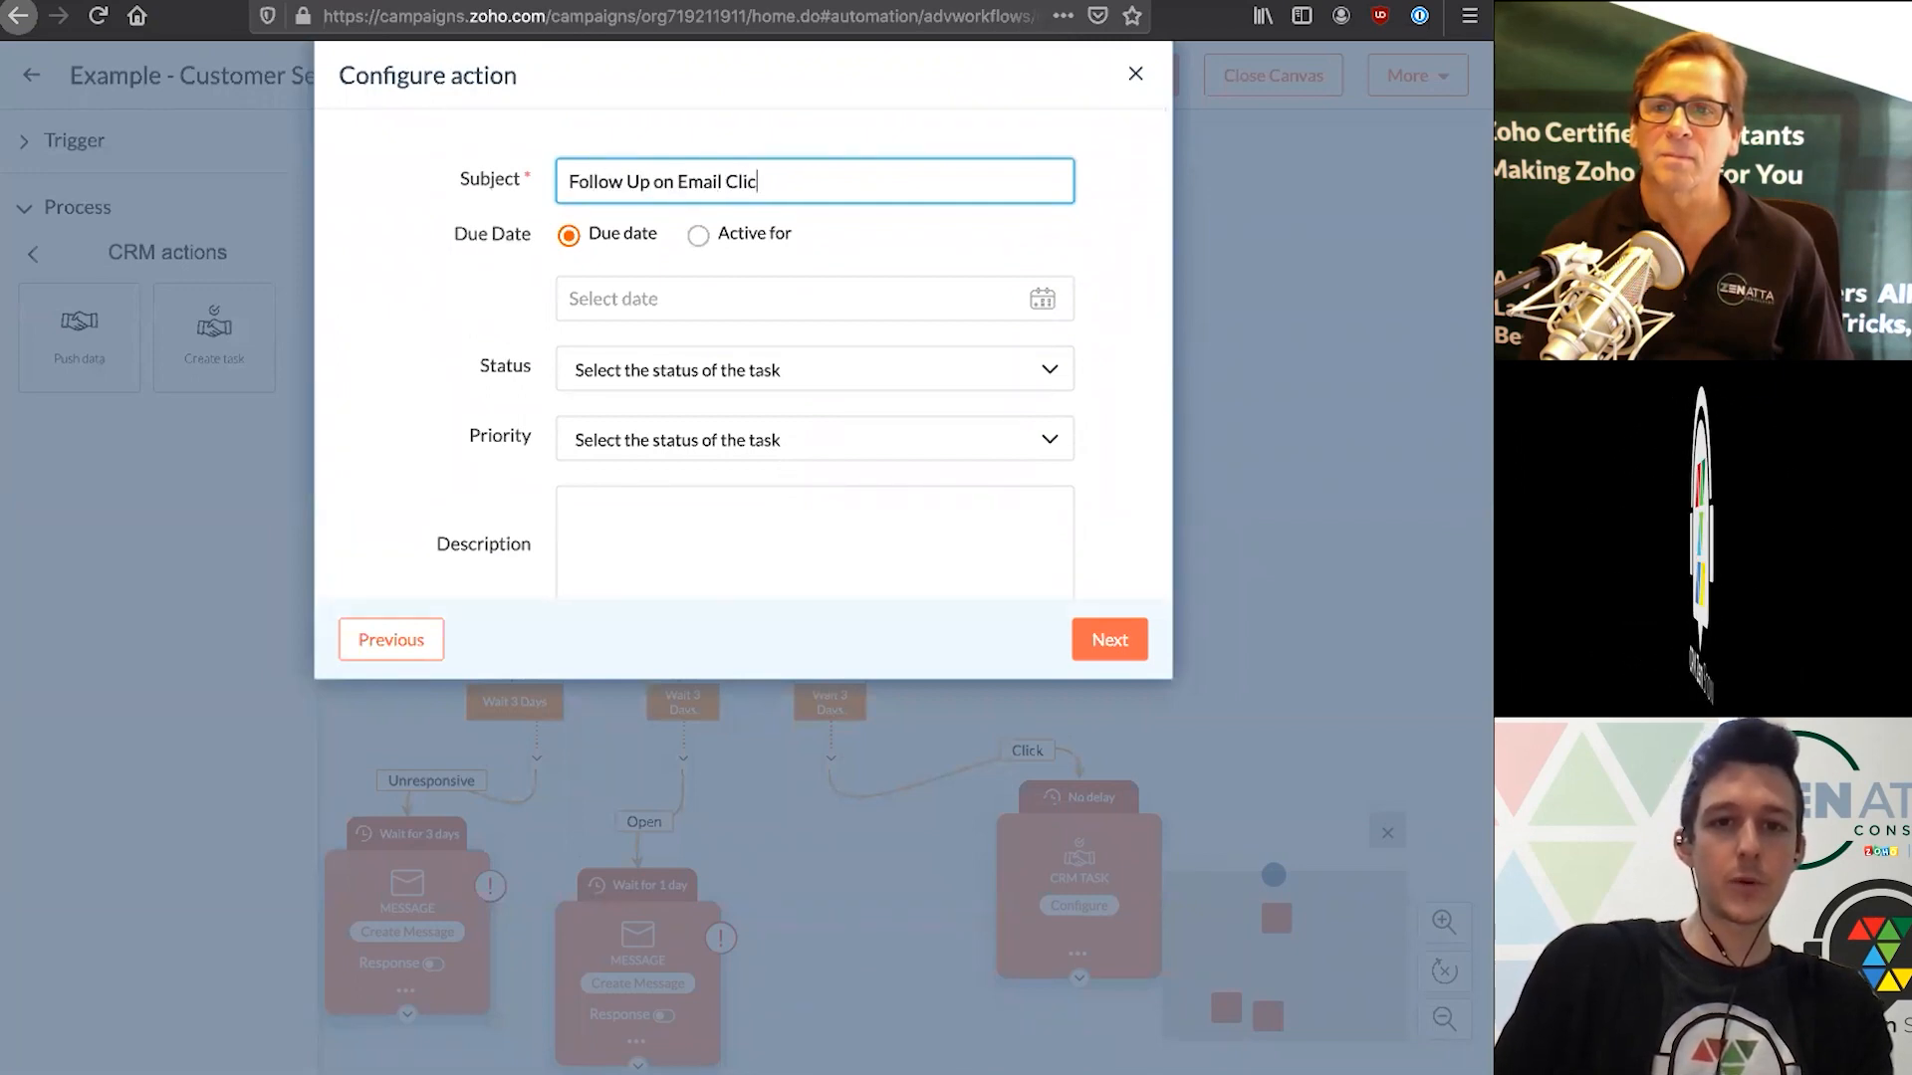
pyautogui.click(697, 233)
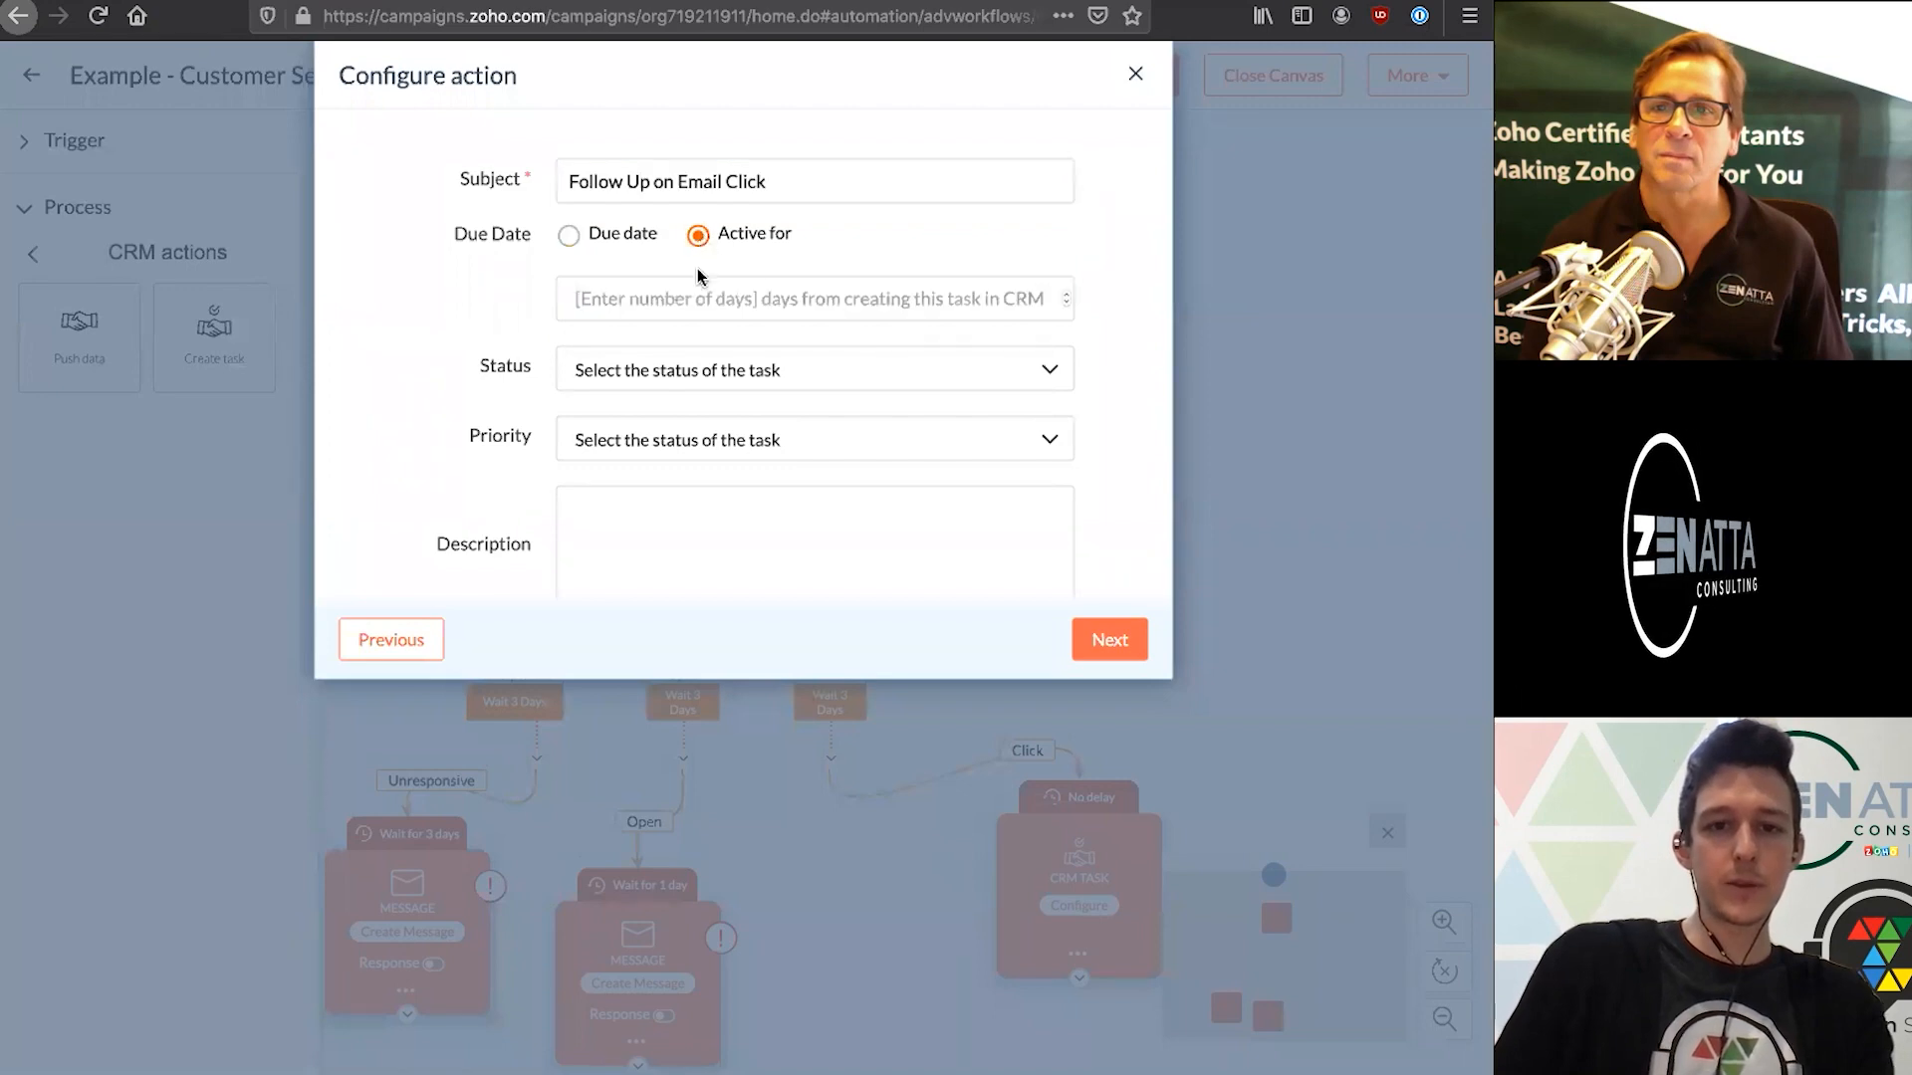
pyautogui.write('2')
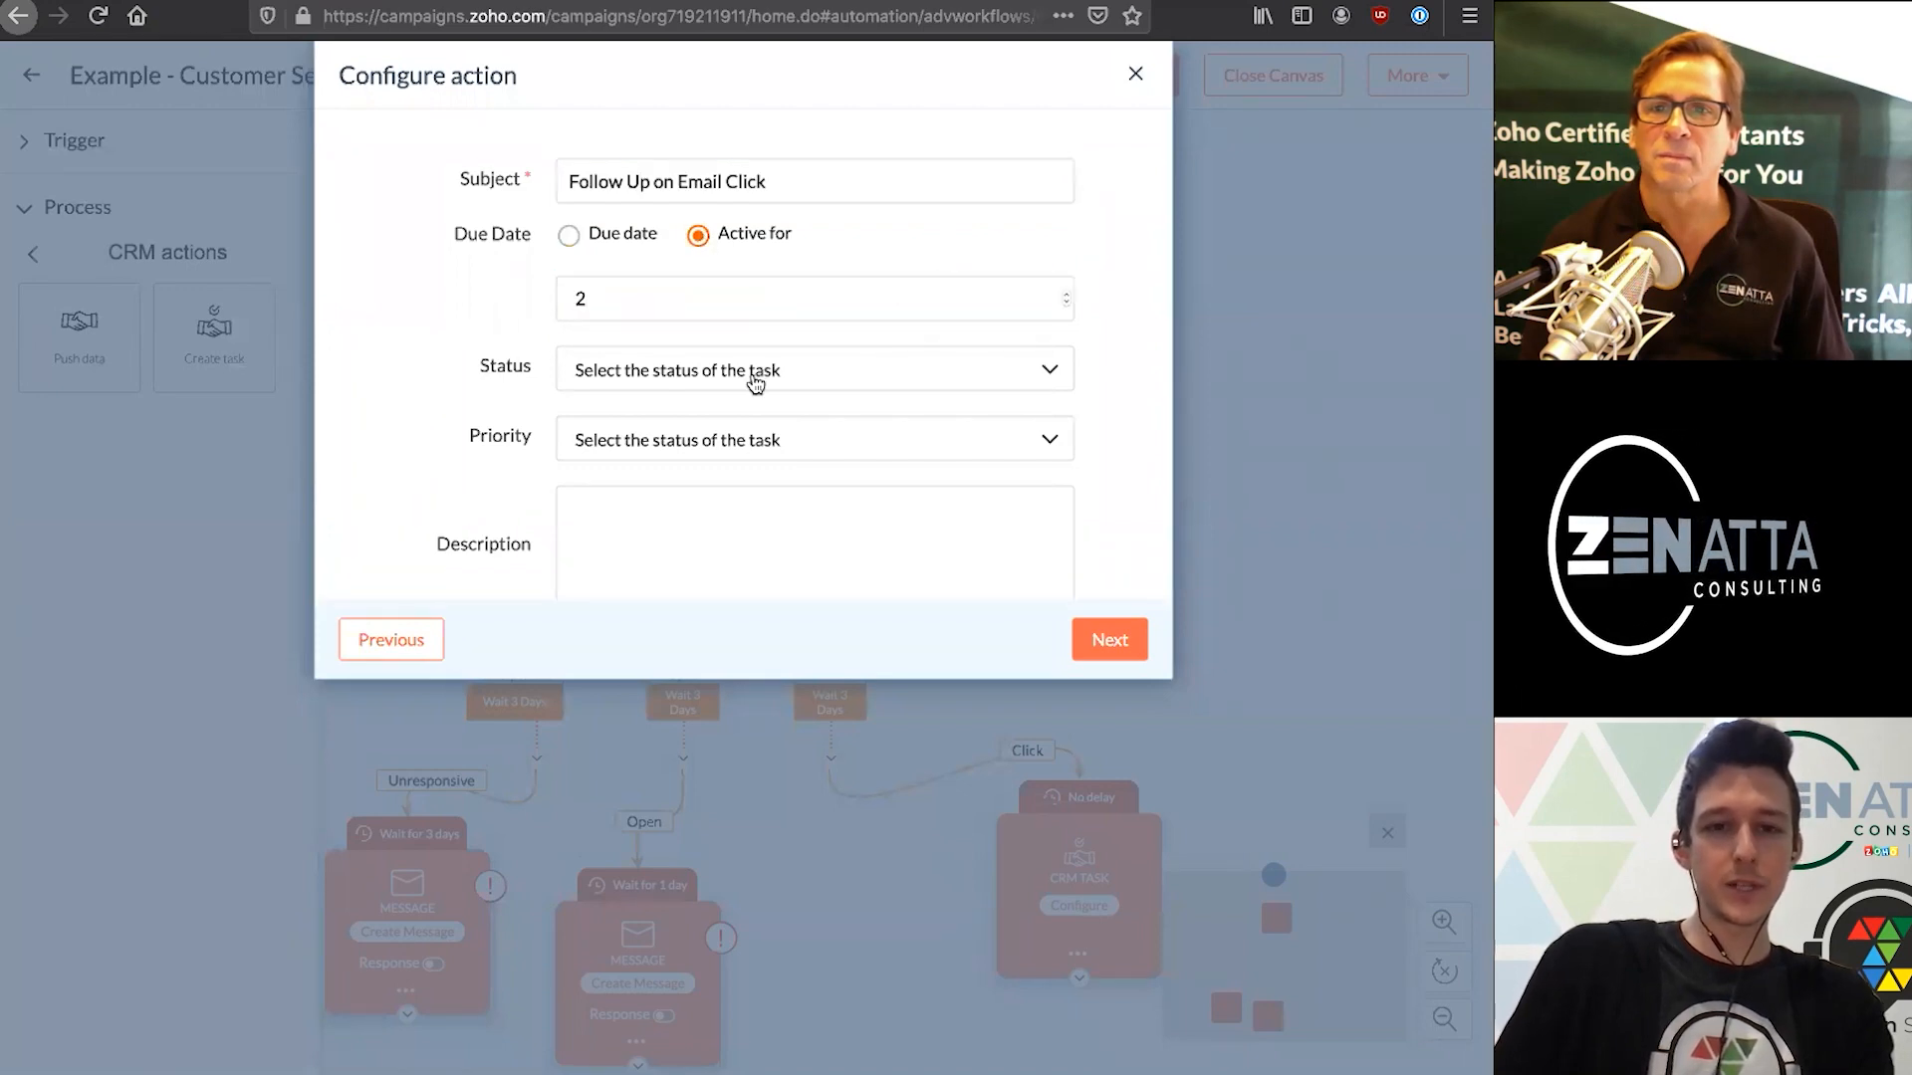
pyautogui.click(813, 370)
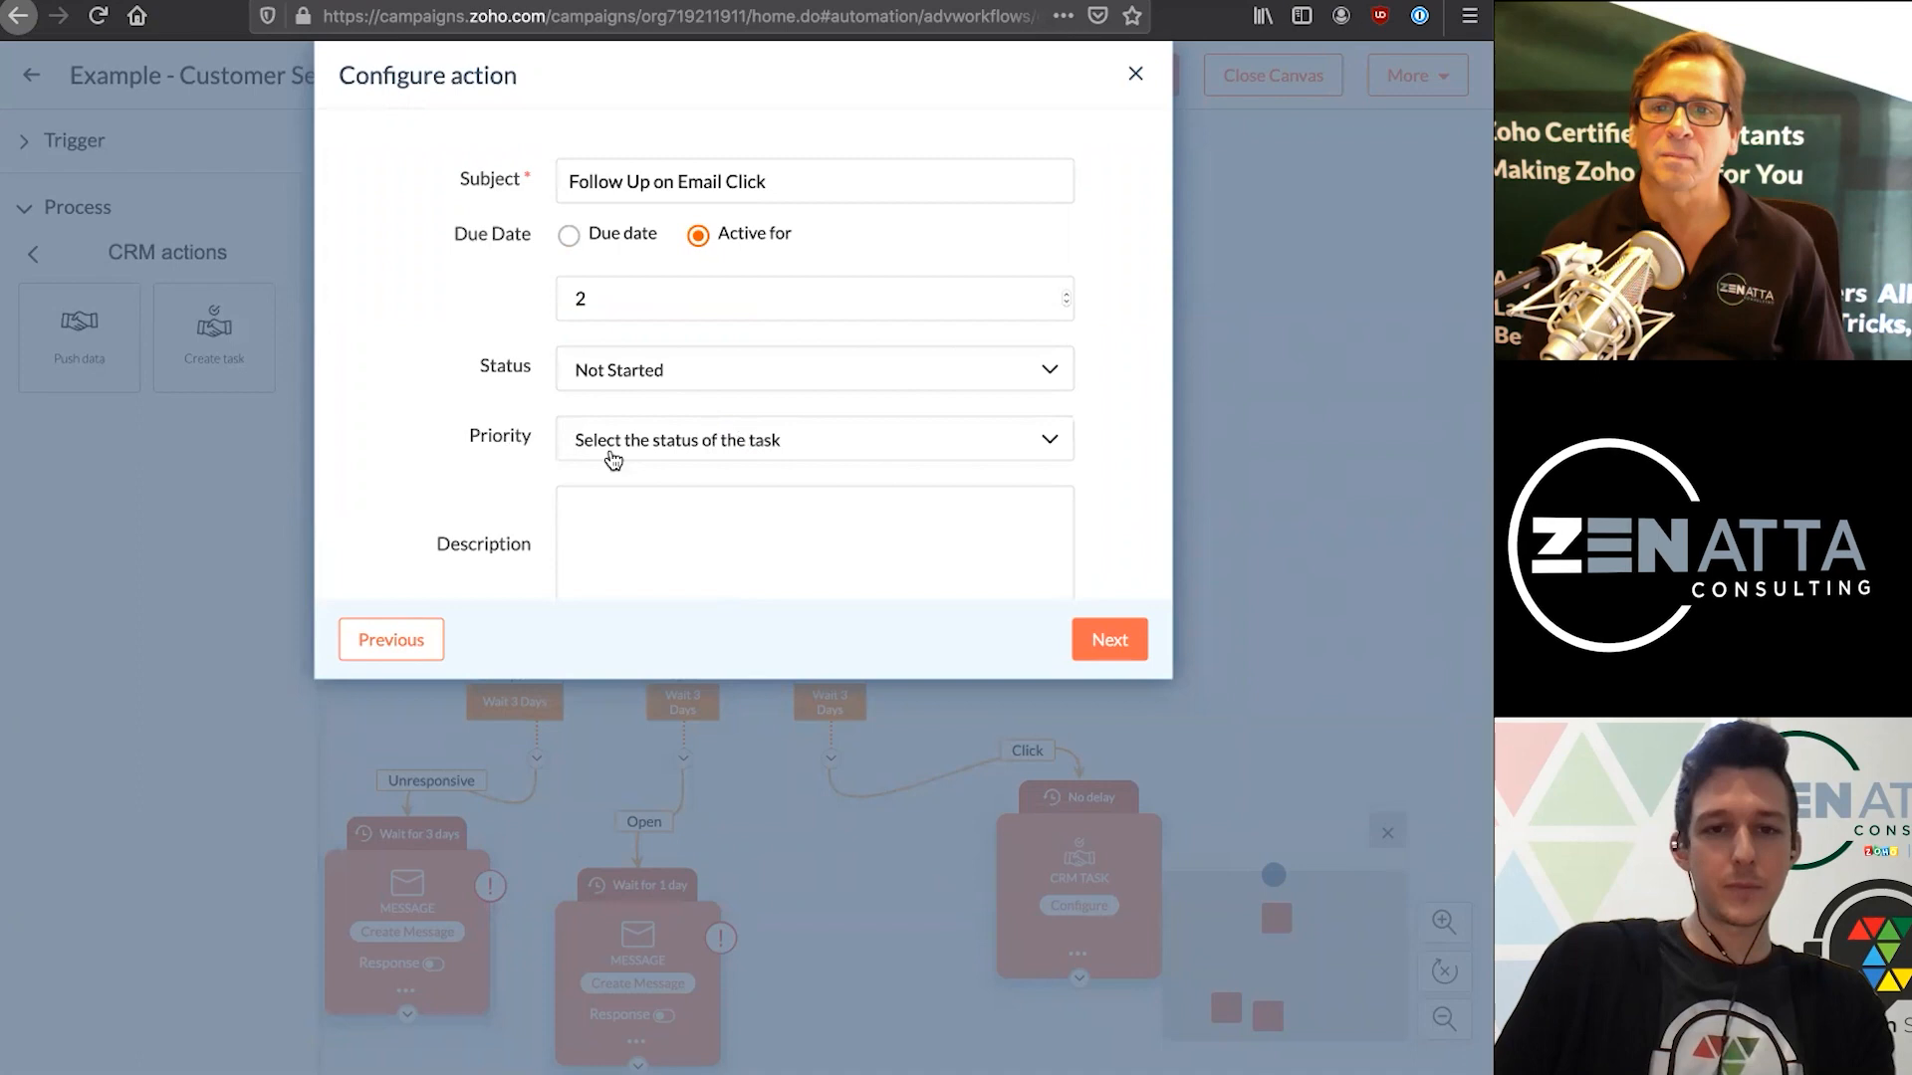
pyautogui.click(812, 438)
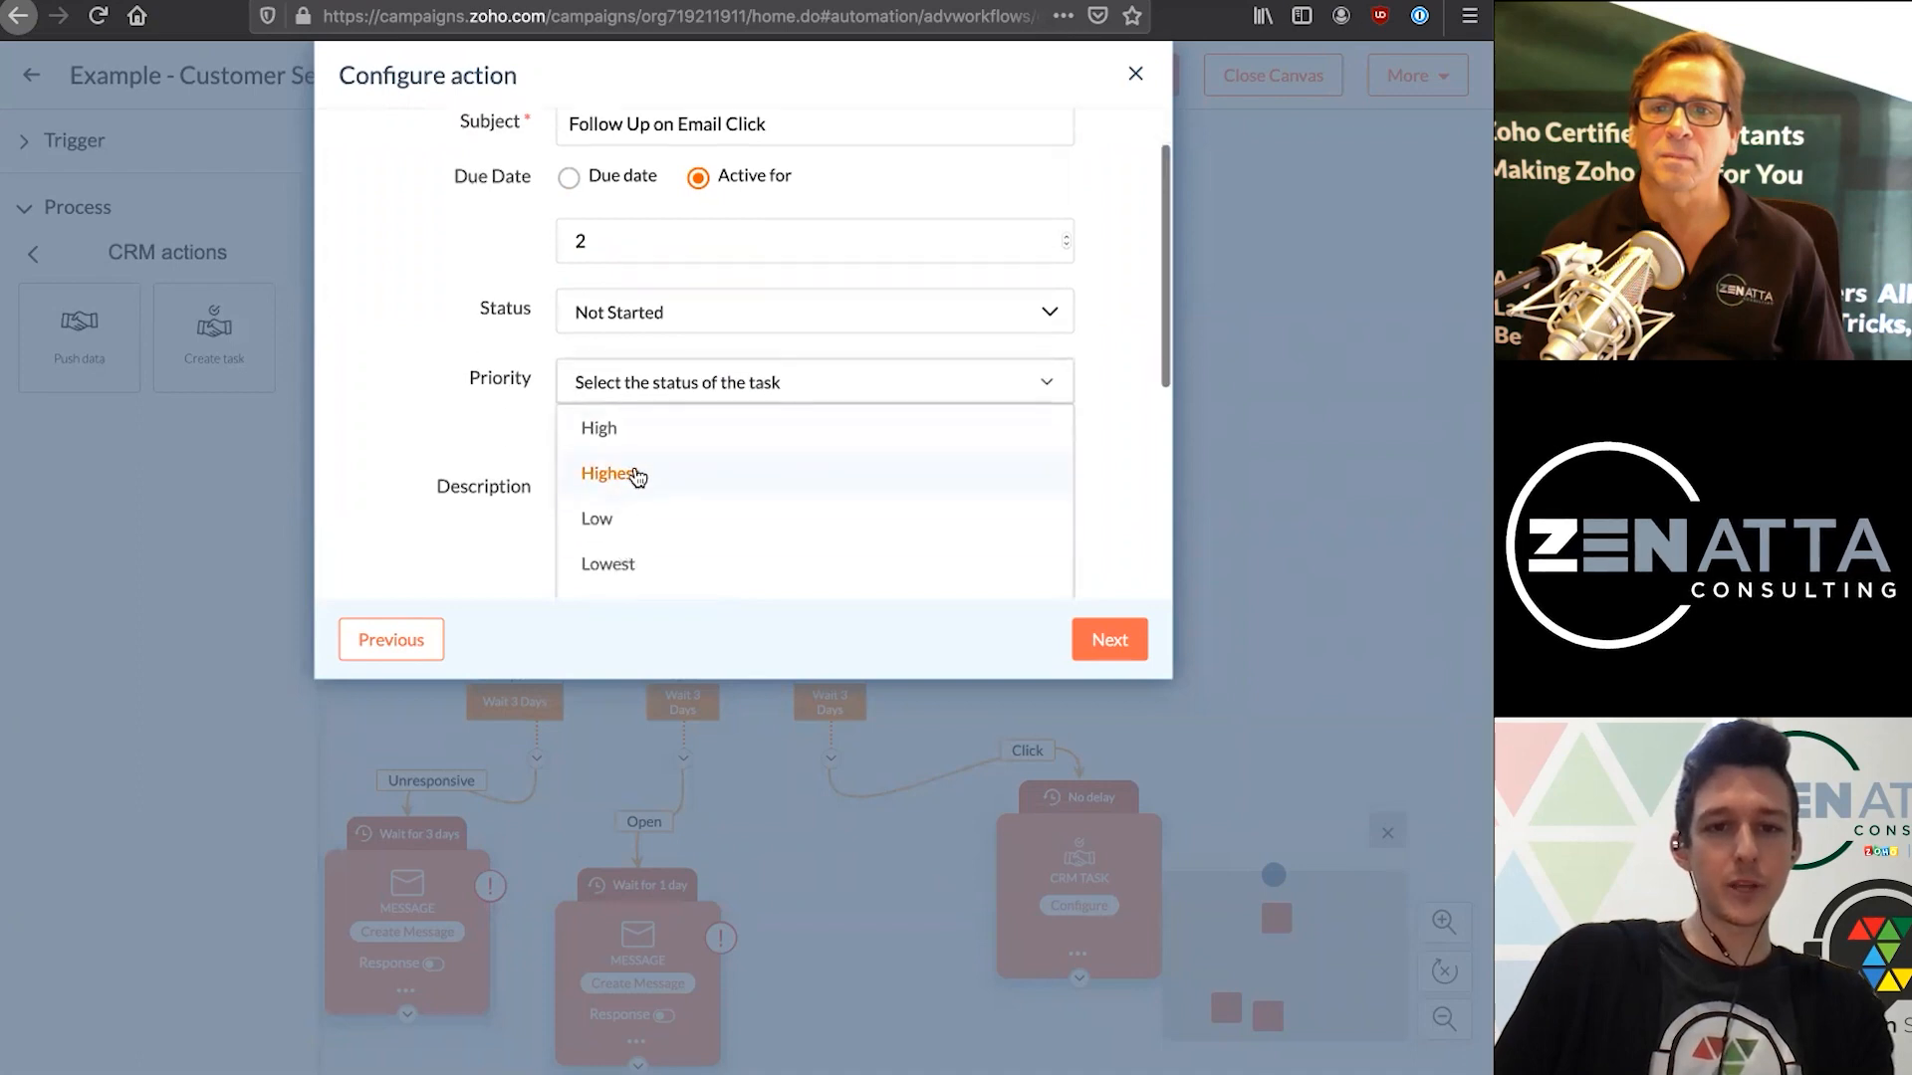
pyautogui.click(600, 429)
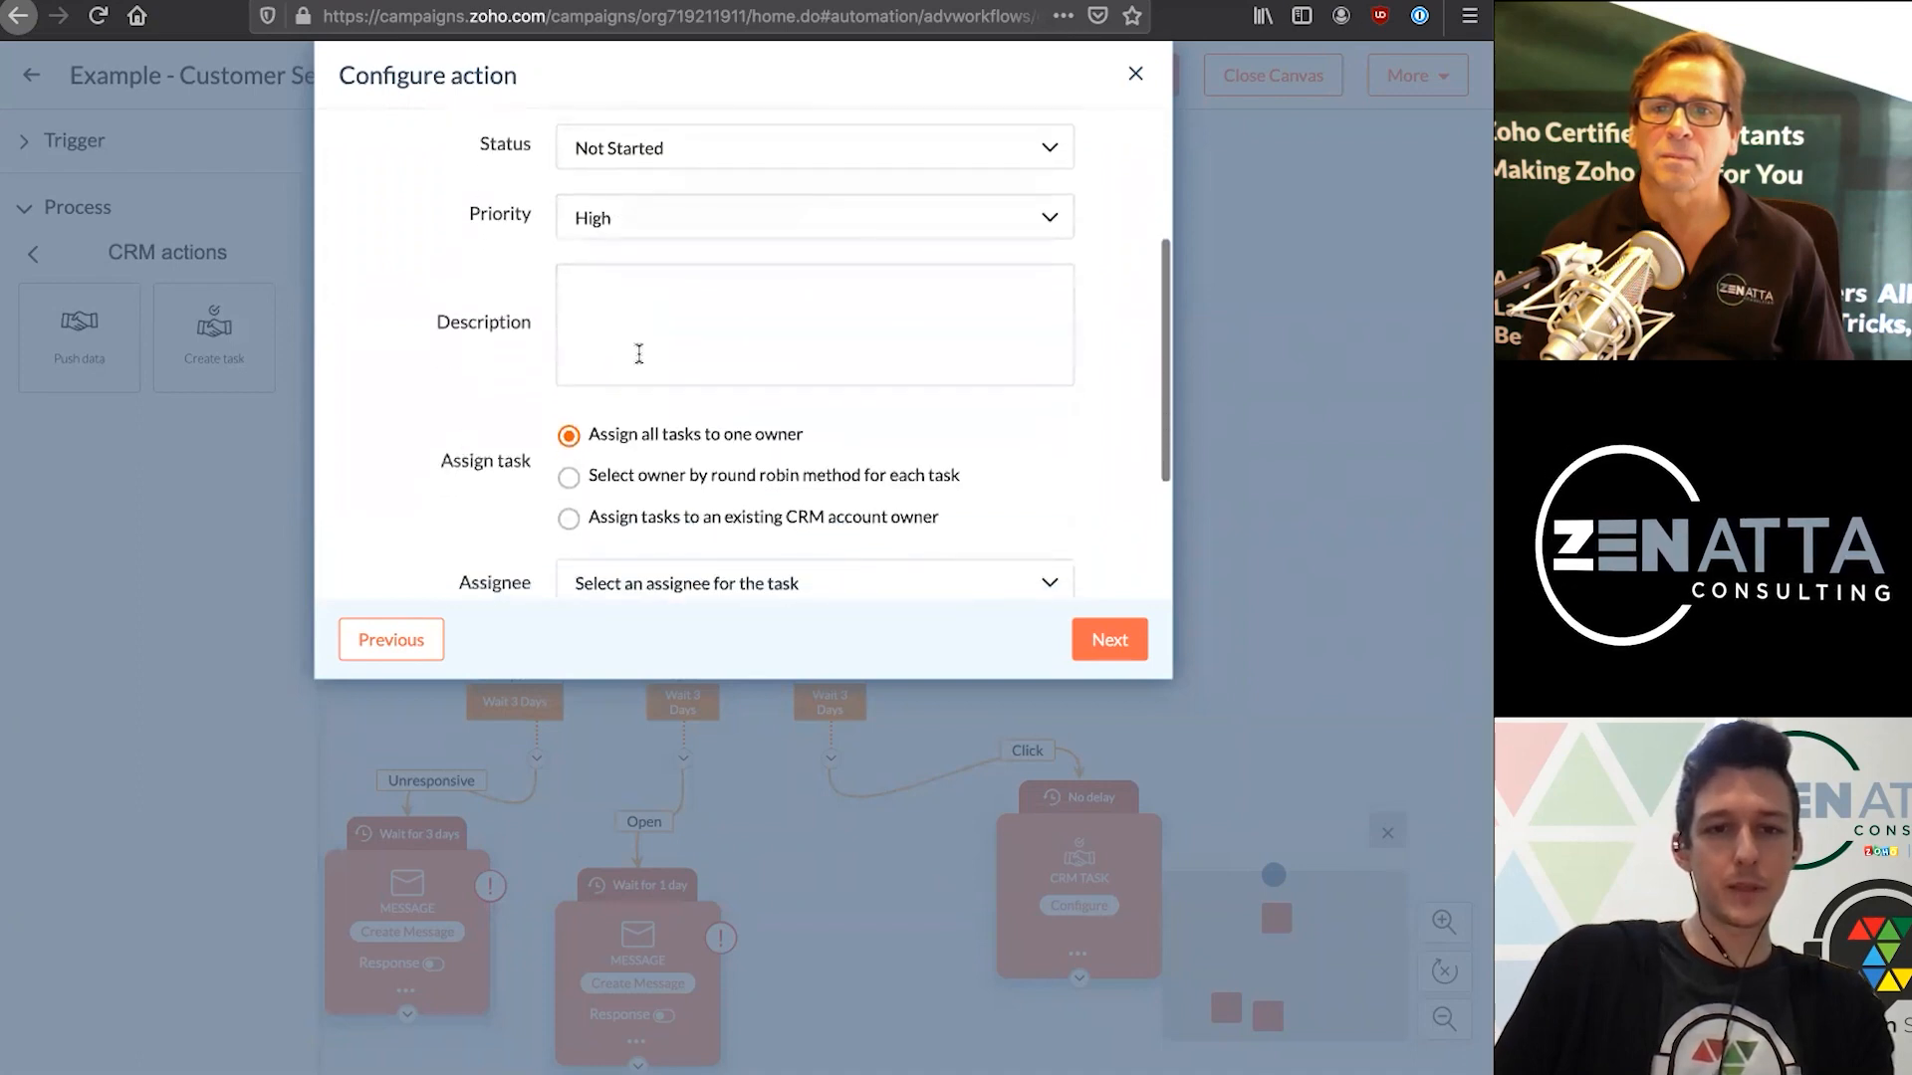
# Describe it 'This contact clicked our email!' and assign it to the existing CRM account owner
pyautogui.write('This conta')
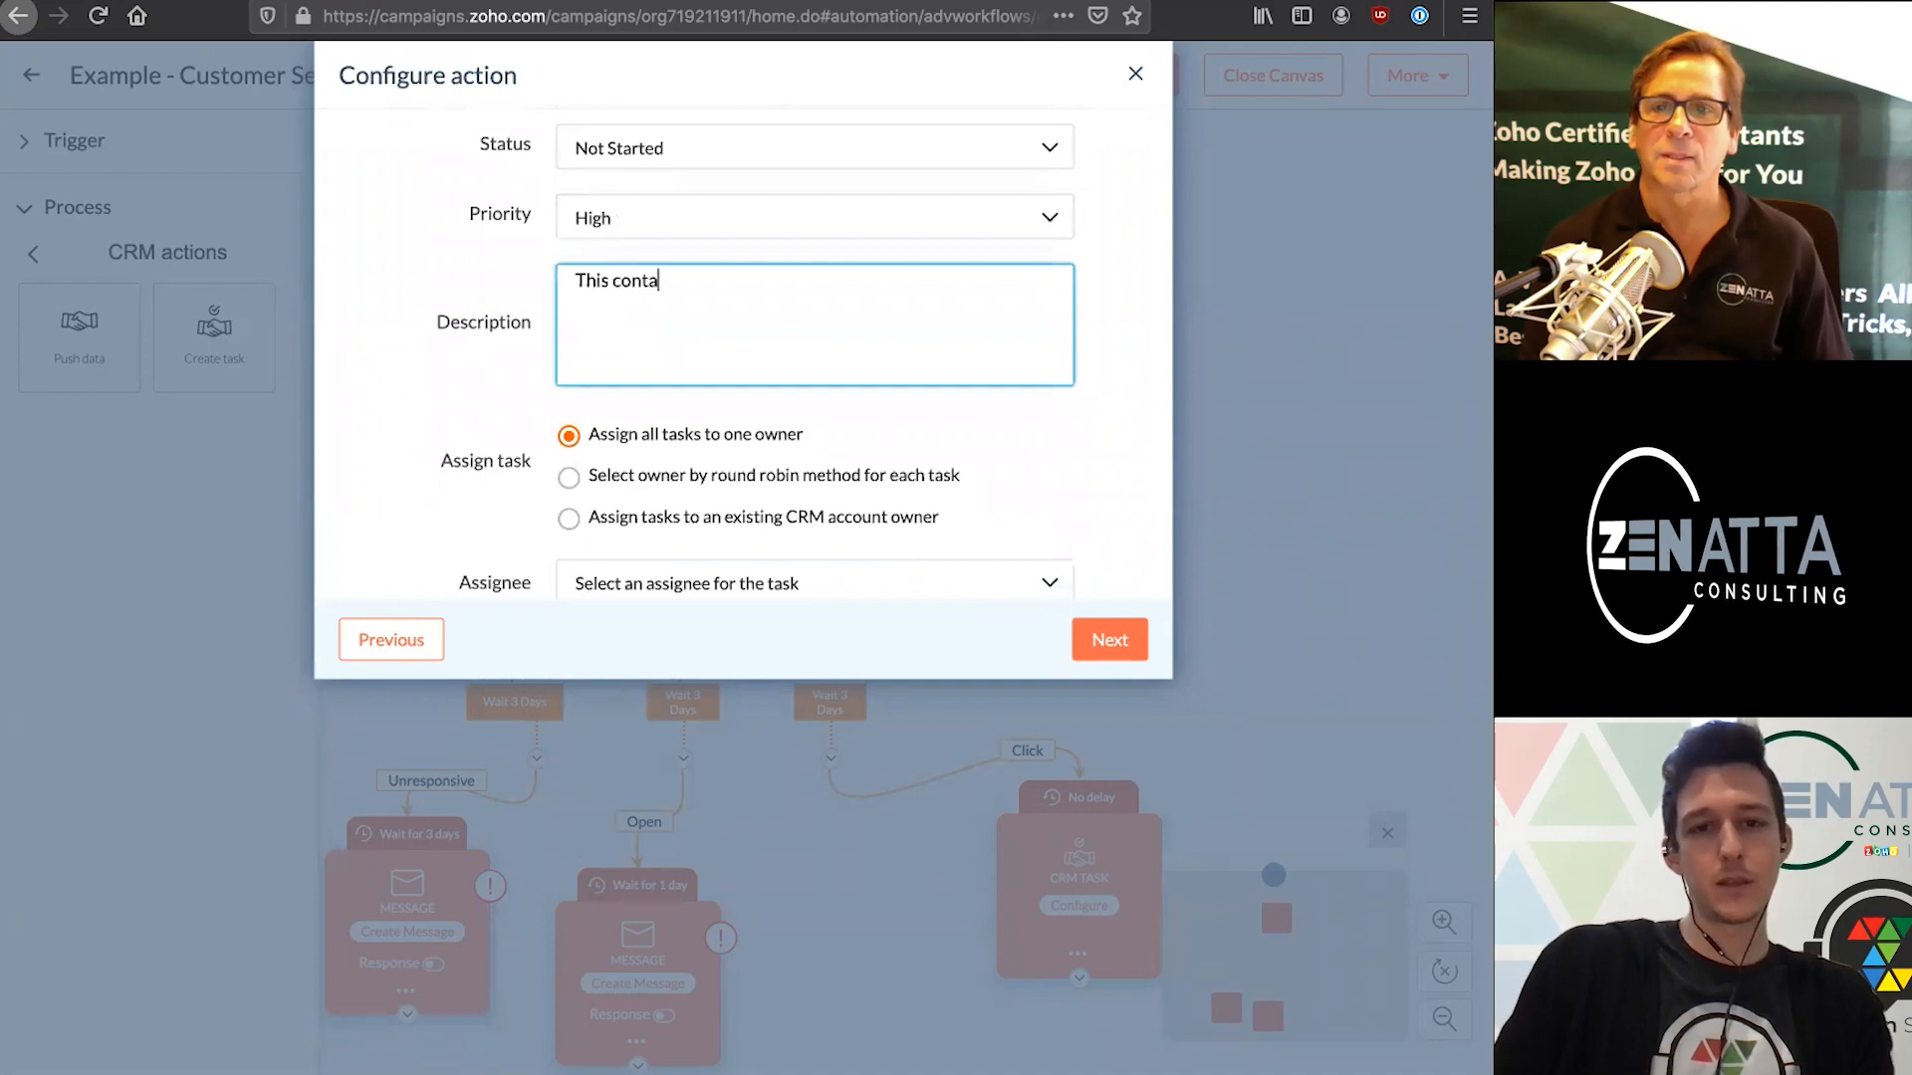
pyautogui.write('ct clicked our ema')
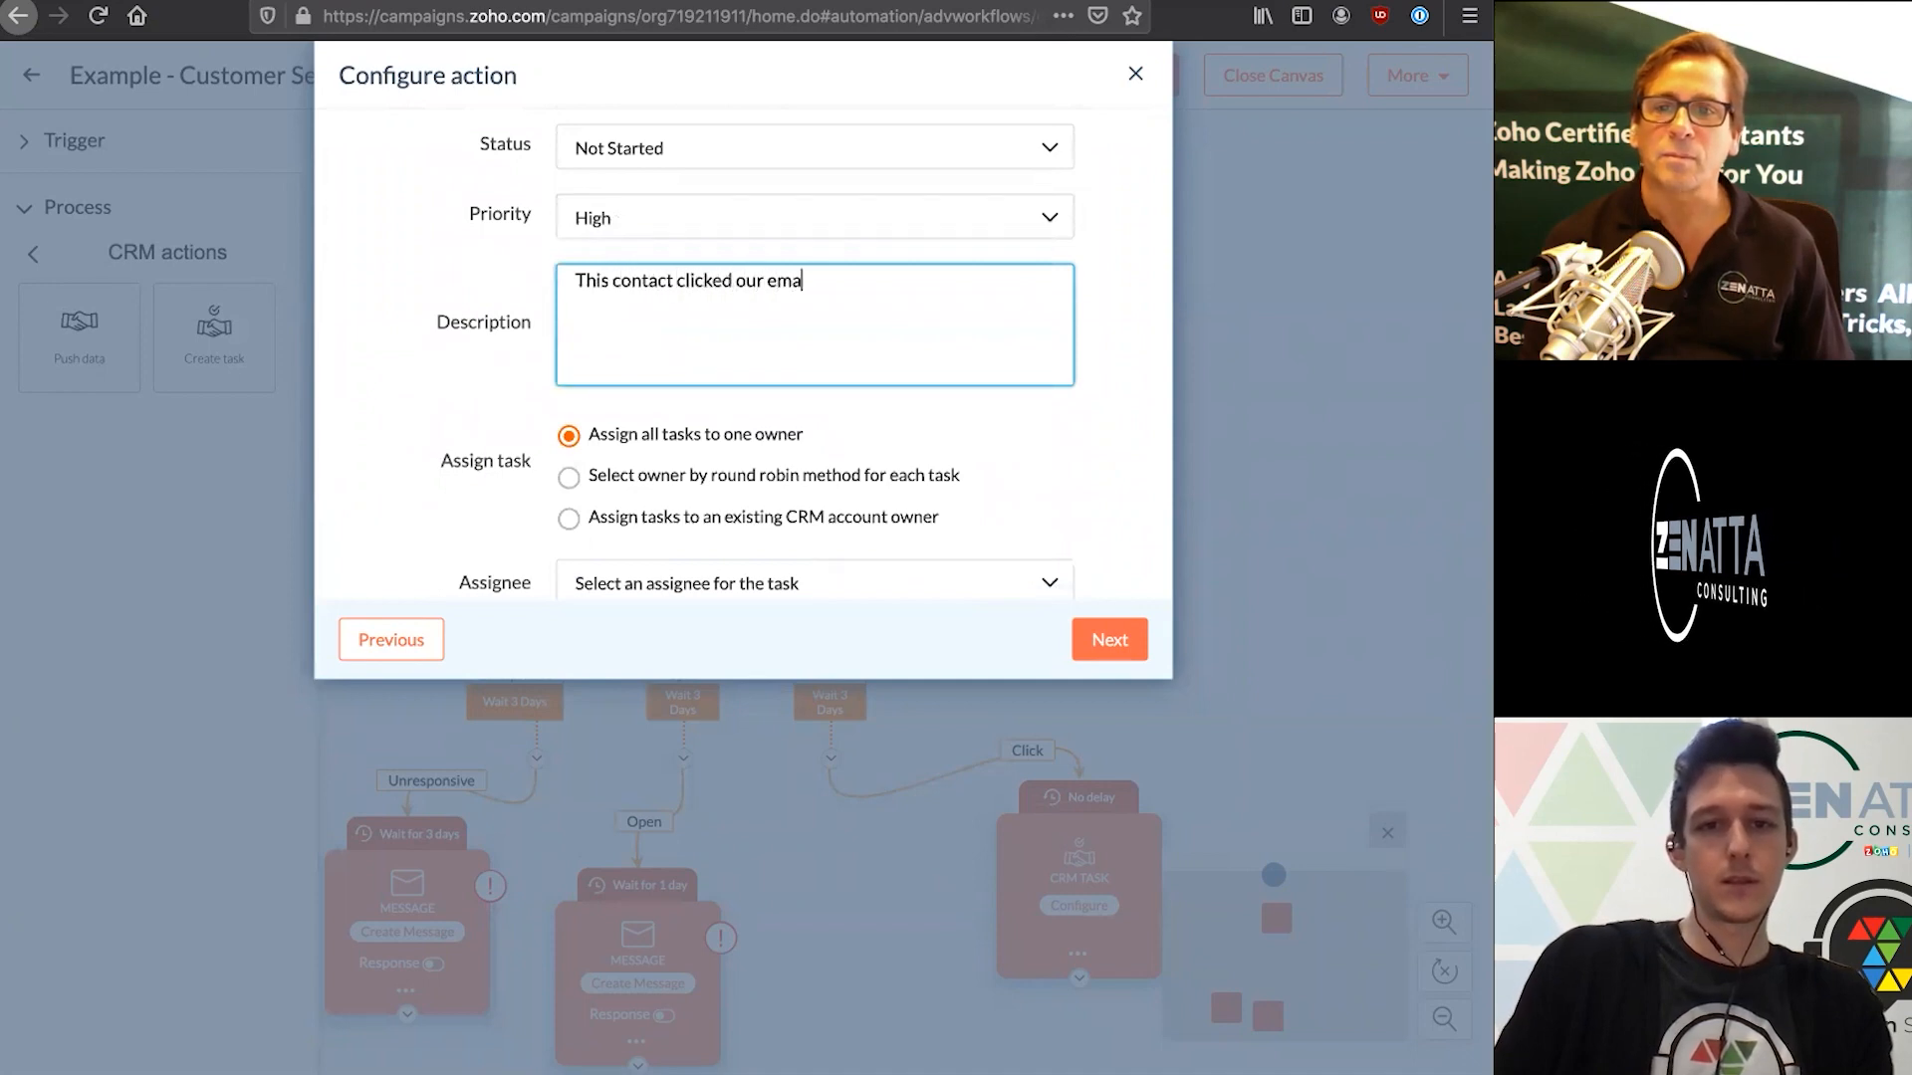
pyautogui.scroll(-3)
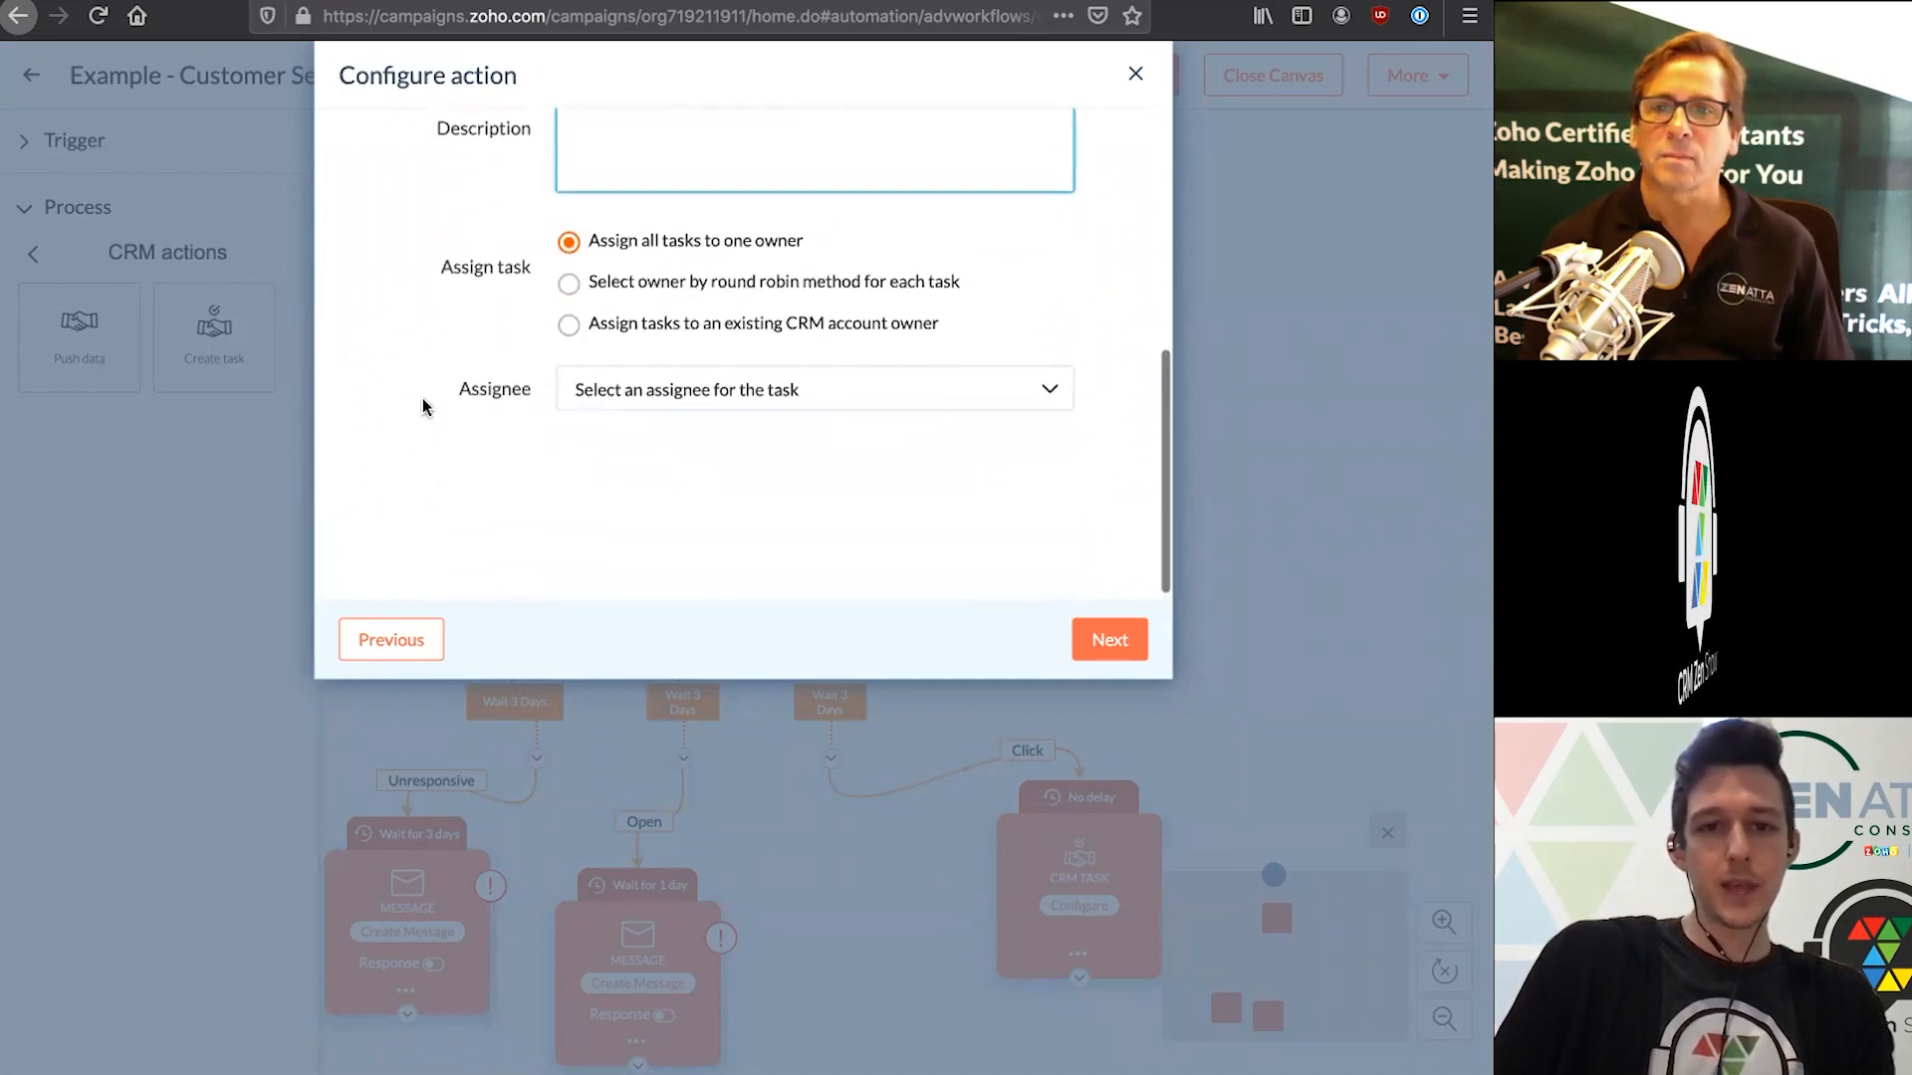
pyautogui.write('This contact clicked our email!')
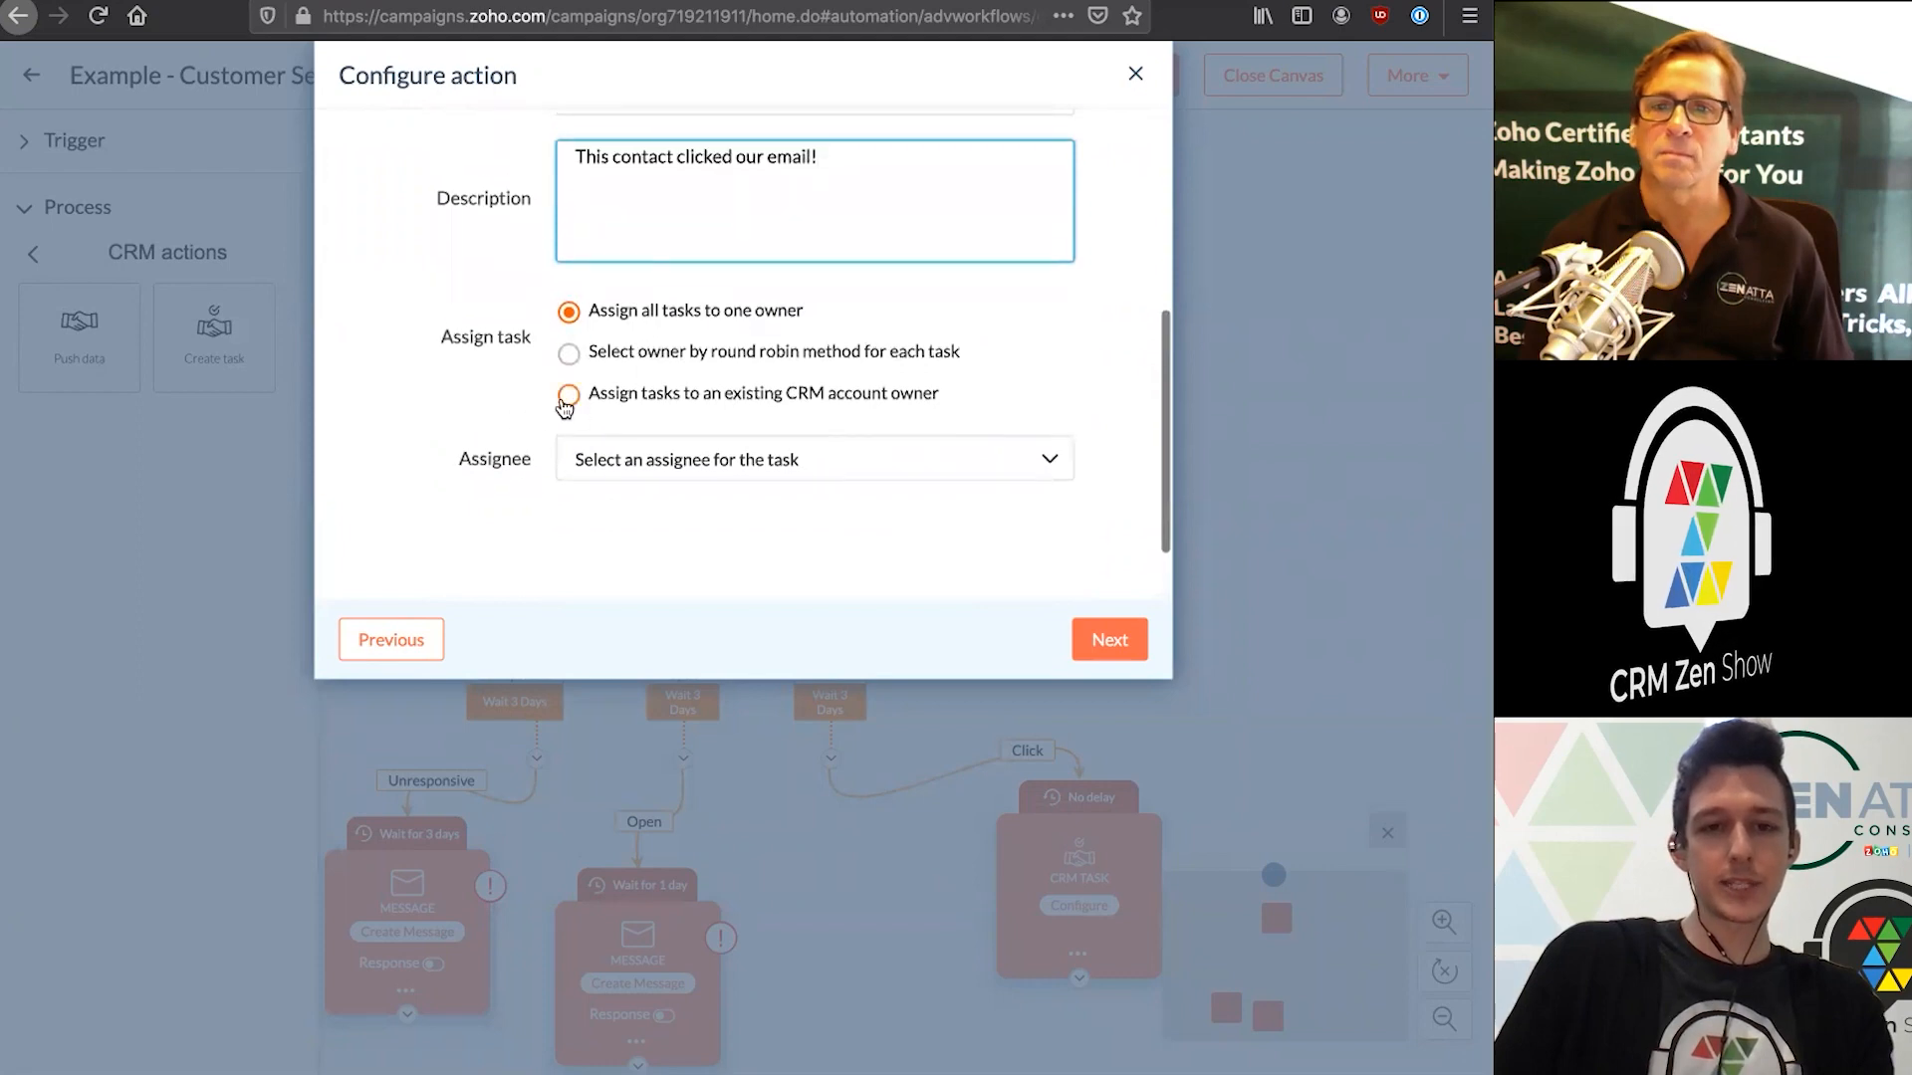
pyautogui.click(567, 392)
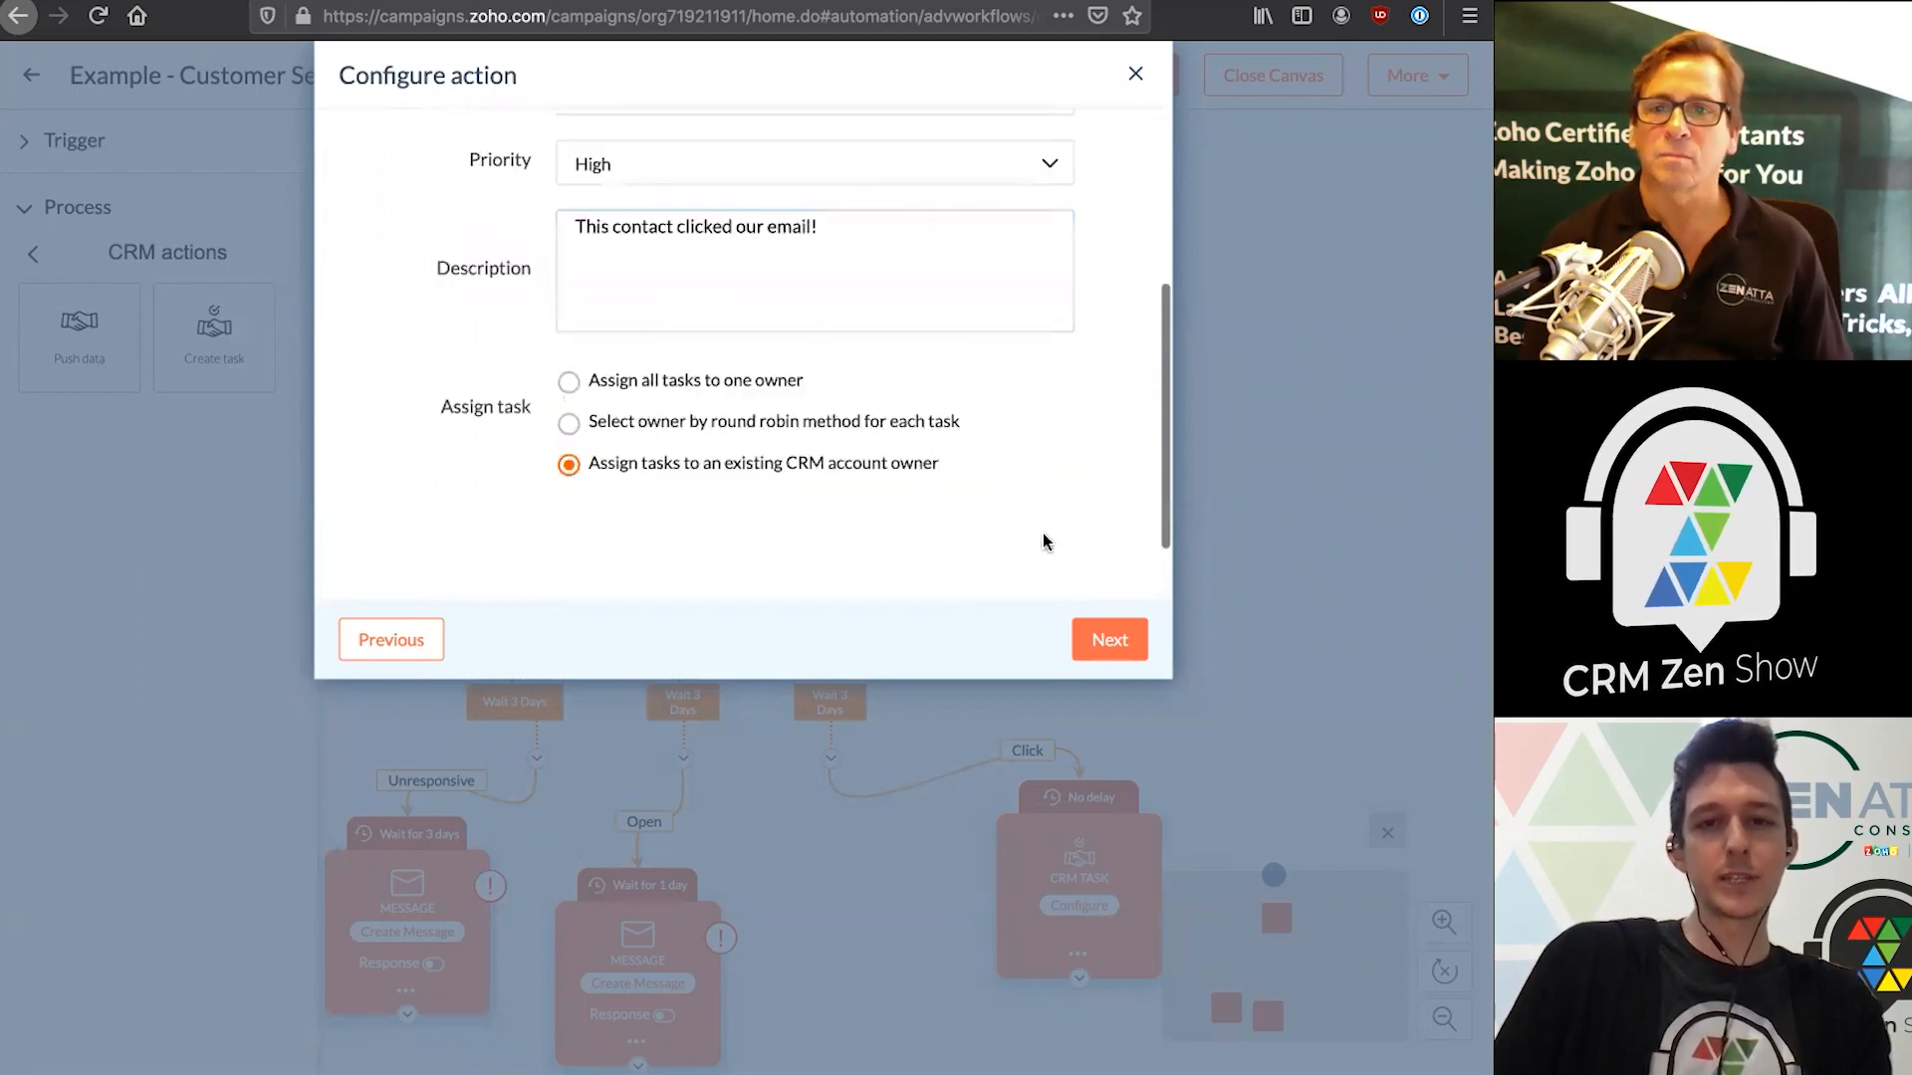
pyautogui.scroll(3)
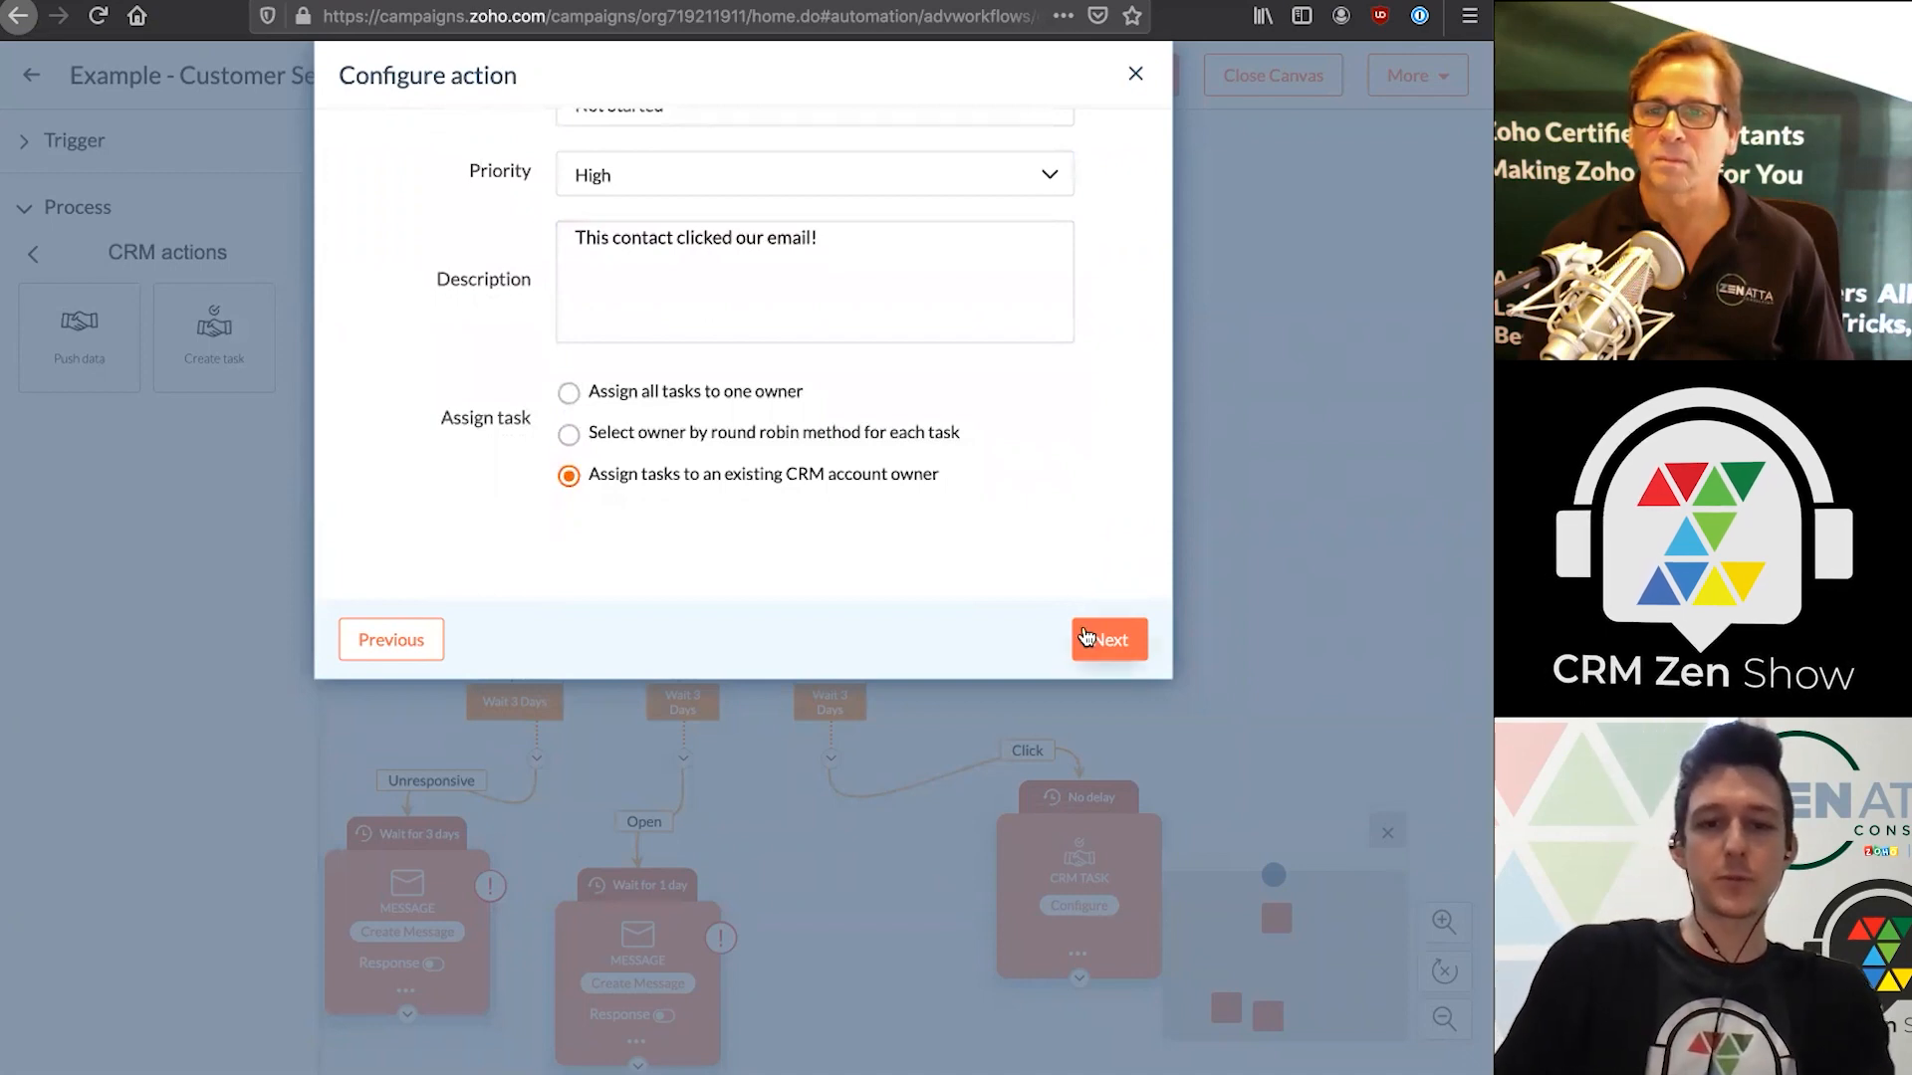
# Pass field mapping and additional activities unchanged and save the CRM task
pyautogui.click(1107, 639)
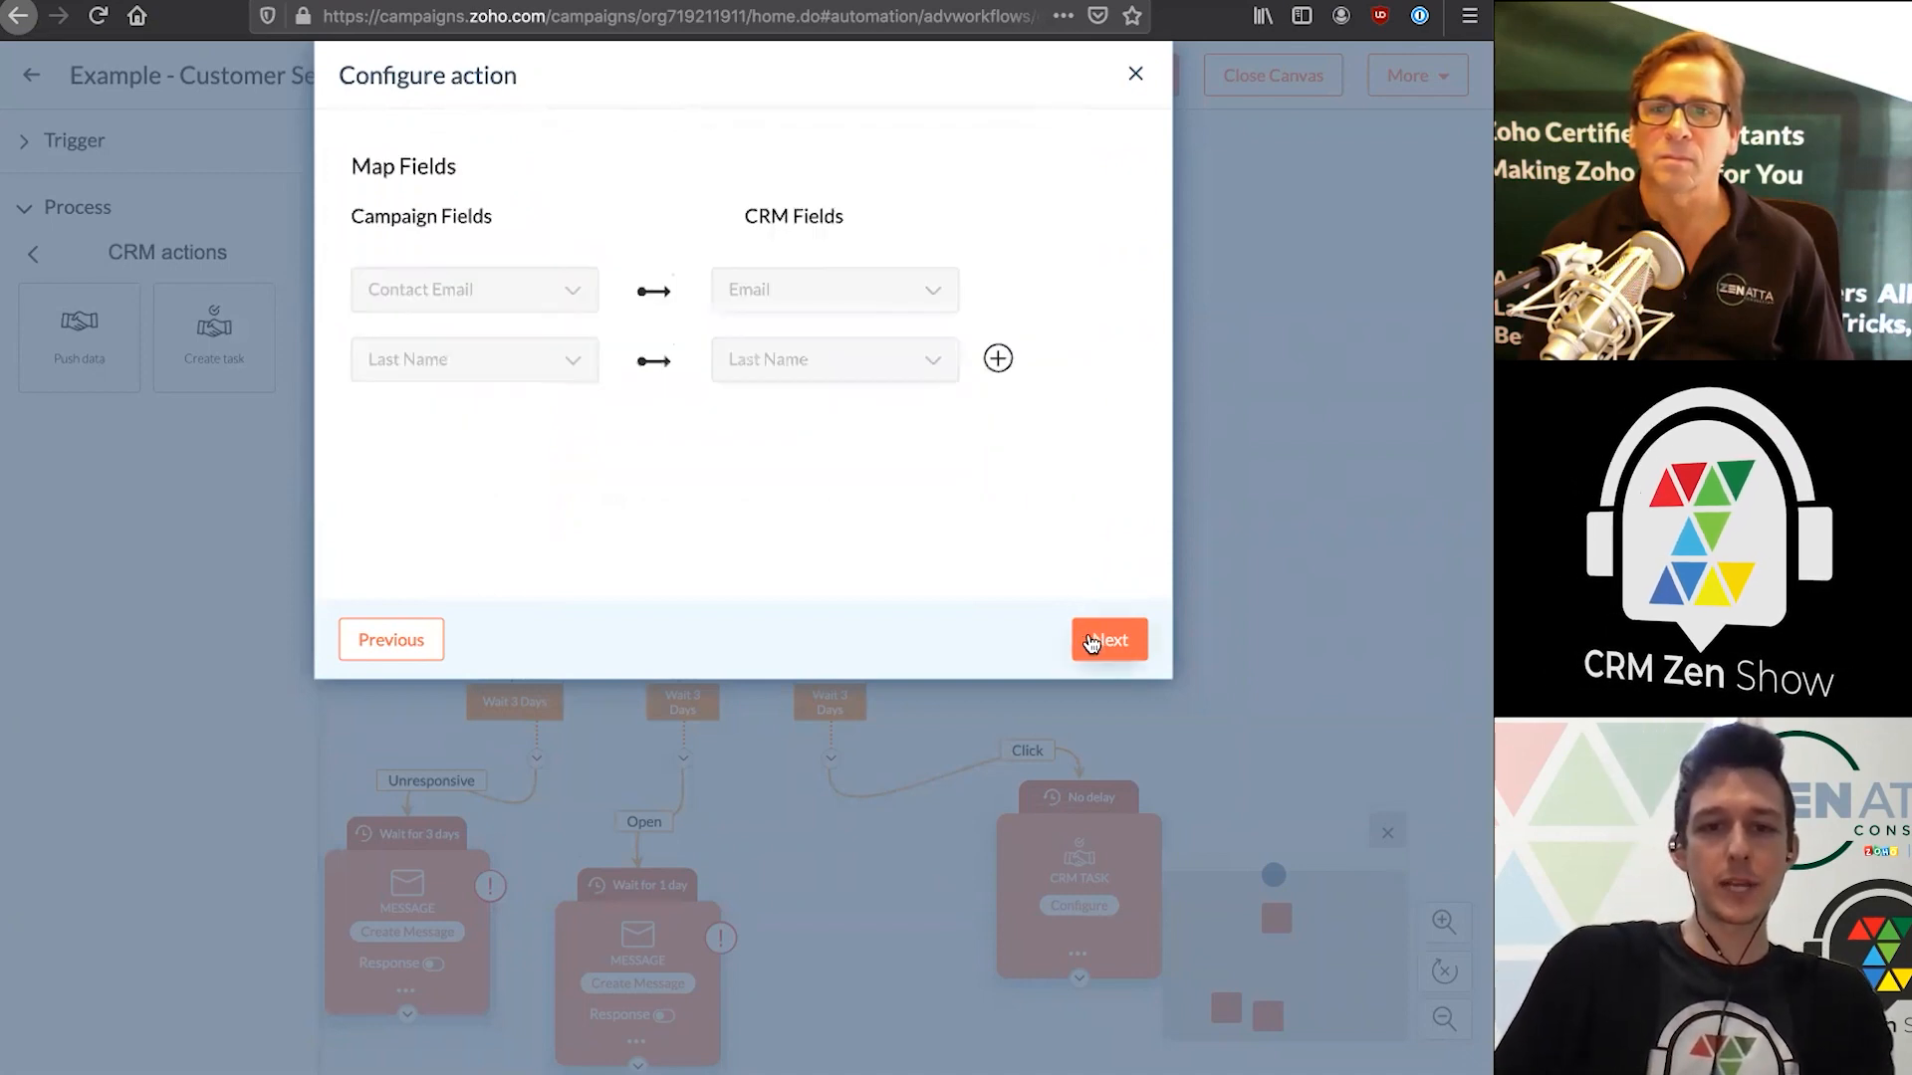
pyautogui.click(1110, 639)
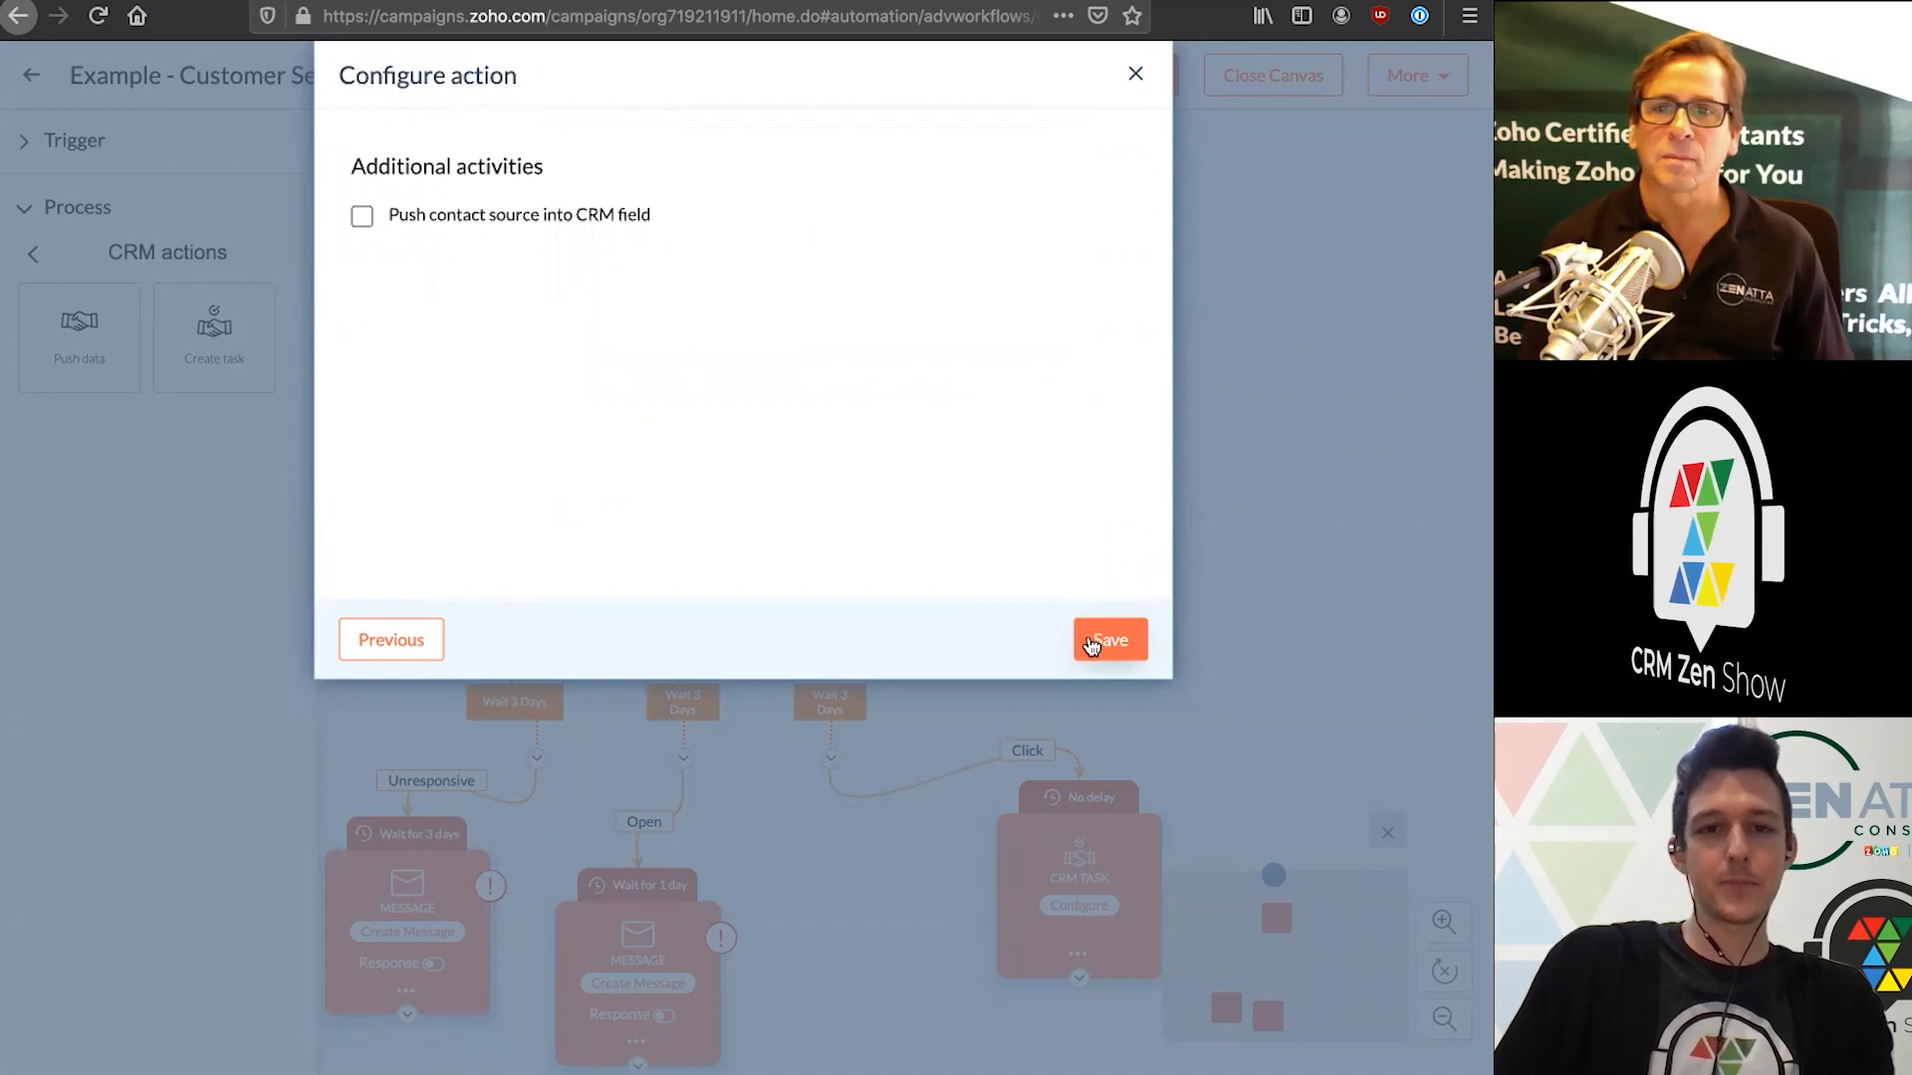
pyautogui.click(1107, 639)
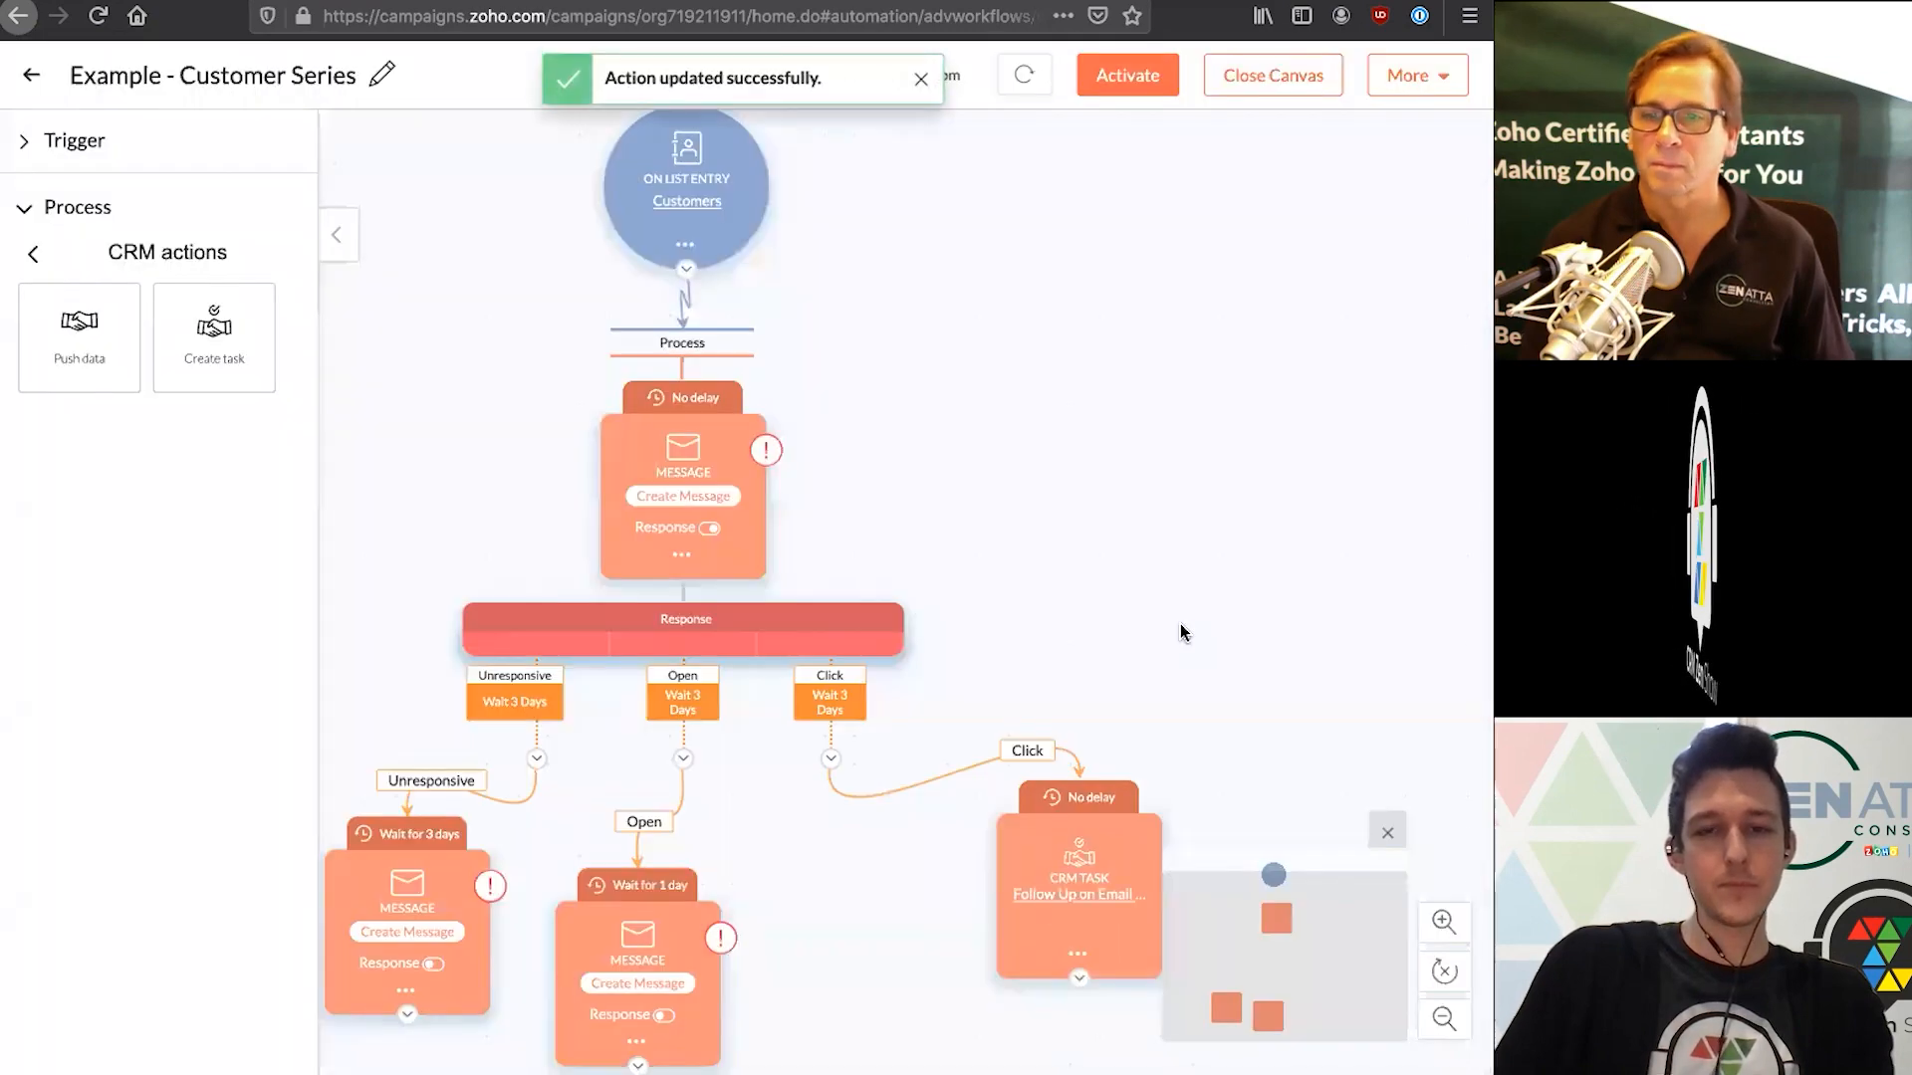
# Expand the Process palette and reveal its Flow Control elements beside the workflow
pyautogui.click(34, 253)
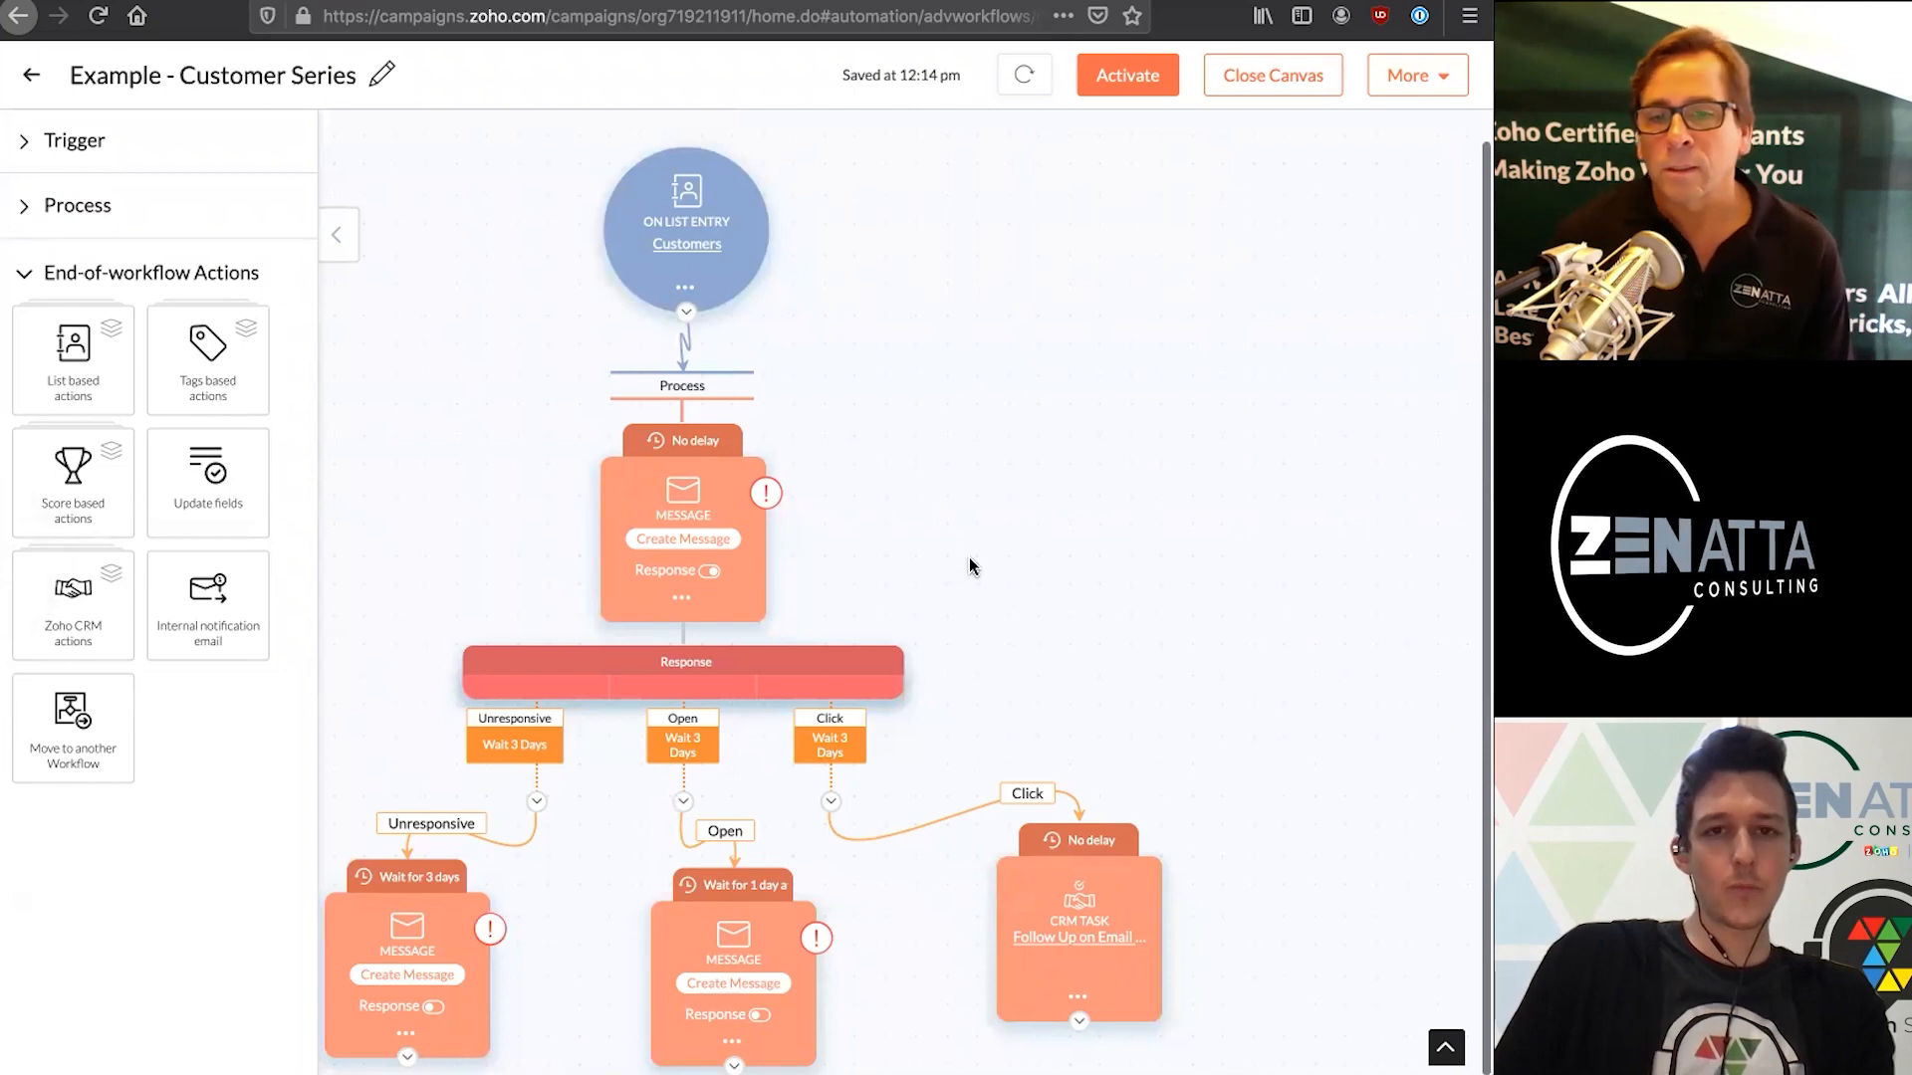
pyautogui.moveTo(932, 863)
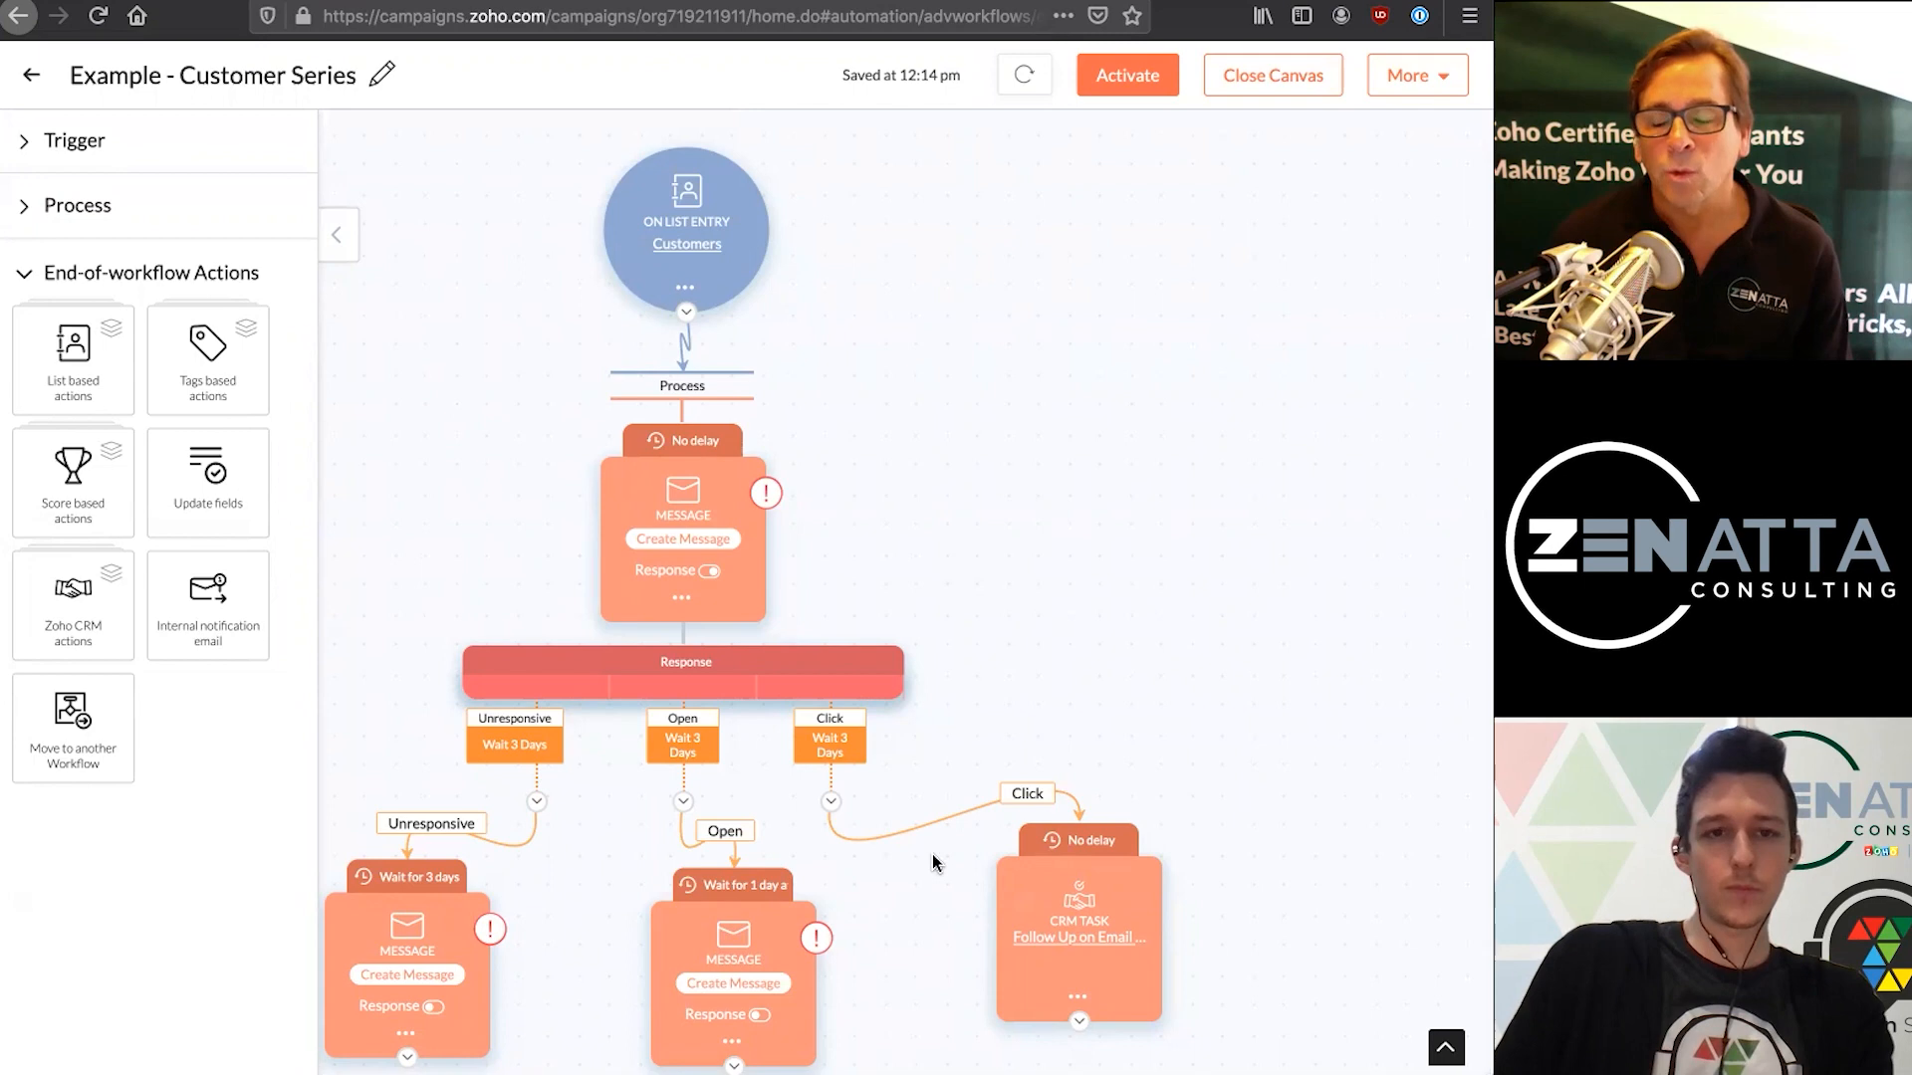
pyautogui.moveTo(970, 540)
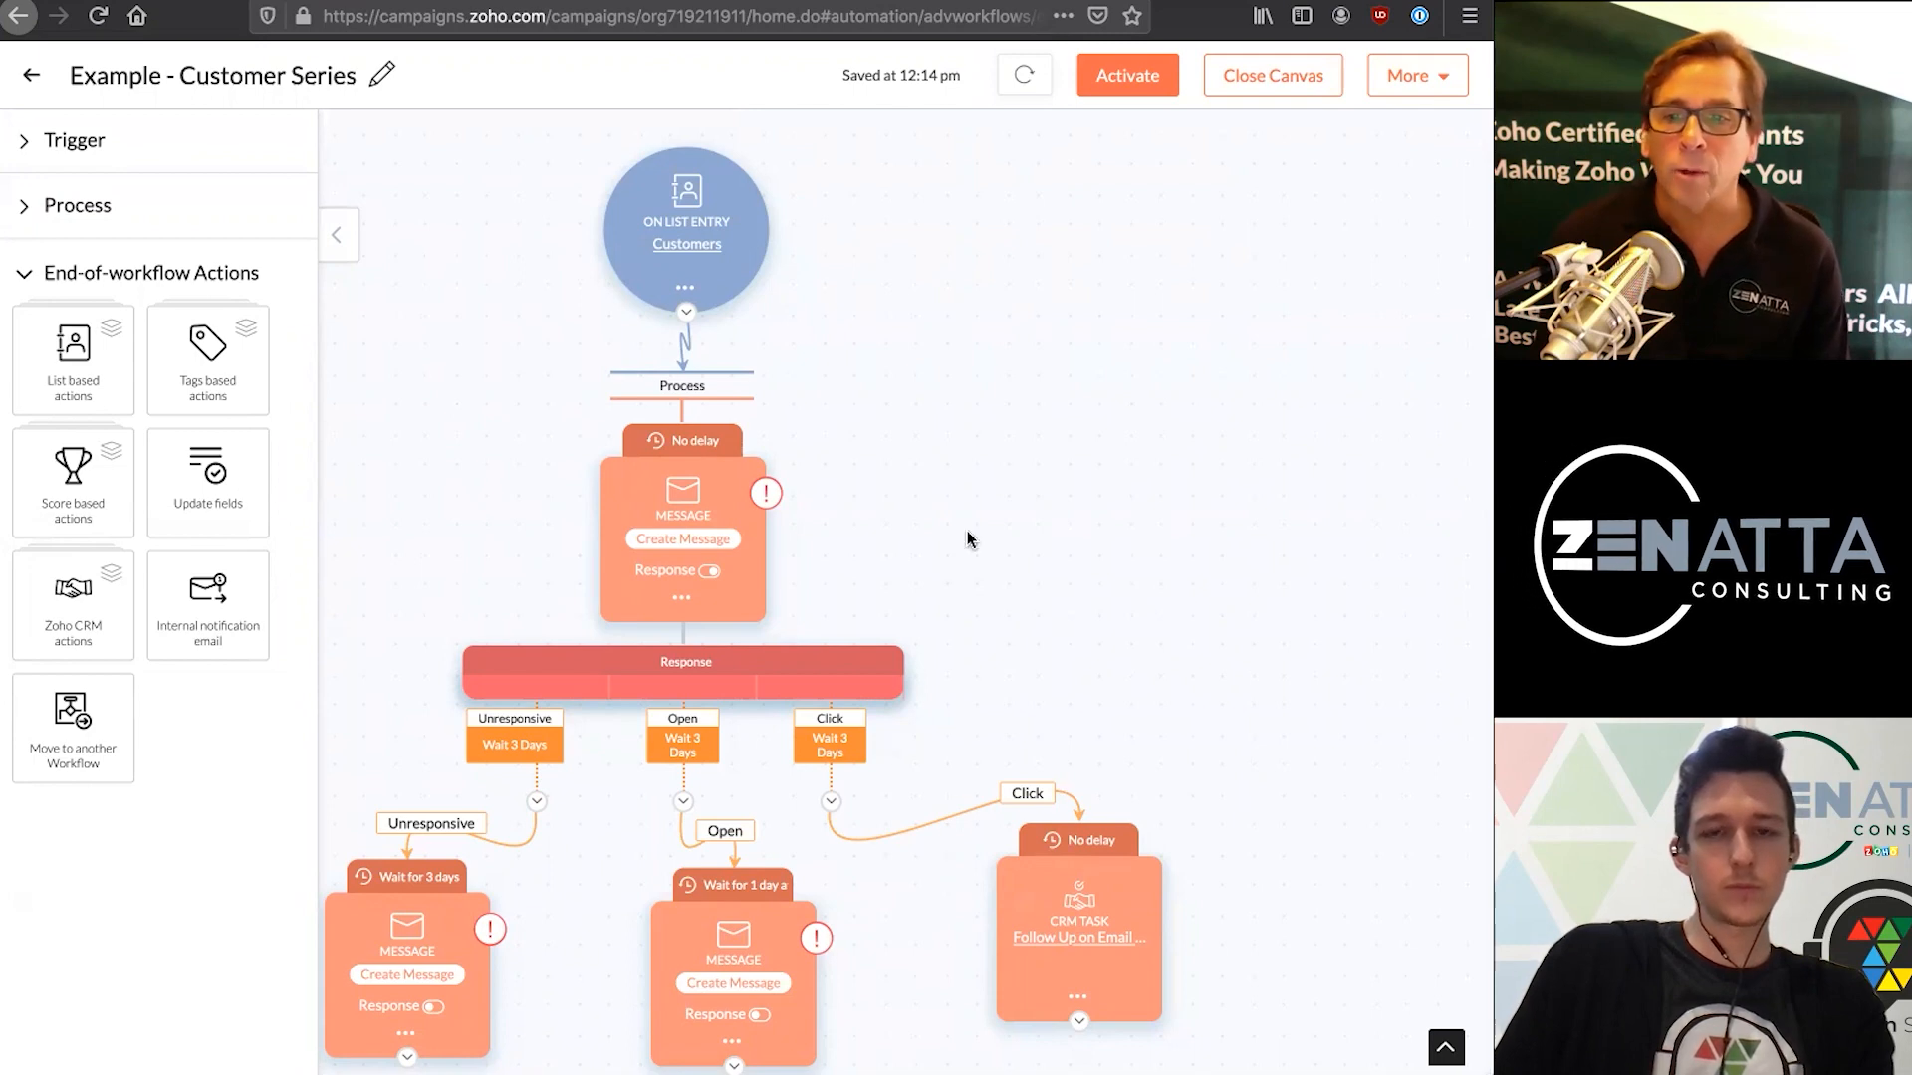
pyautogui.moveTo(78, 205)
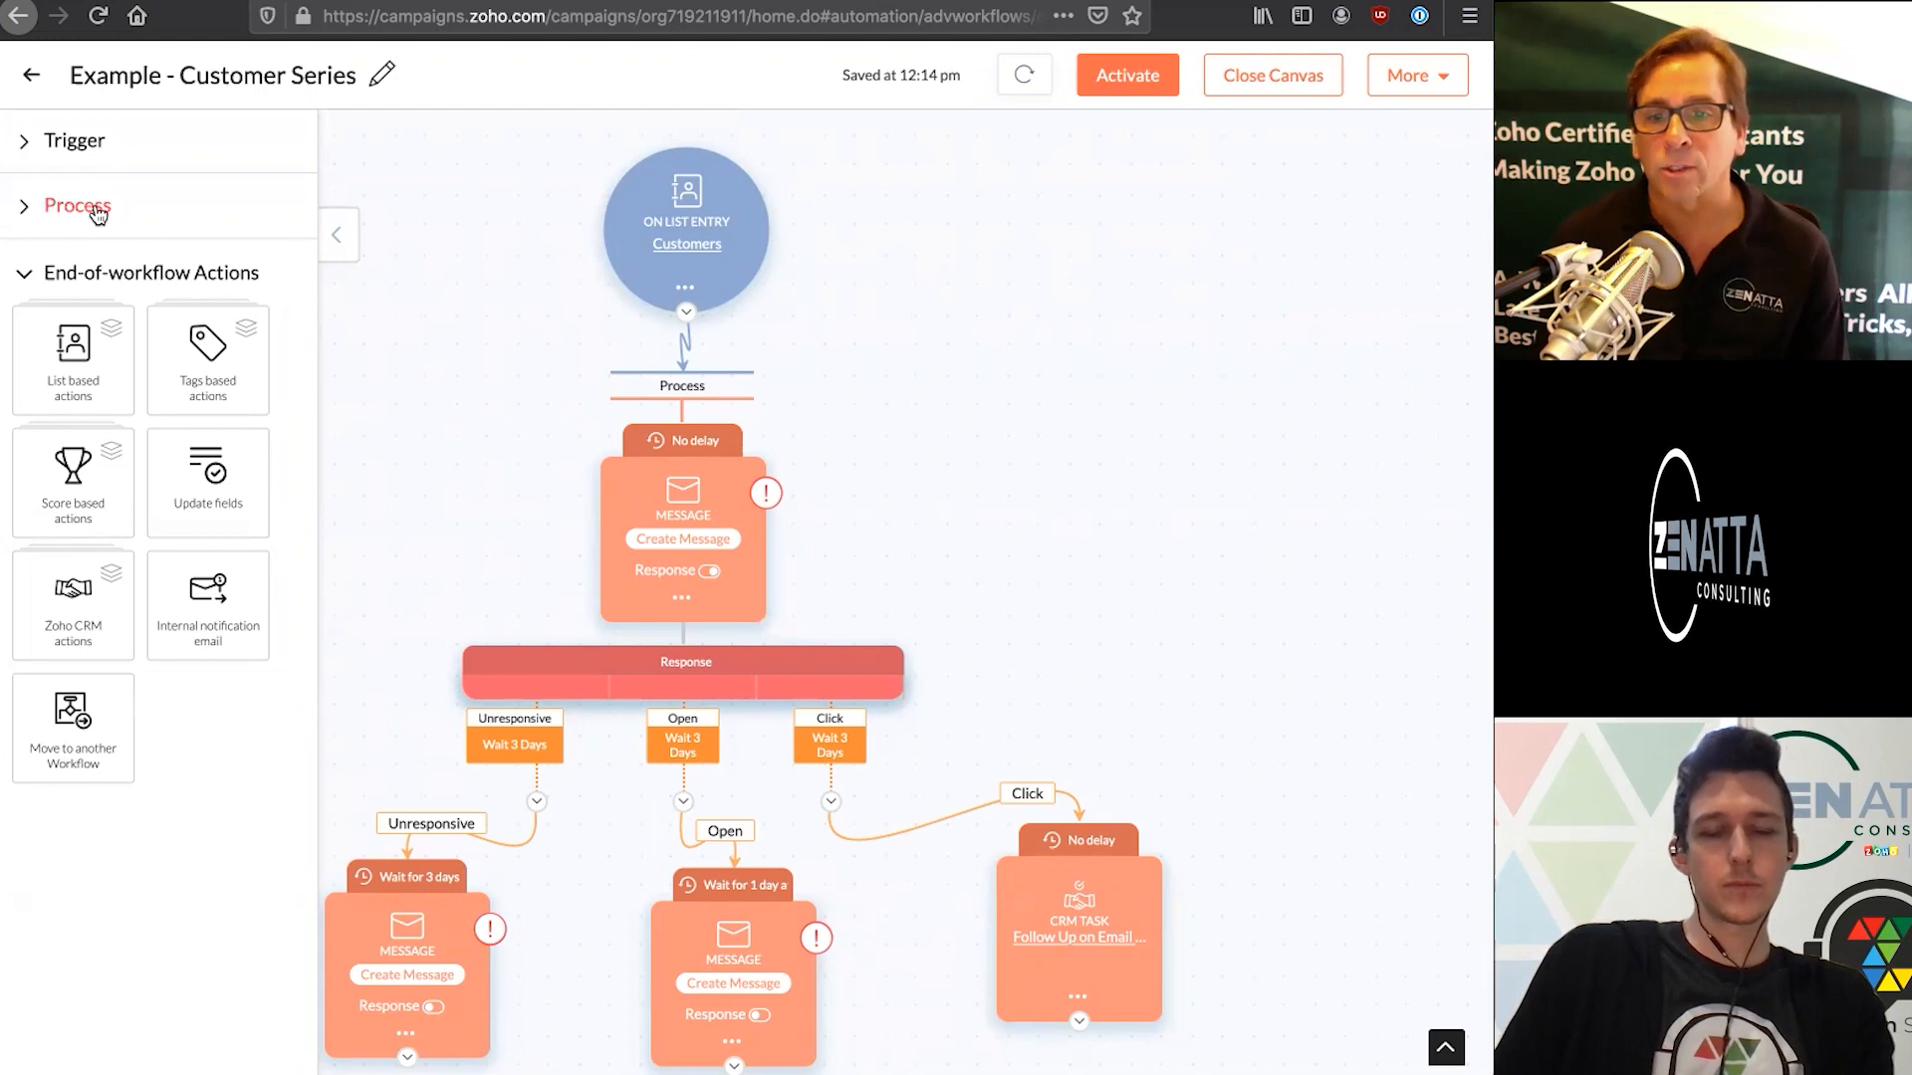
pyautogui.click(78, 205)
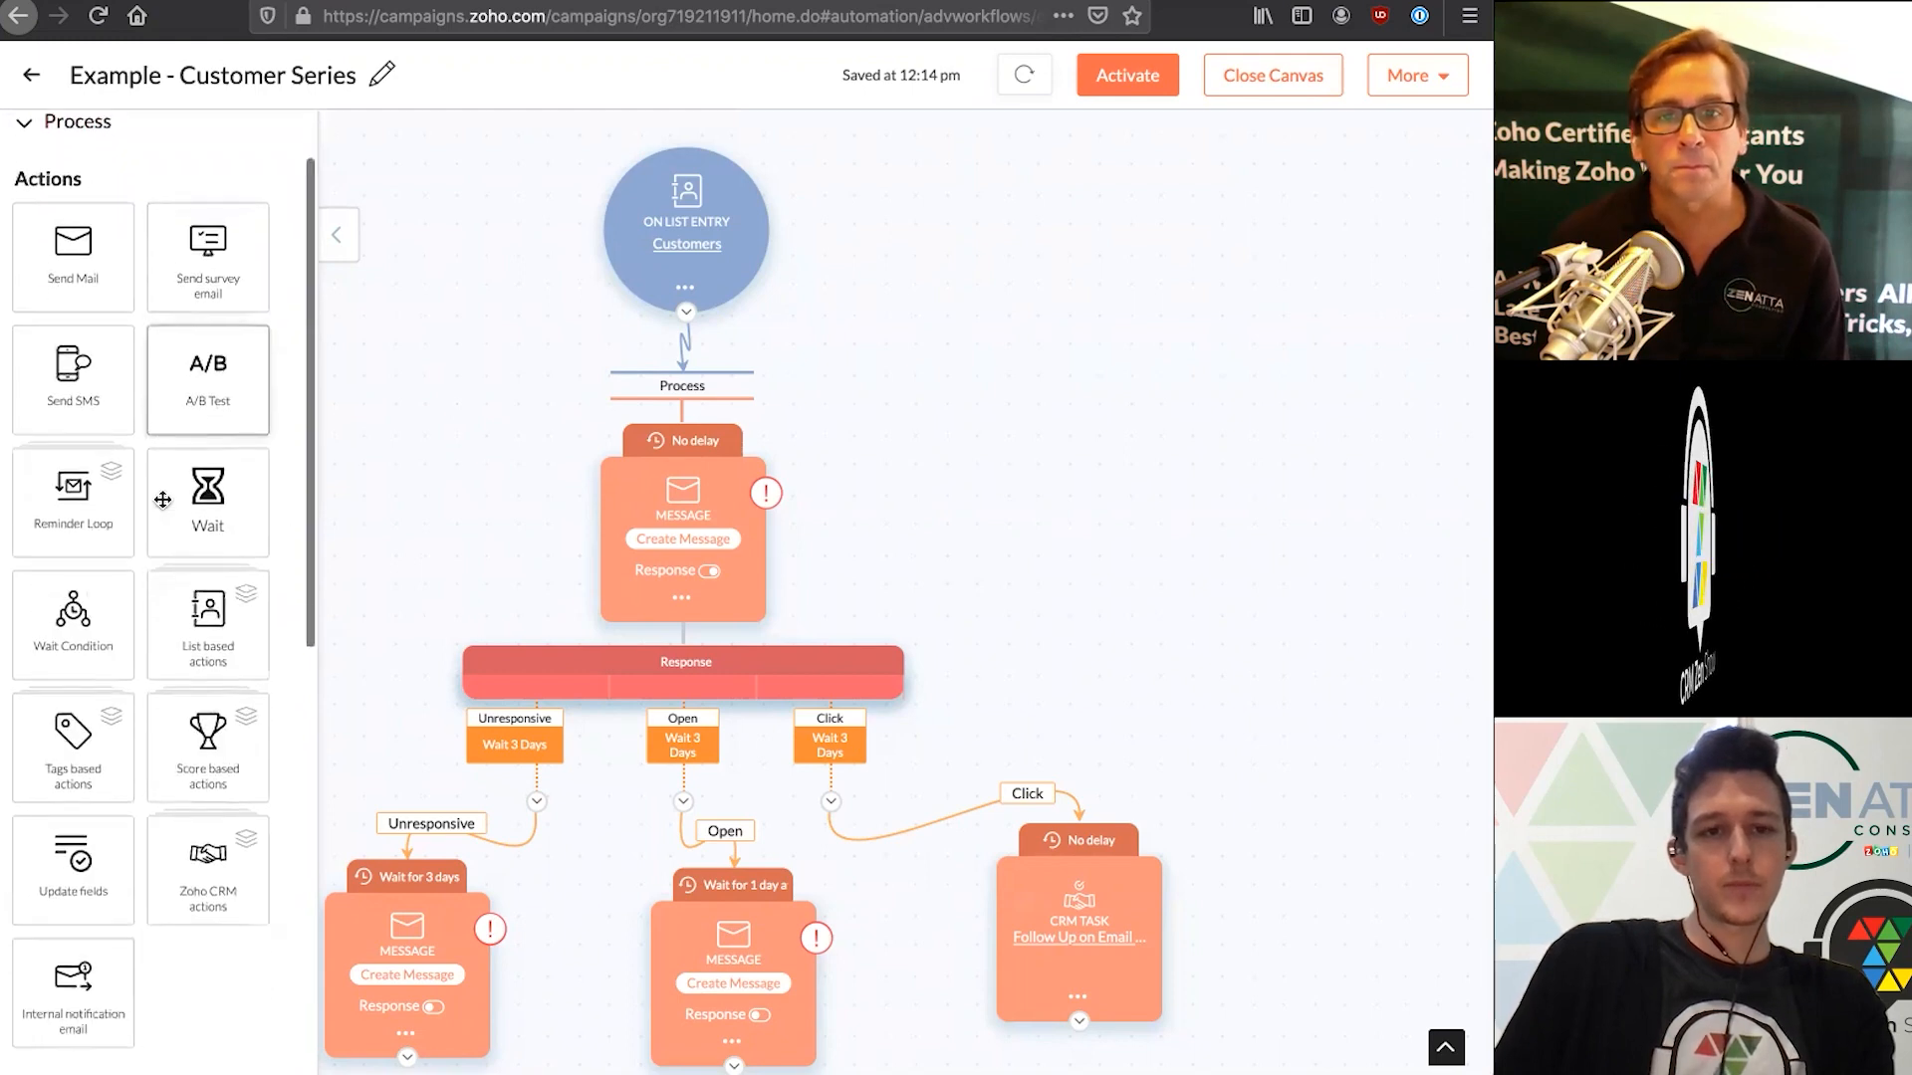
pyautogui.scroll(-3)
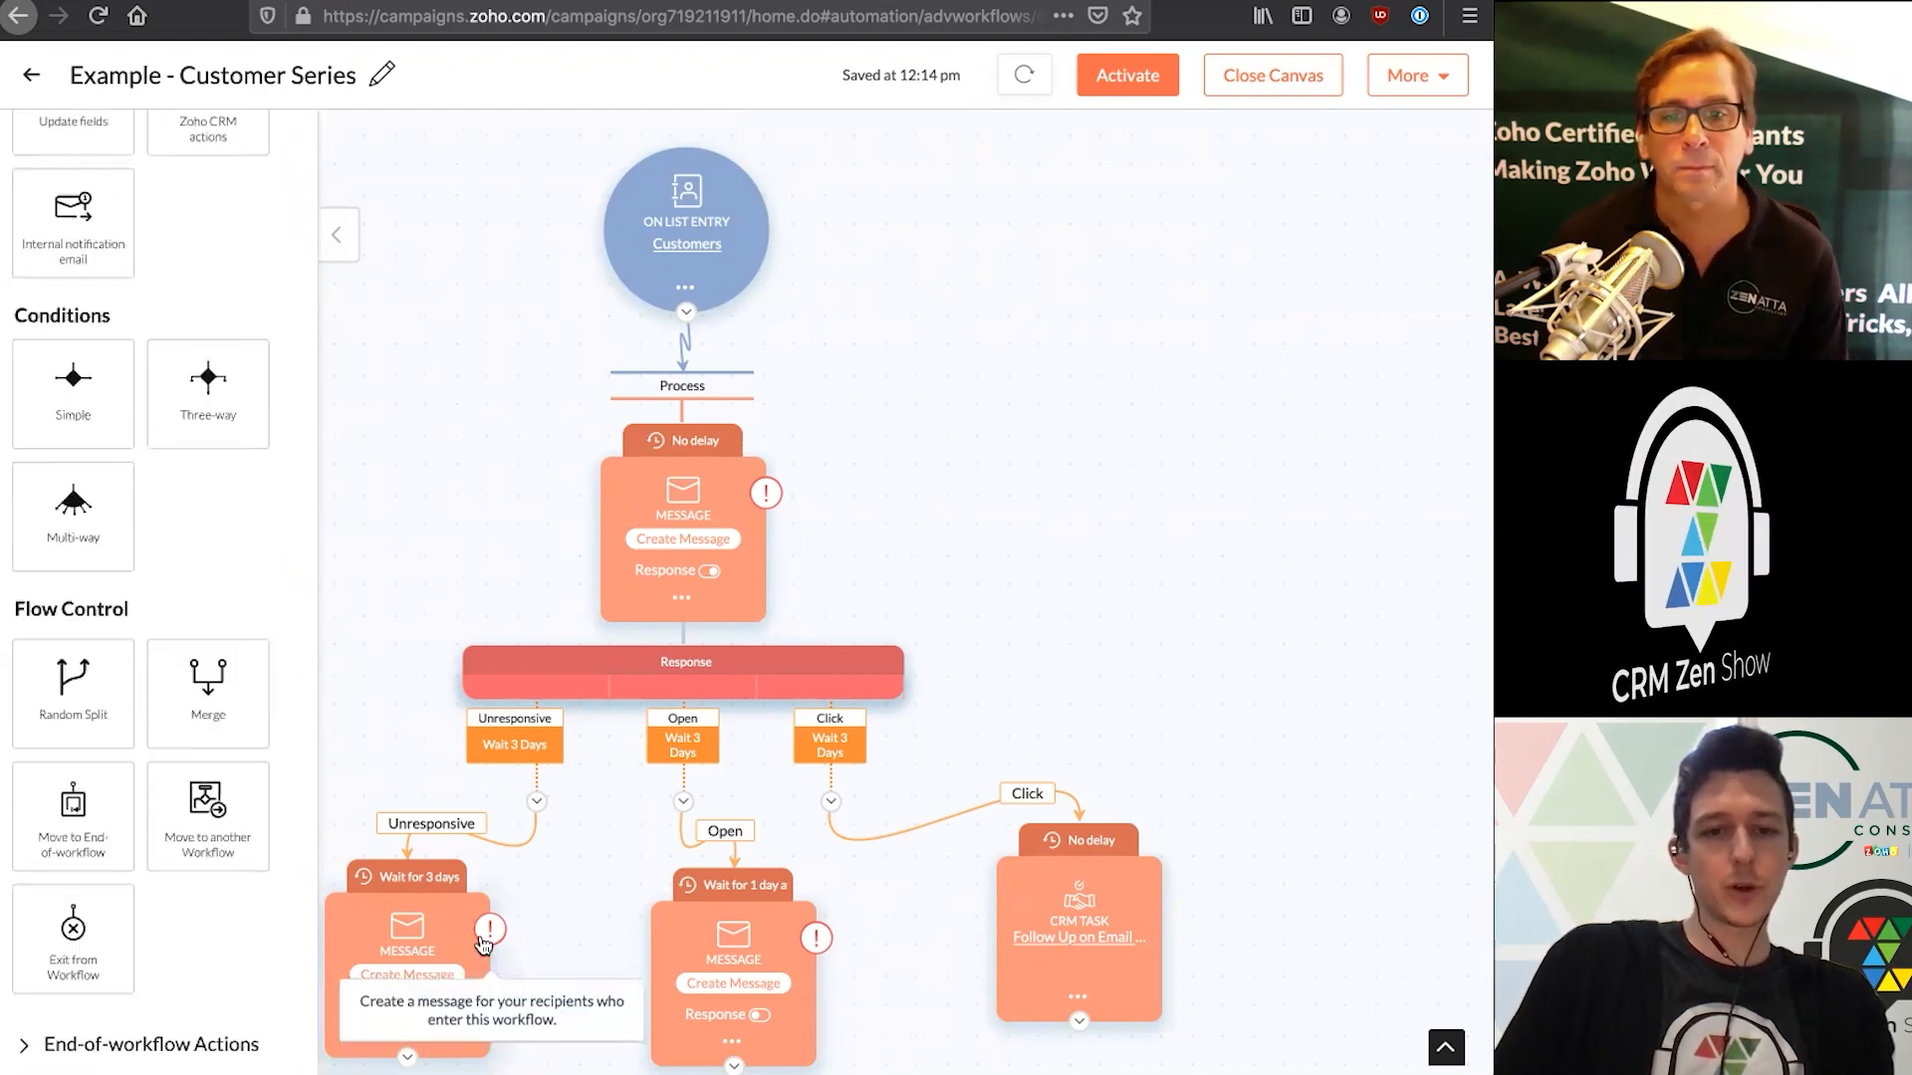
pyautogui.moveTo(293, 701)
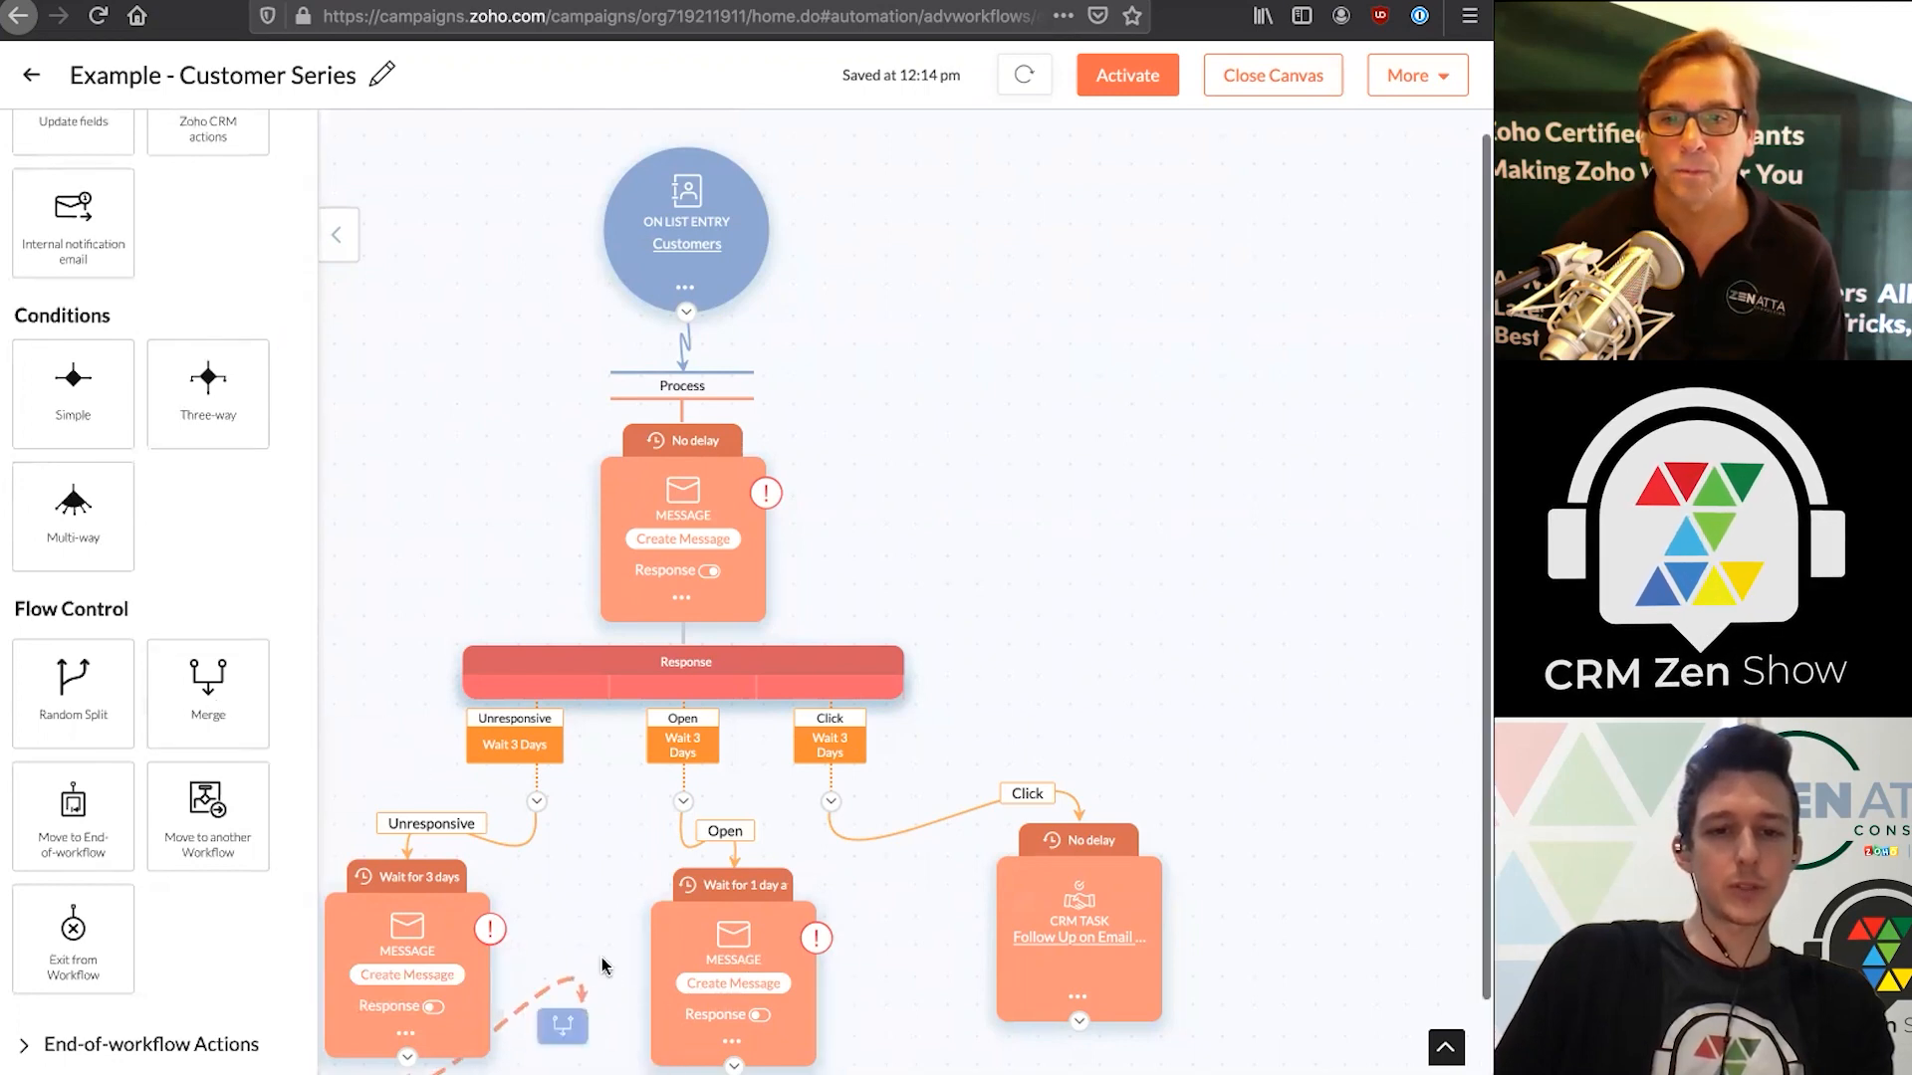
# Join the Unresponsive and Open follow-up messages with a Merge element flowing to the exit
pyautogui.scroll(-3)
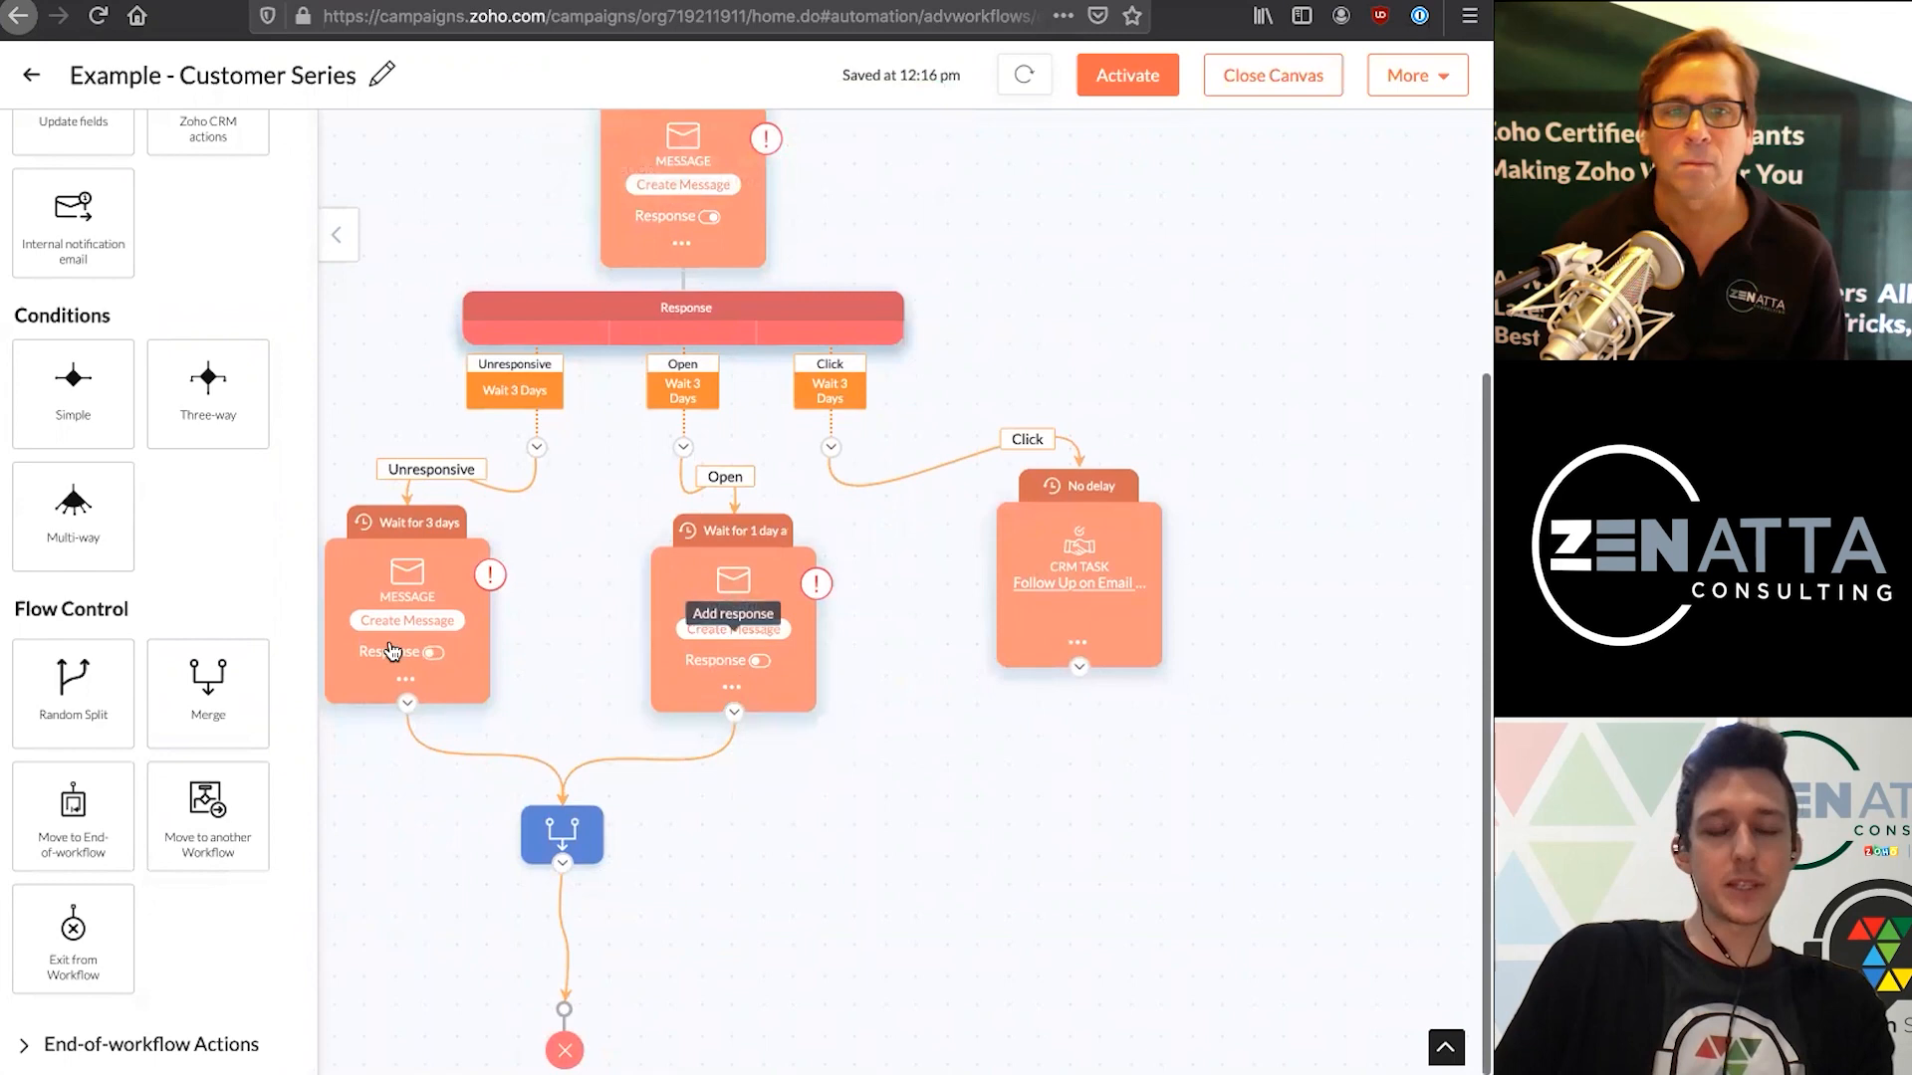
pyautogui.moveTo(805, 806)
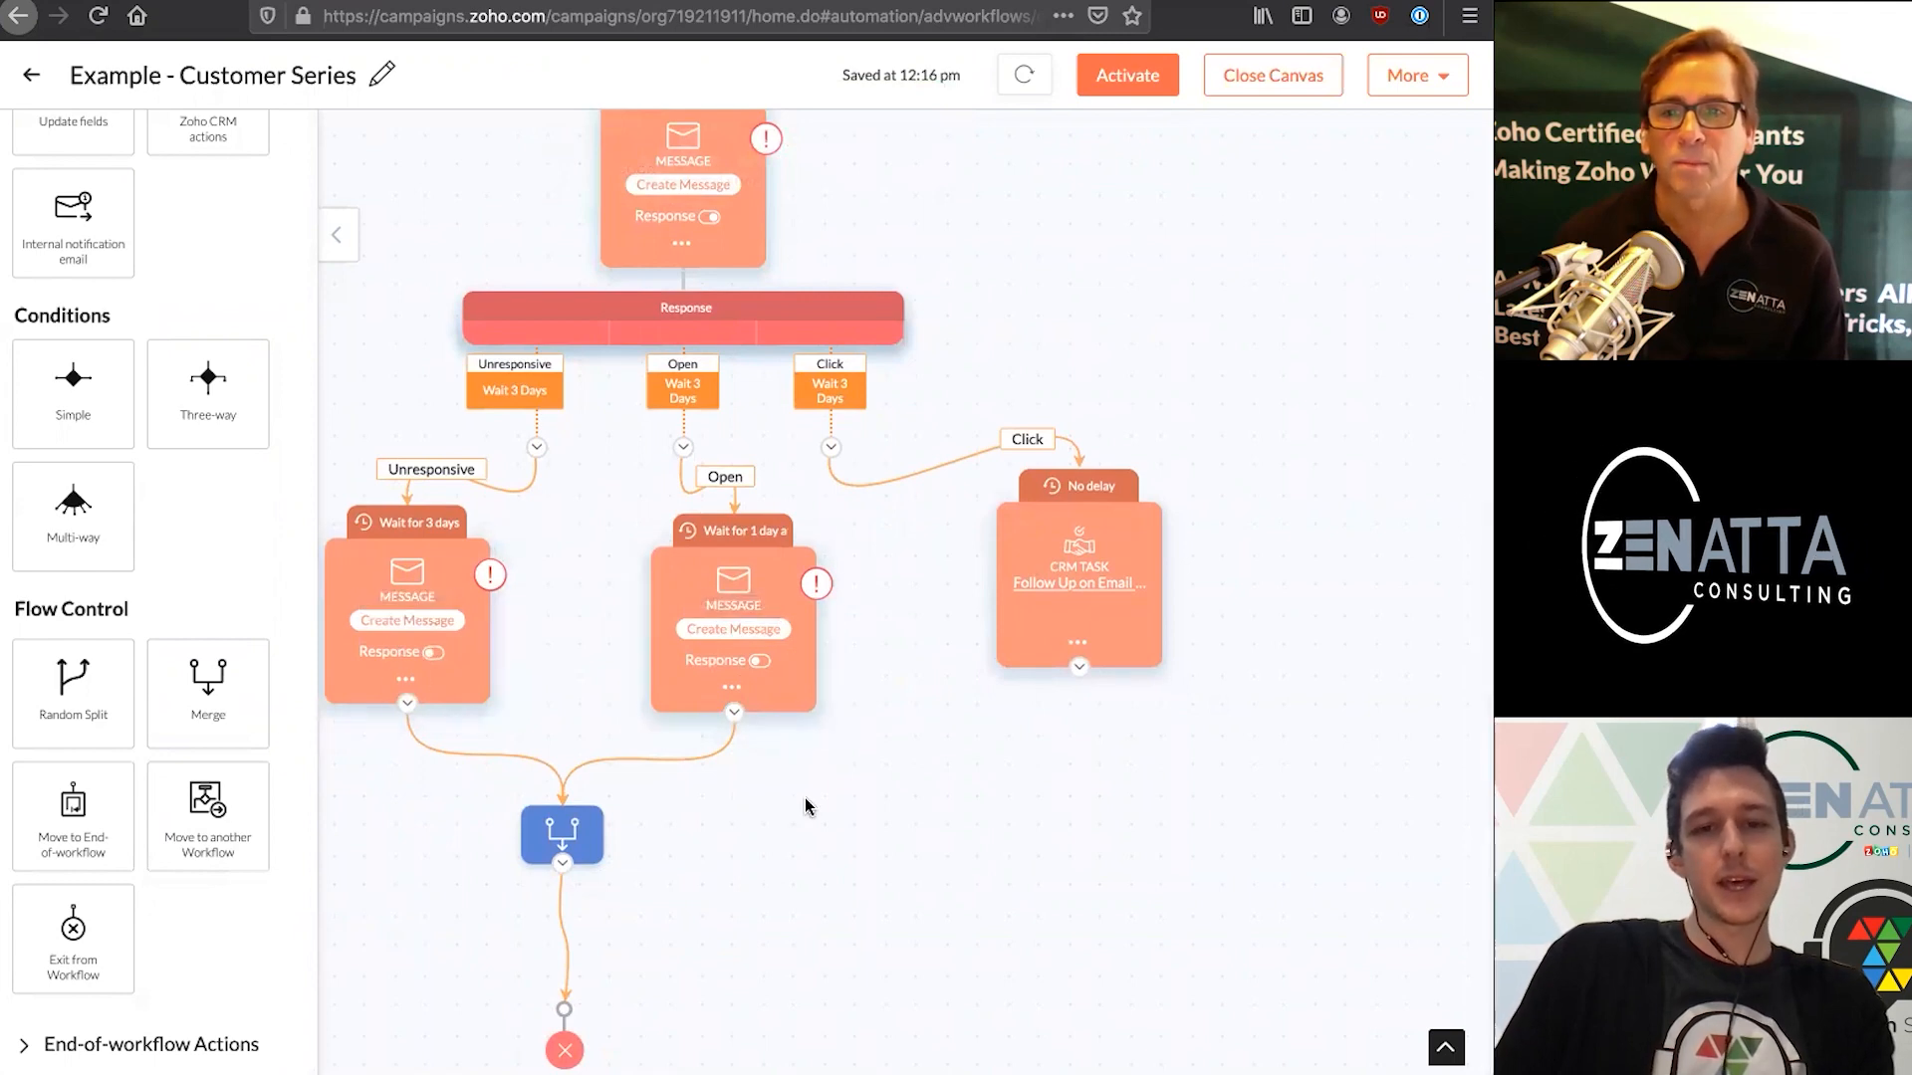
pyautogui.moveTo(665, 940)
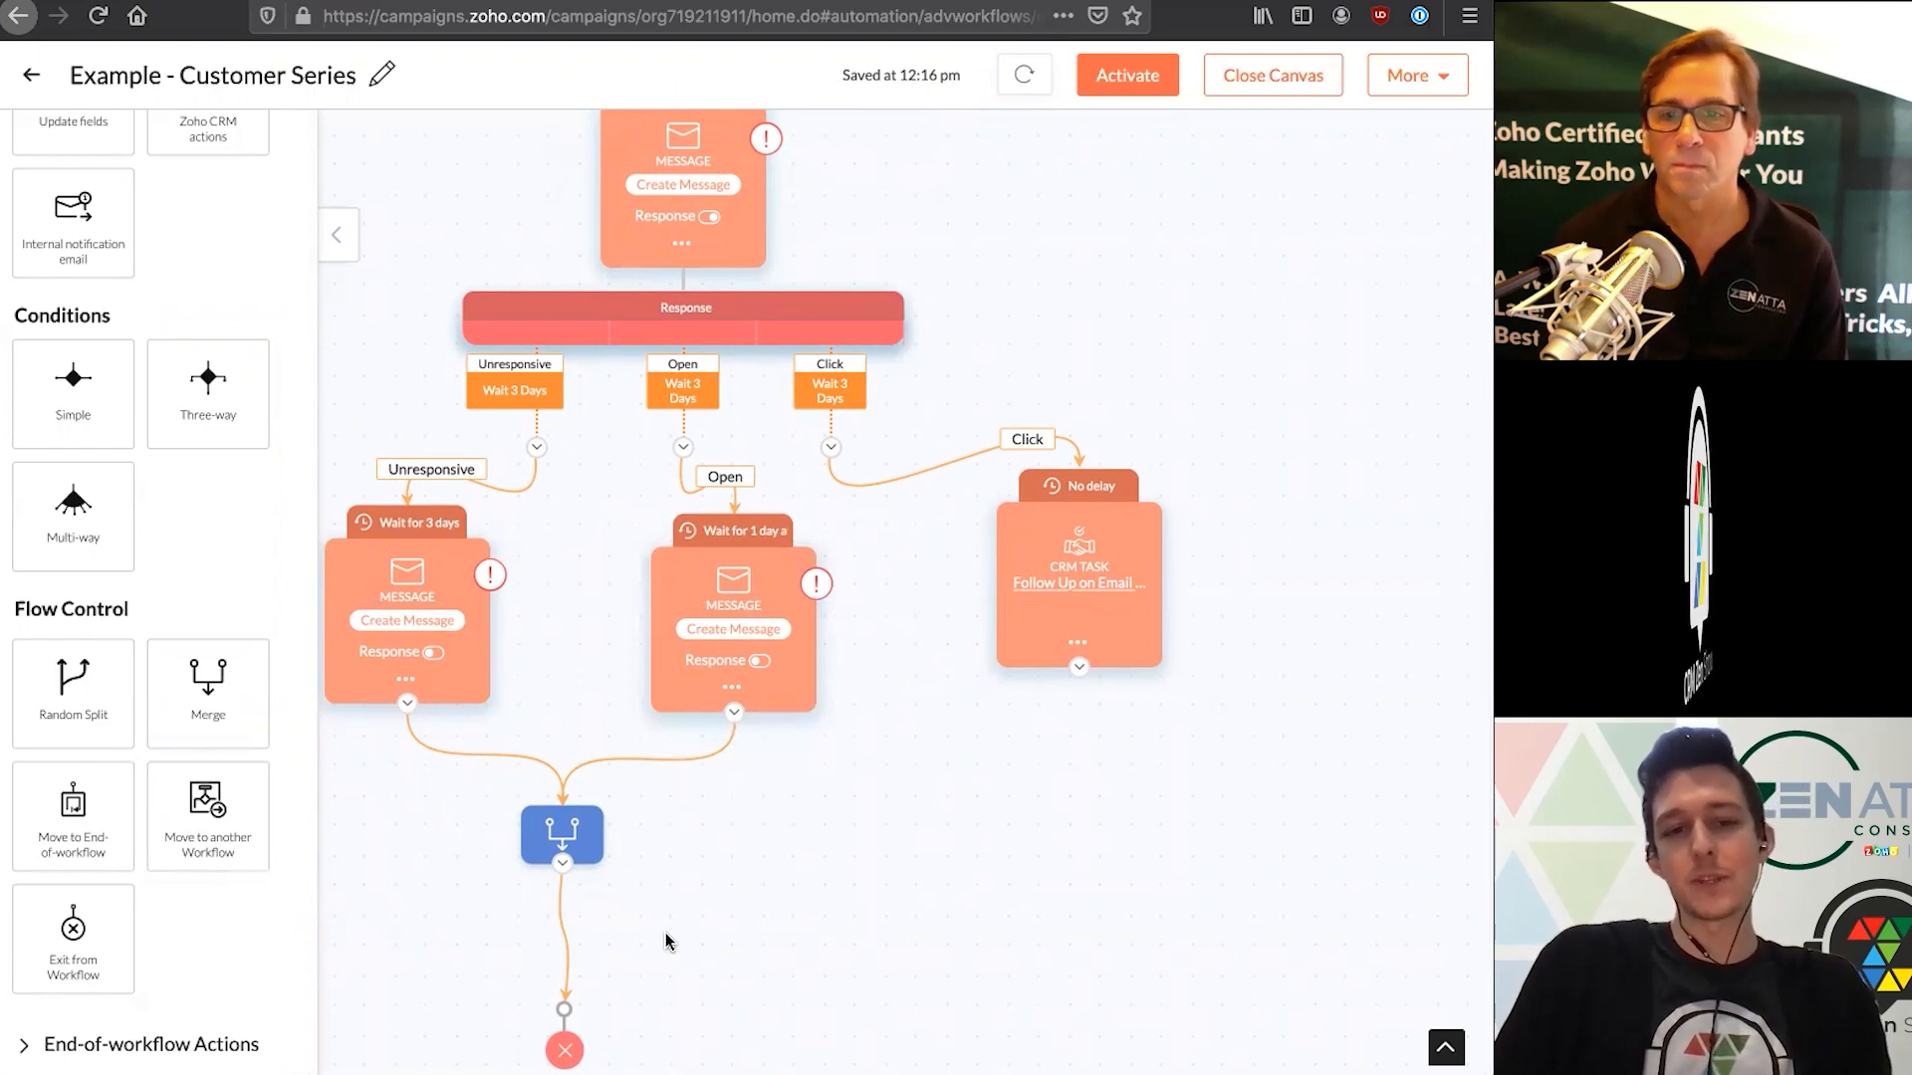
pyautogui.moveTo(589, 954)
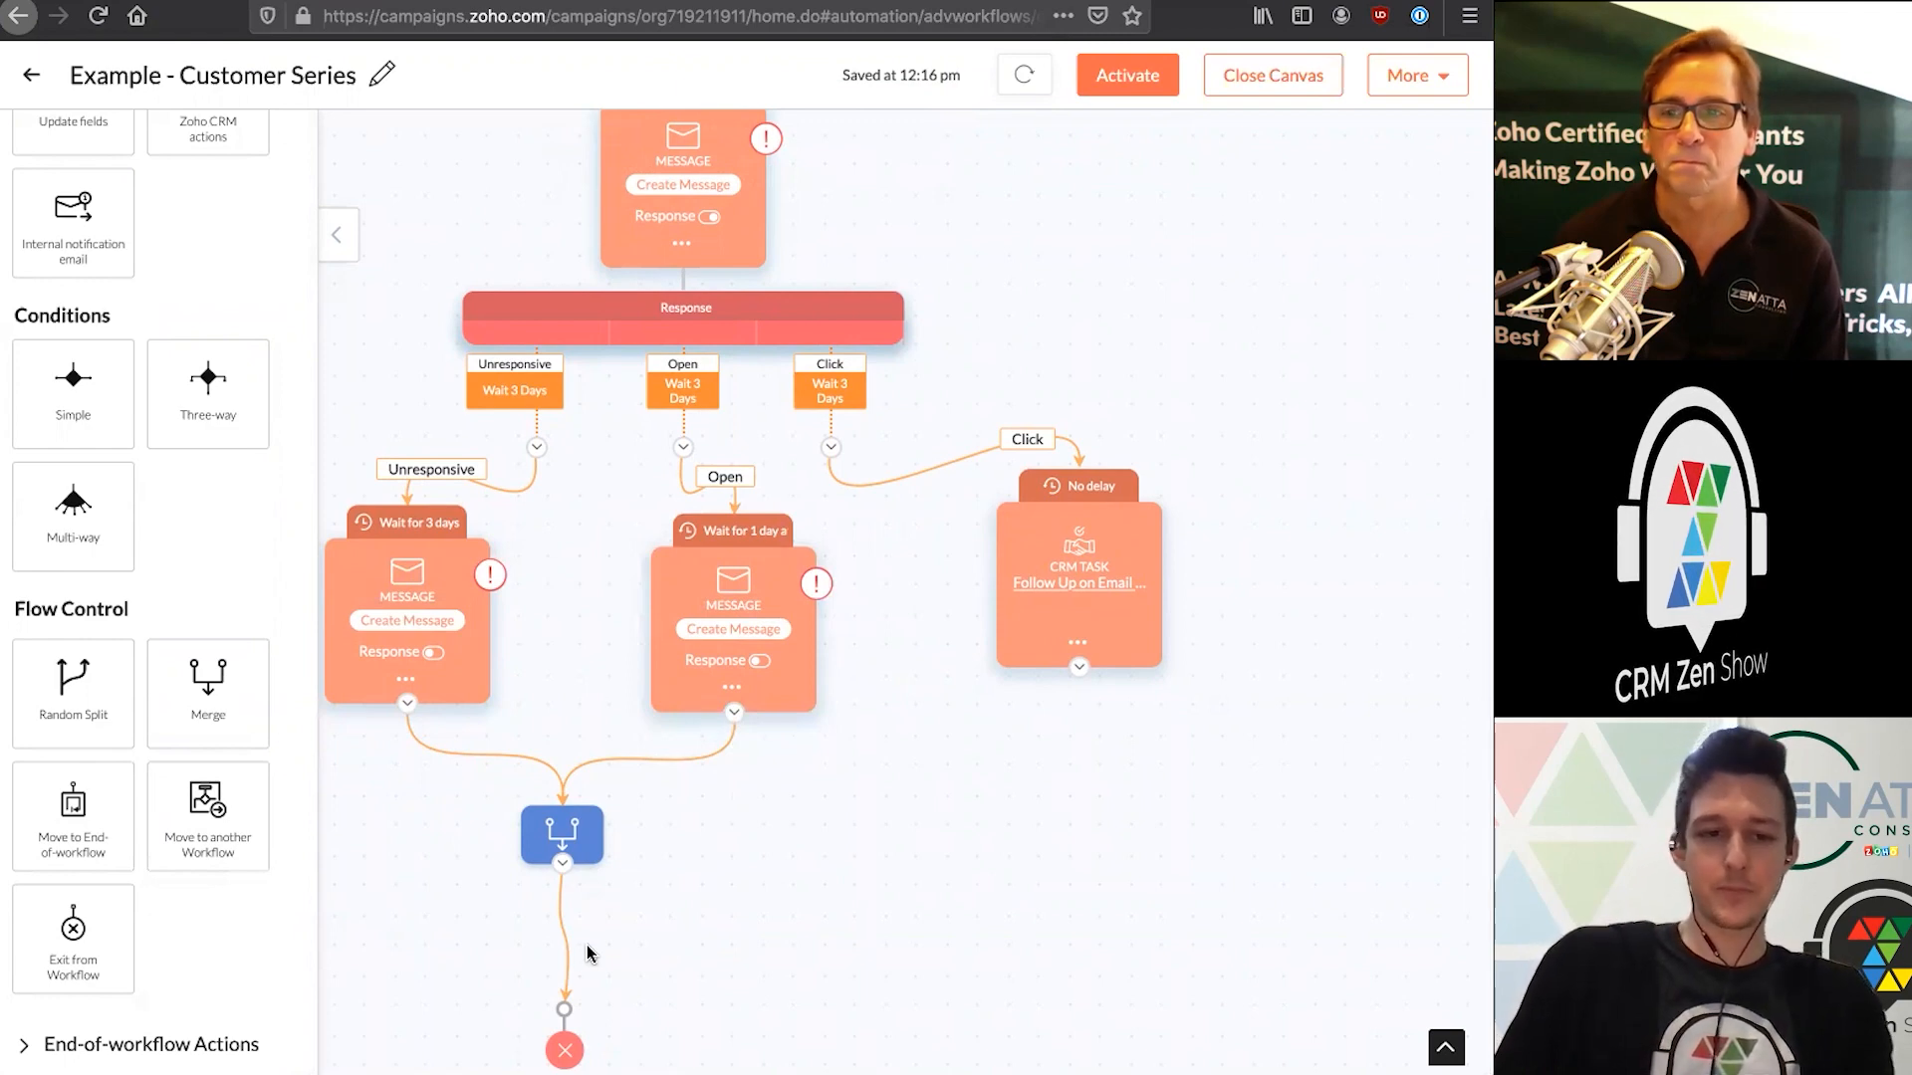
# Show End-of-workflow Actions and delete the mistaken Add Score node
pyautogui.click(159, 1043)
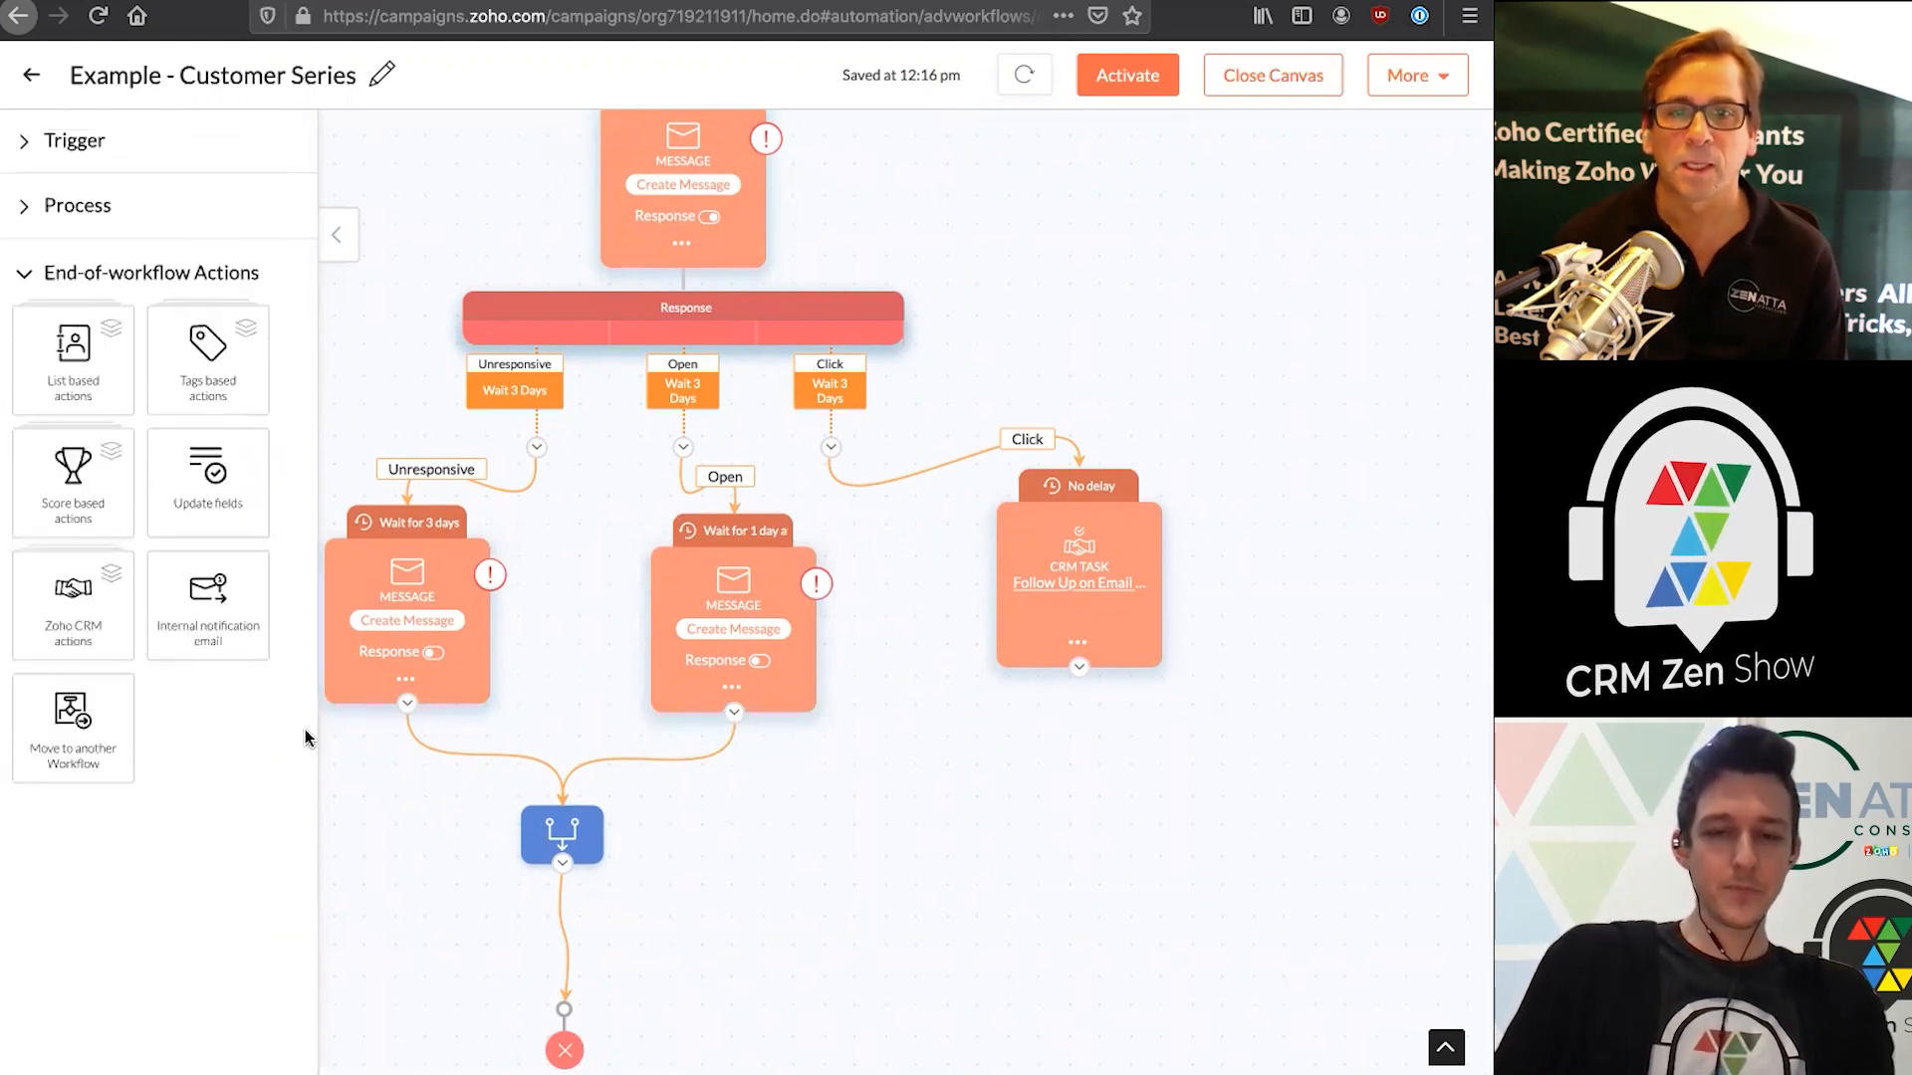
pyautogui.moveTo(1088, 787)
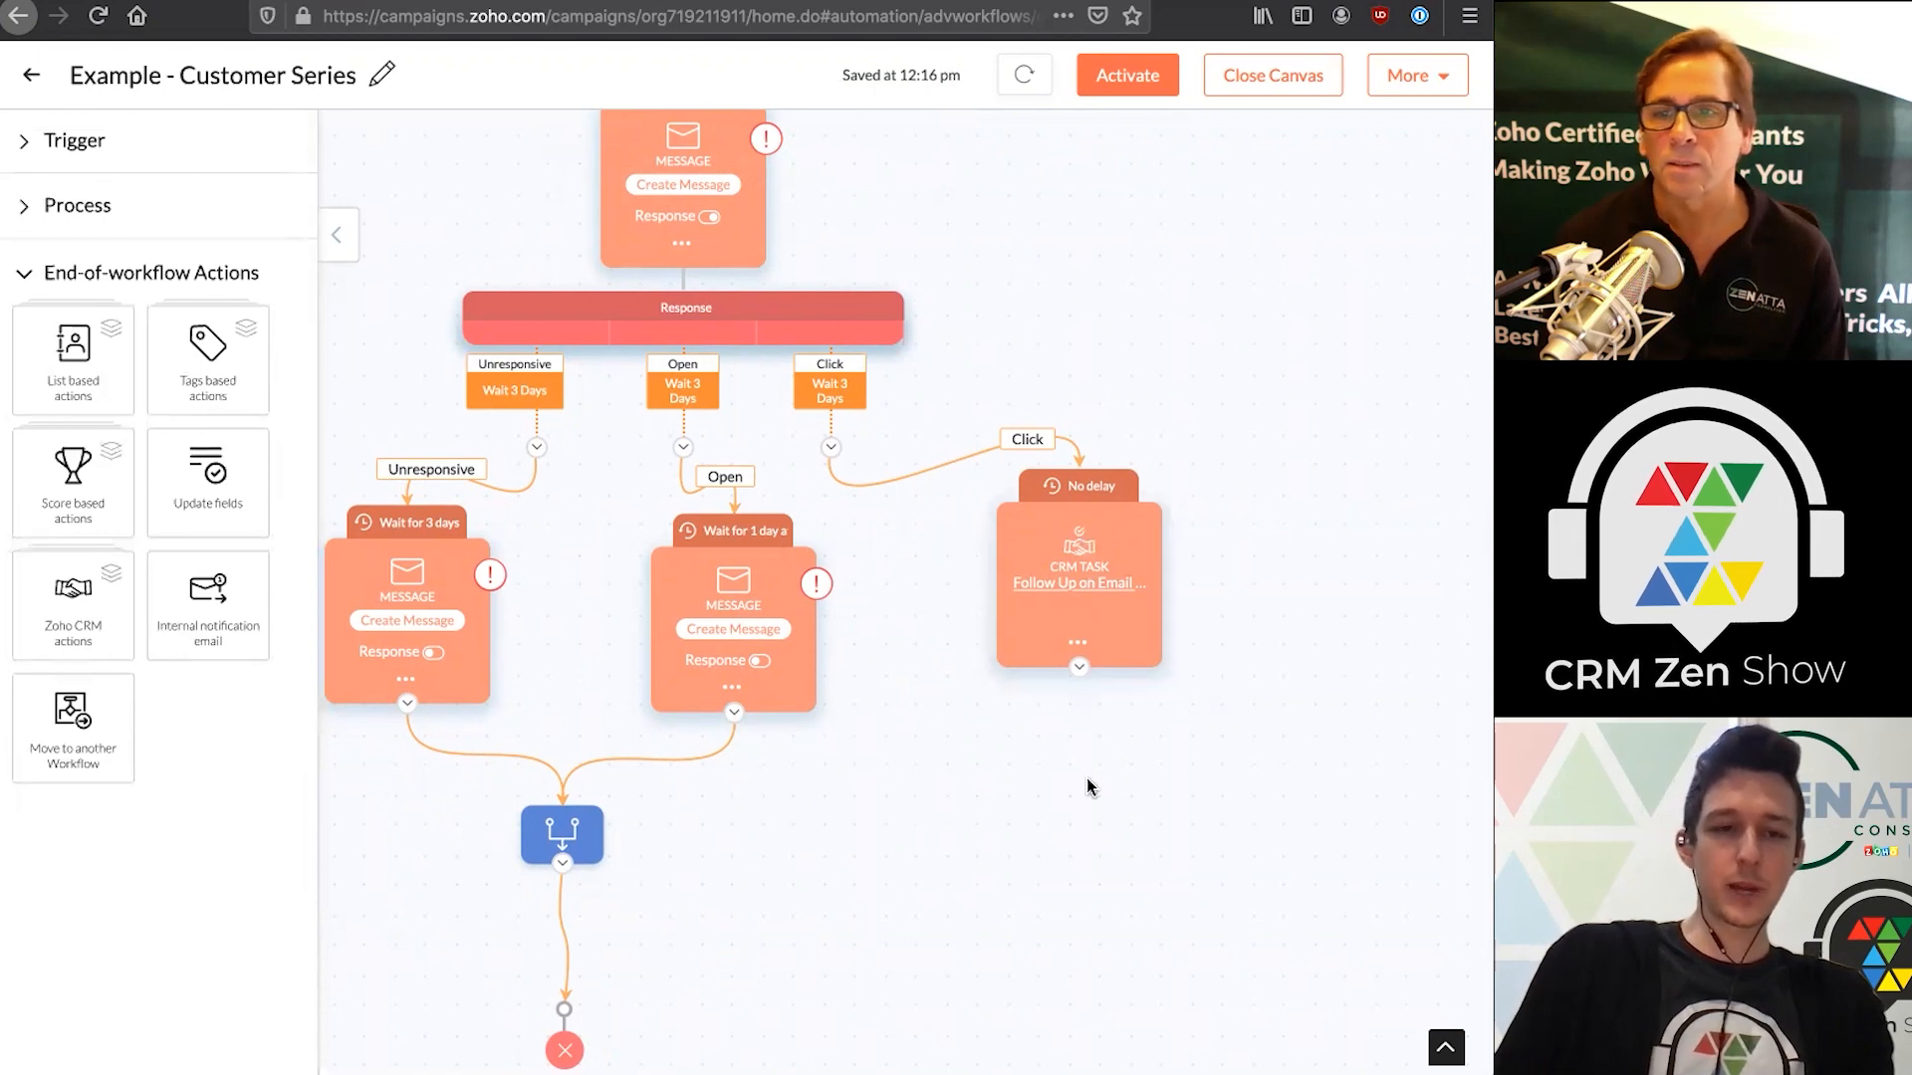
pyautogui.moveTo(1122, 620)
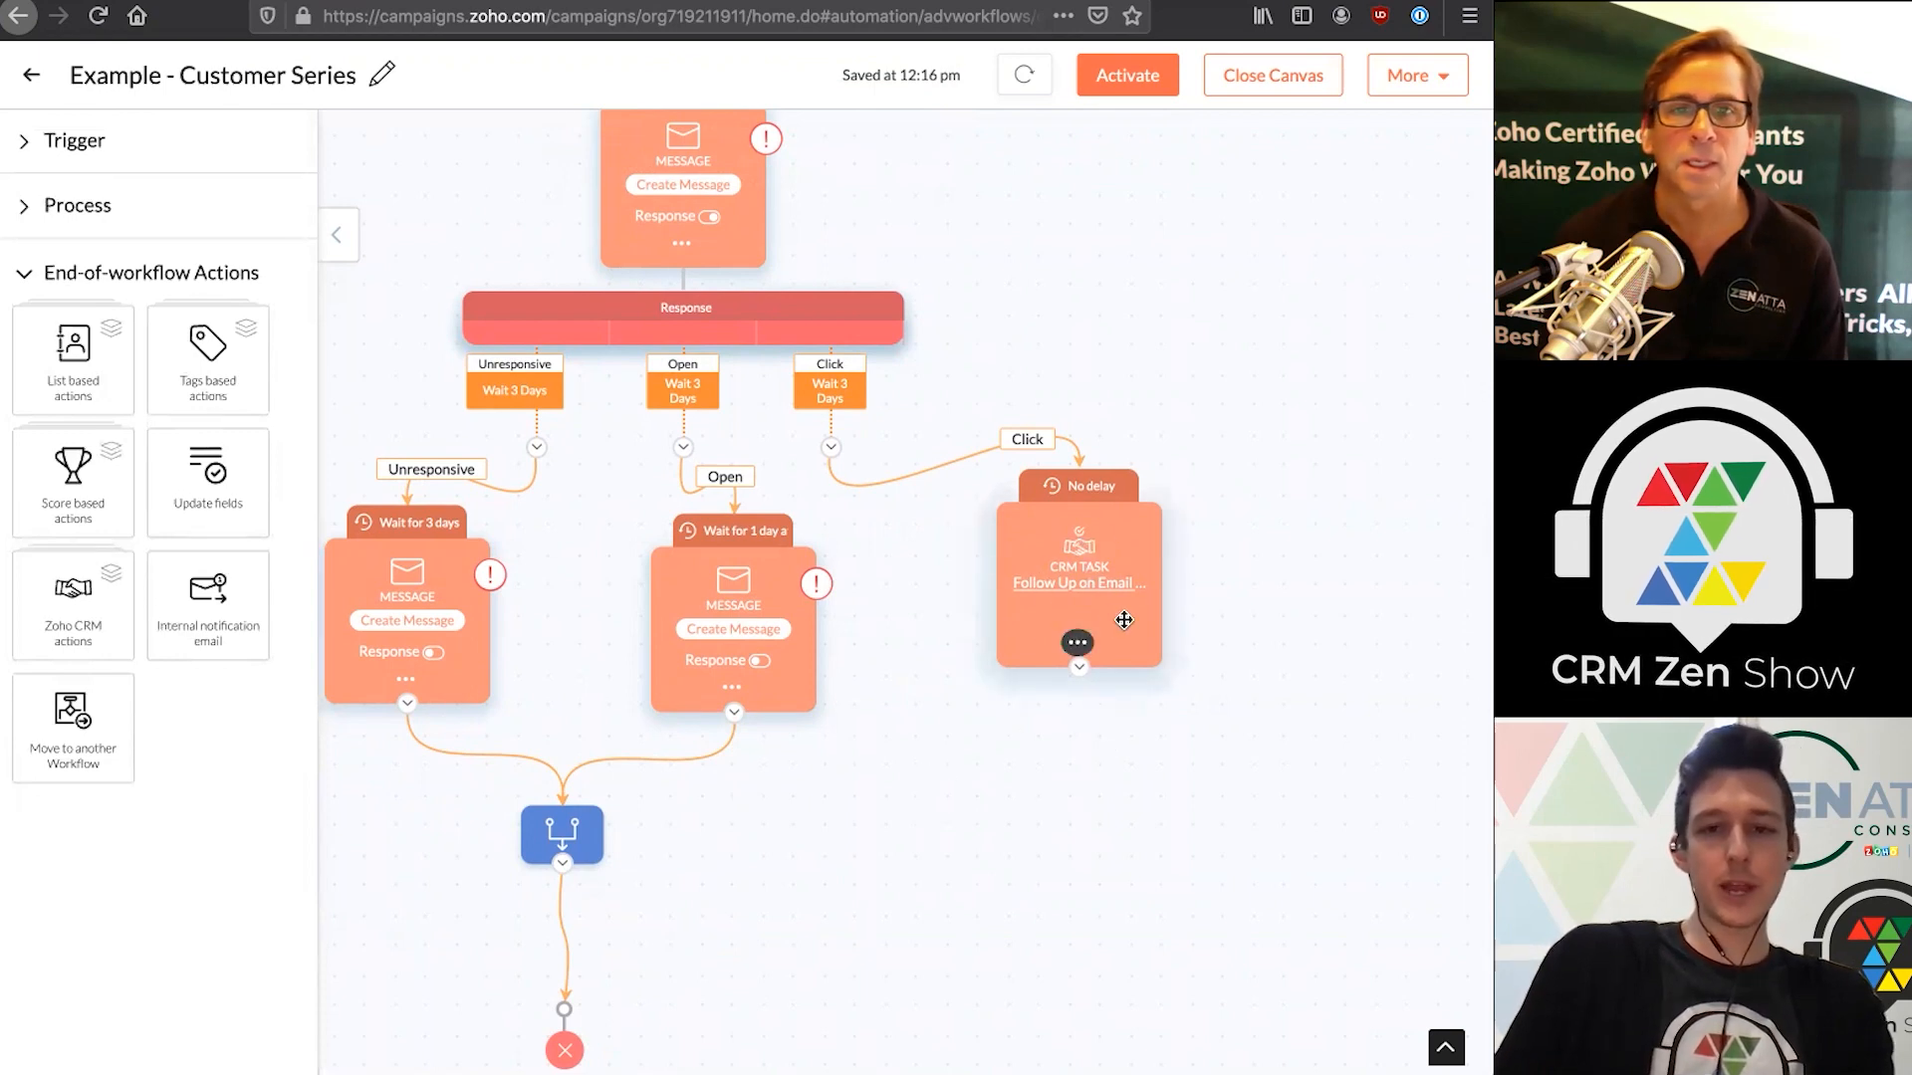
pyautogui.moveTo(231, 757)
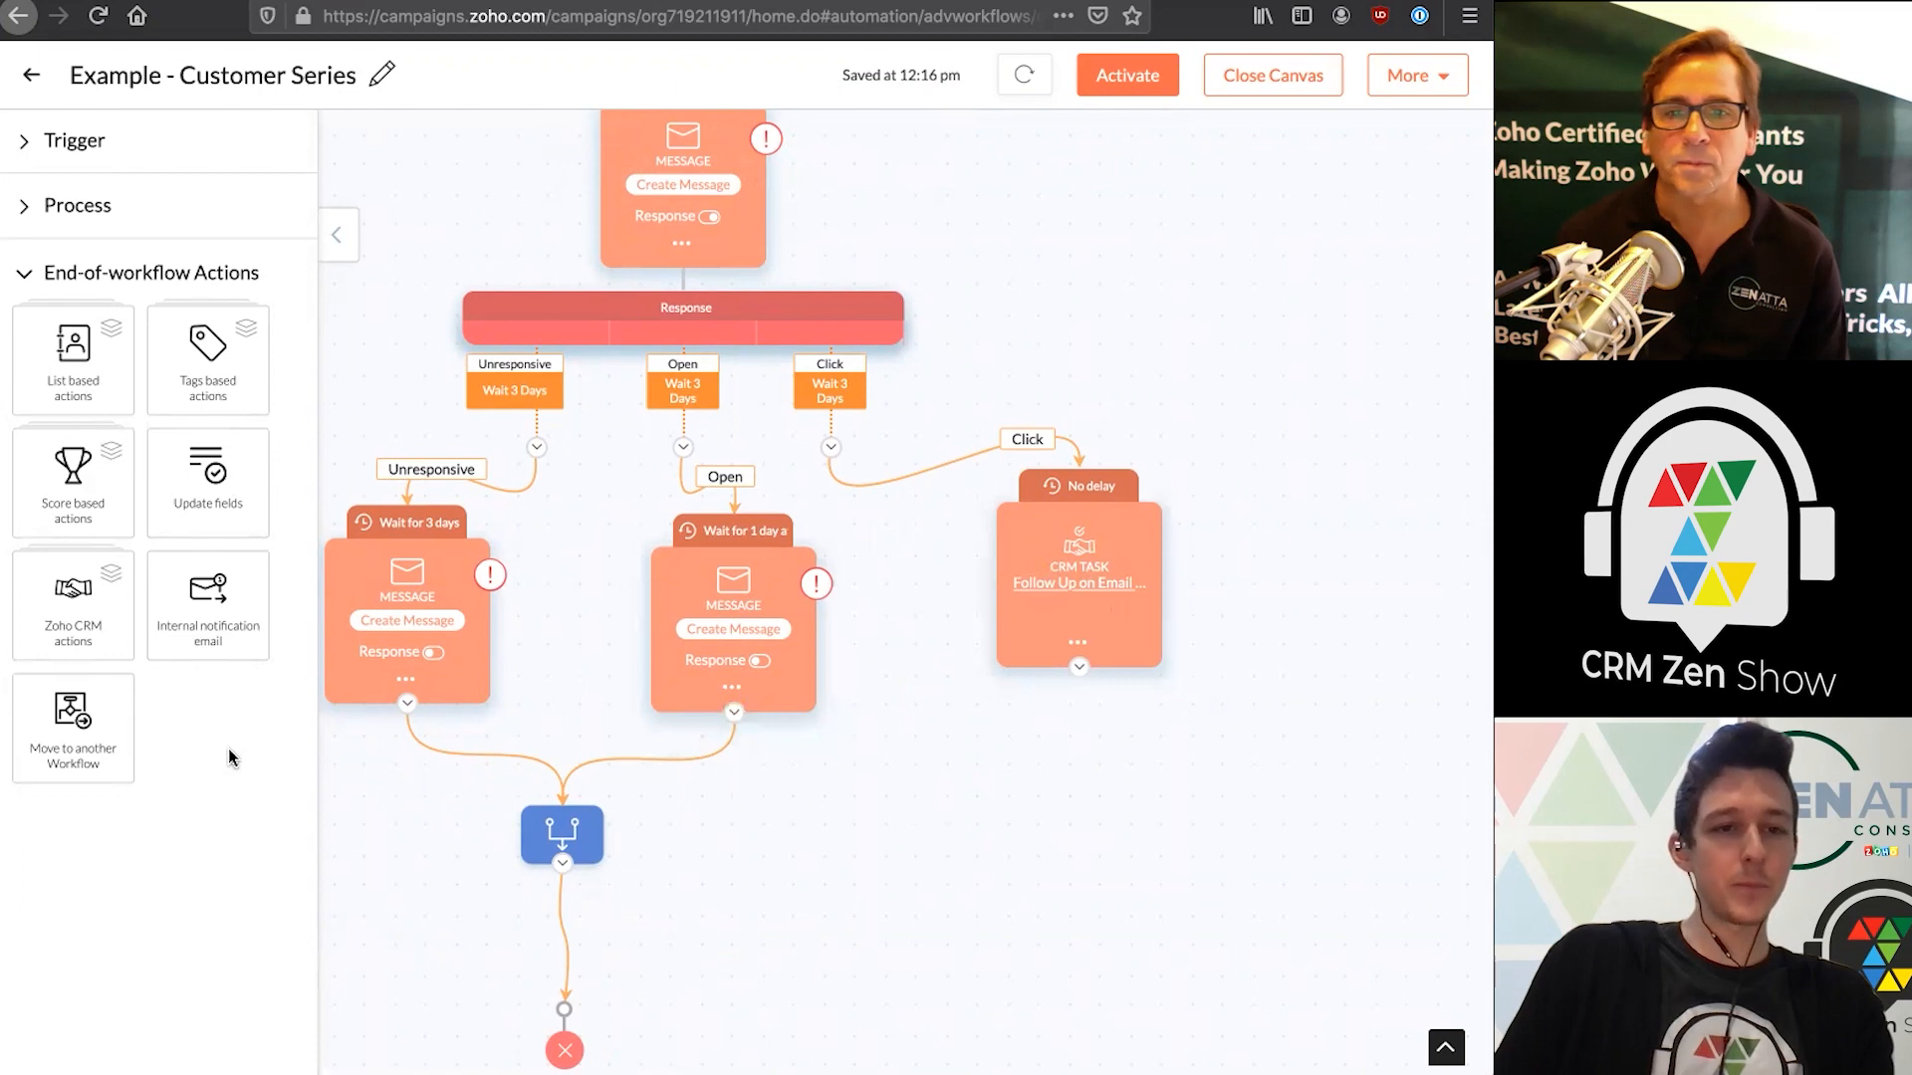
pyautogui.click(72, 482)
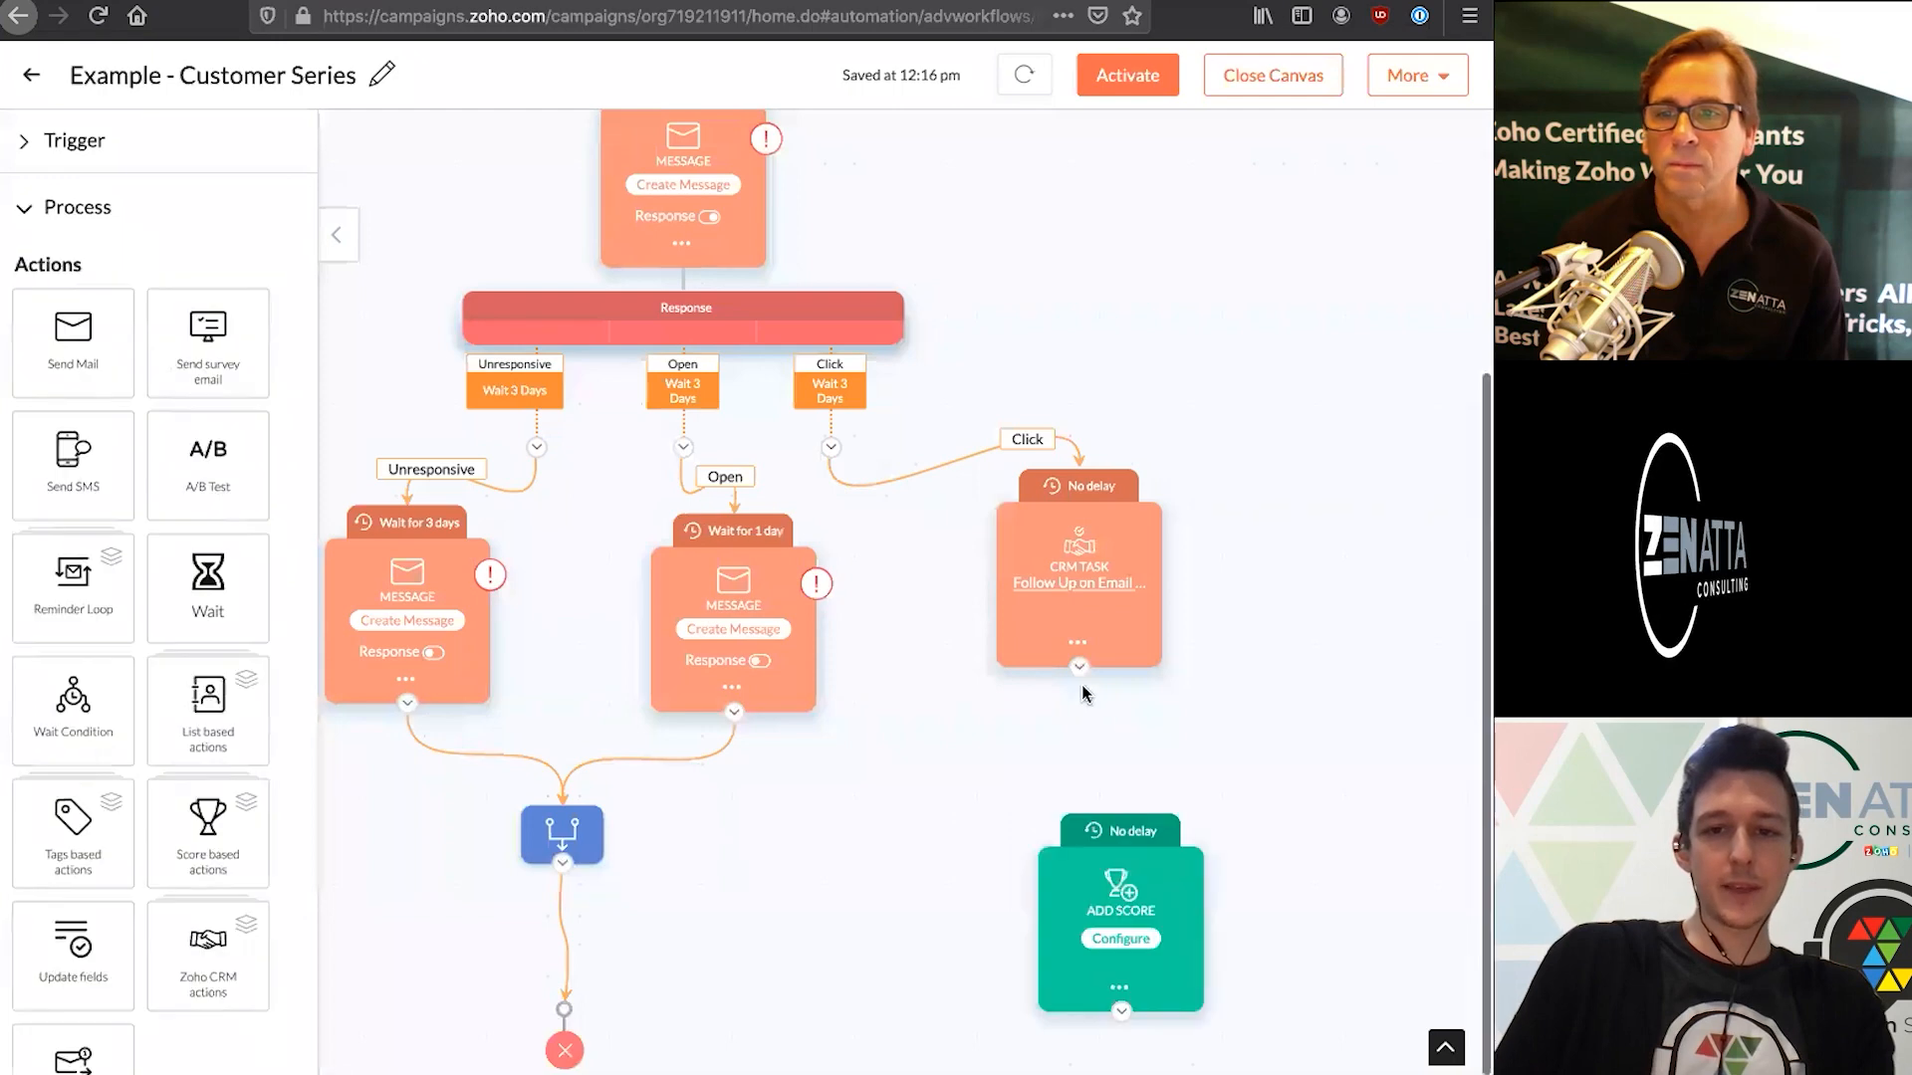
pyautogui.click(1077, 667)
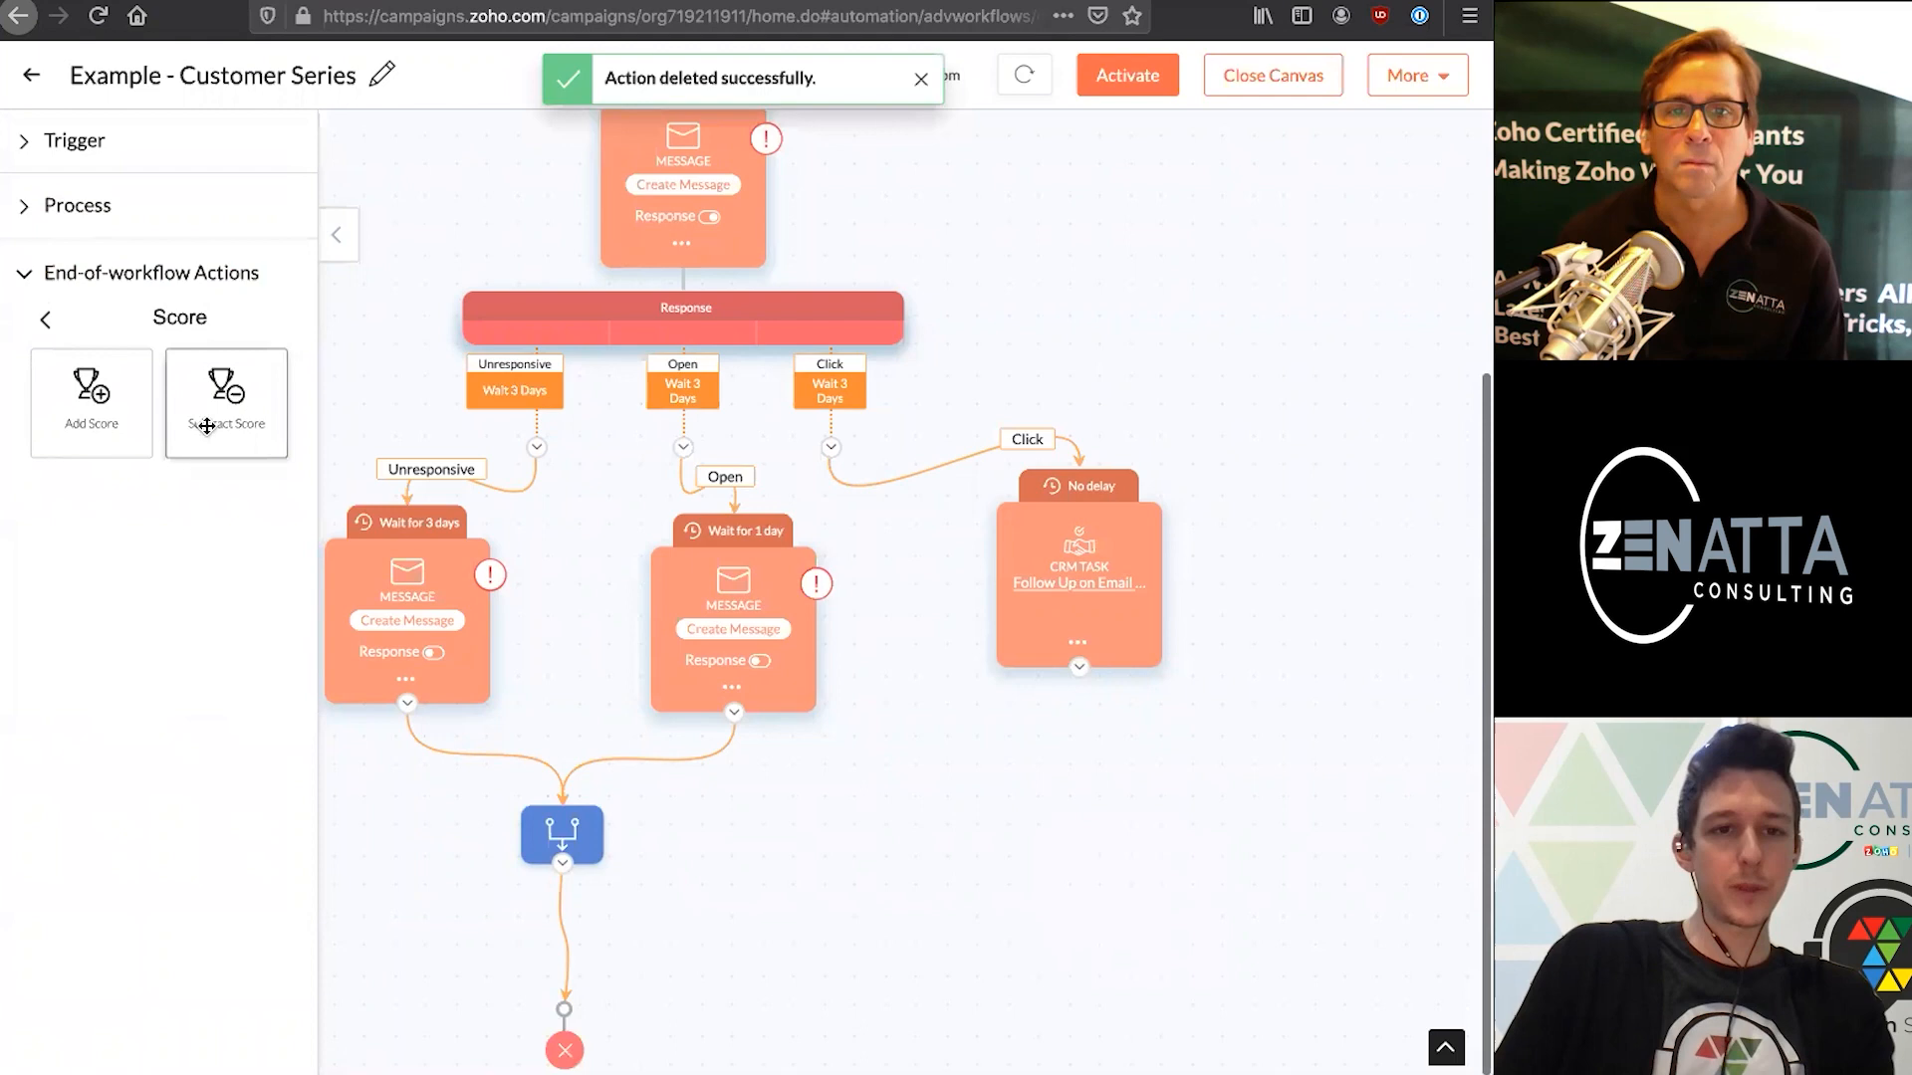
# Place a Move to another Workflow step below the Click branch's CRM task
pyautogui.click(46, 318)
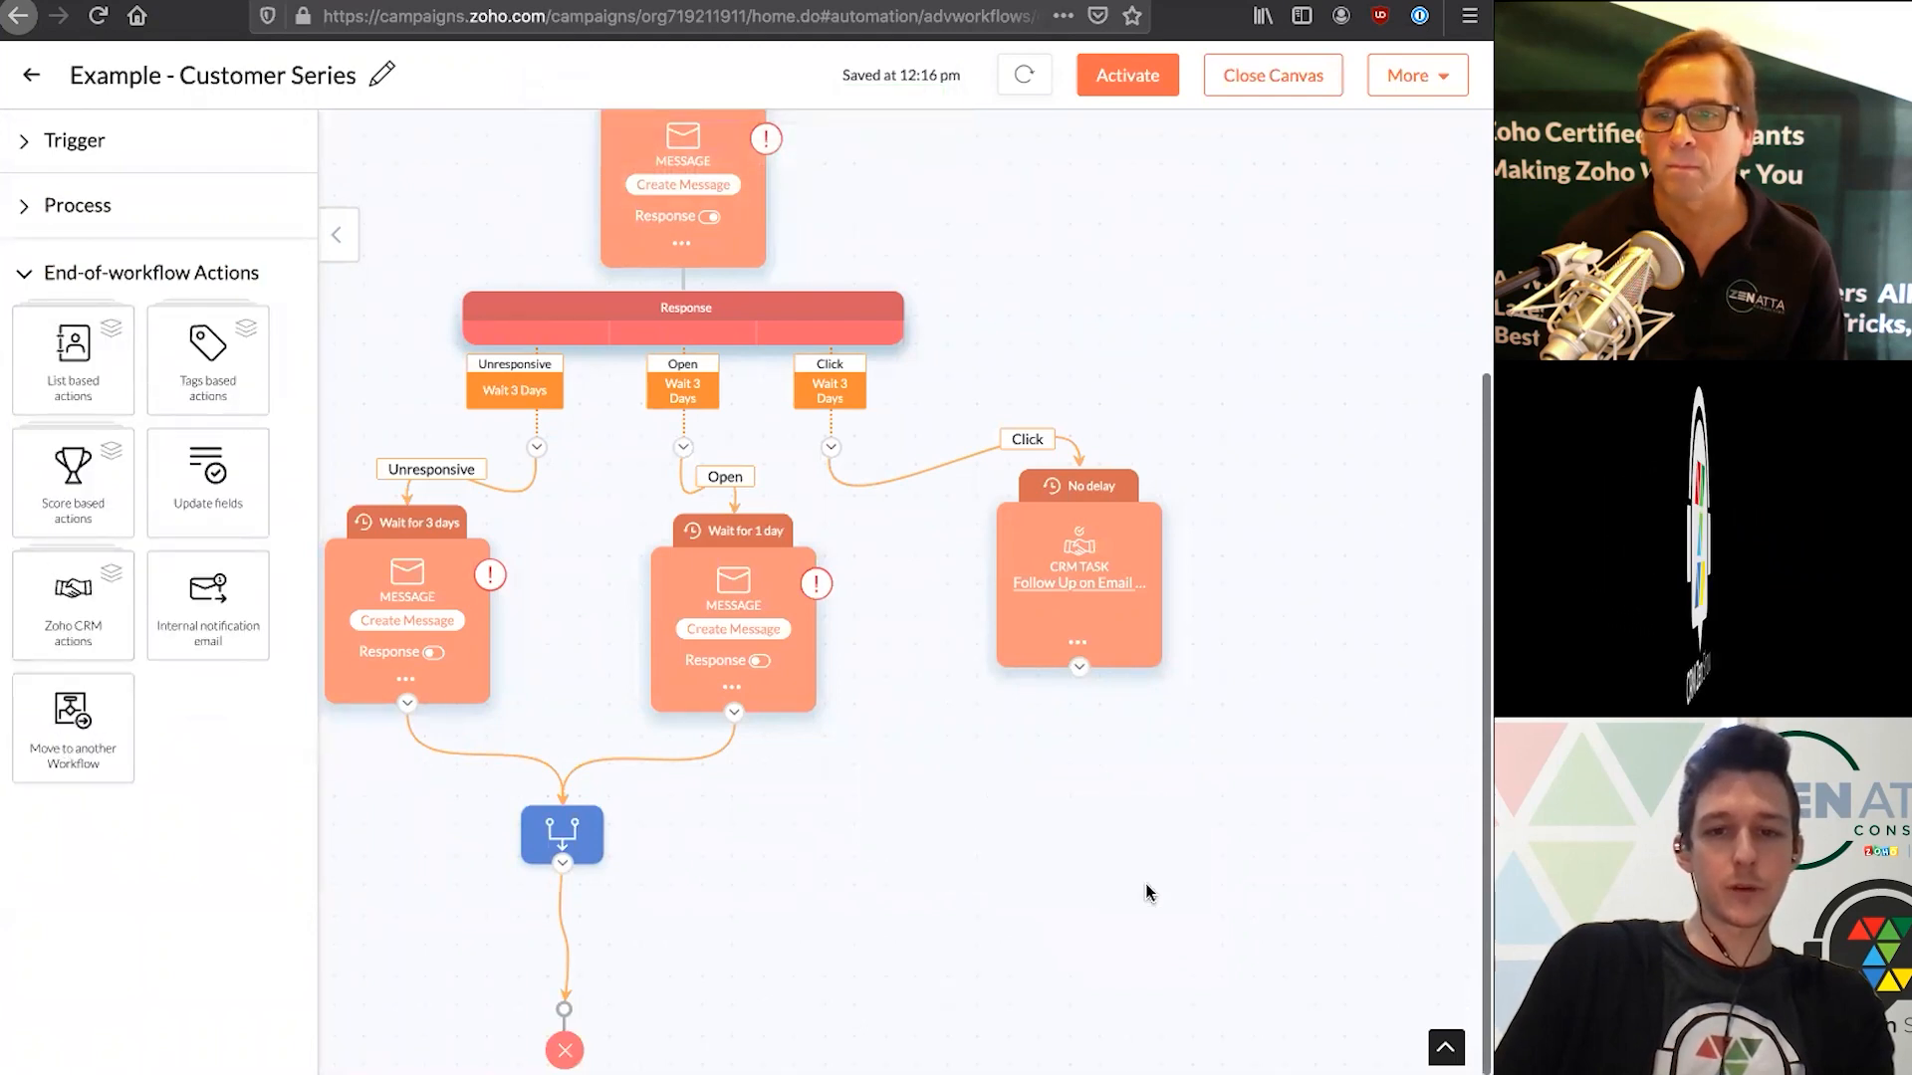
pyautogui.click(78, 205)
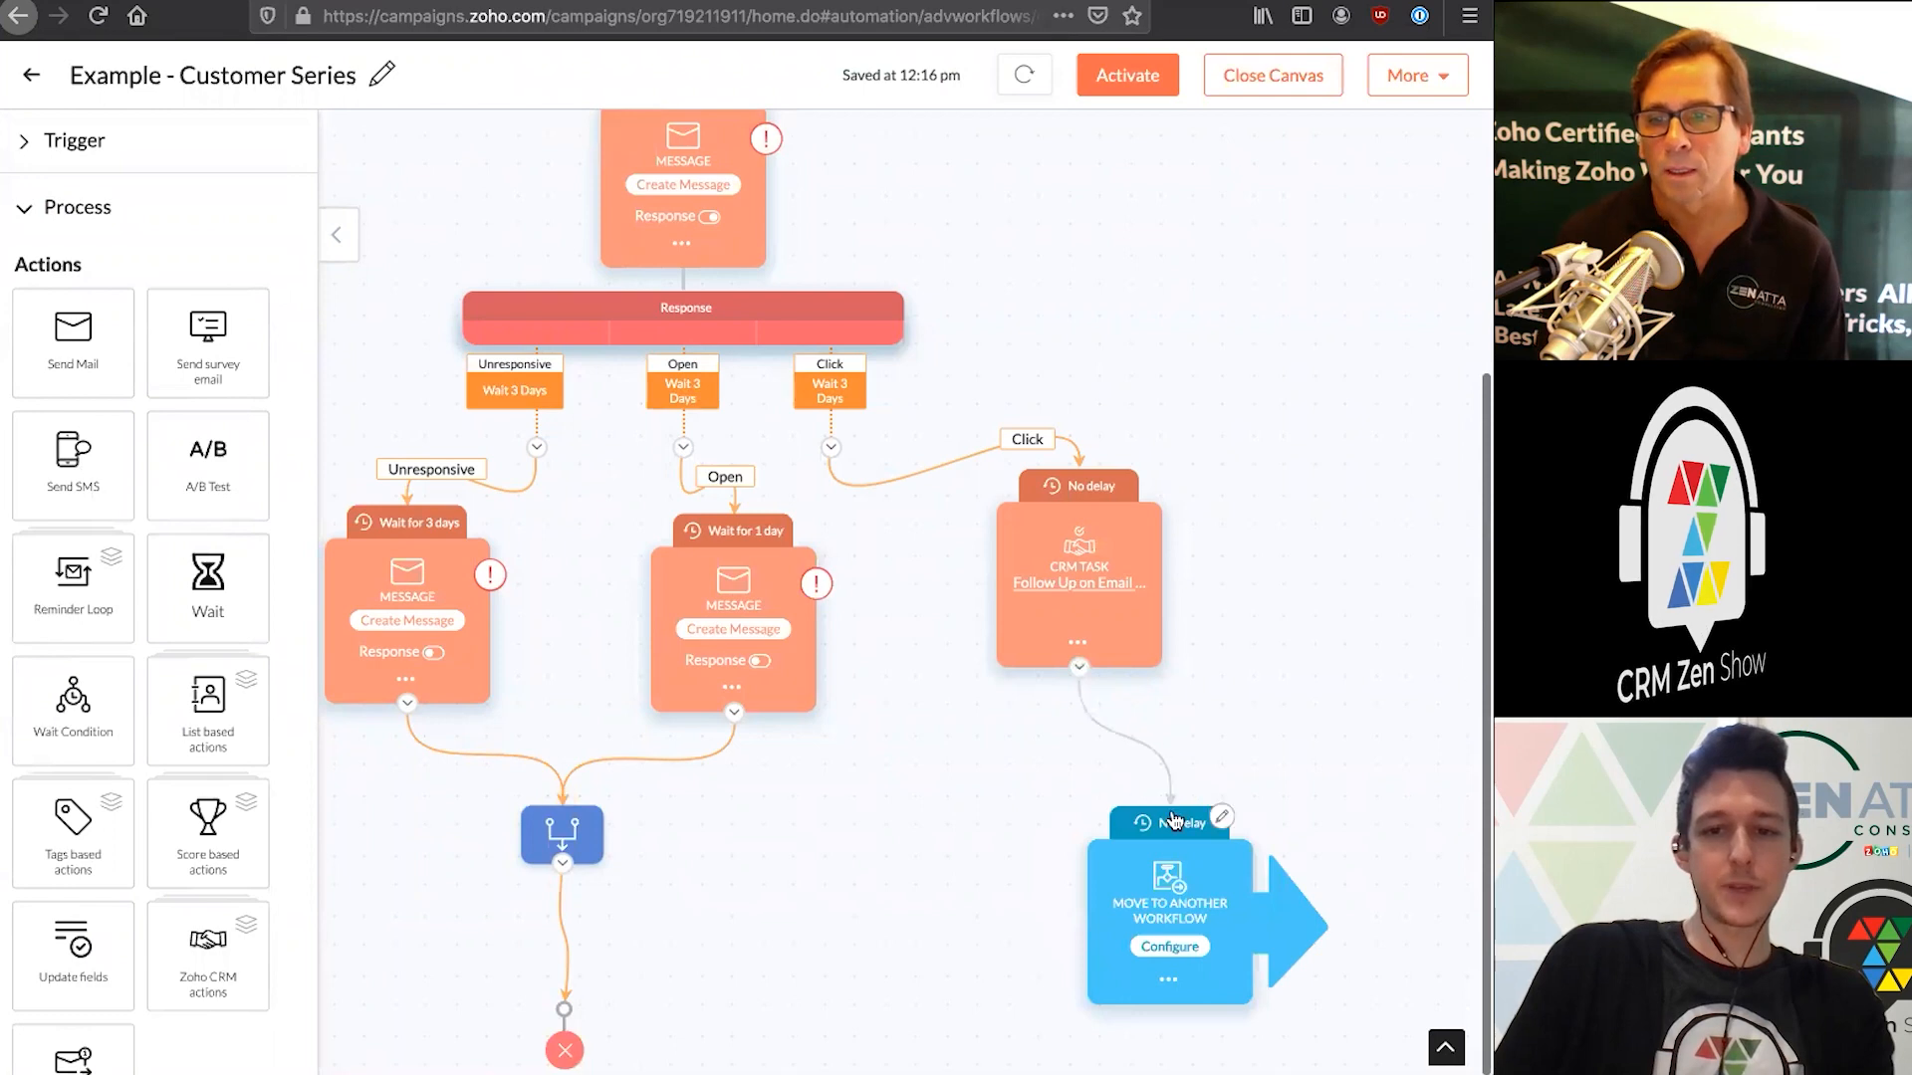